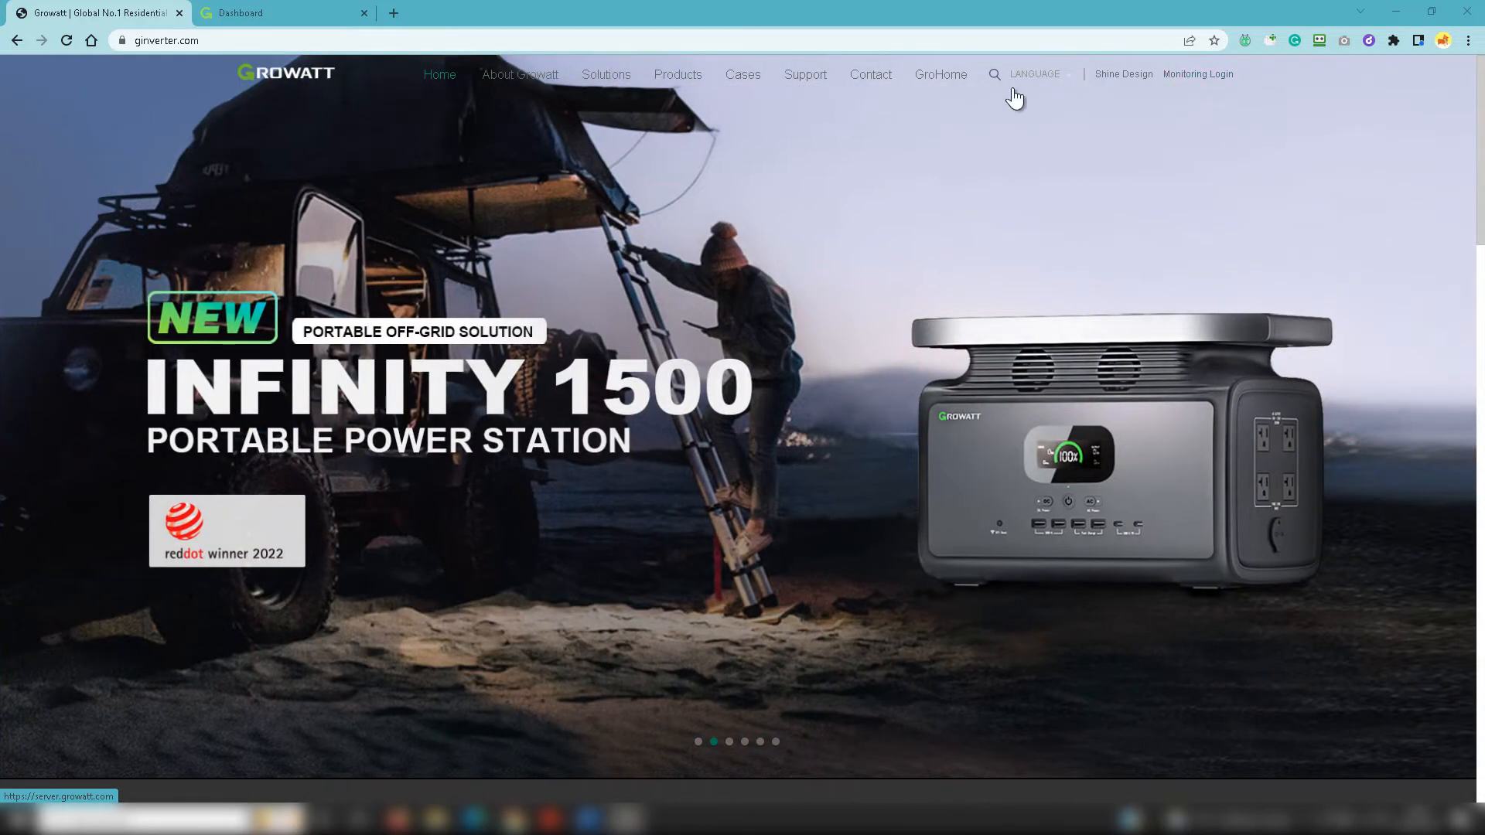
Step: Show the Growatt site's regional language choices for EMEA, America and APAC
click(1034, 74)
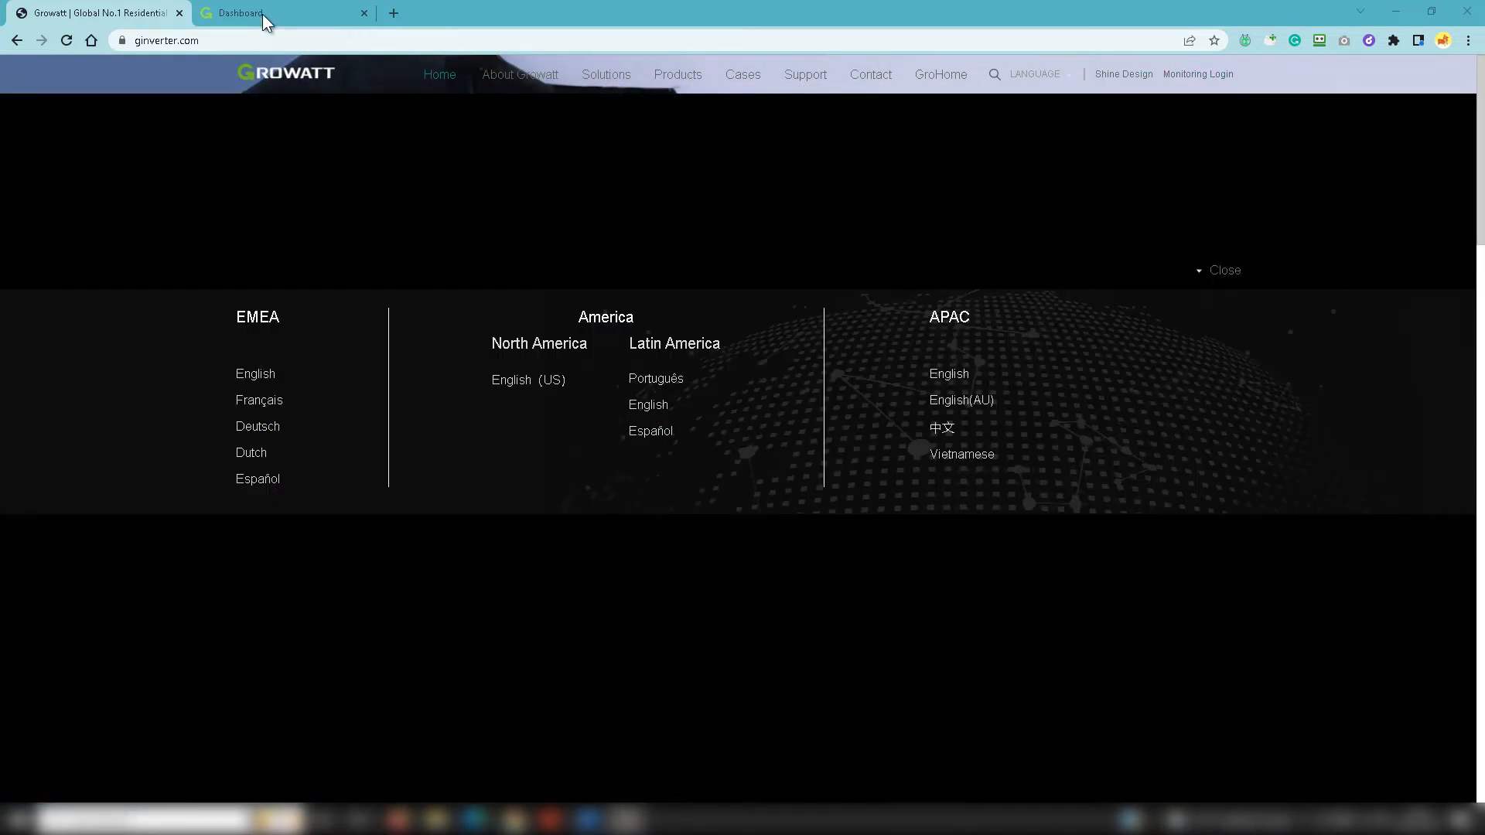
Step: Switch to the ShineServer dashboard with live power flow and energy totals
click(237, 12)
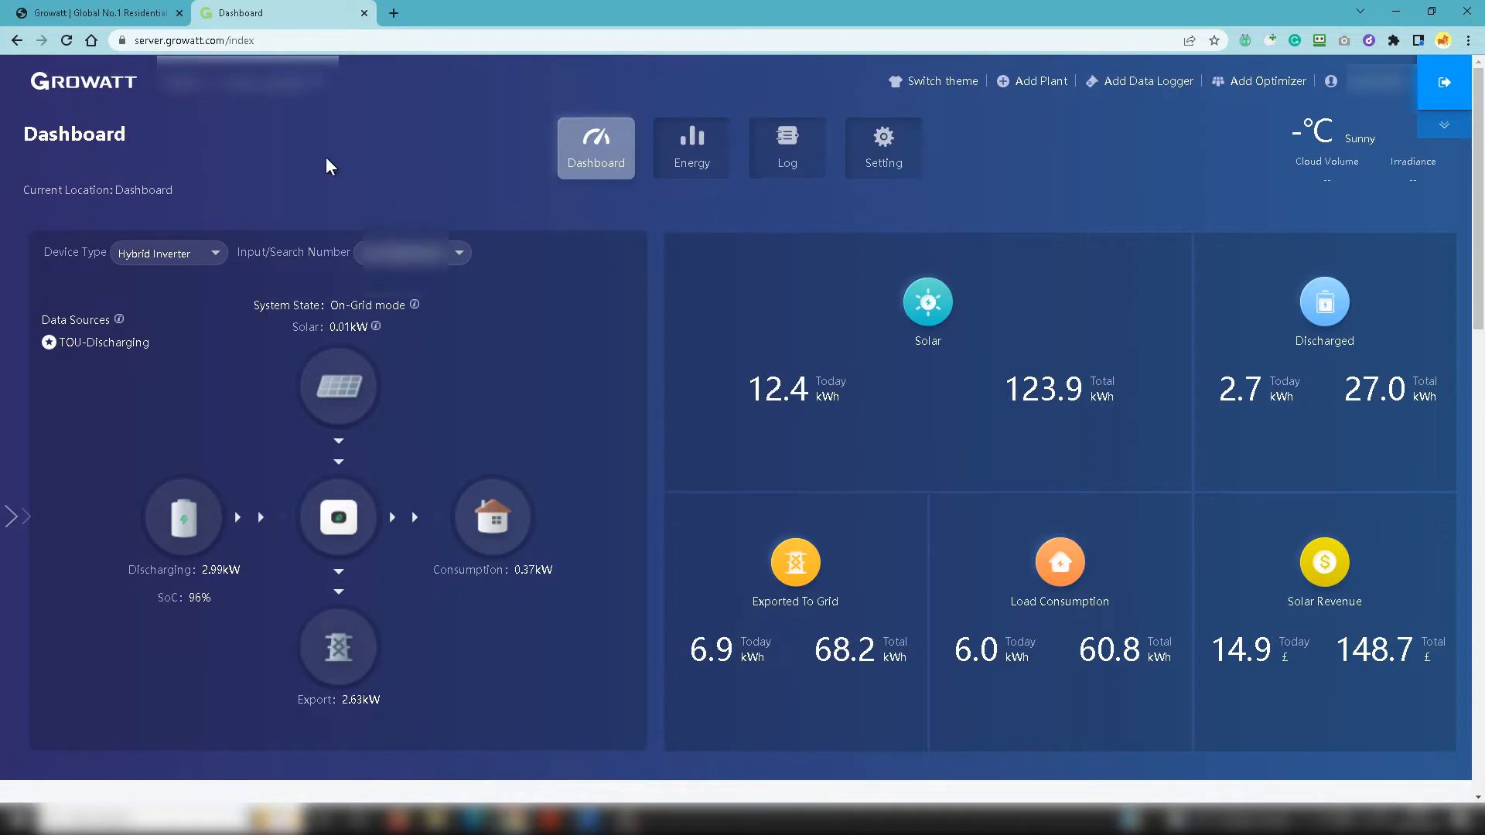
mouse_move(296, 157)
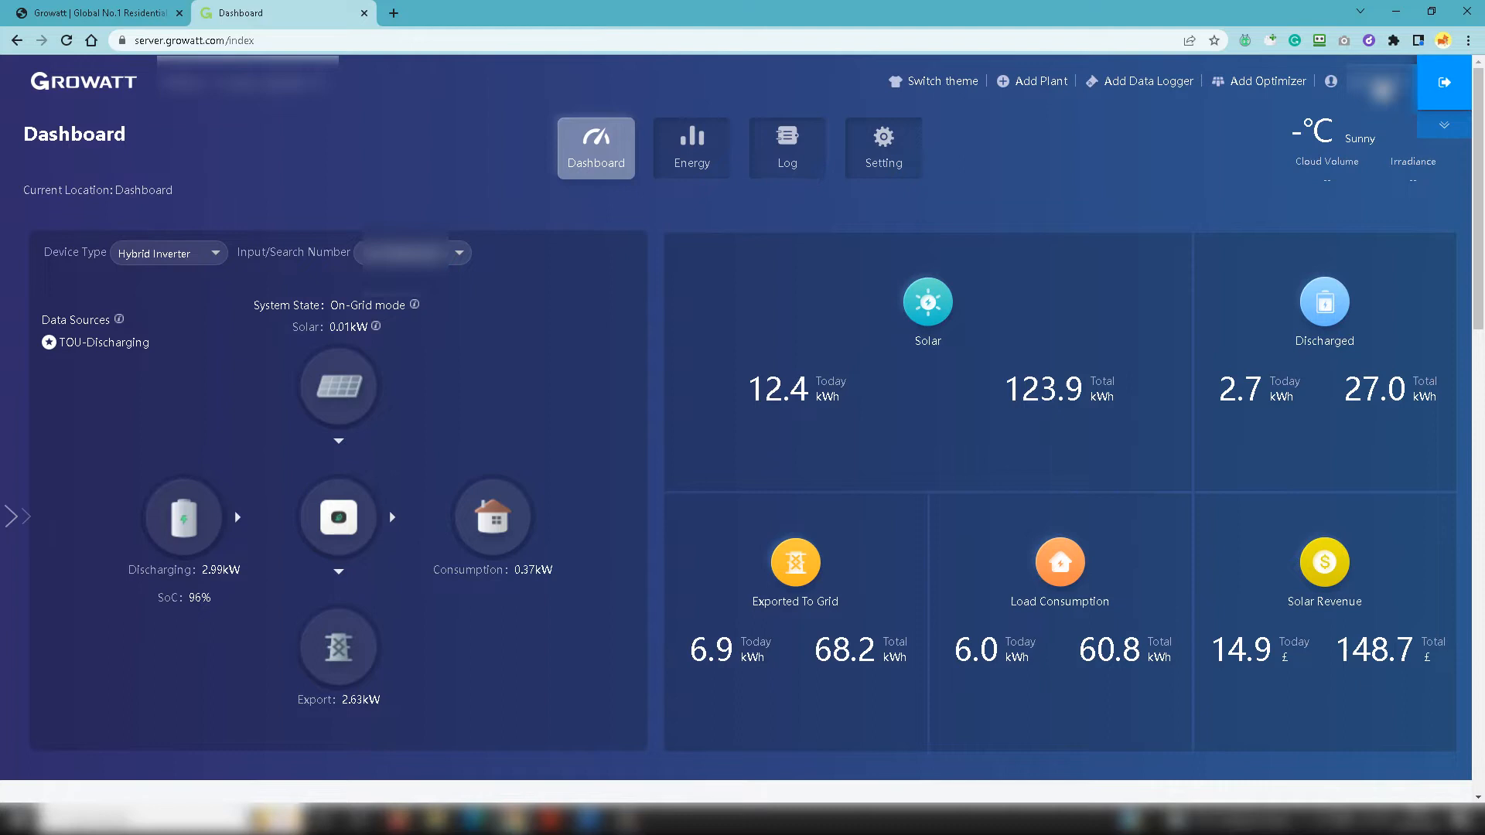
mouse_move(352, 142)
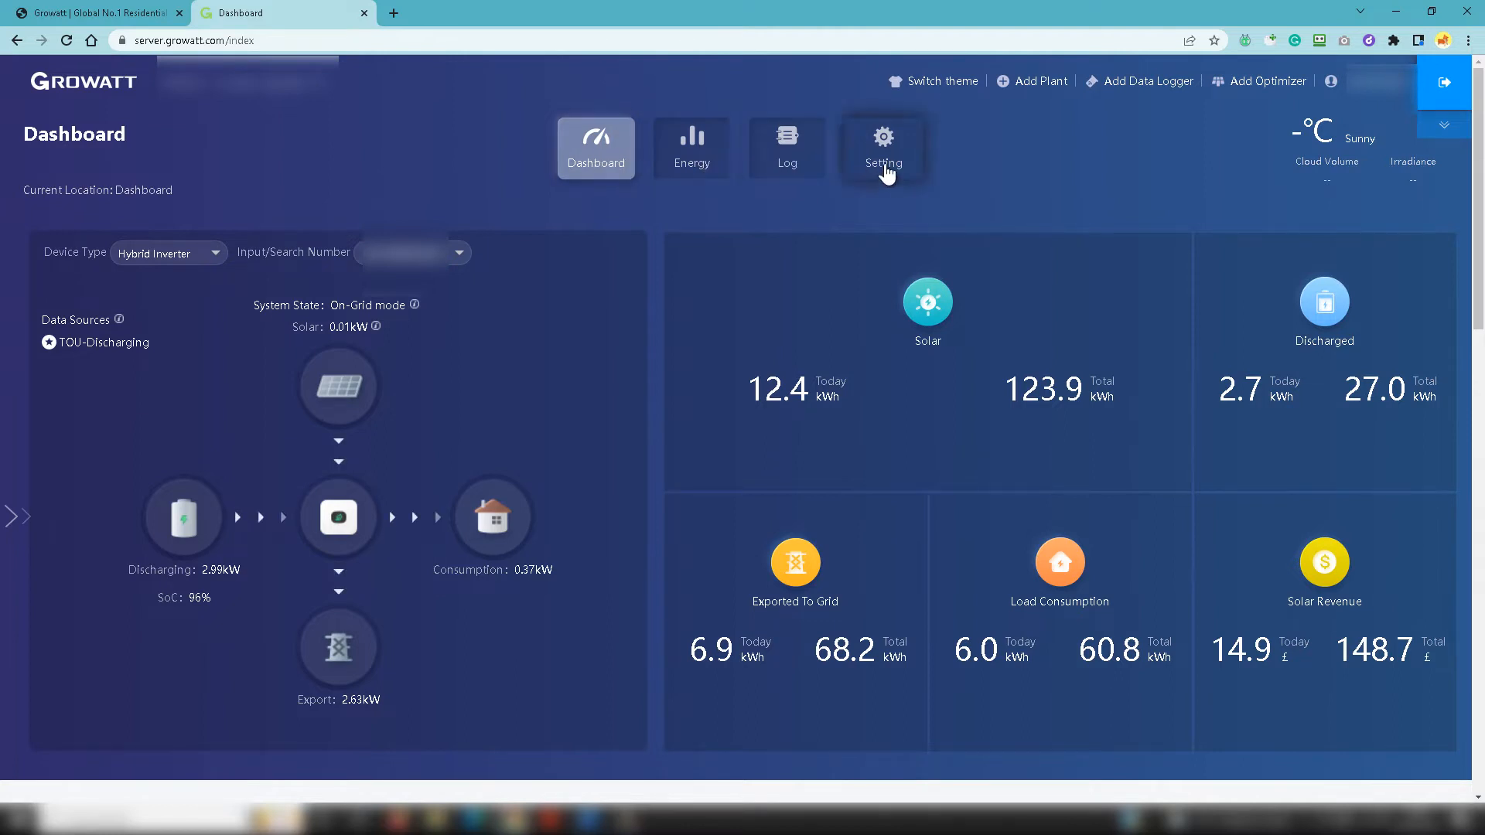
mouse_move(464, 141)
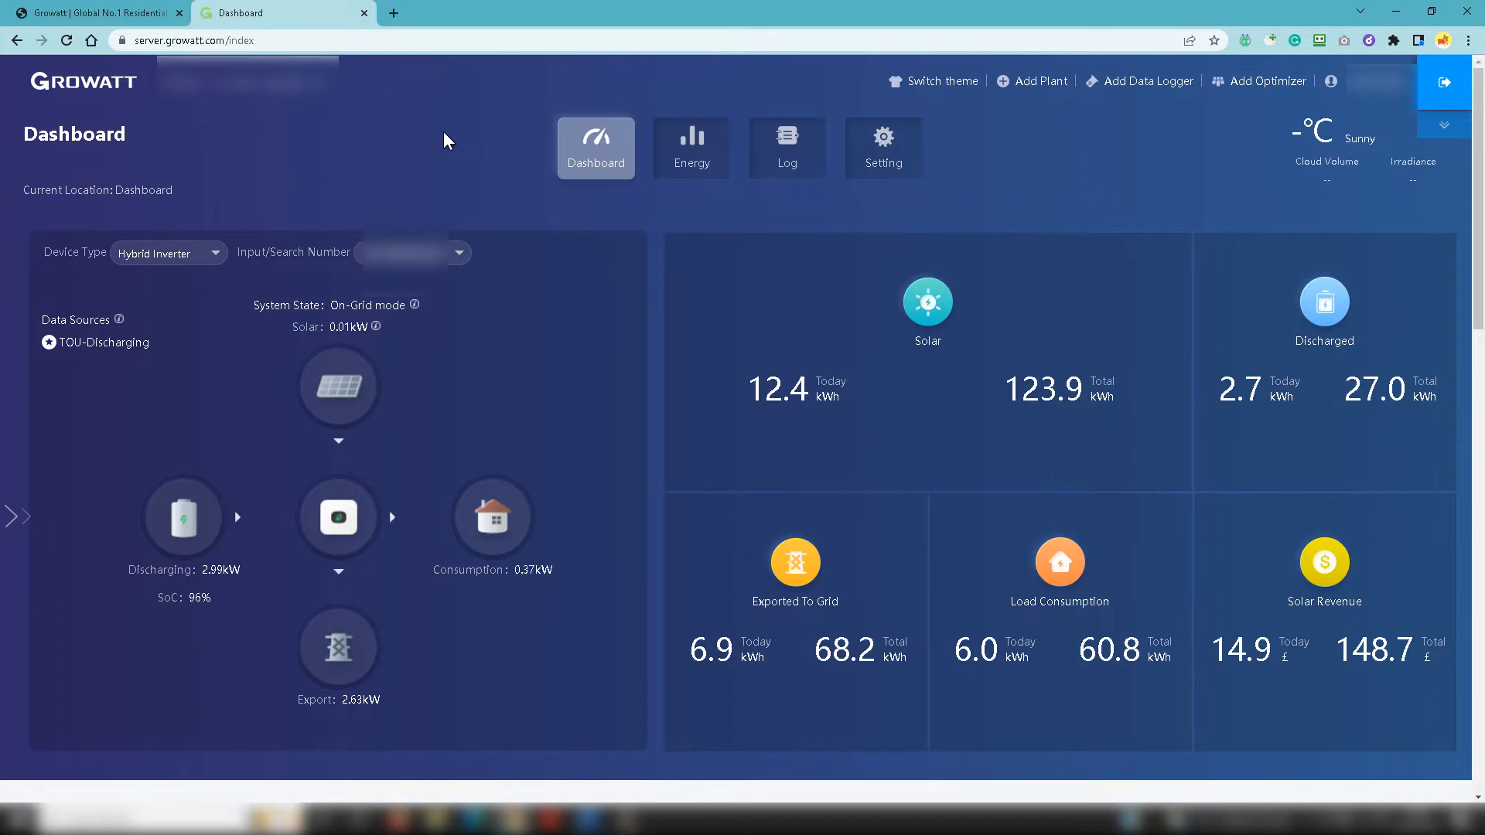
mouse_move(509, 84)
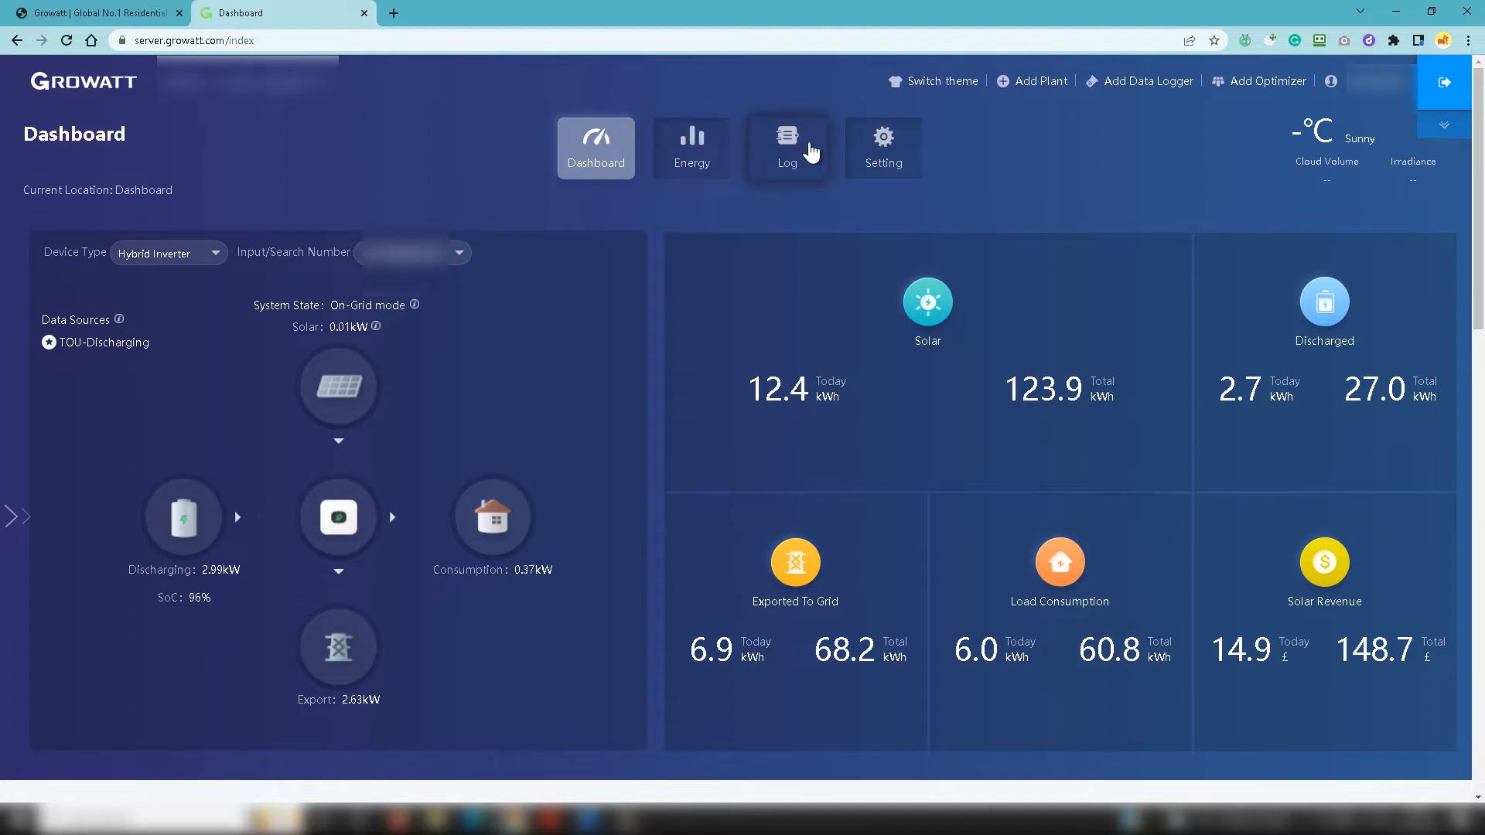
mouse_move(427, 85)
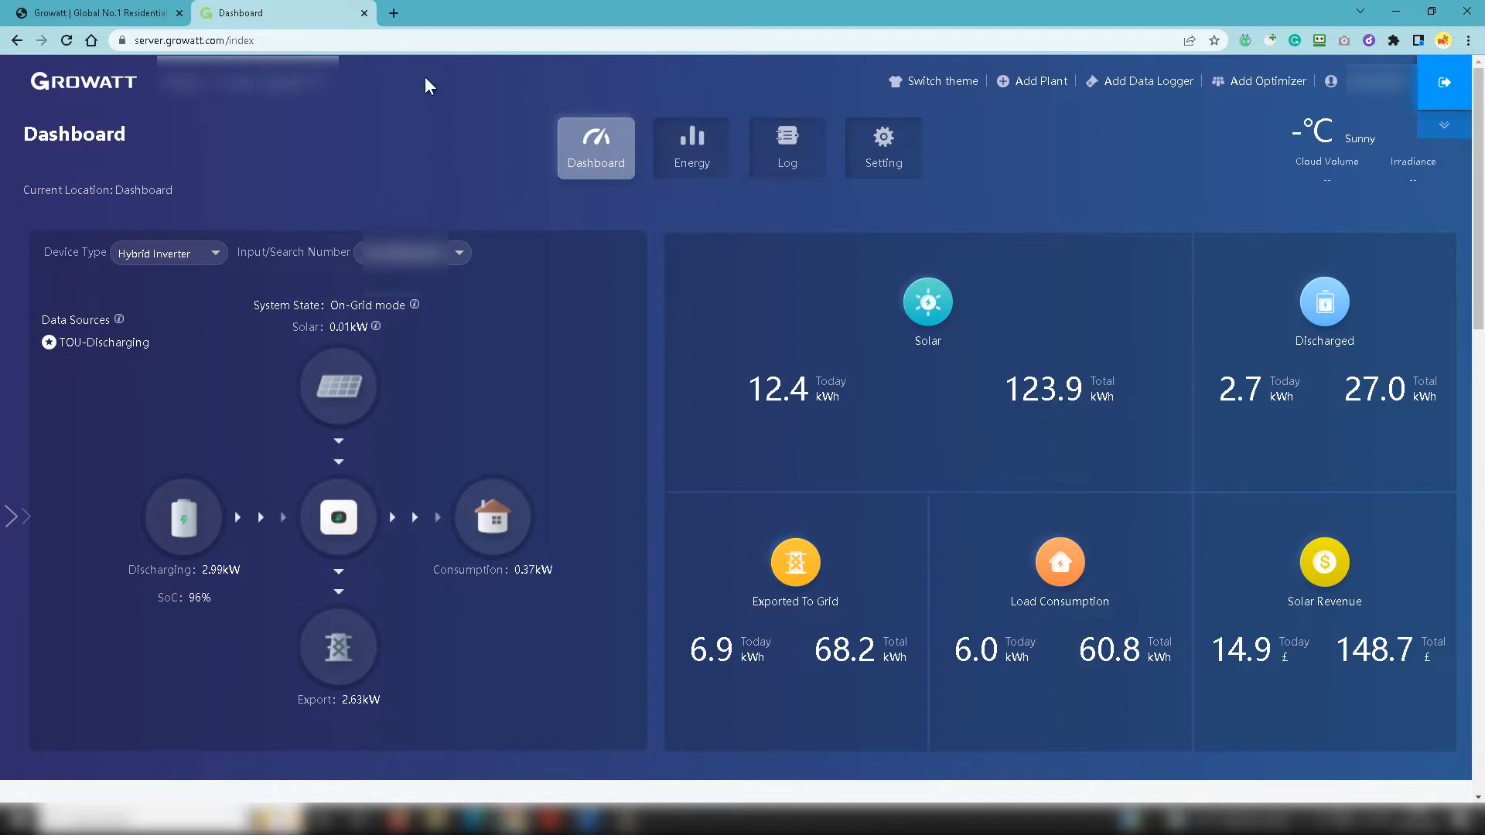
mouse_move(305, 150)
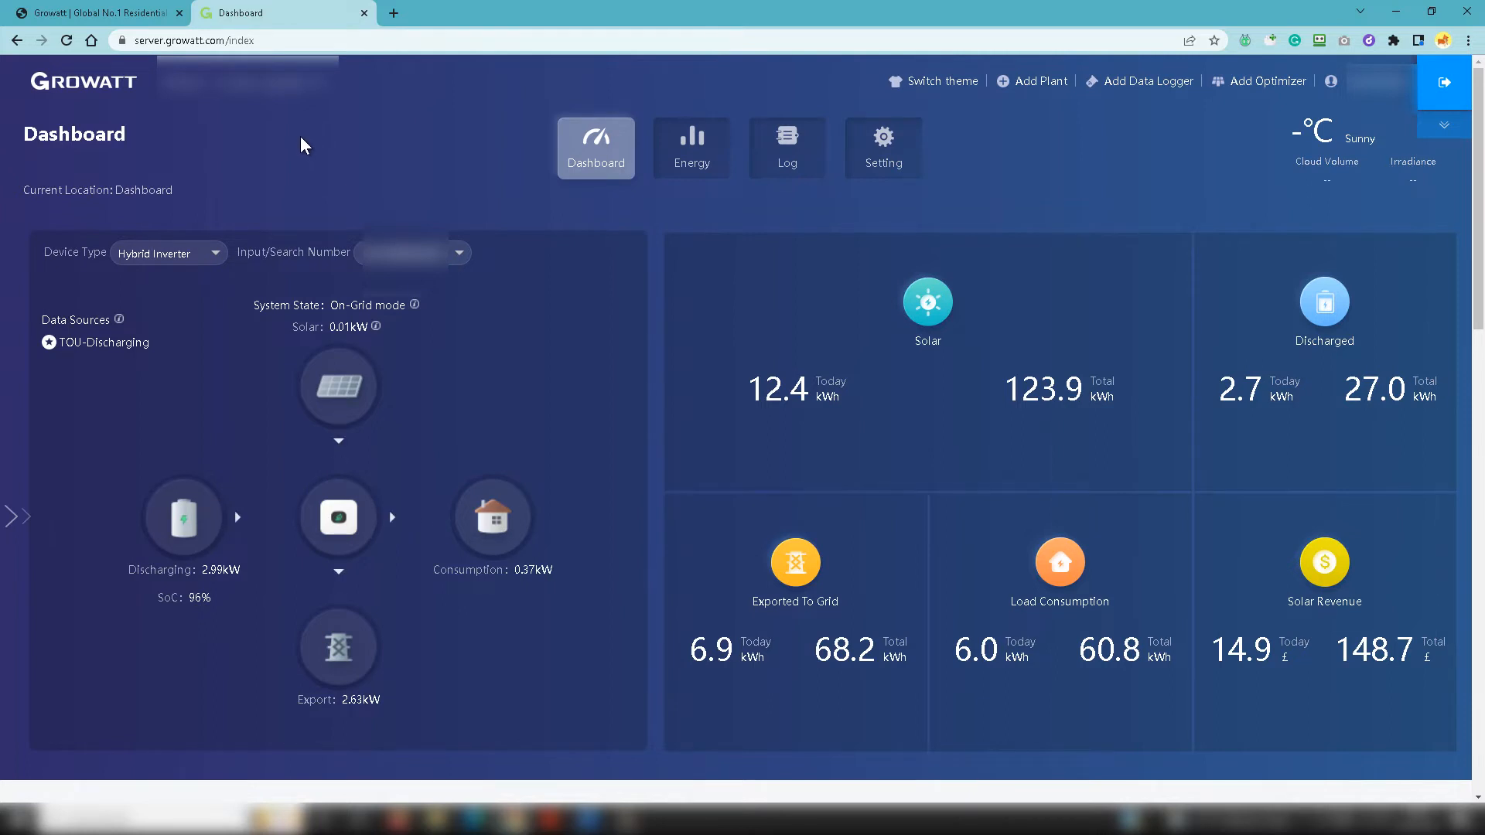
scroll(down, 3)
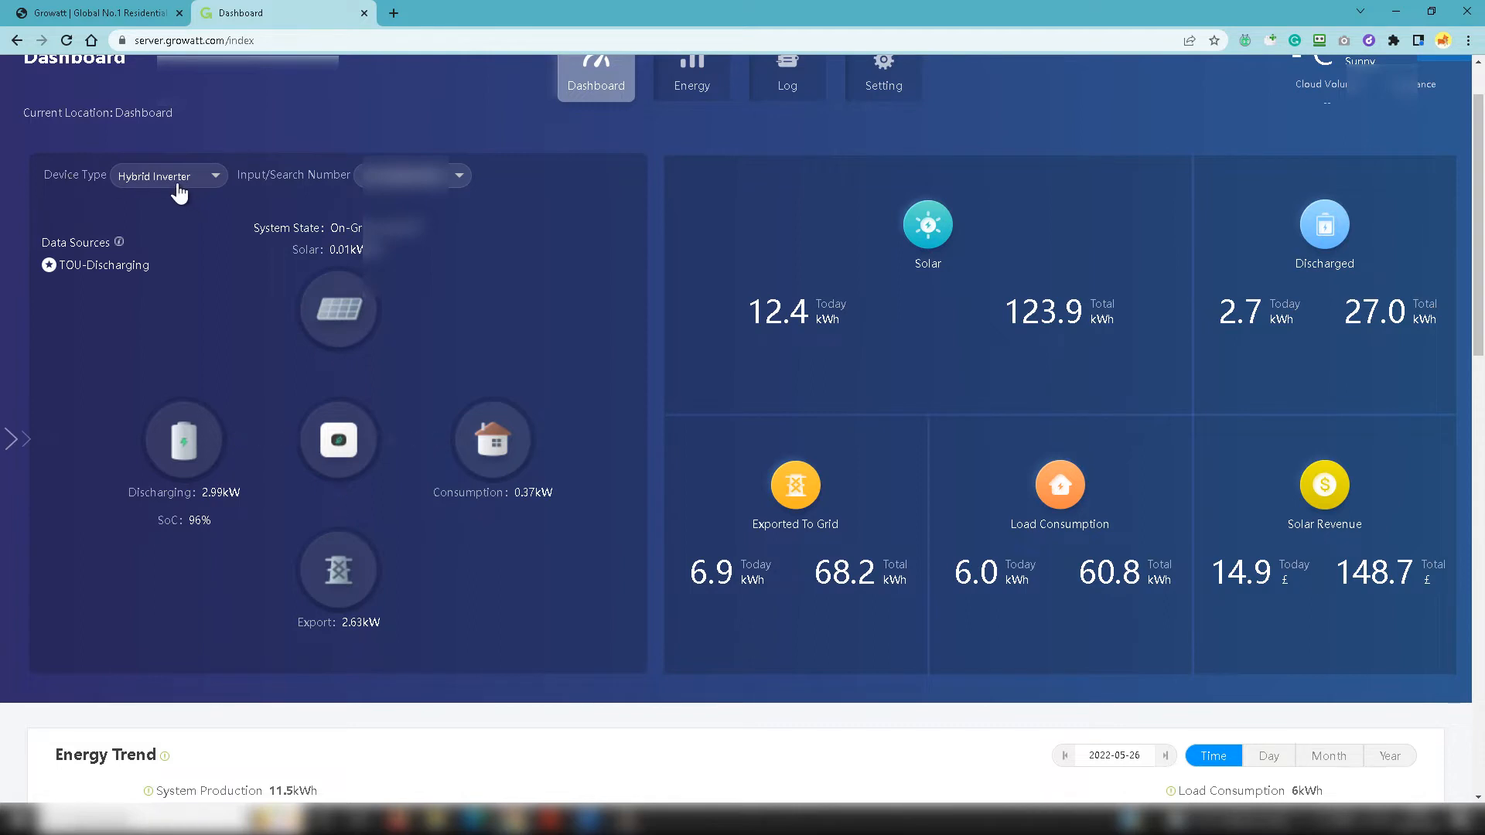
mouse_move(308, 119)
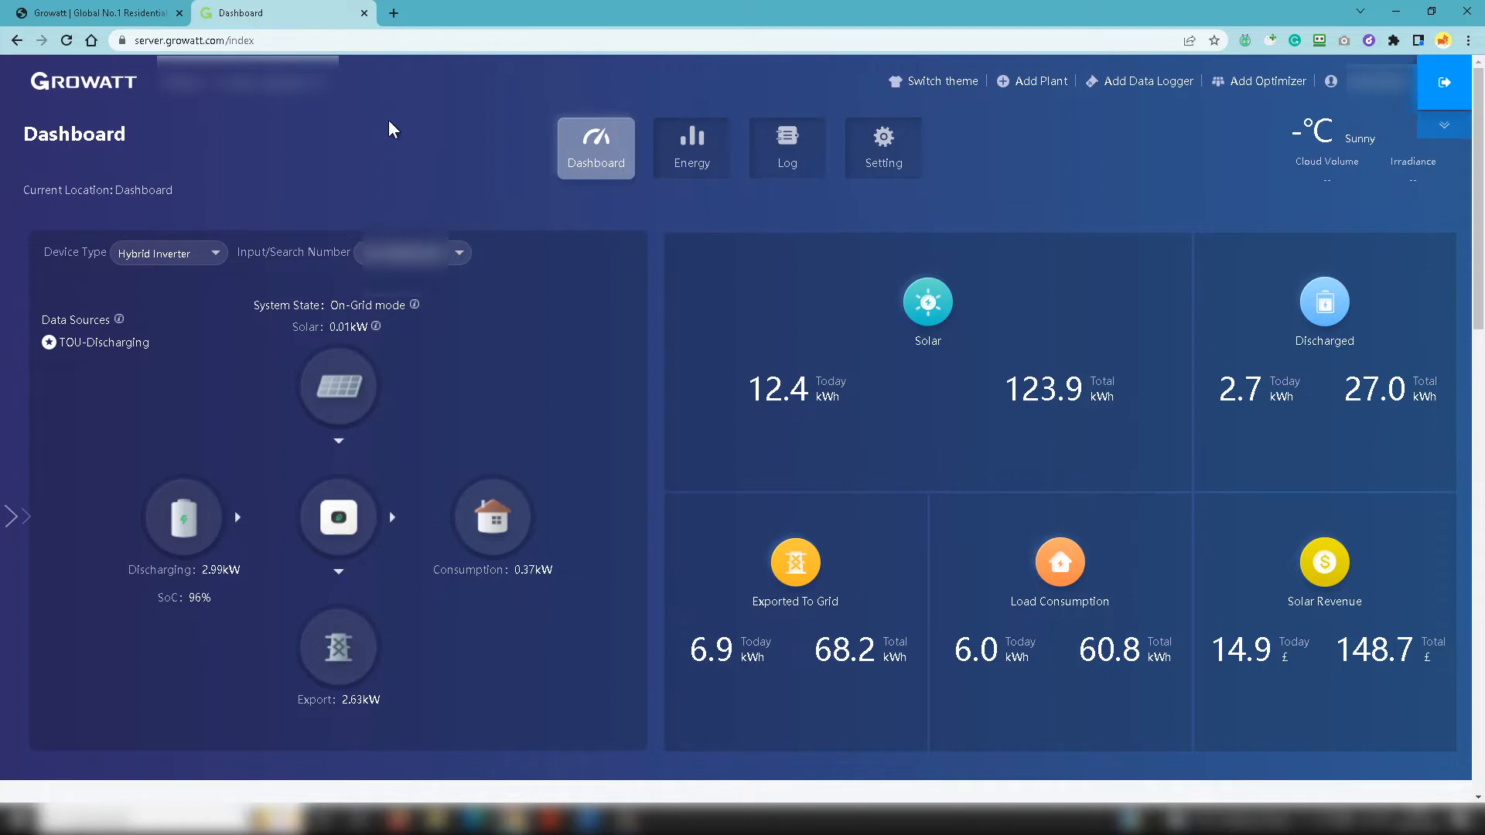
mouse_move(350, 161)
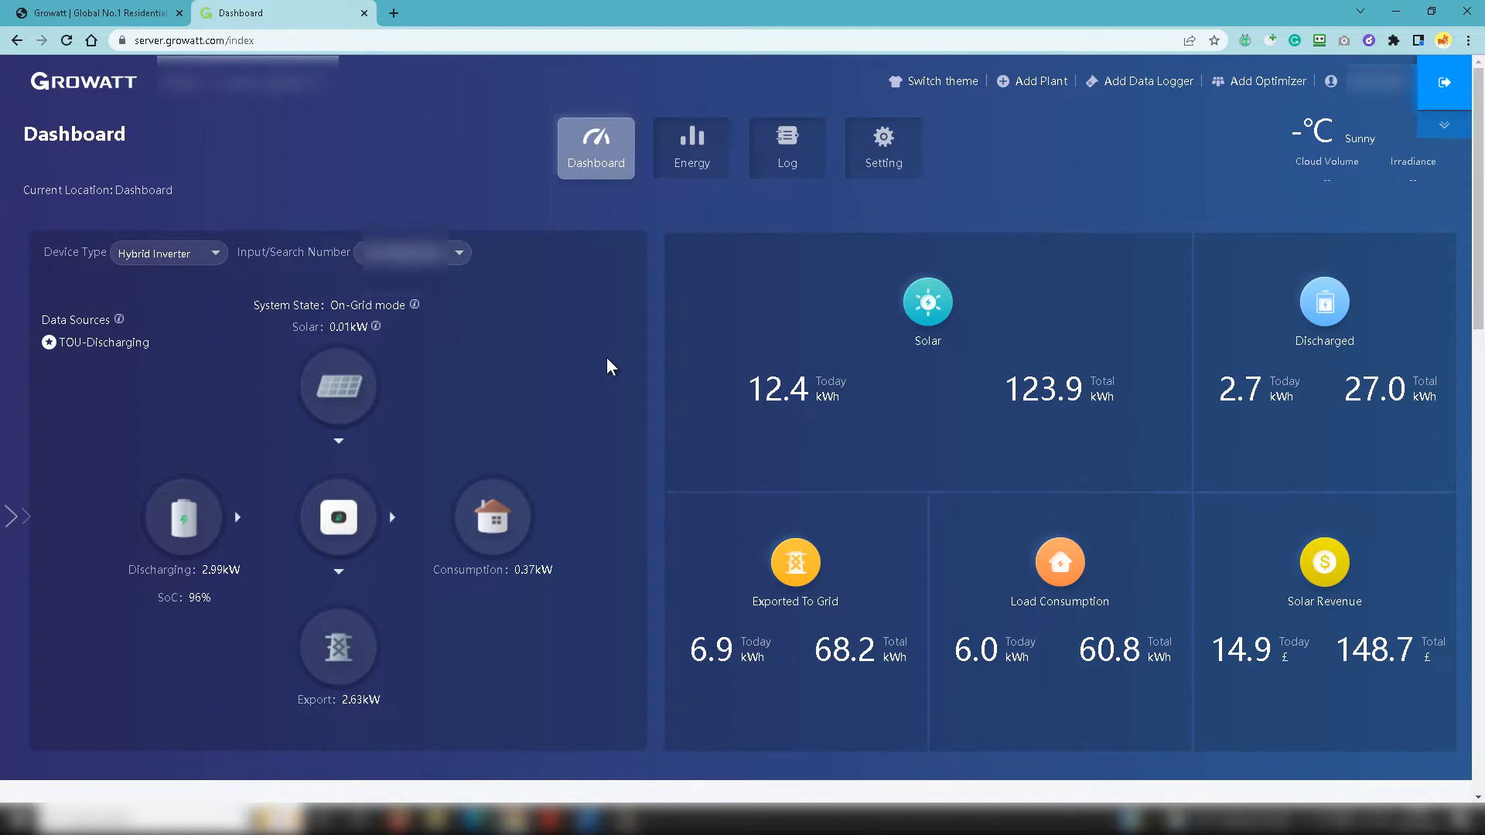
scroll(down, 3)
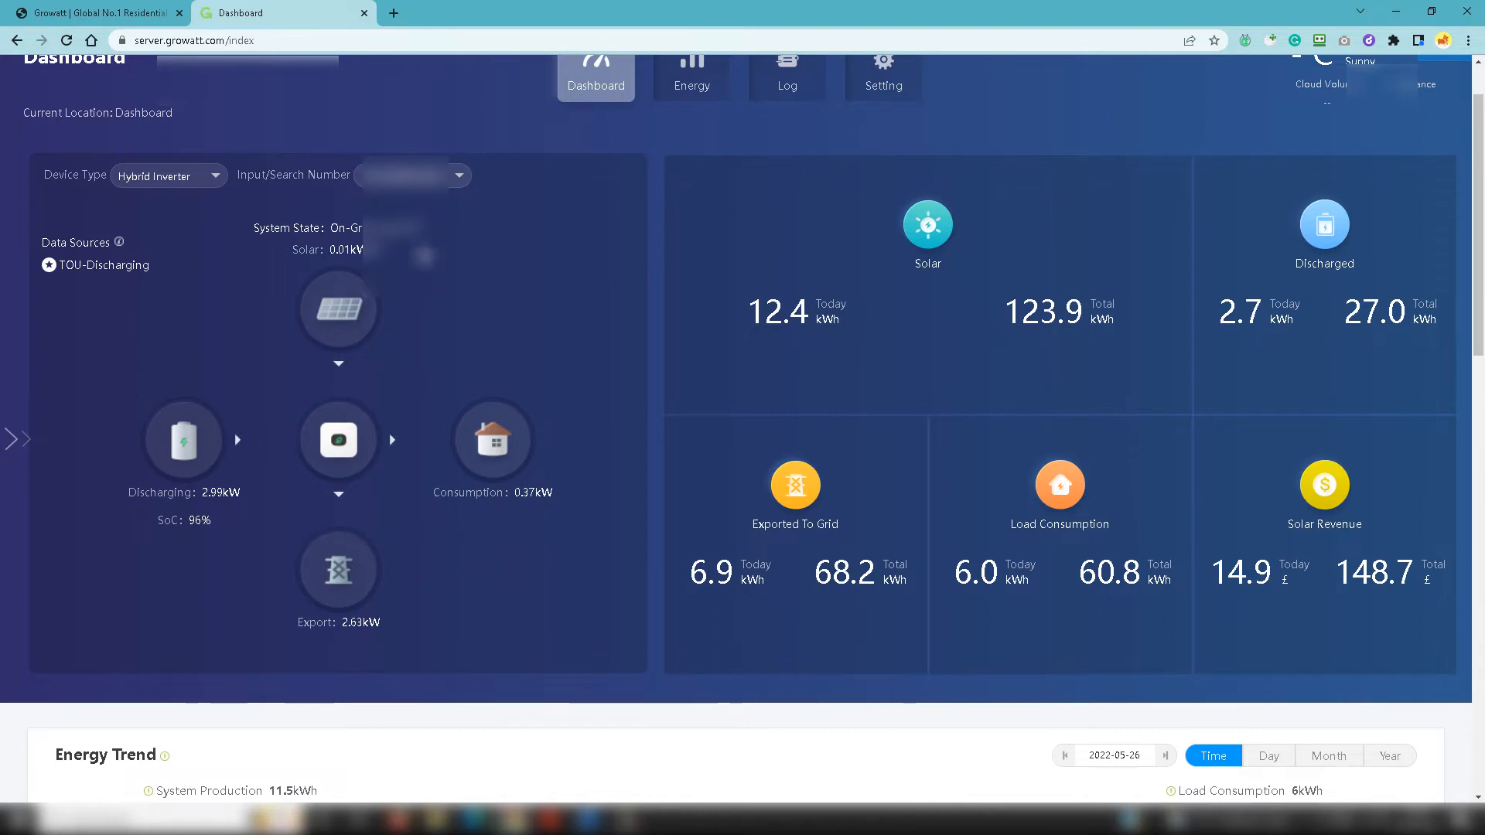
mouse_move(558, 277)
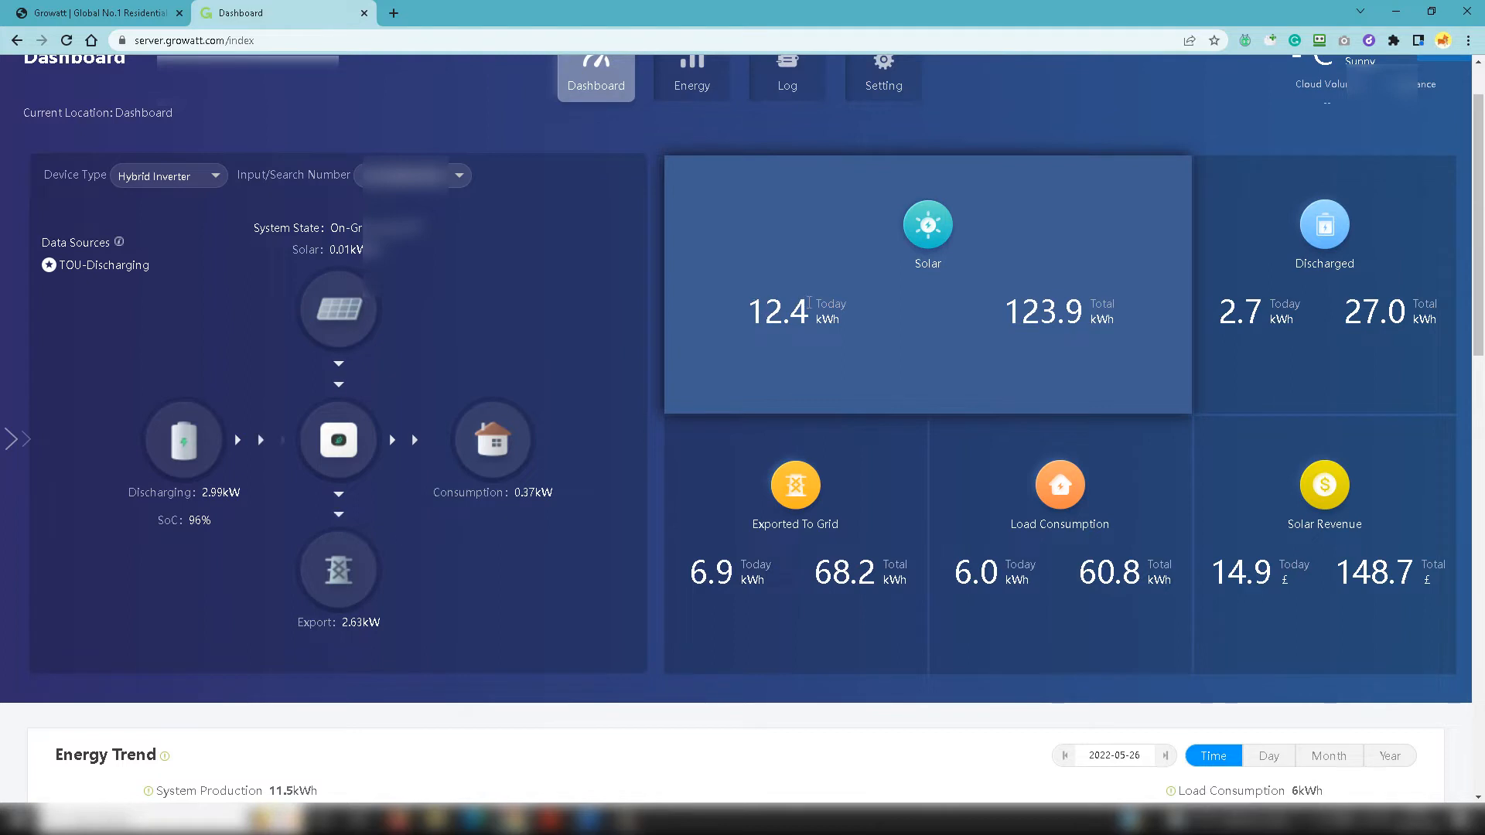
mouse_move(1006, 314)
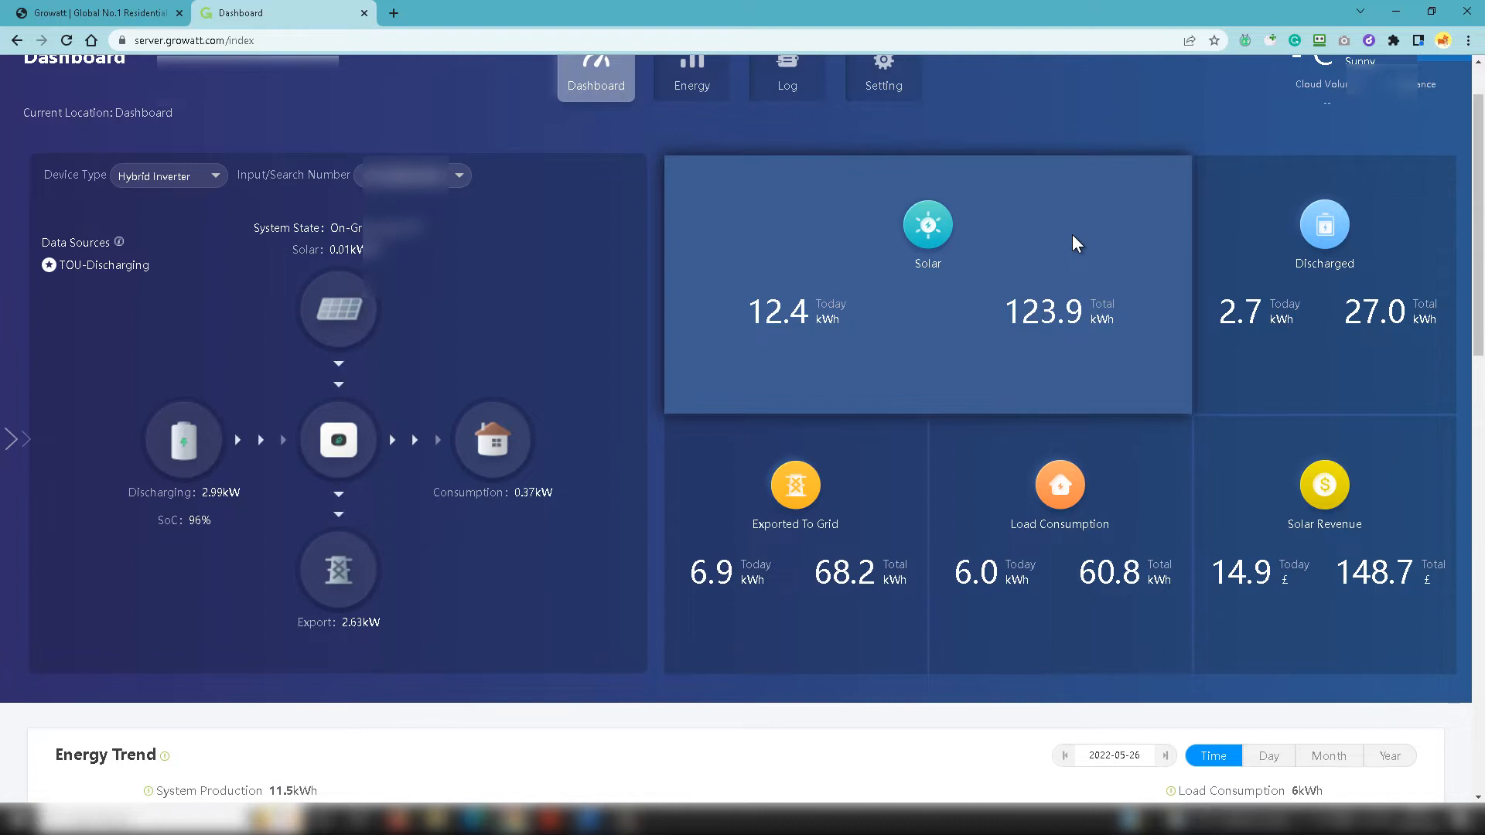
mouse_move(1061, 237)
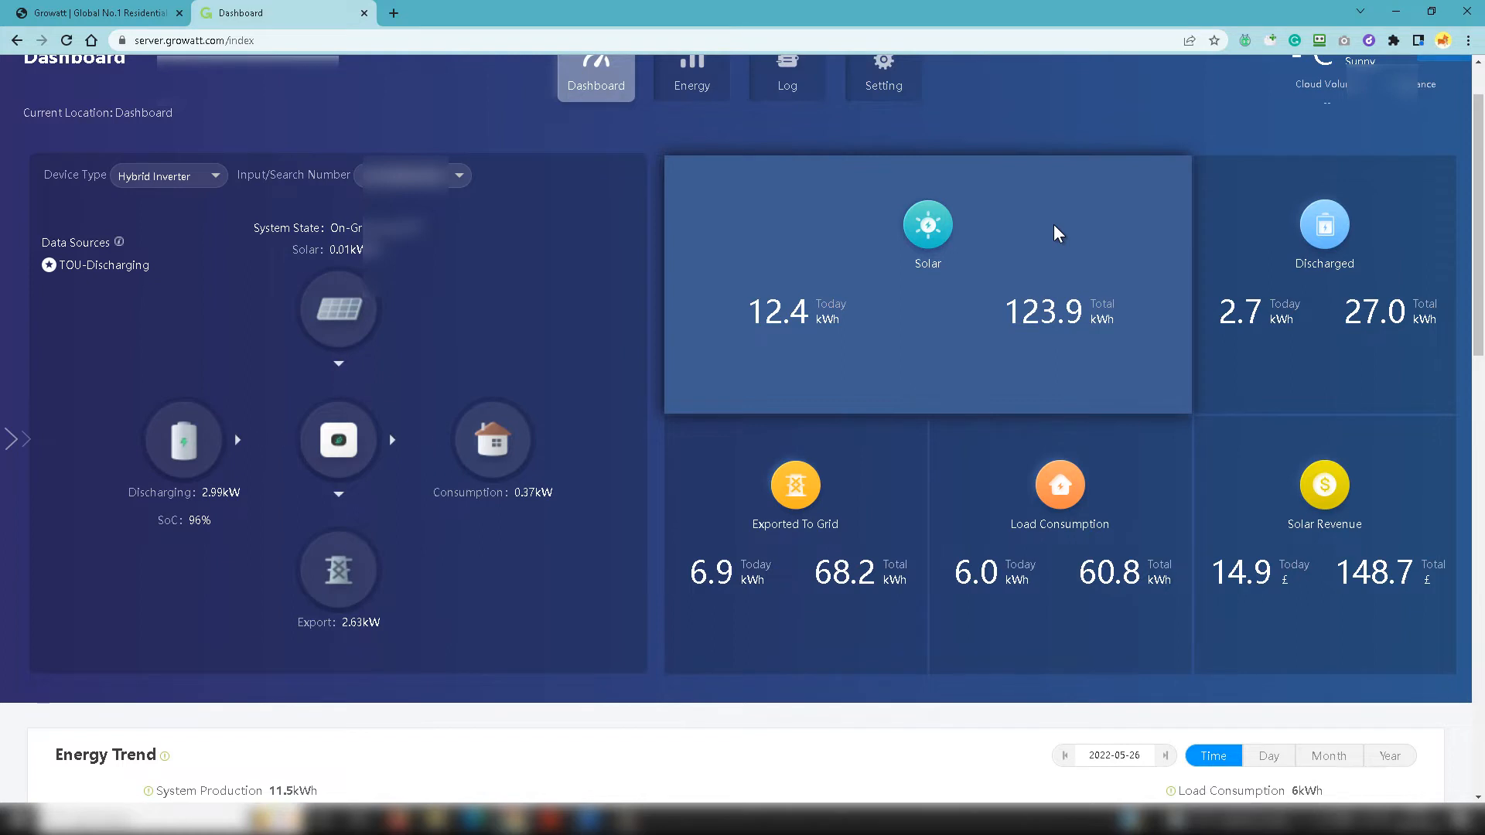
mouse_move(1049, 229)
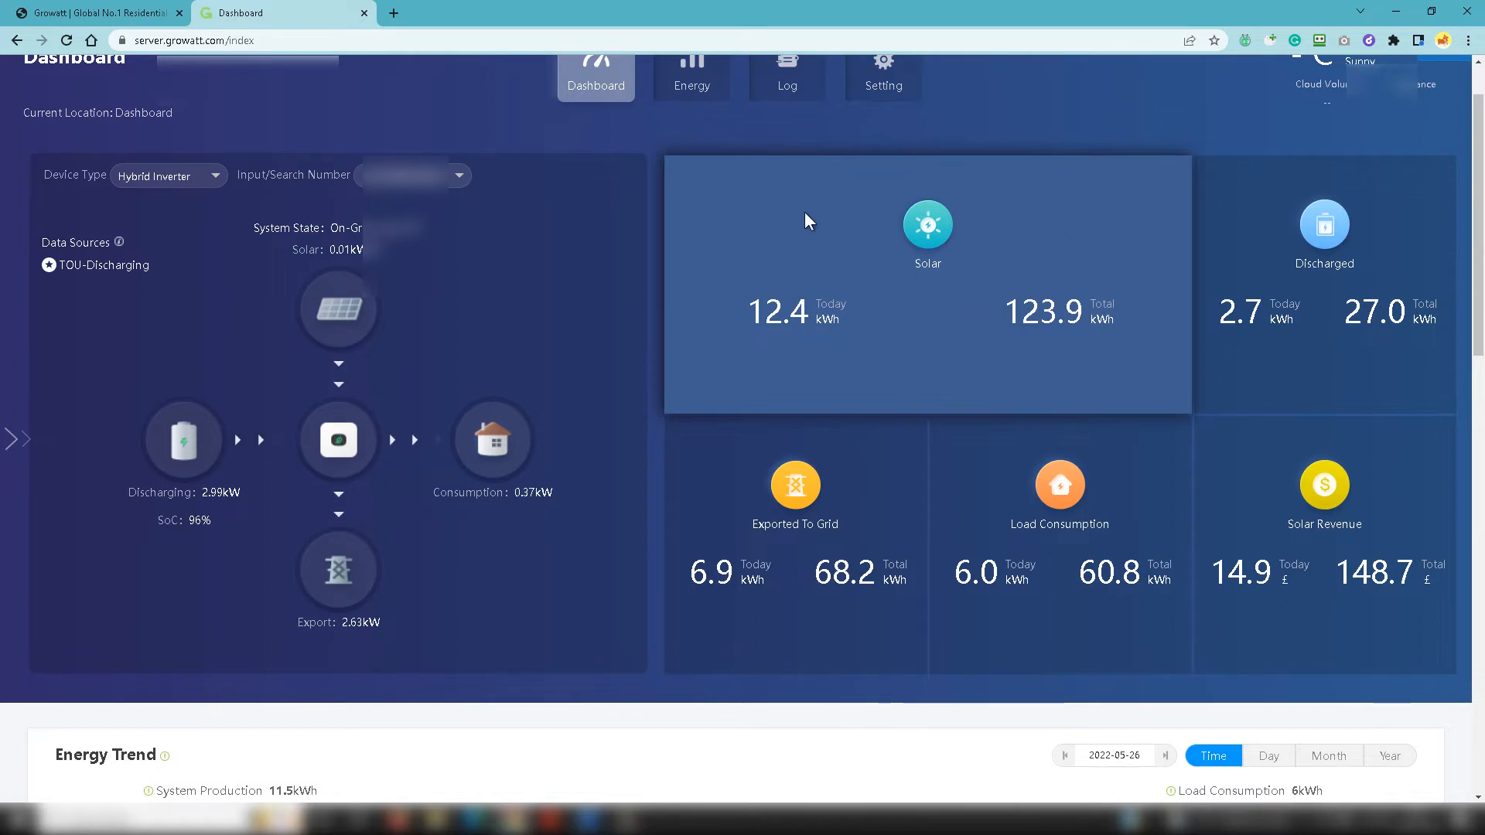
mouse_move(1078, 206)
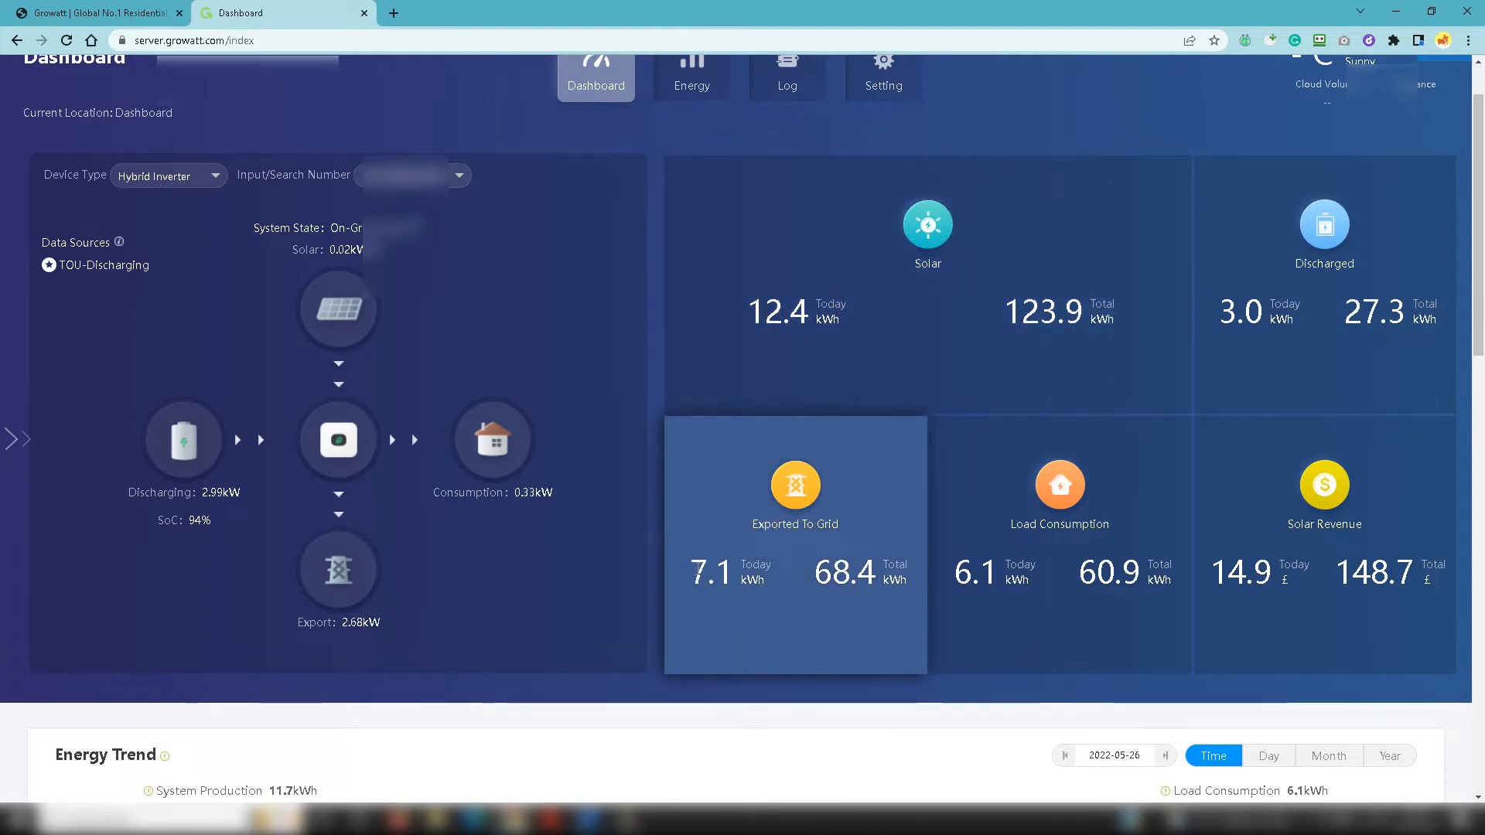
mouse_move(885, 492)
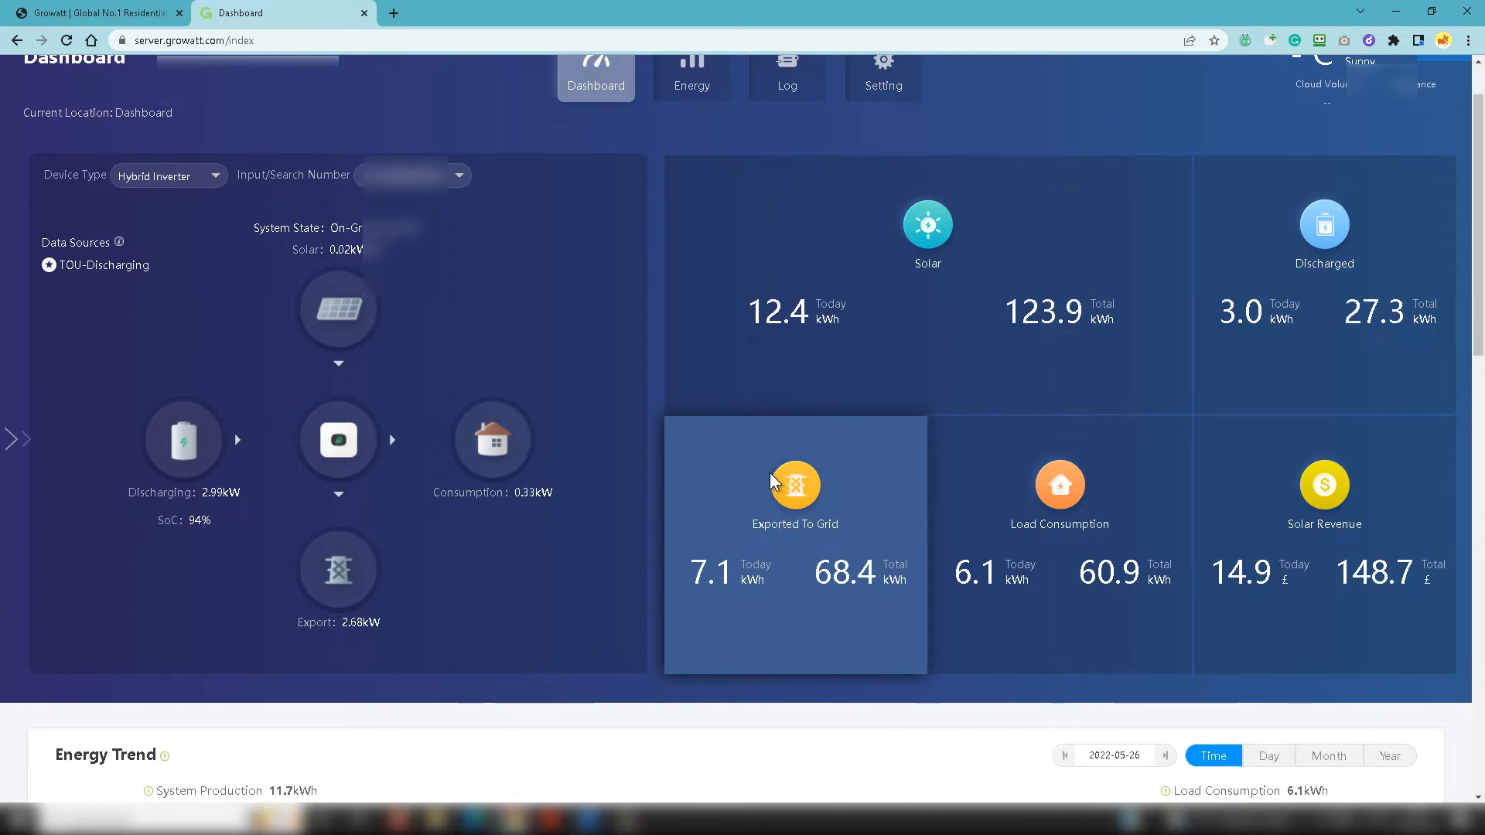
mouse_move(852, 473)
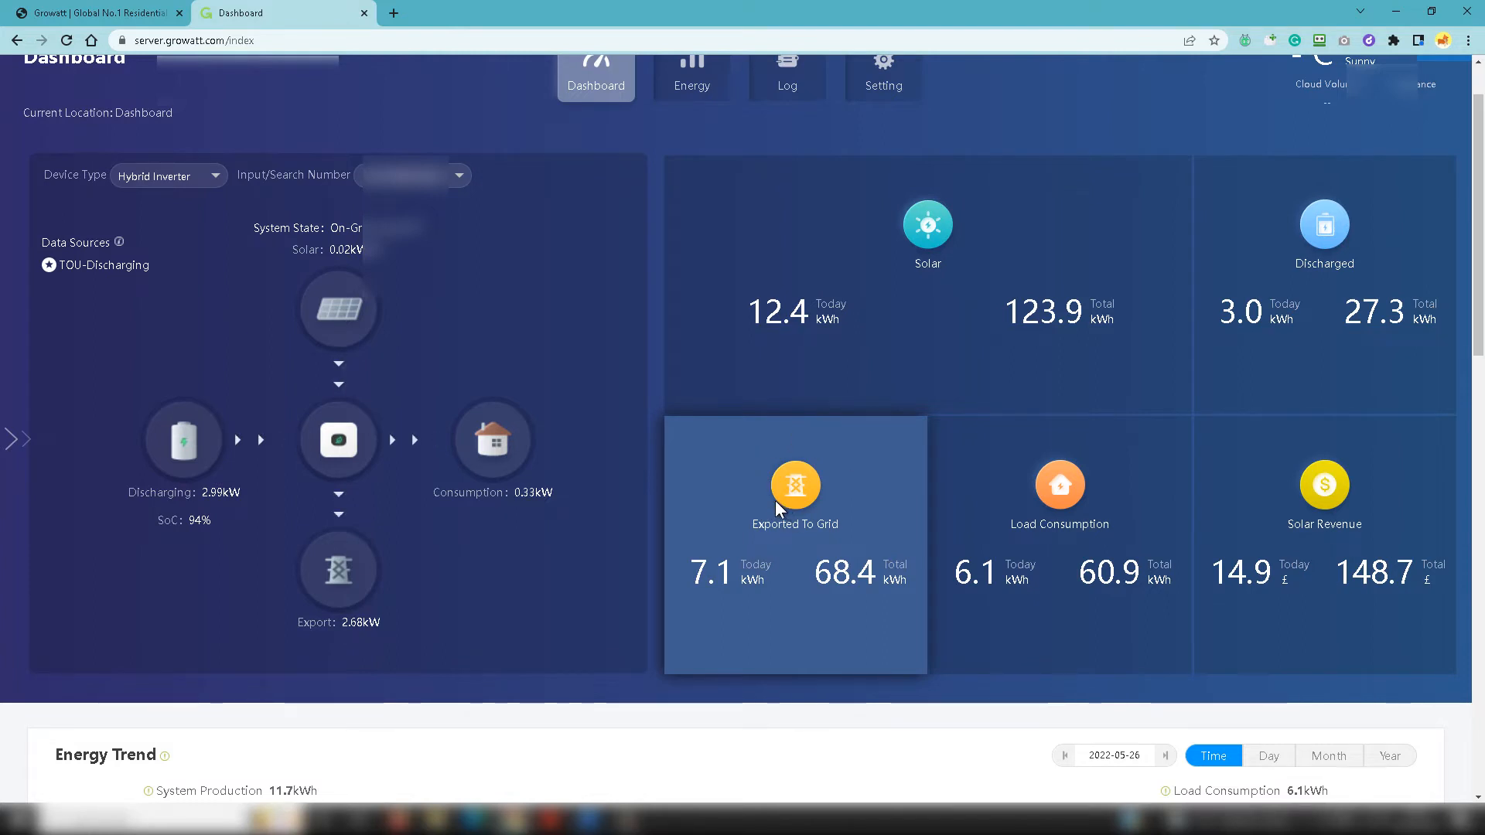
mouse_move(1047, 461)
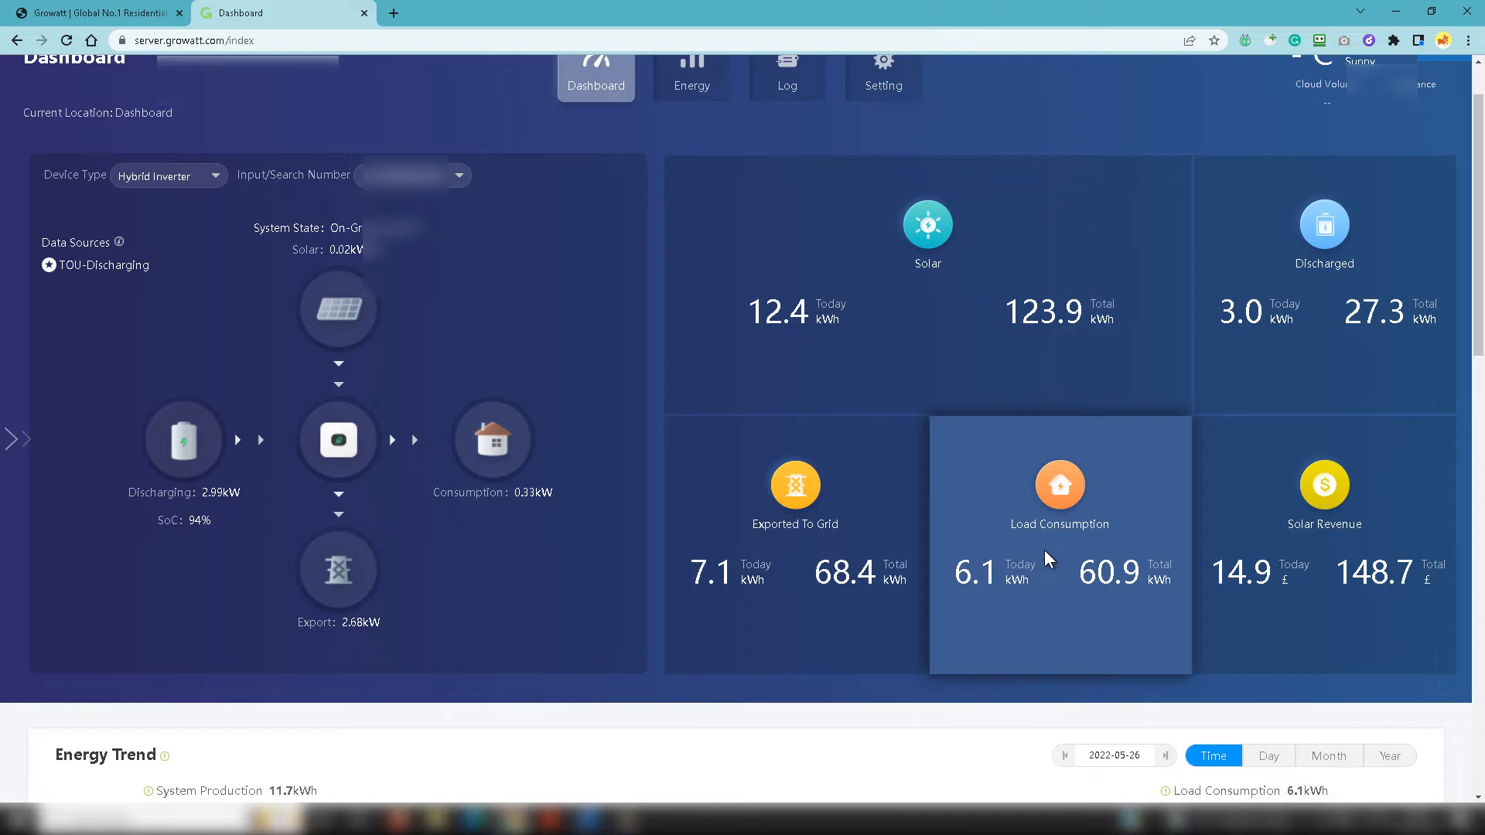
mouse_move(1145, 467)
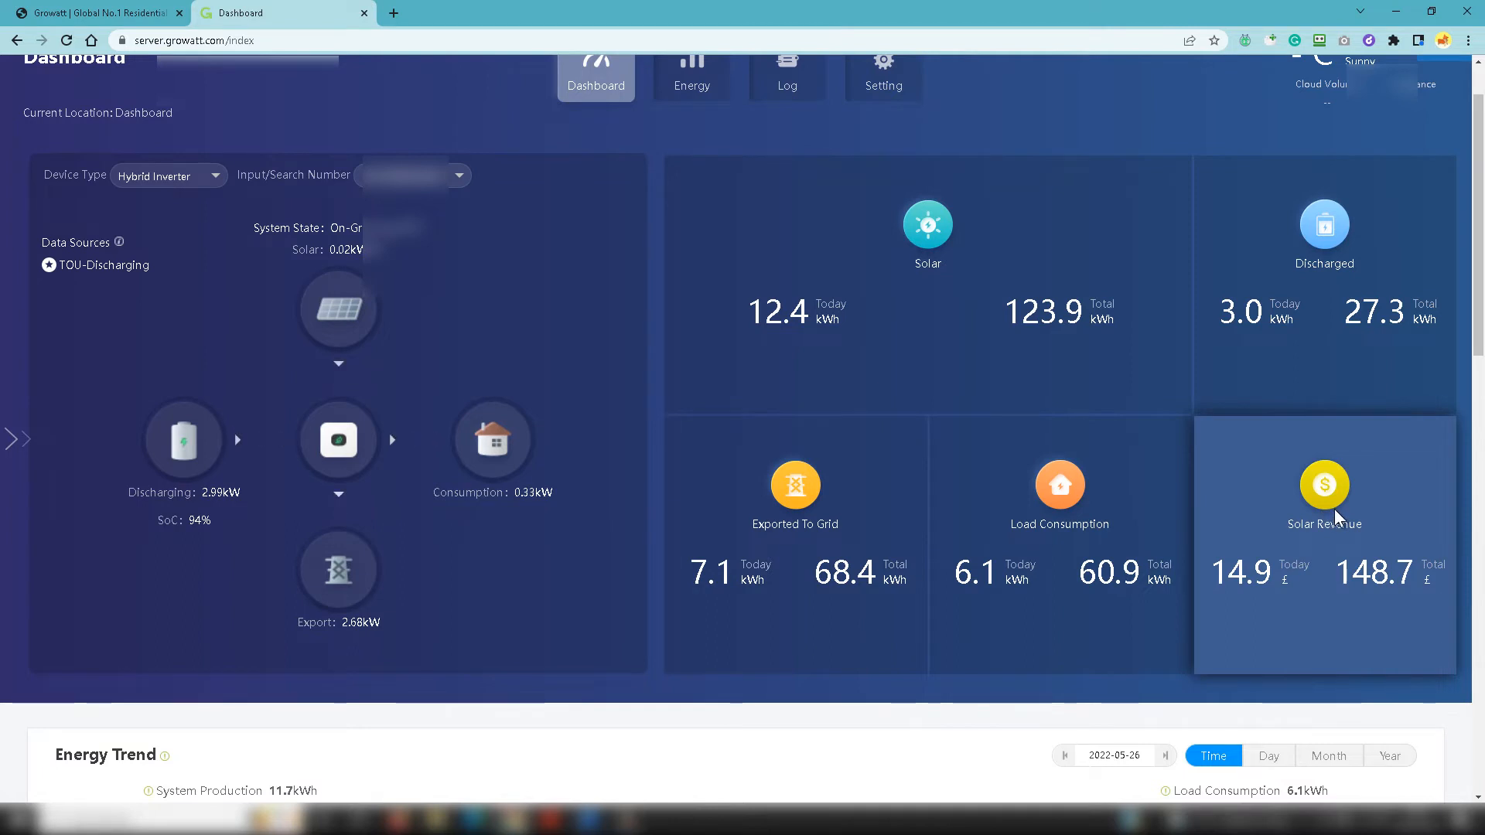
mouse_move(209, 351)
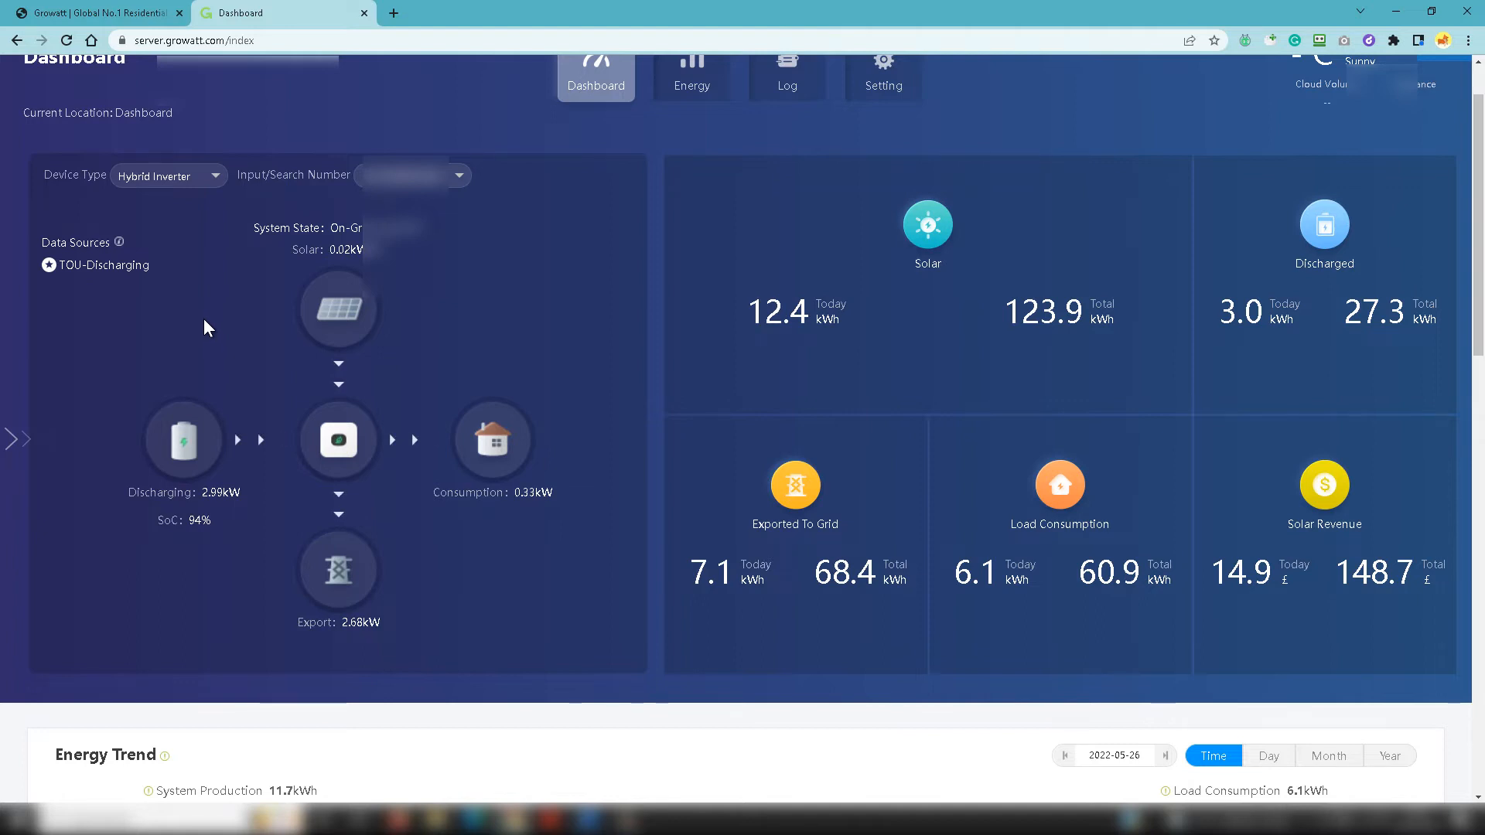
mouse_move(165, 325)
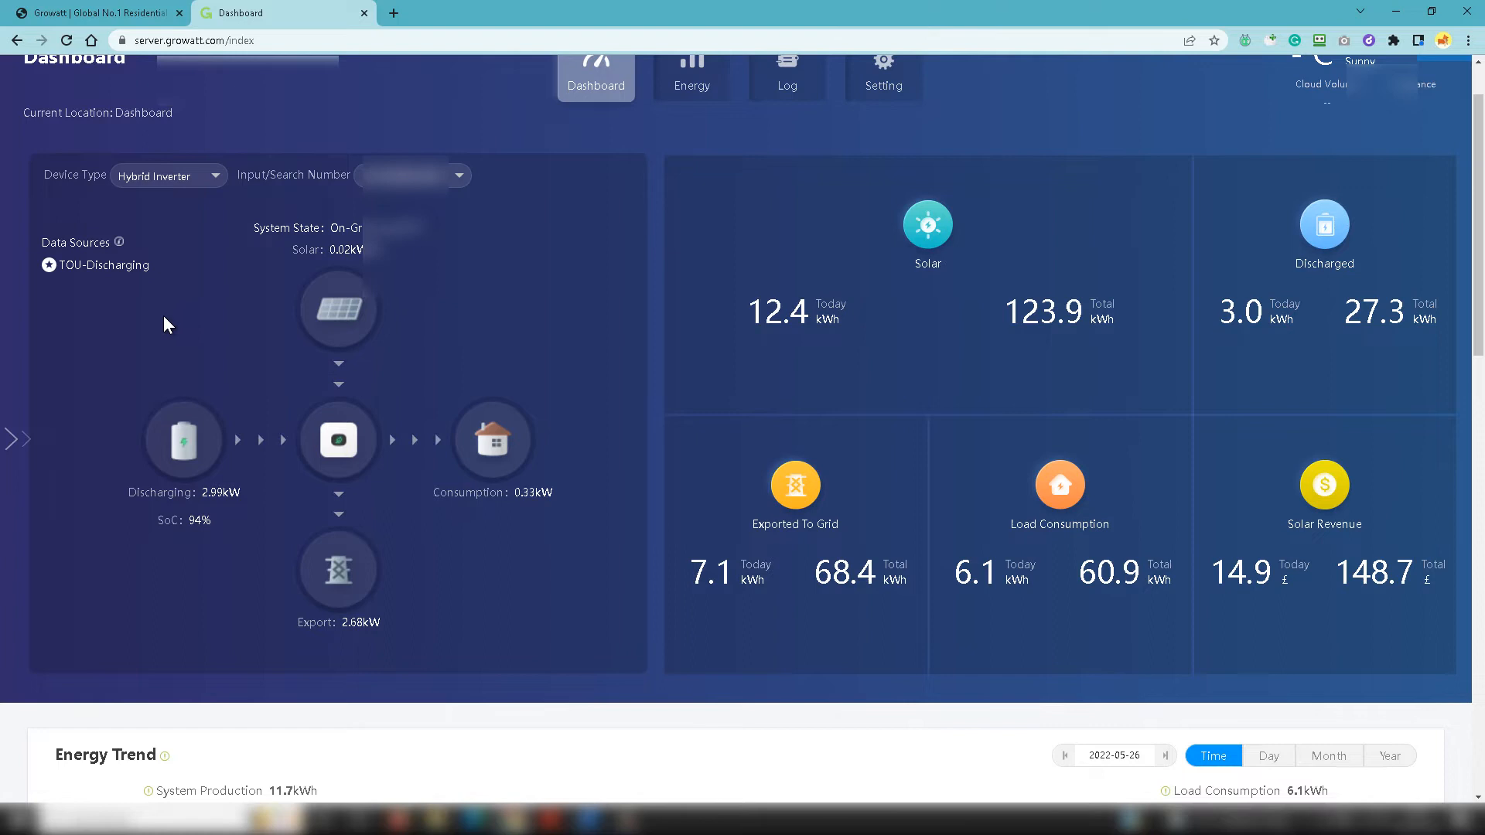
mouse_move(85, 376)
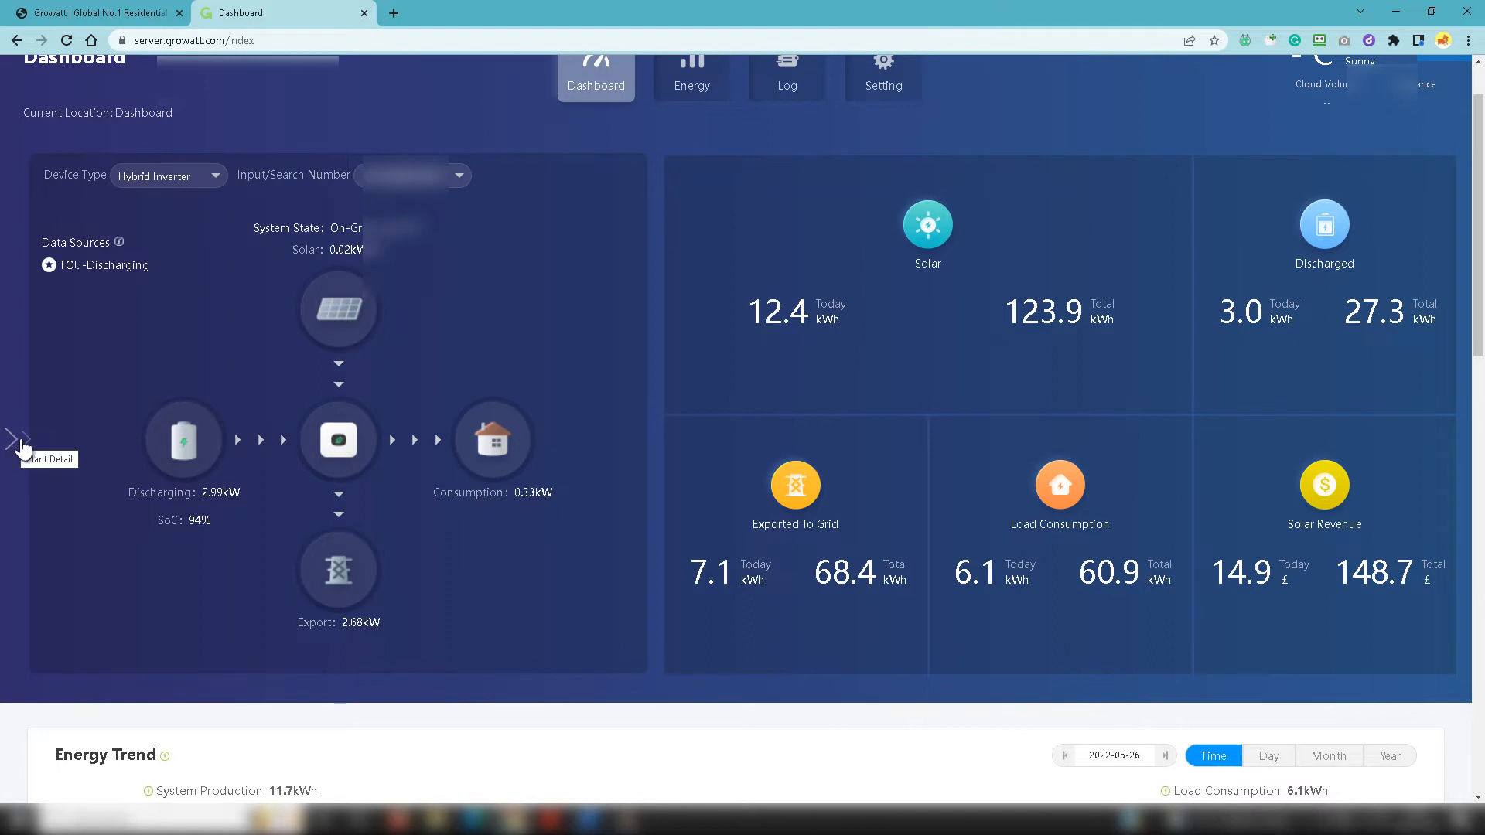
Step: Show the plant's details and bring up its Edit Plant form (2022-05-19, 5.33 kWp, Residential)
click(17, 437)
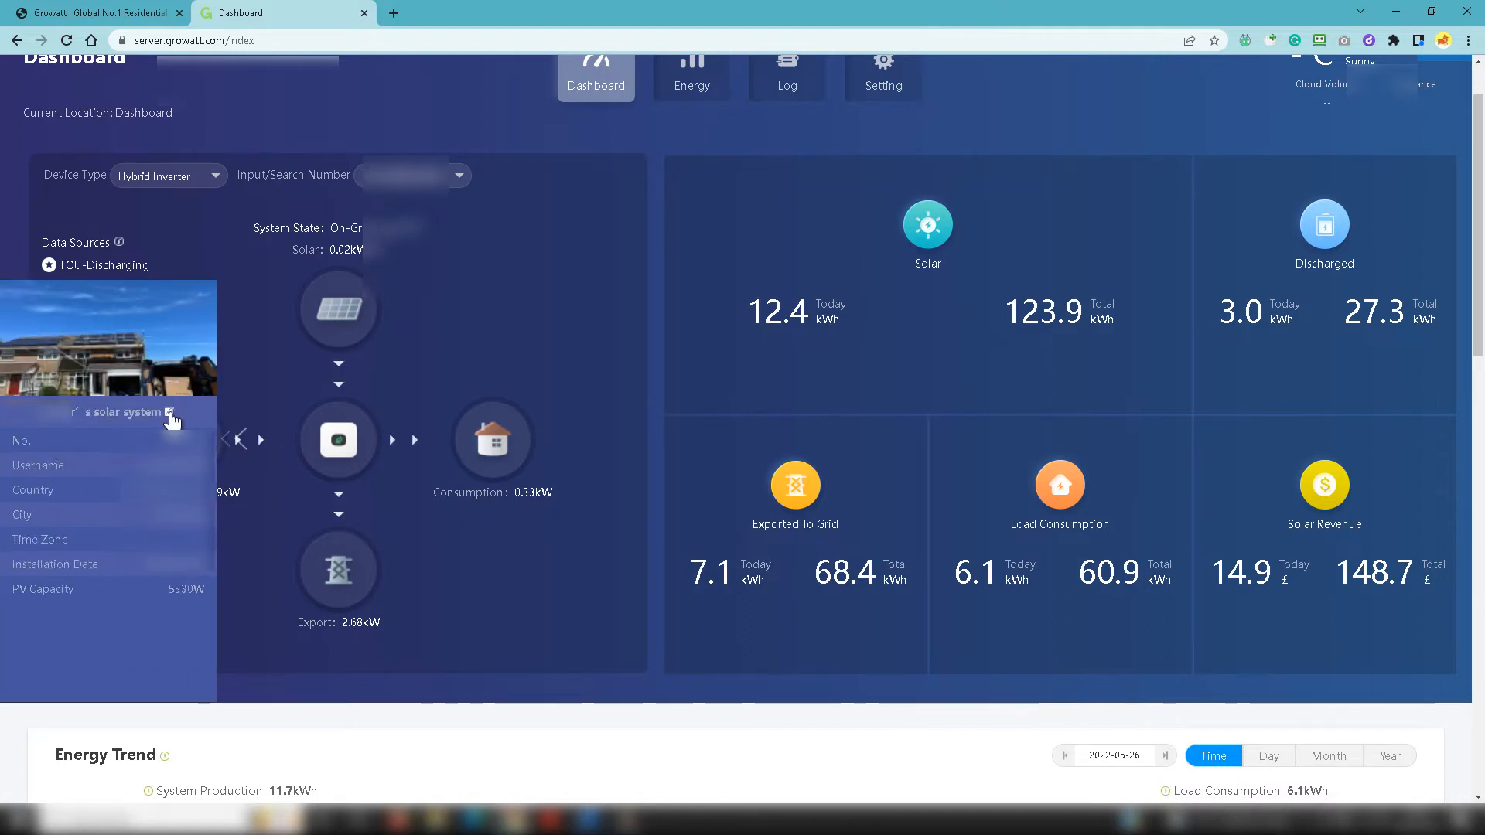
click(169, 411)
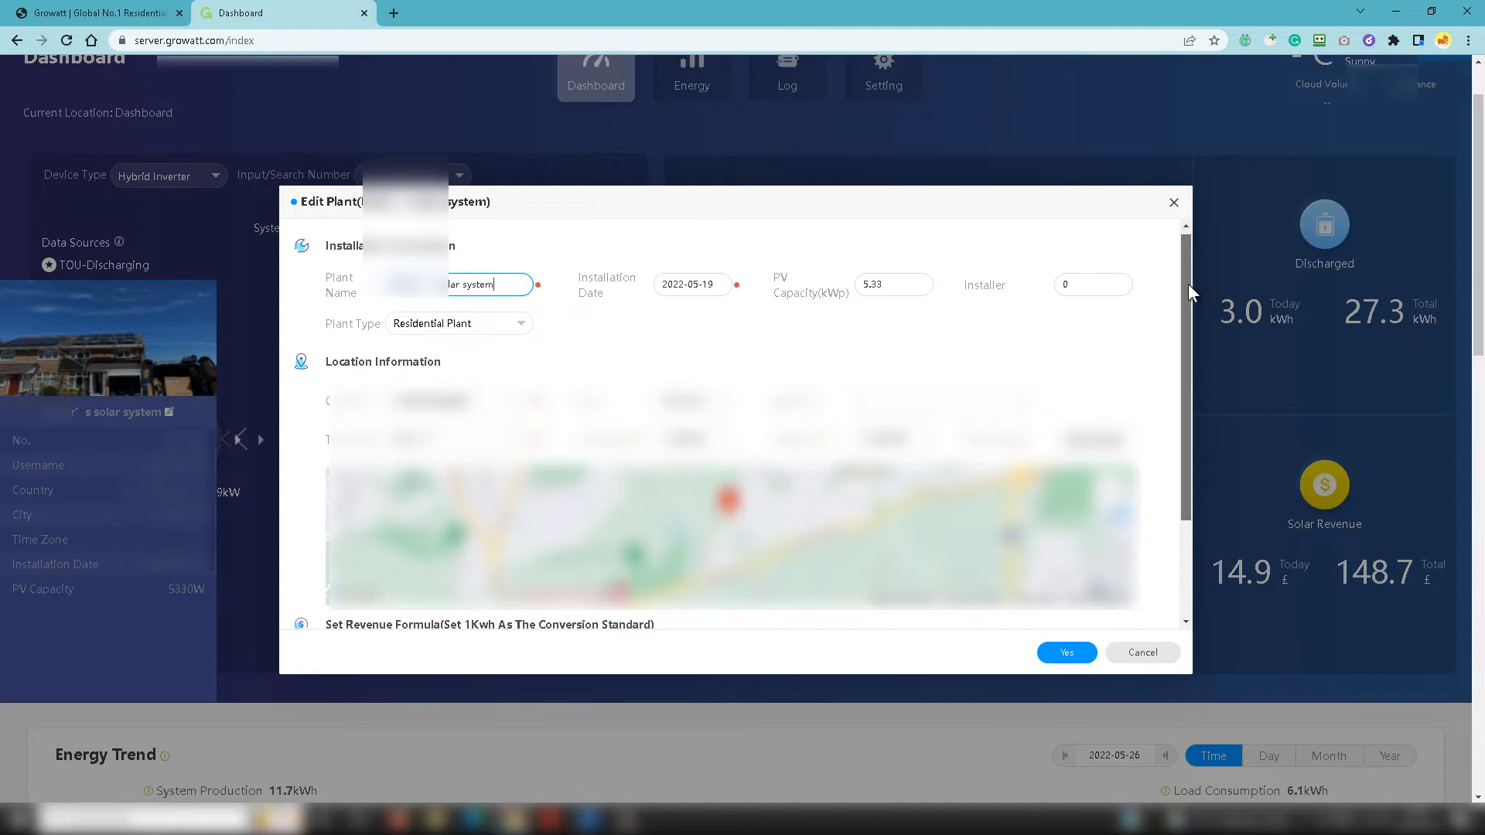
Step: Review the revenue formula fields, then dismiss the Edit Plant dialog without saving
scroll(down, 3)
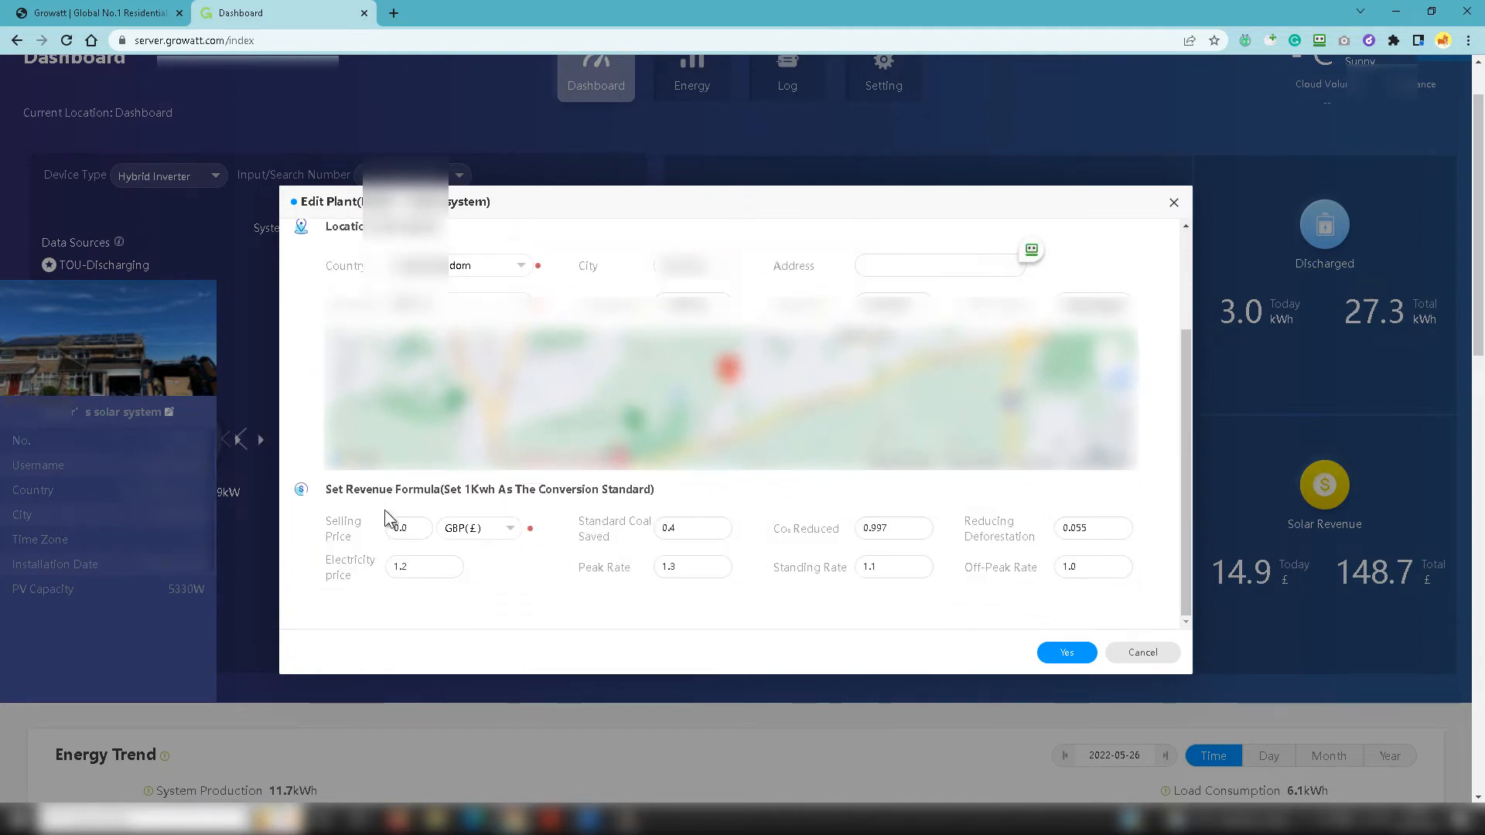
click(409, 527)
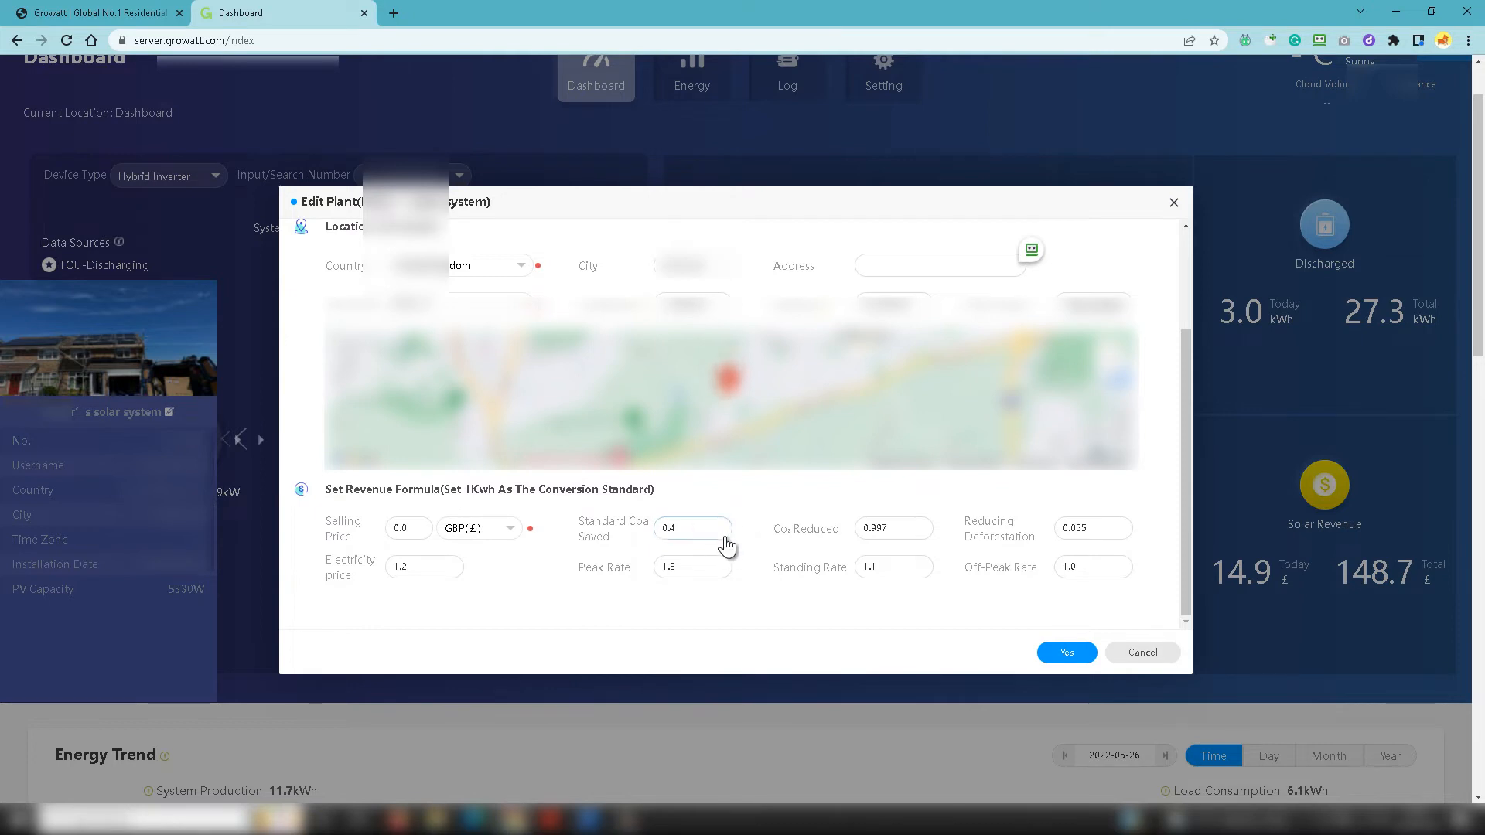
click(692, 527)
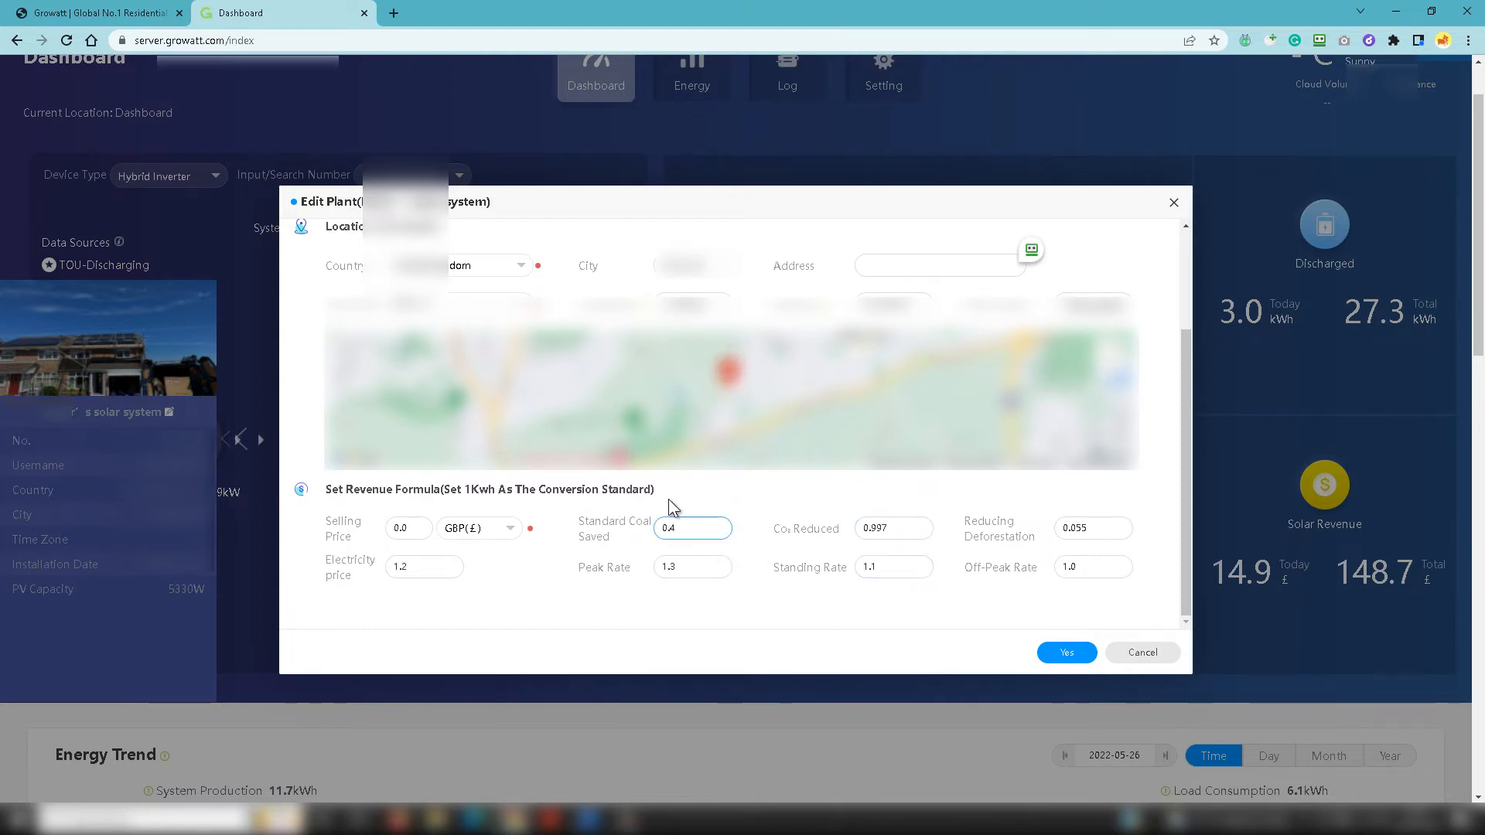
mouse_move(786, 478)
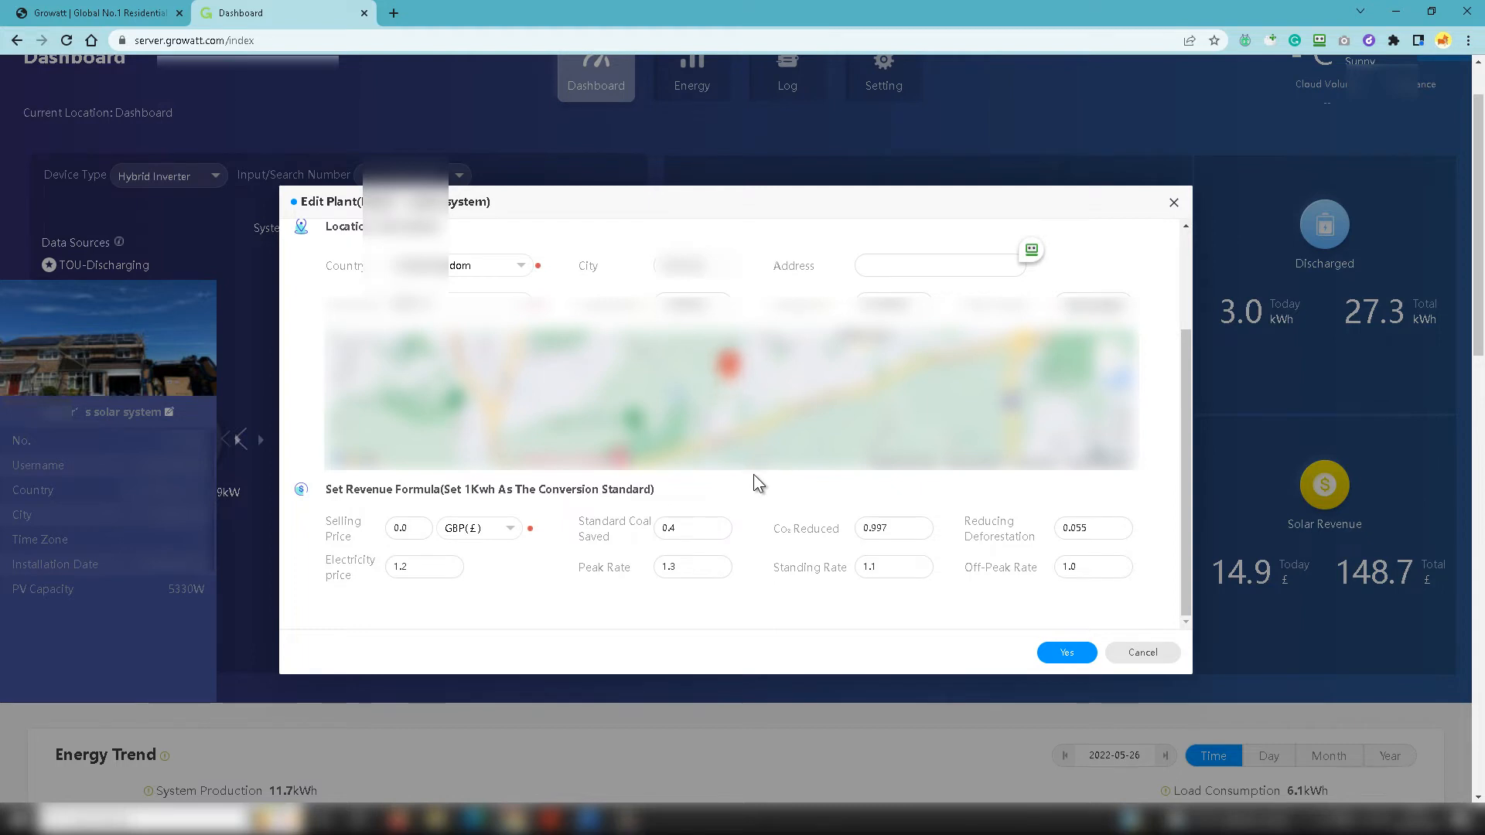
mouse_move(1122, 483)
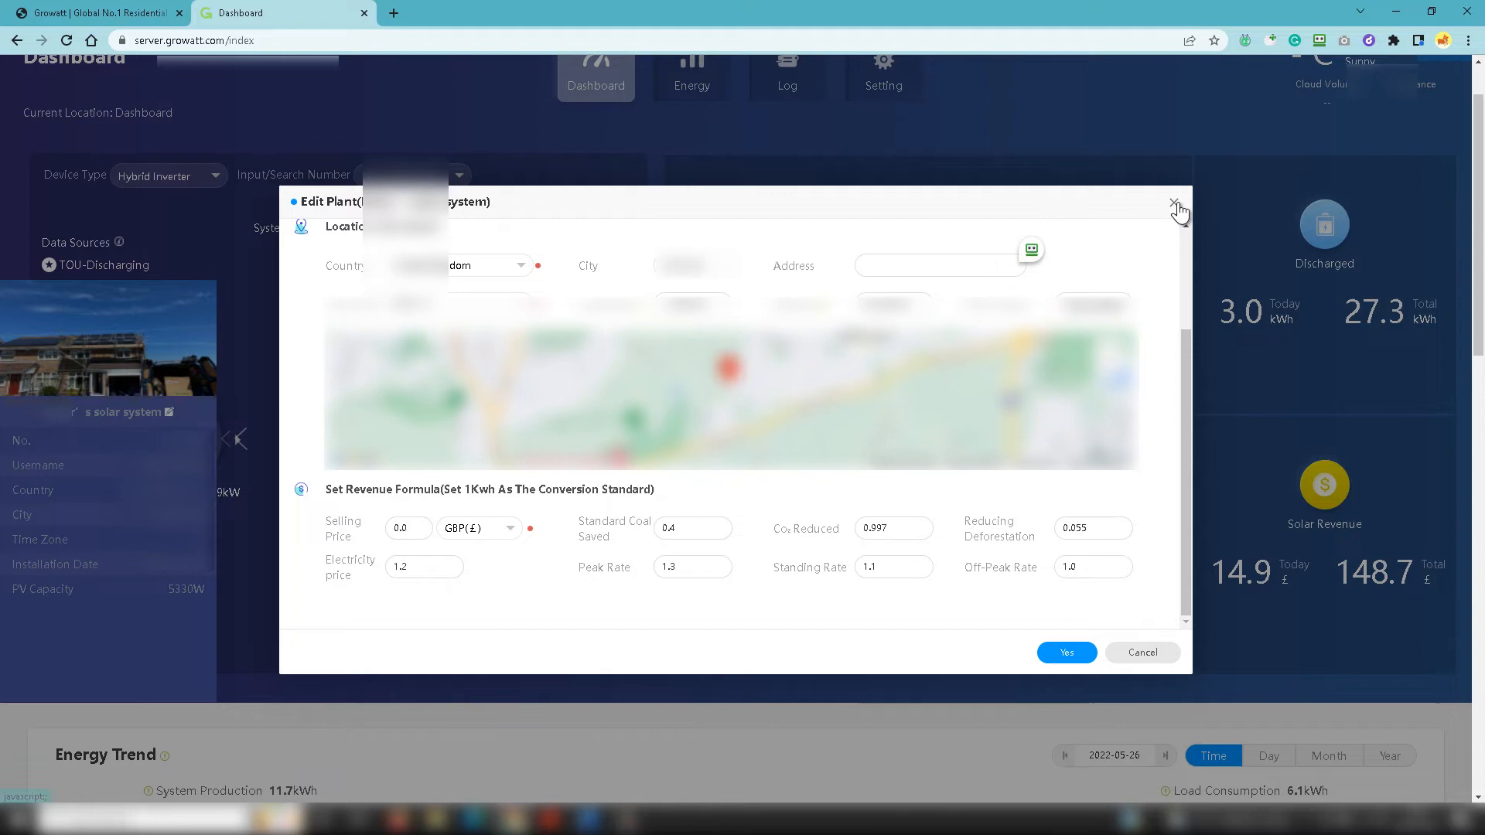
click(1177, 206)
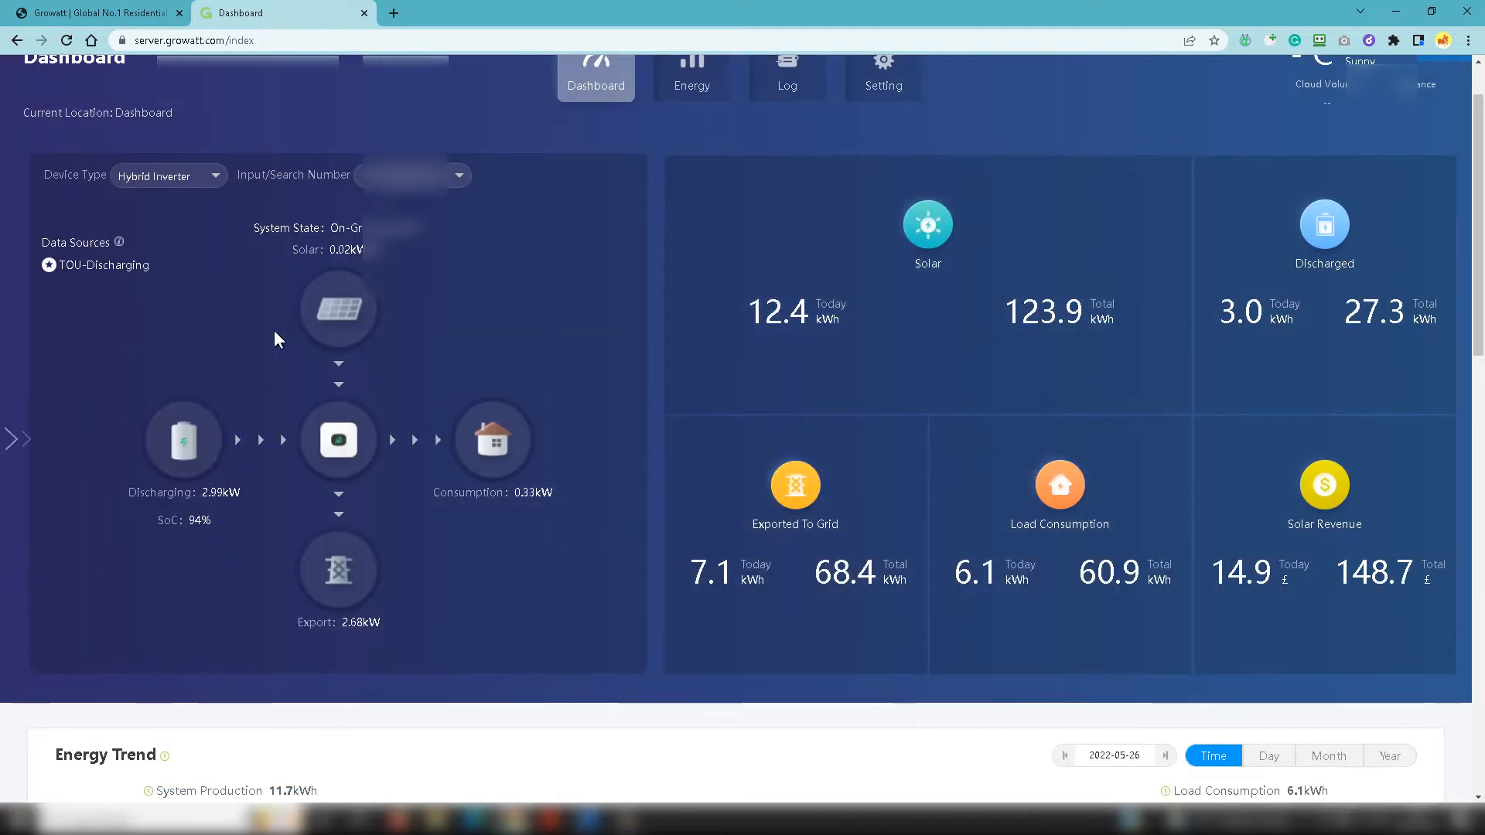
Step: Scroll to the Energy Trend chart for 2022-05-26 and isolate series like Imported From Grid and Solar
scroll(down, 3)
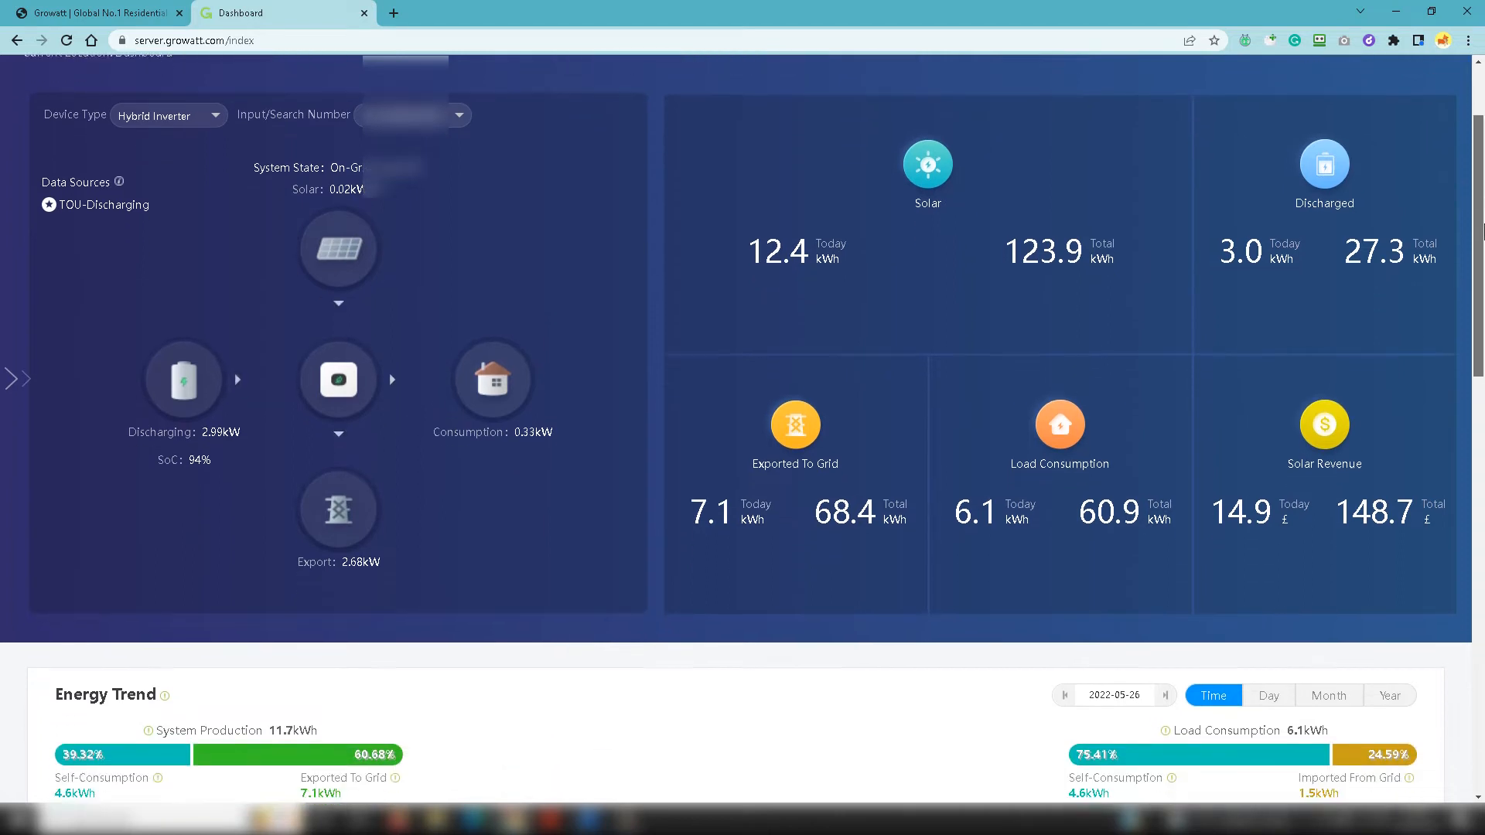
scroll(down, 3)
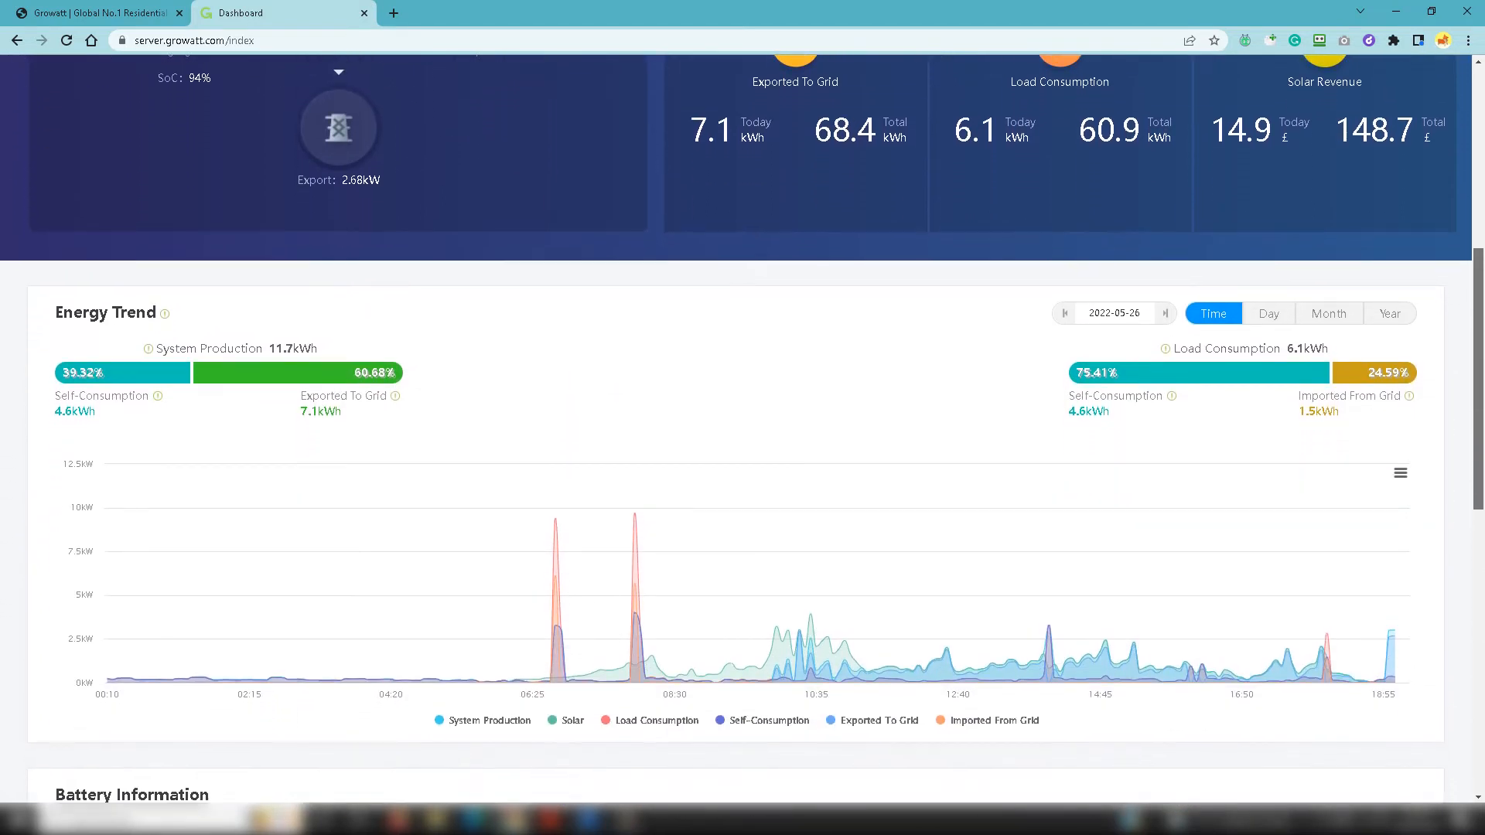
scroll(down, 3)
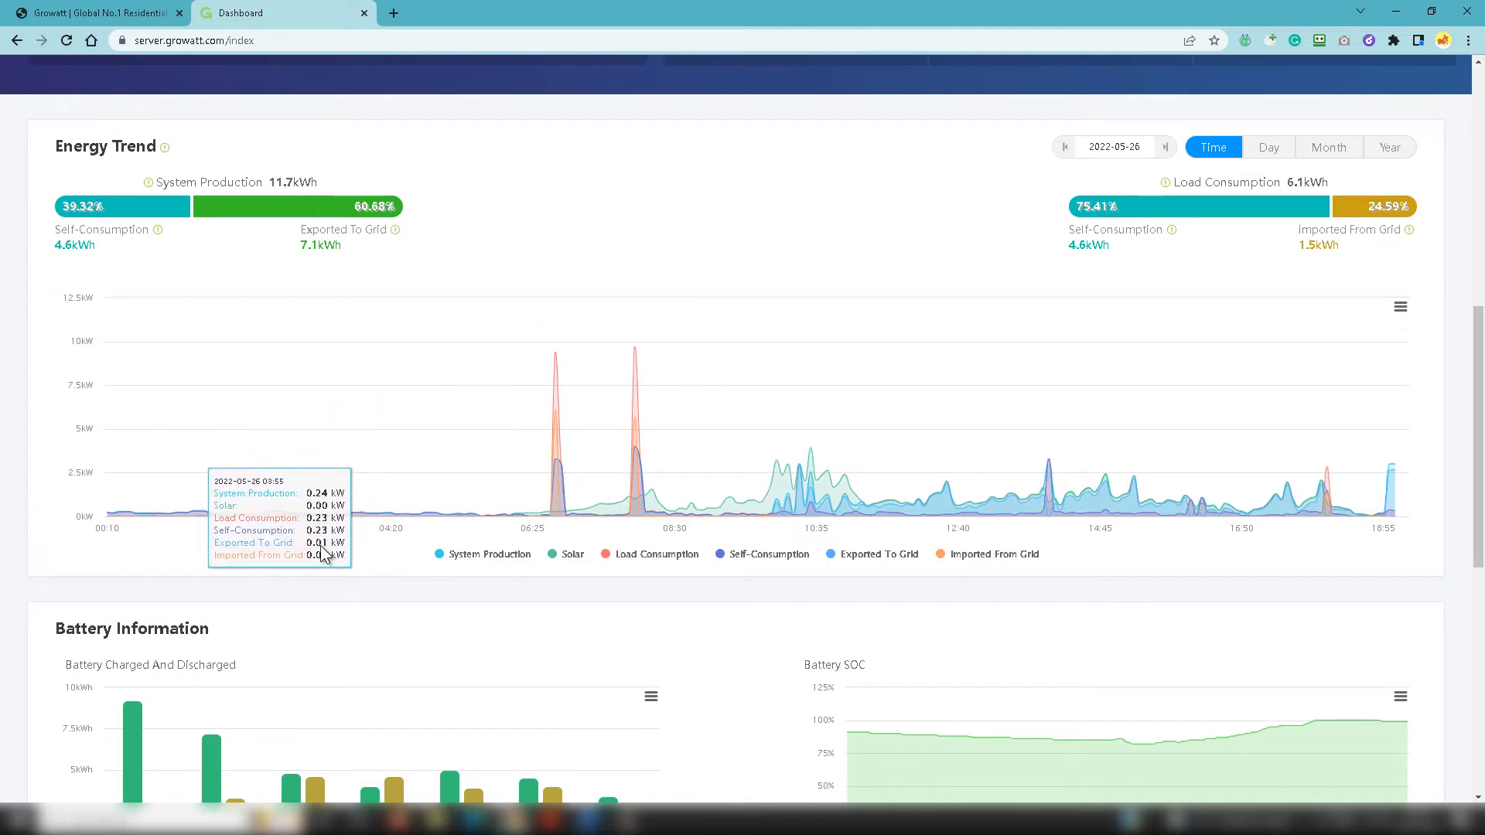
mouse_move(340, 571)
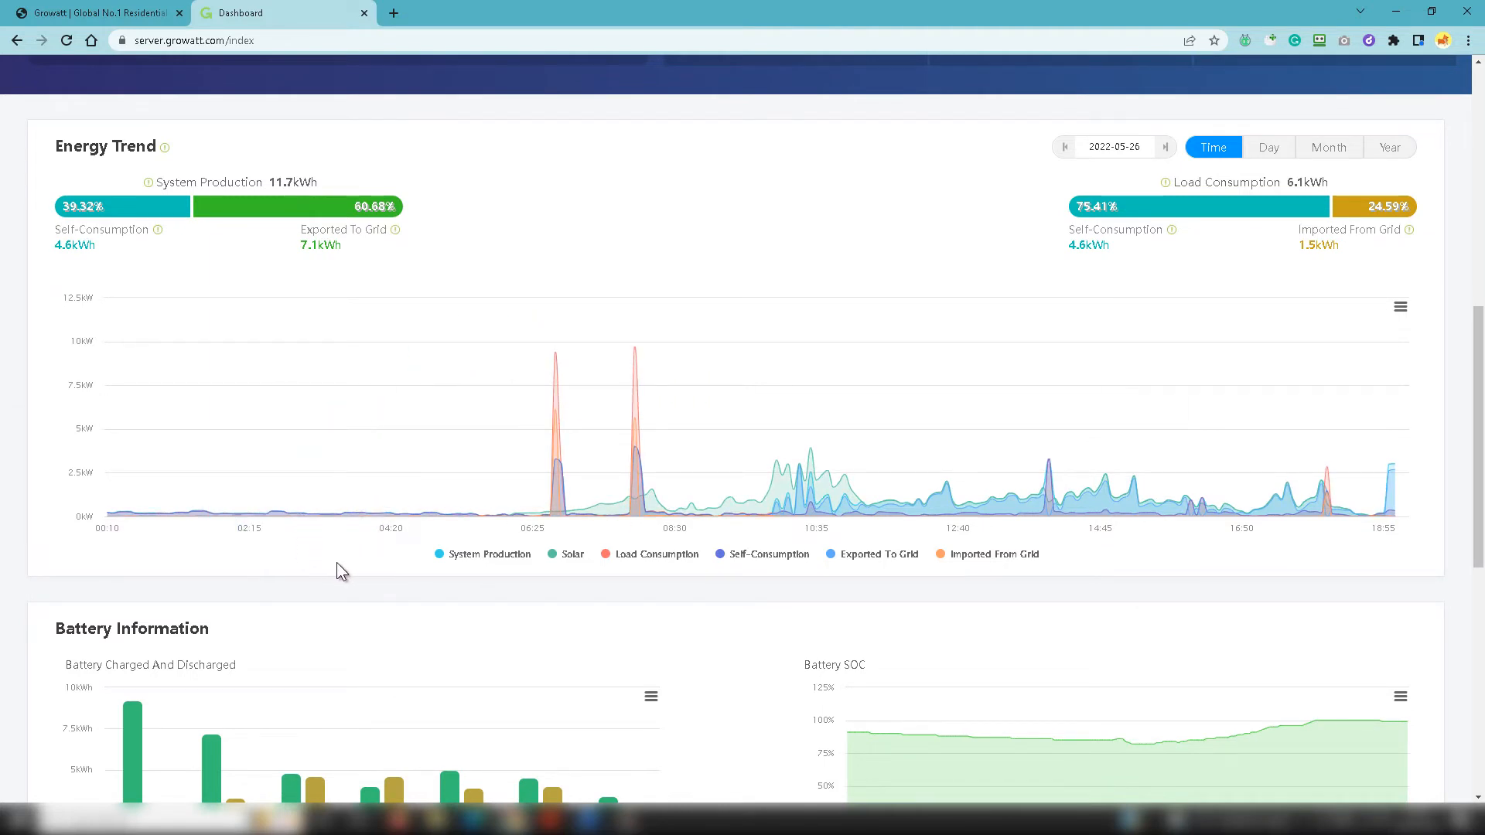
click(573, 554)
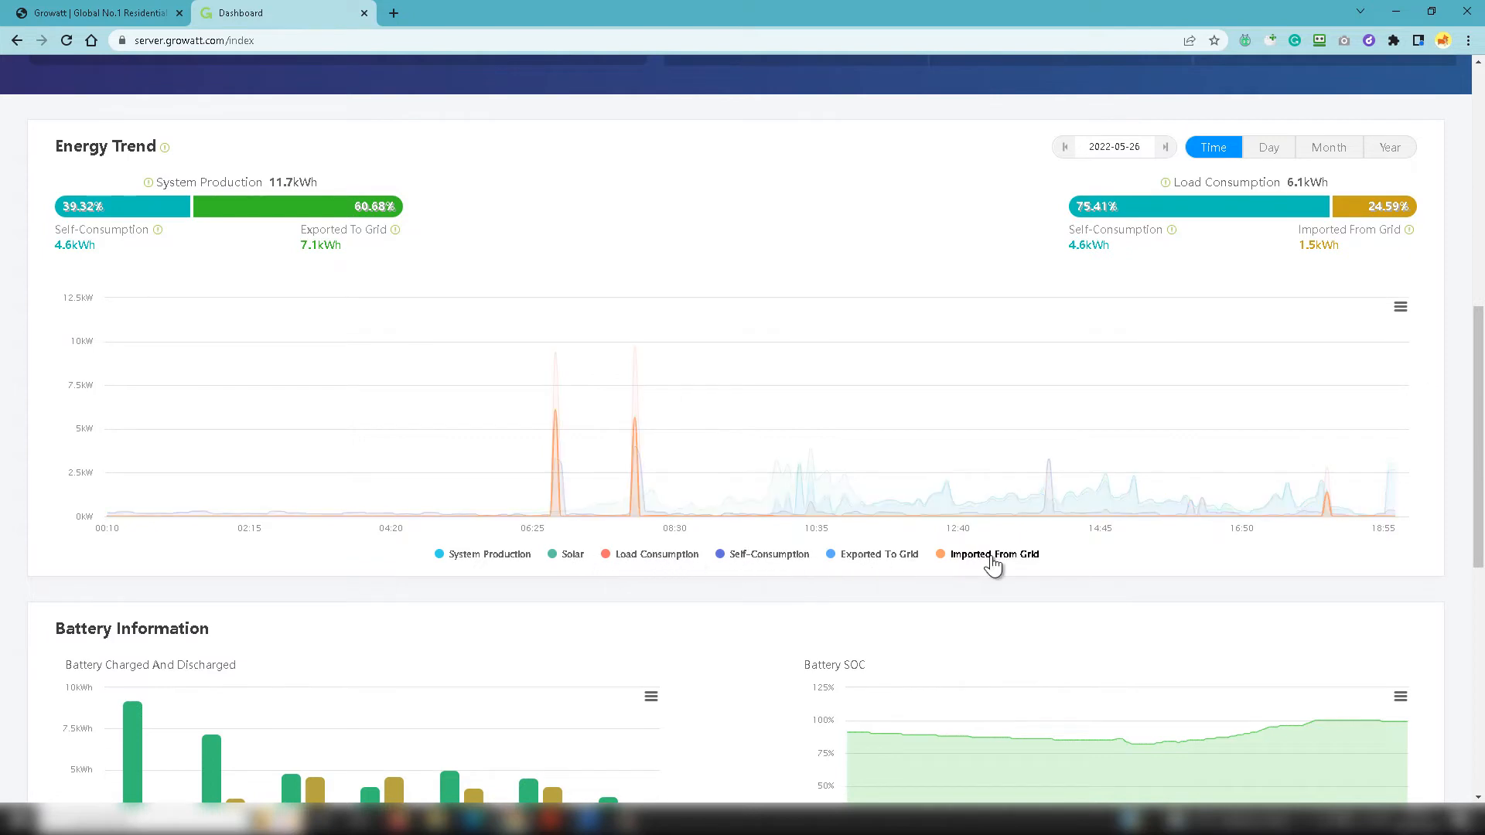
click(995, 554)
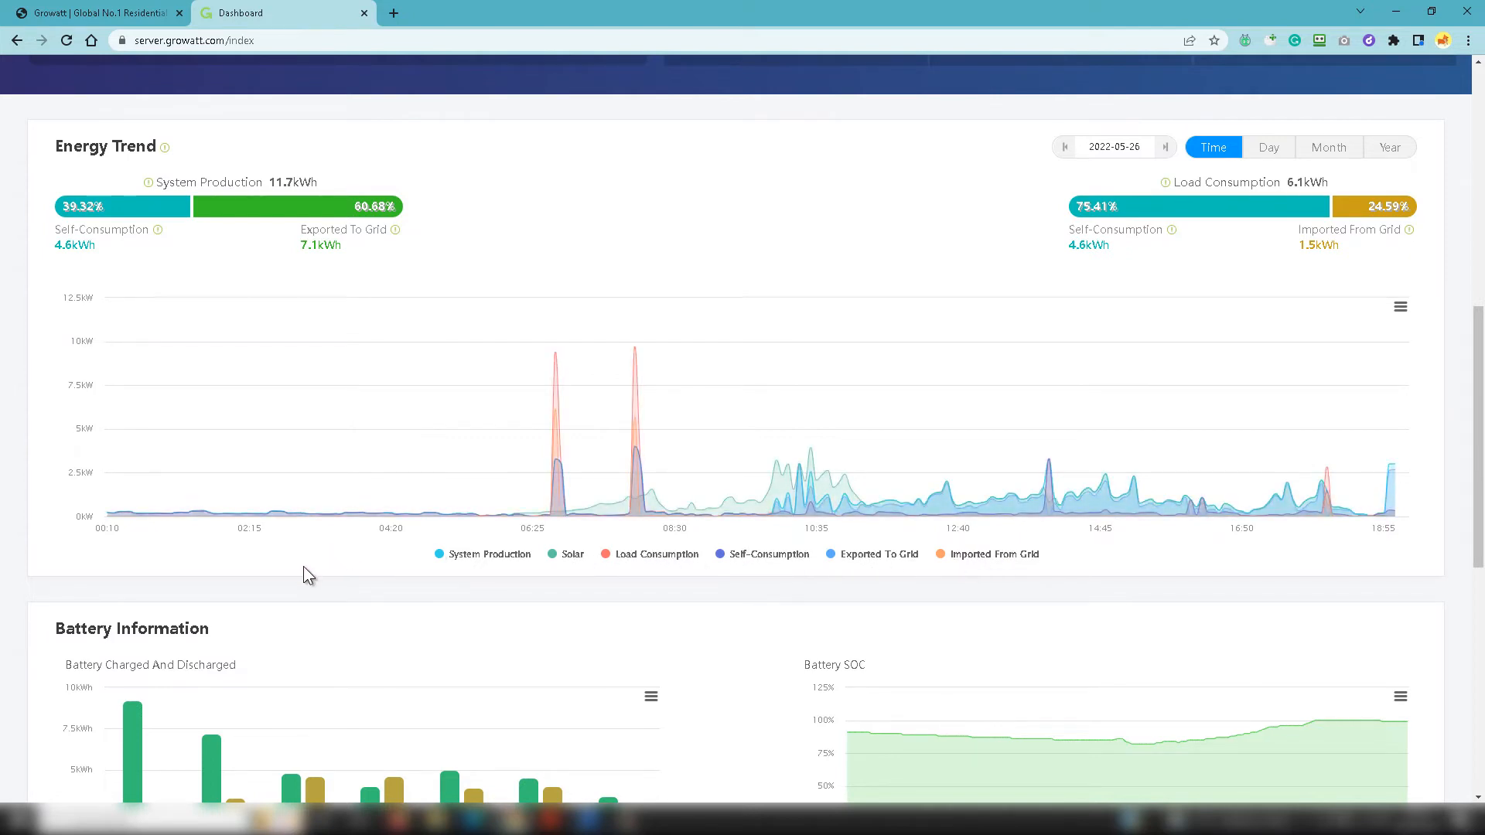
click(489, 554)
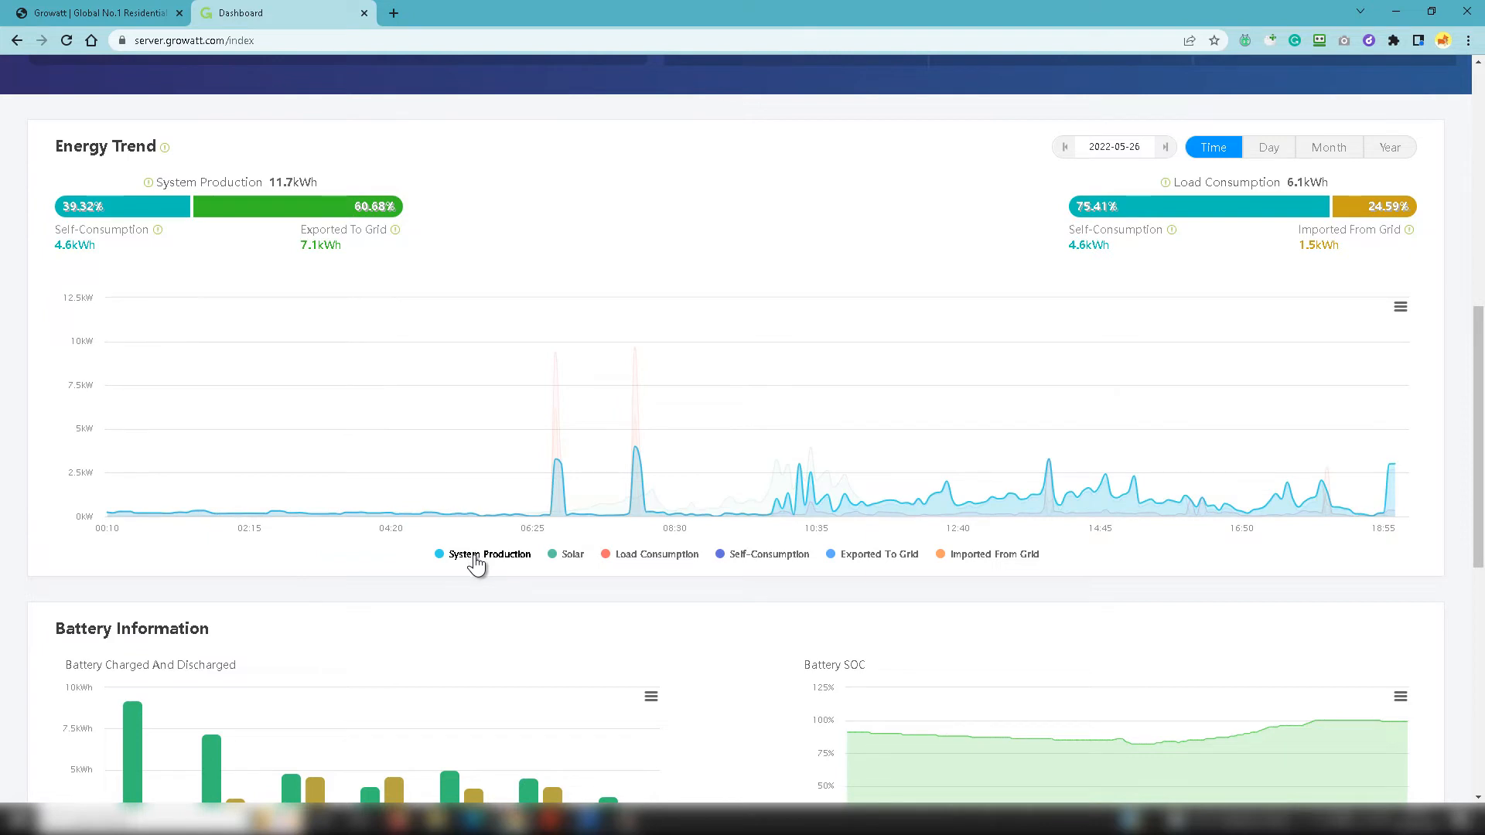
mouse_move(485, 556)
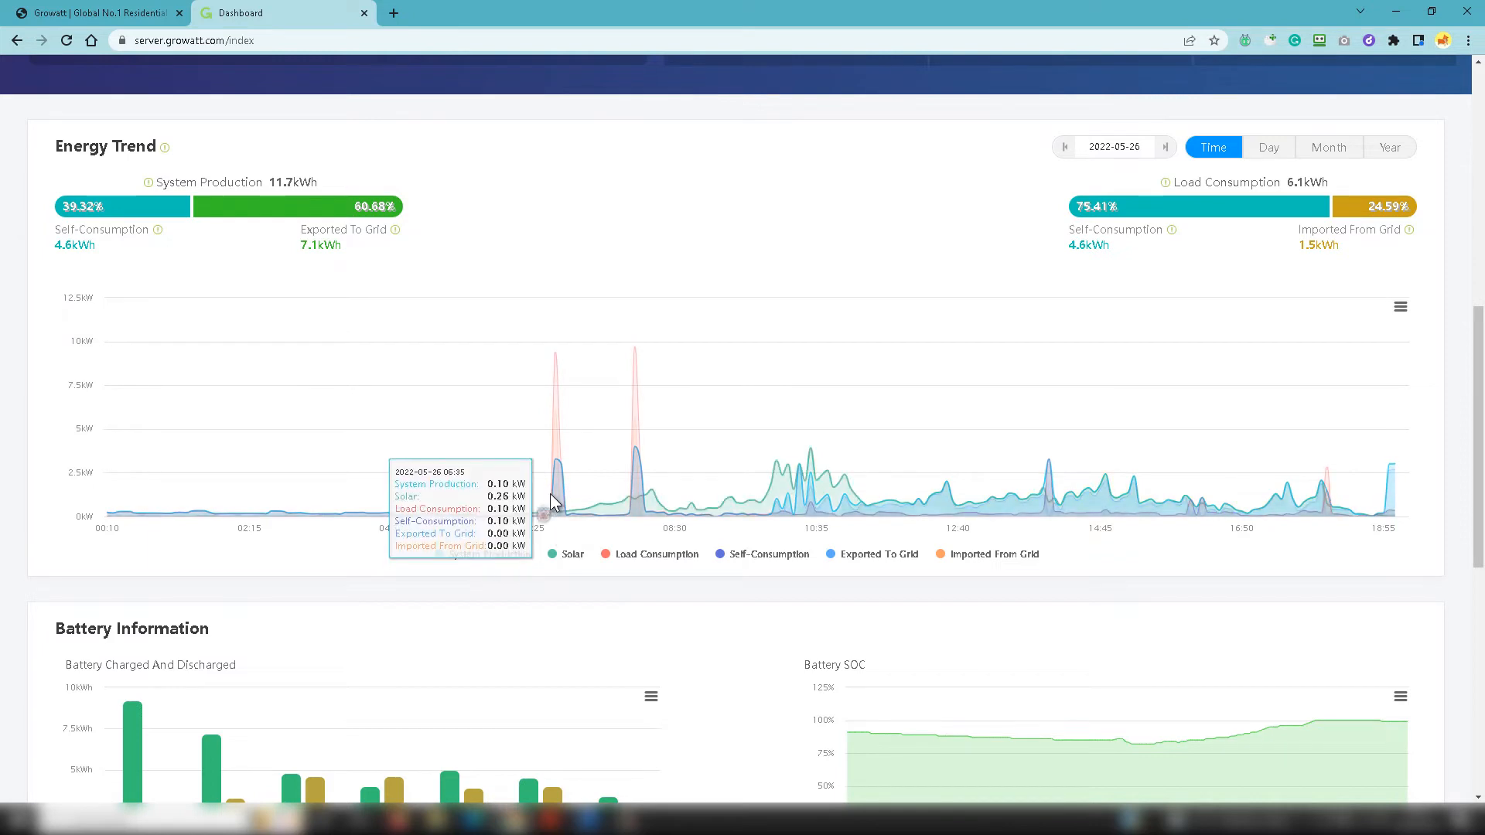
mouse_move(701, 554)
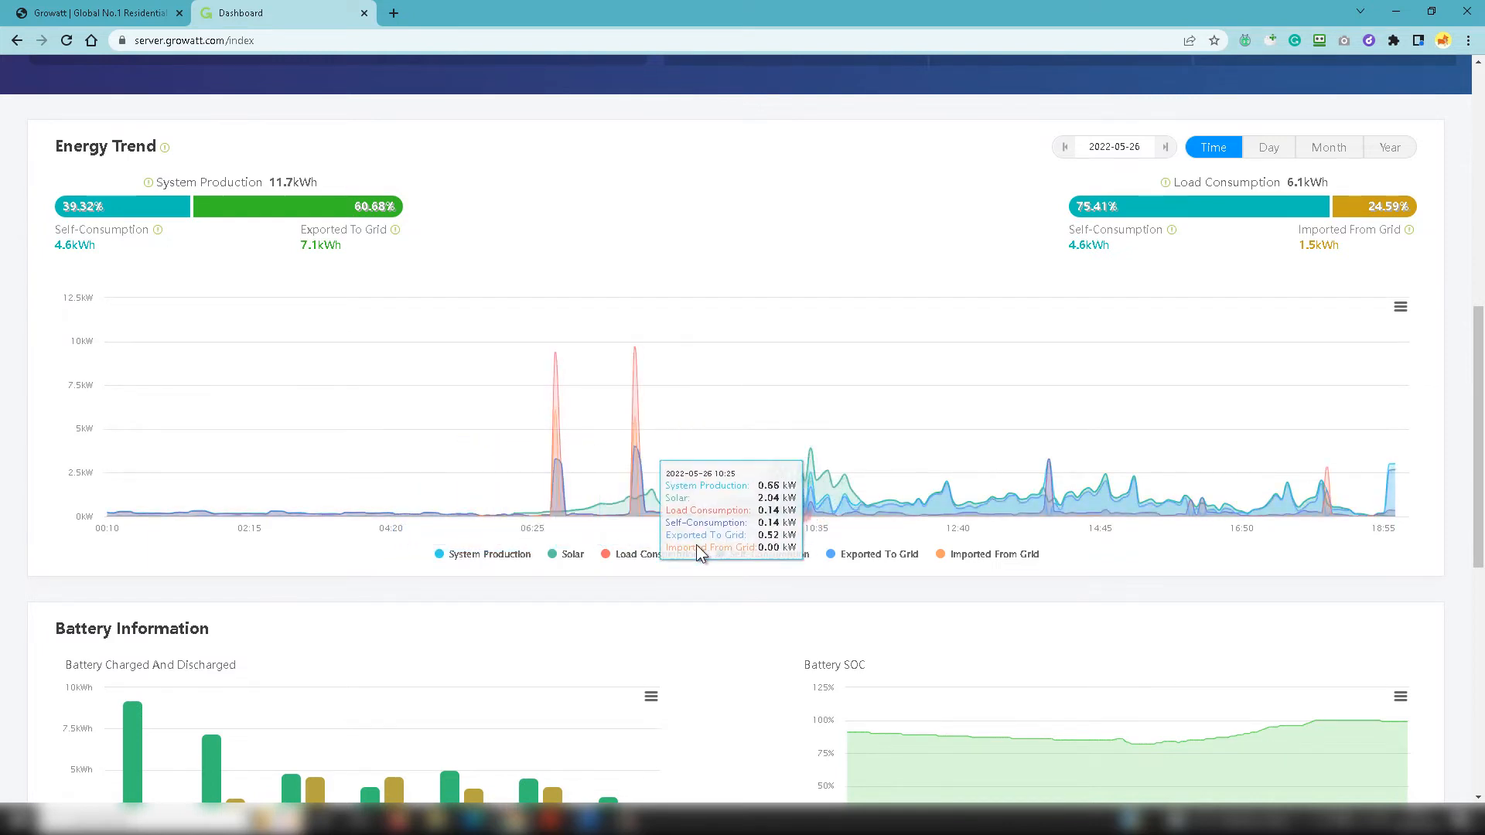
Step: Toggle further legend entries such as Self-Consumption, ending with all six series shown
click(571, 553)
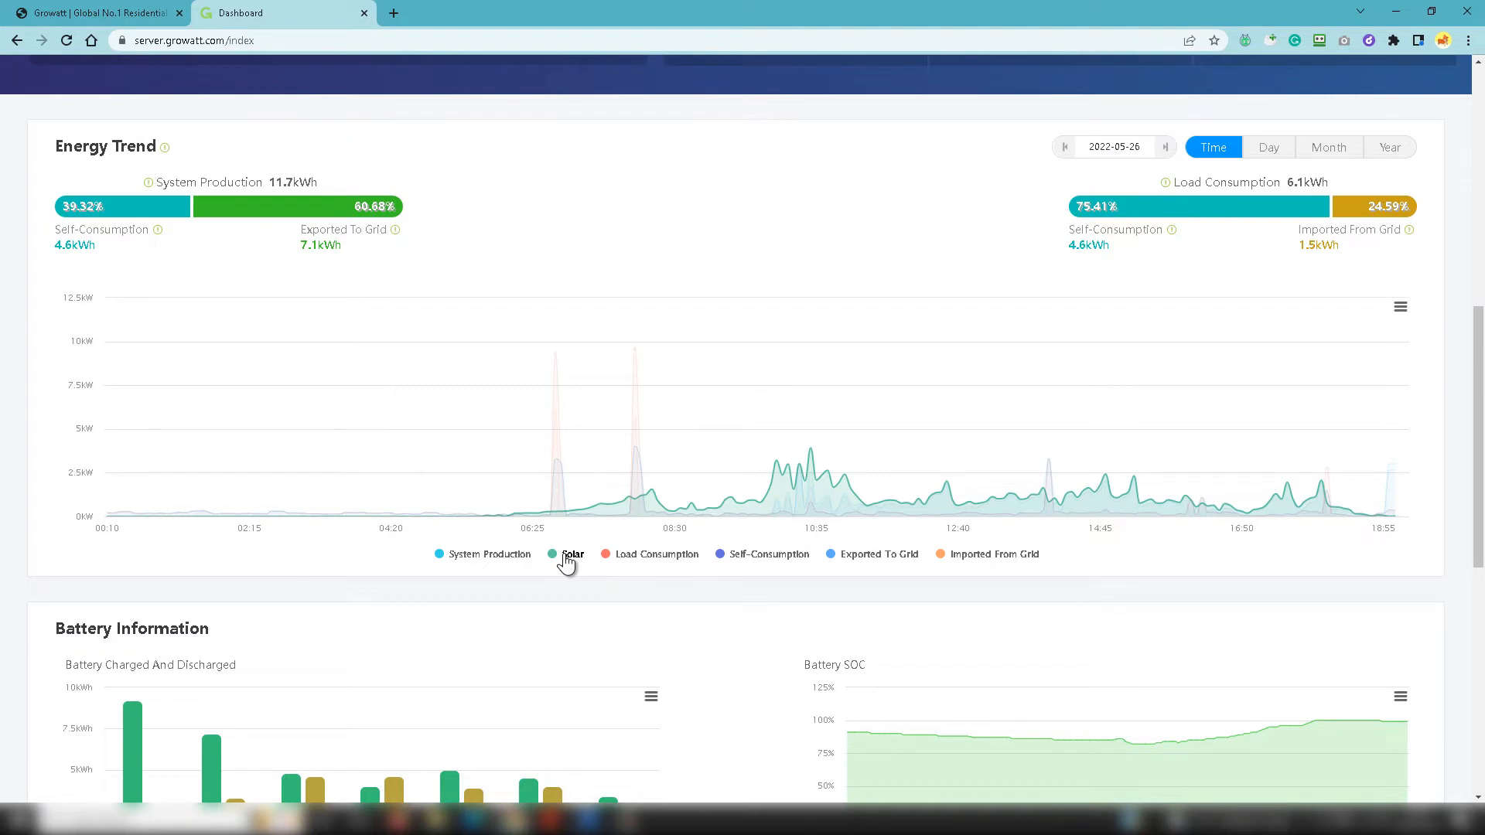
click(573, 554)
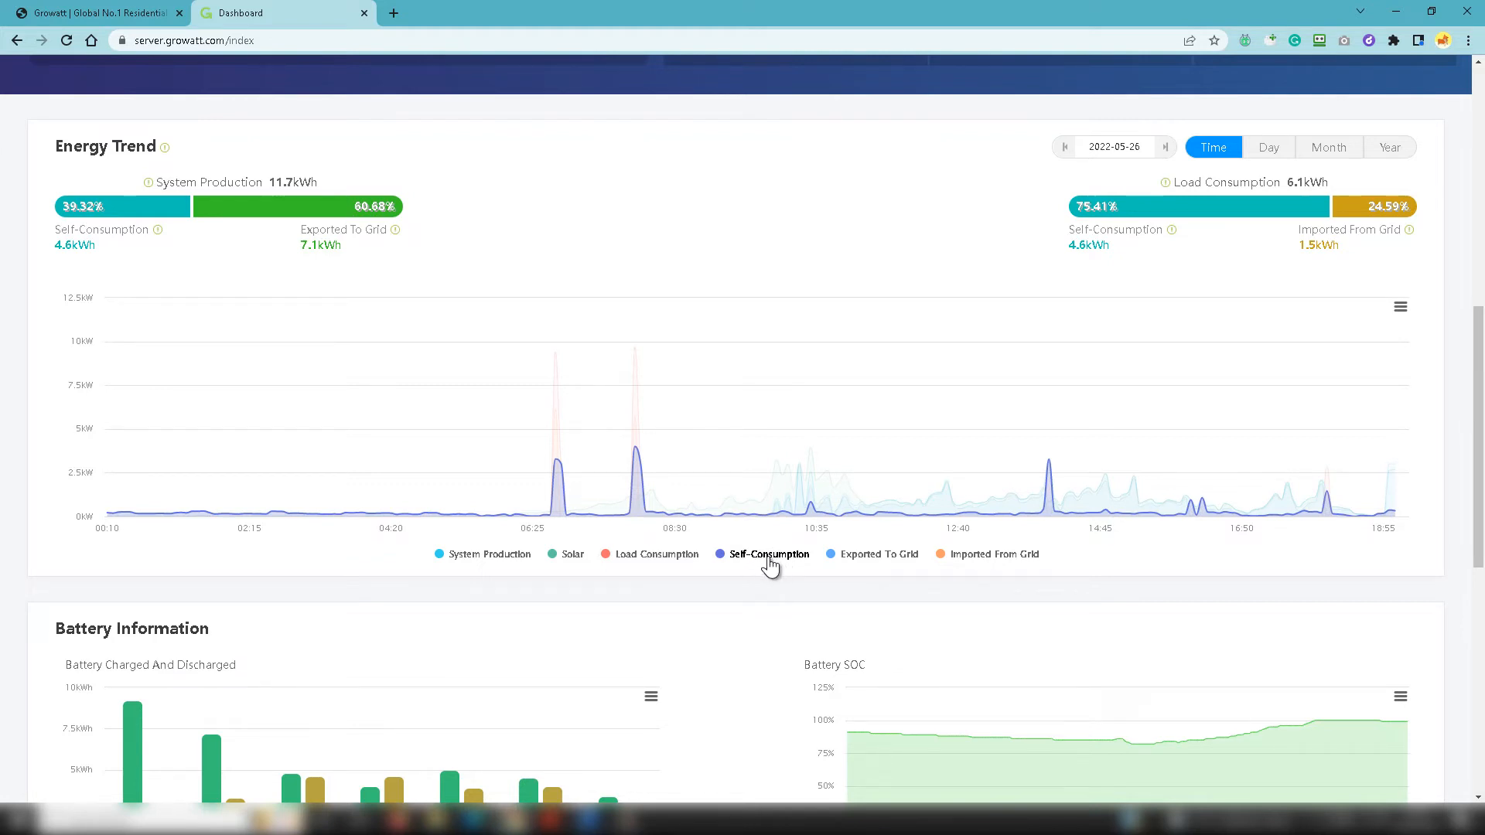
click(769, 554)
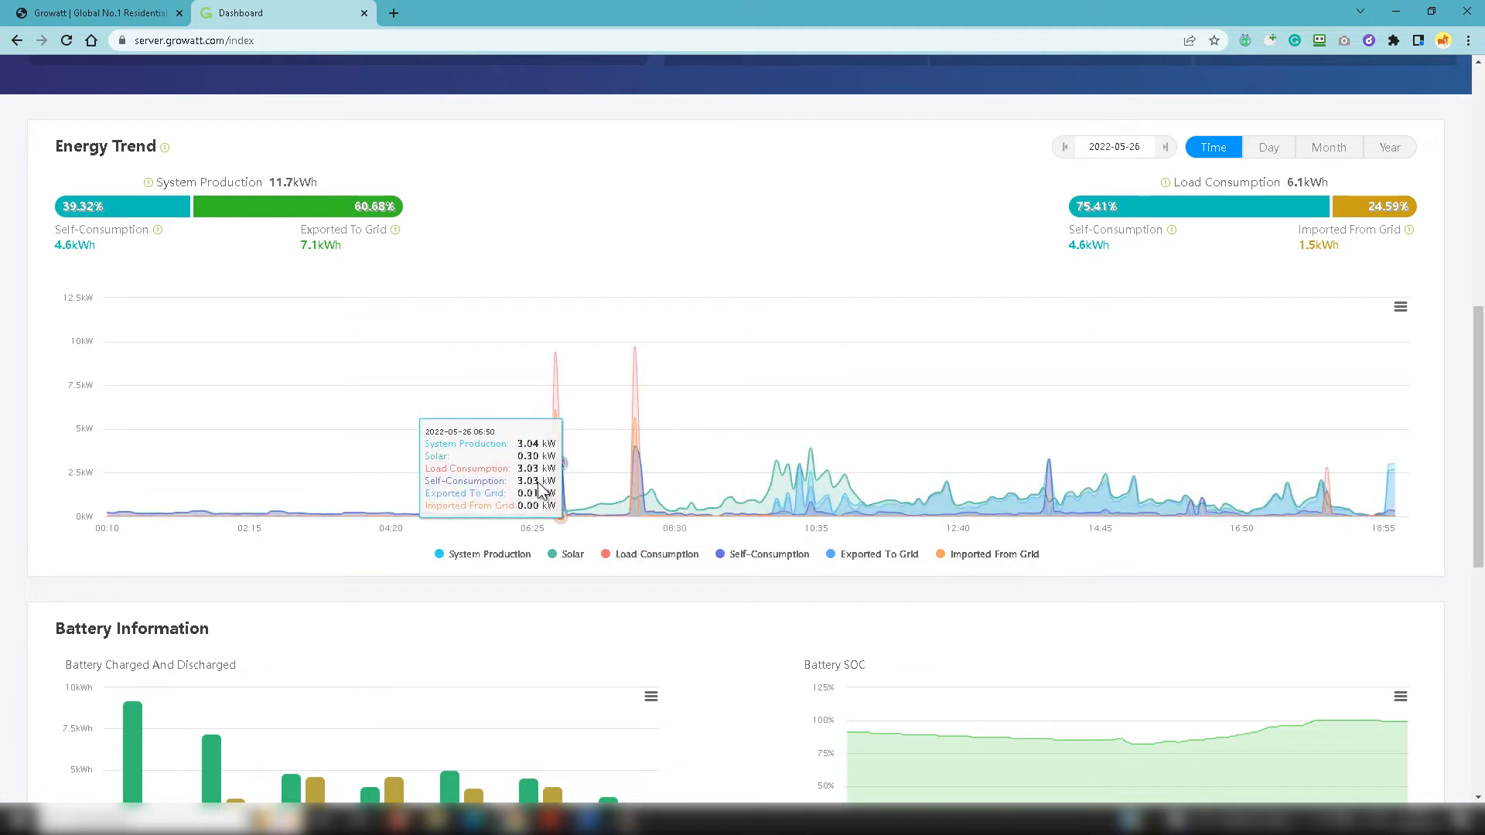
mouse_move(628, 436)
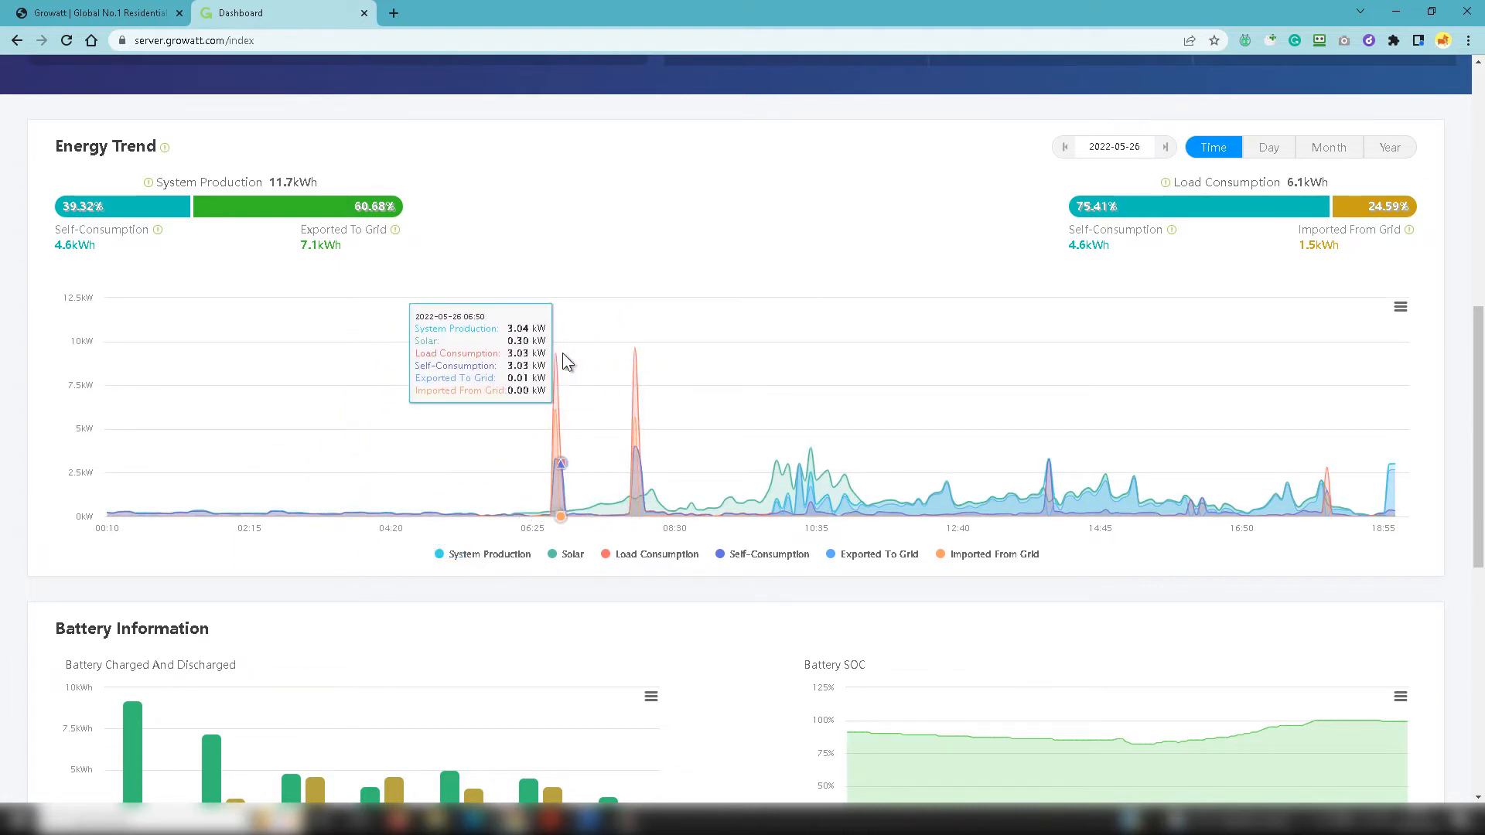
mouse_move(126, 566)
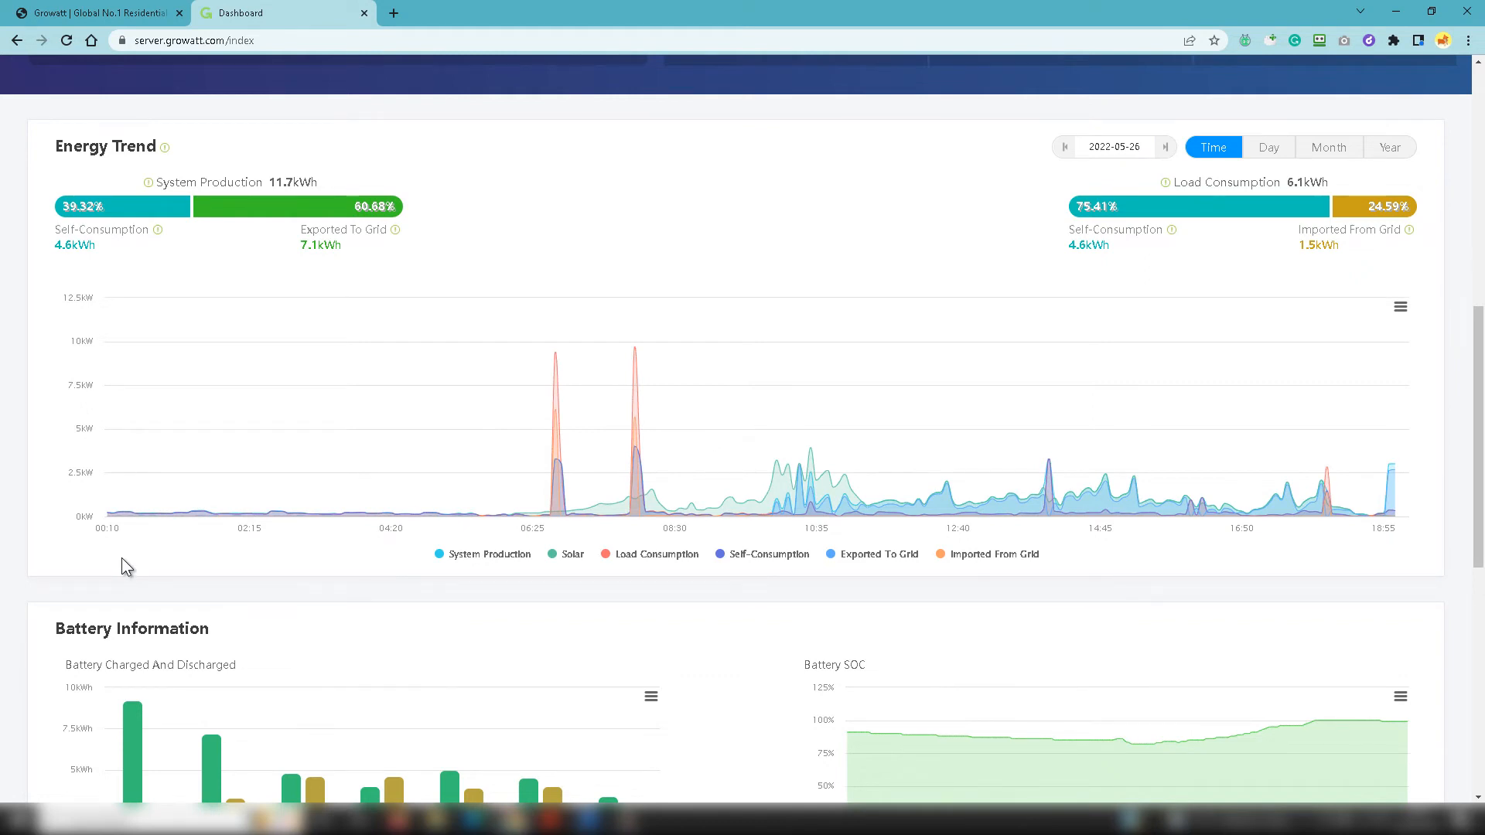
mouse_move(282, 550)
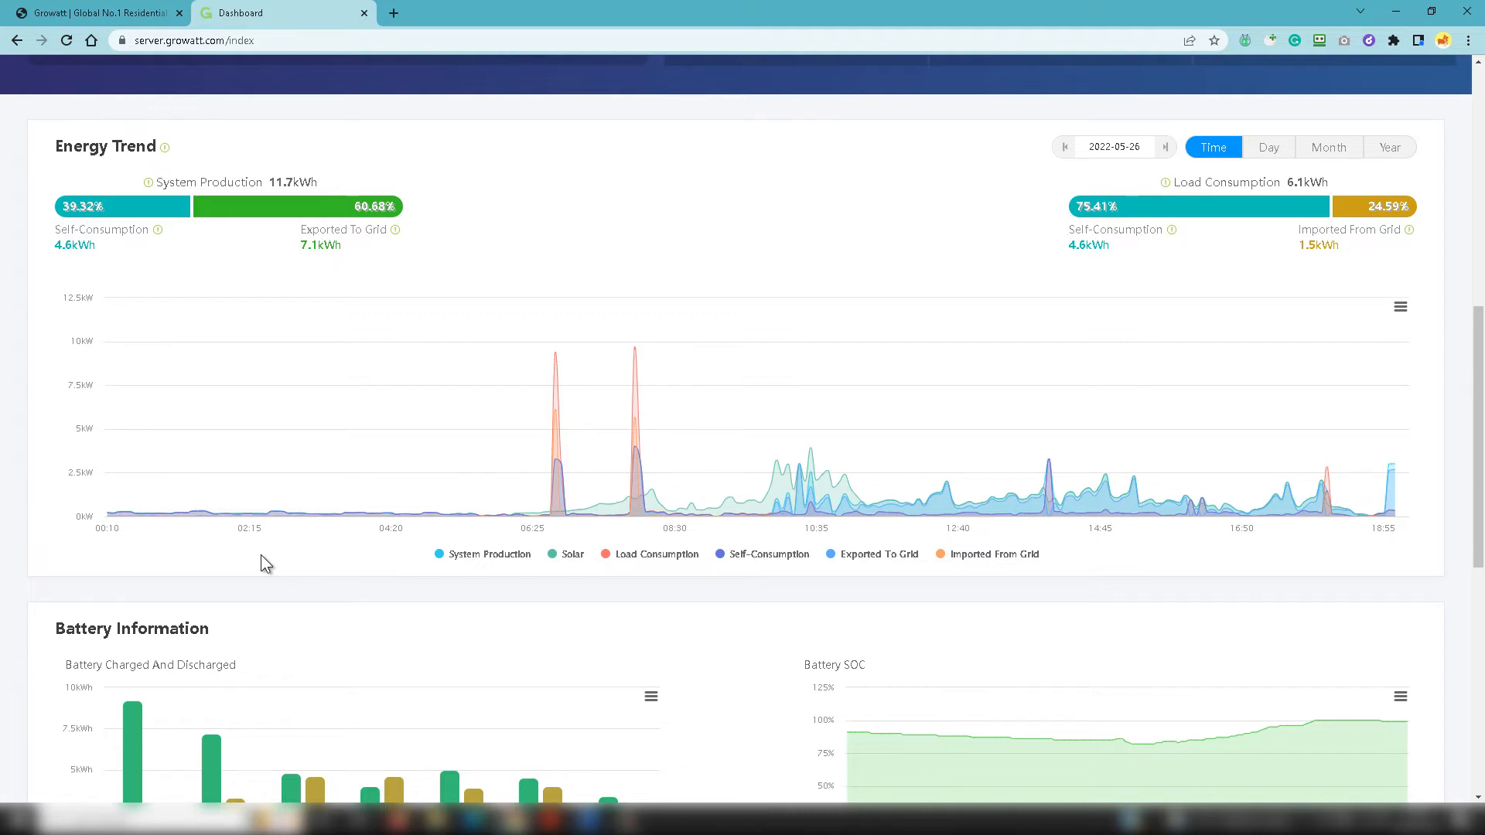
mouse_move(557, 471)
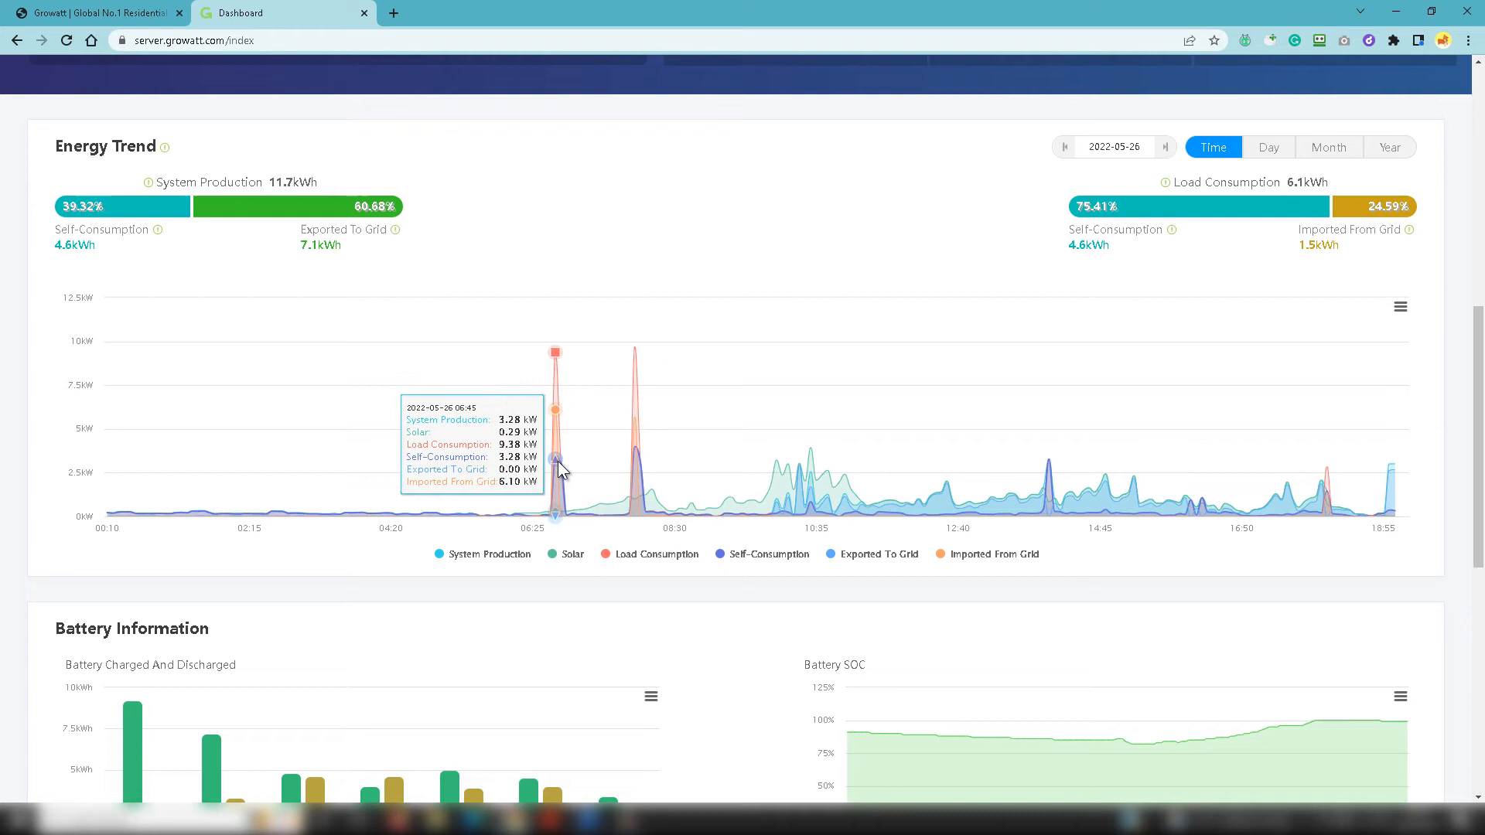
mouse_move(634, 461)
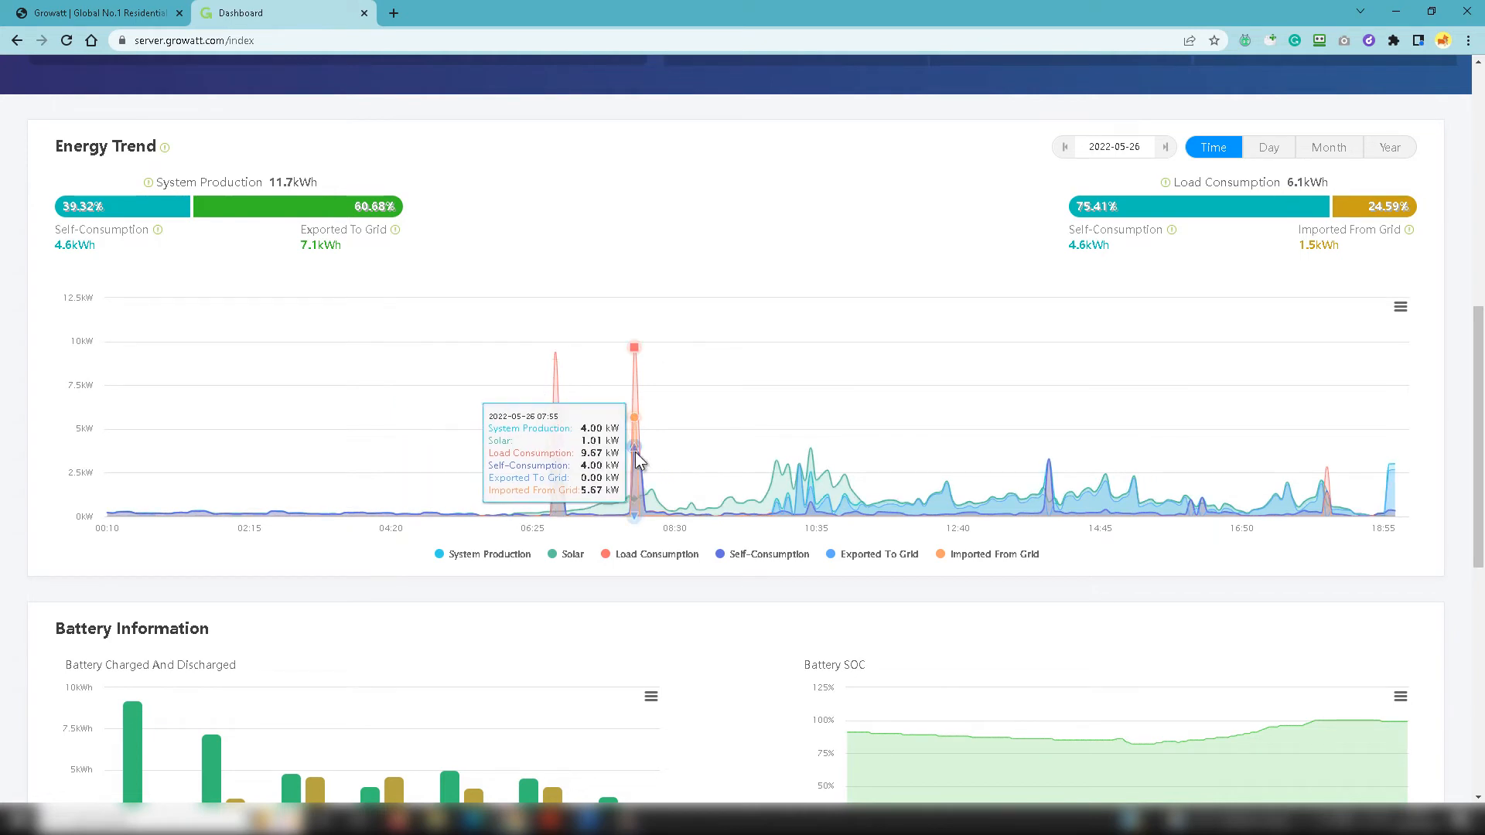
mouse_move(314, 566)
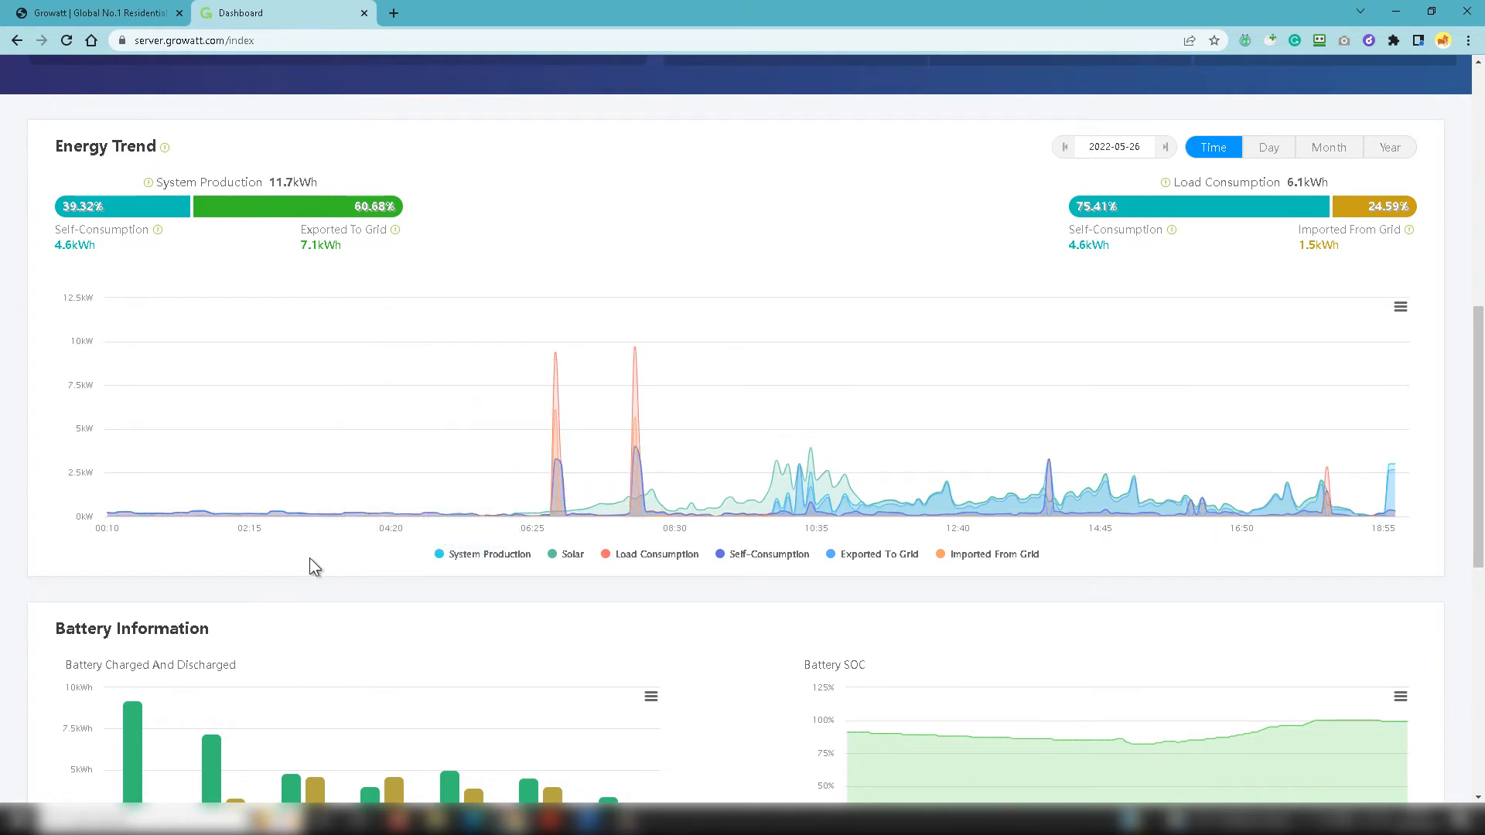
mouse_move(702, 515)
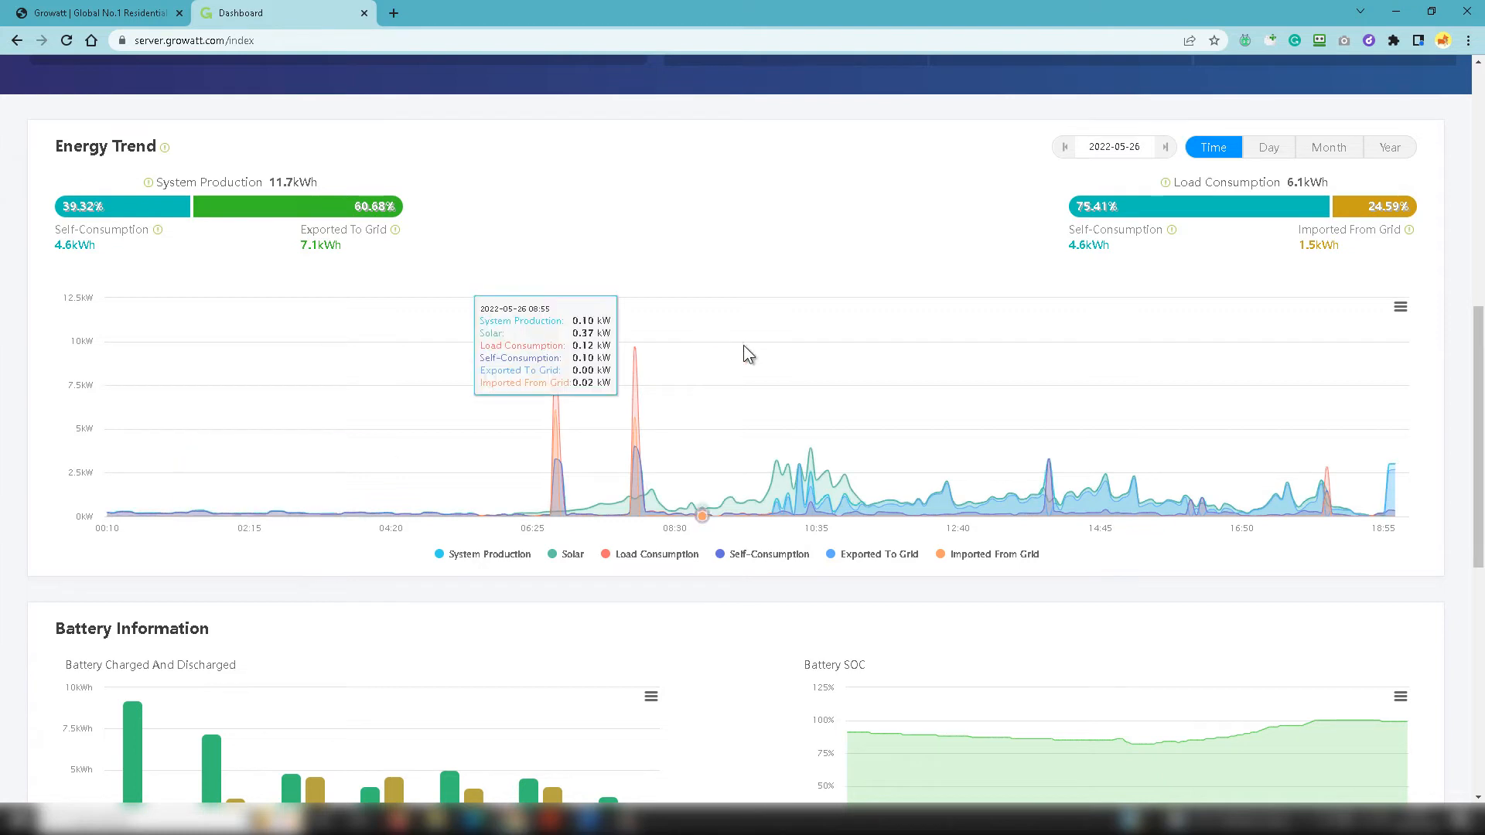
mouse_move(555, 455)
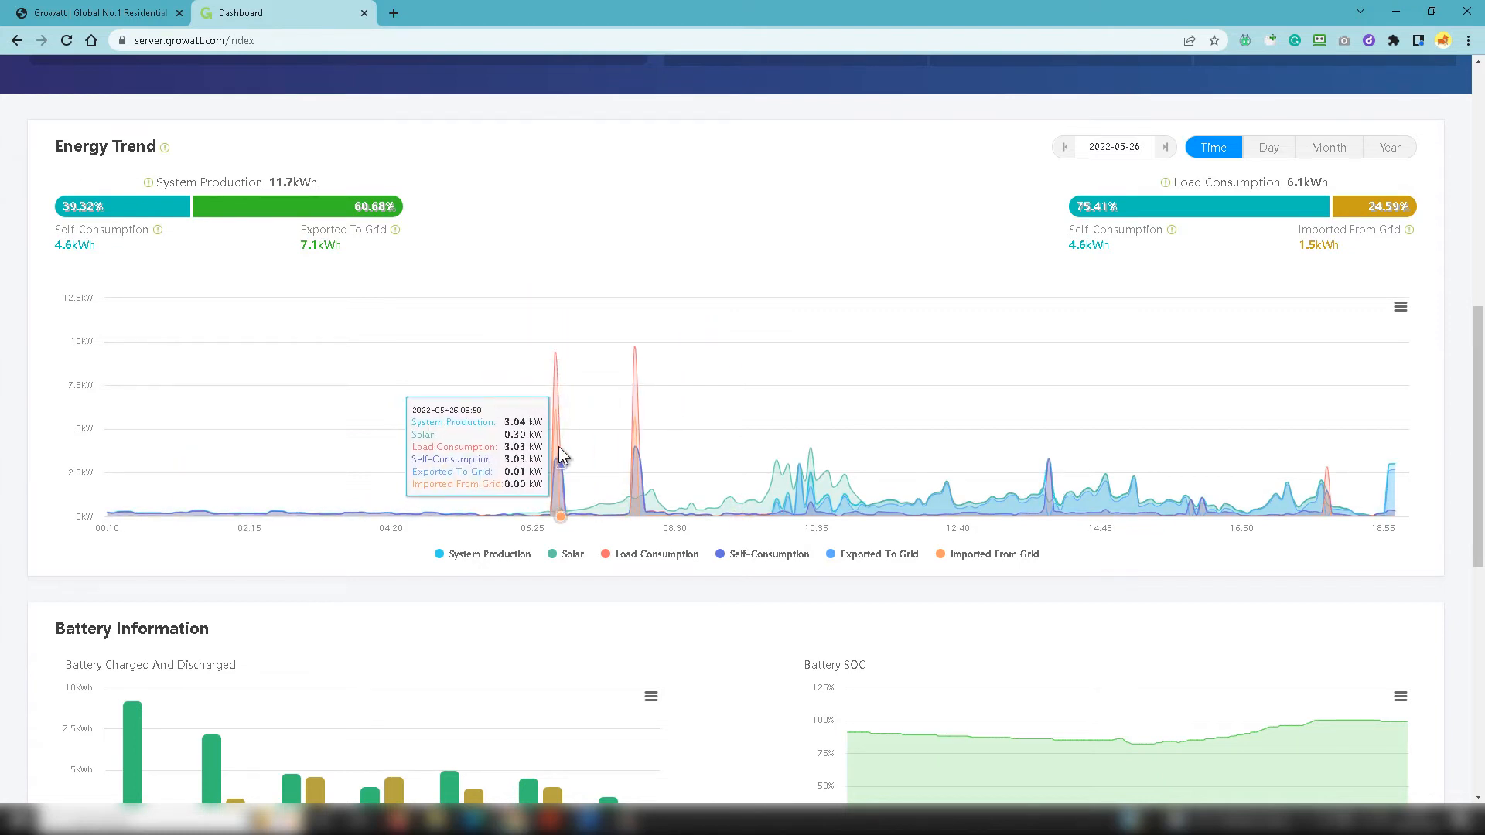
mouse_move(566, 383)
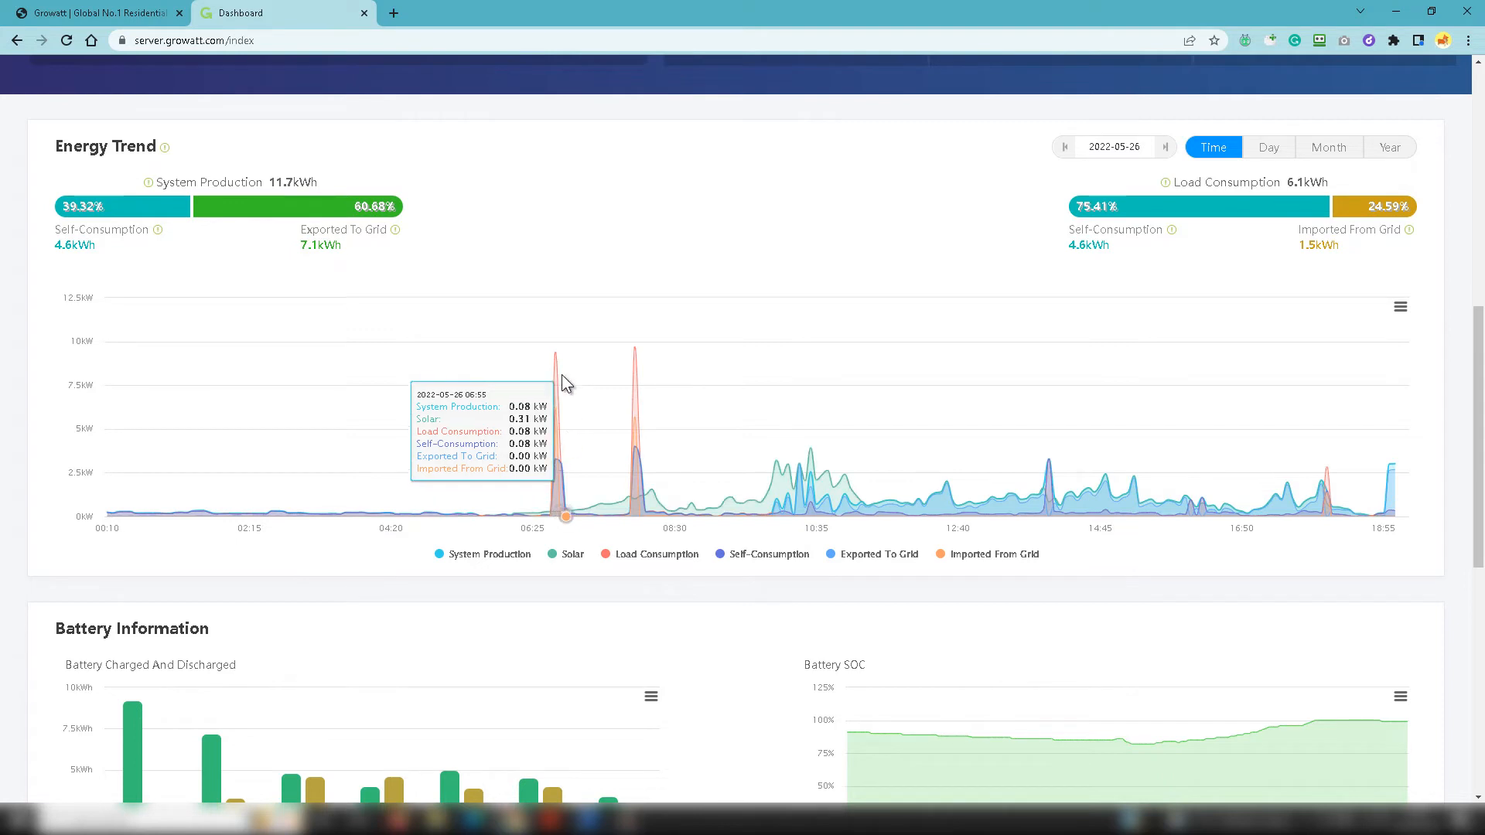
mouse_move(558, 365)
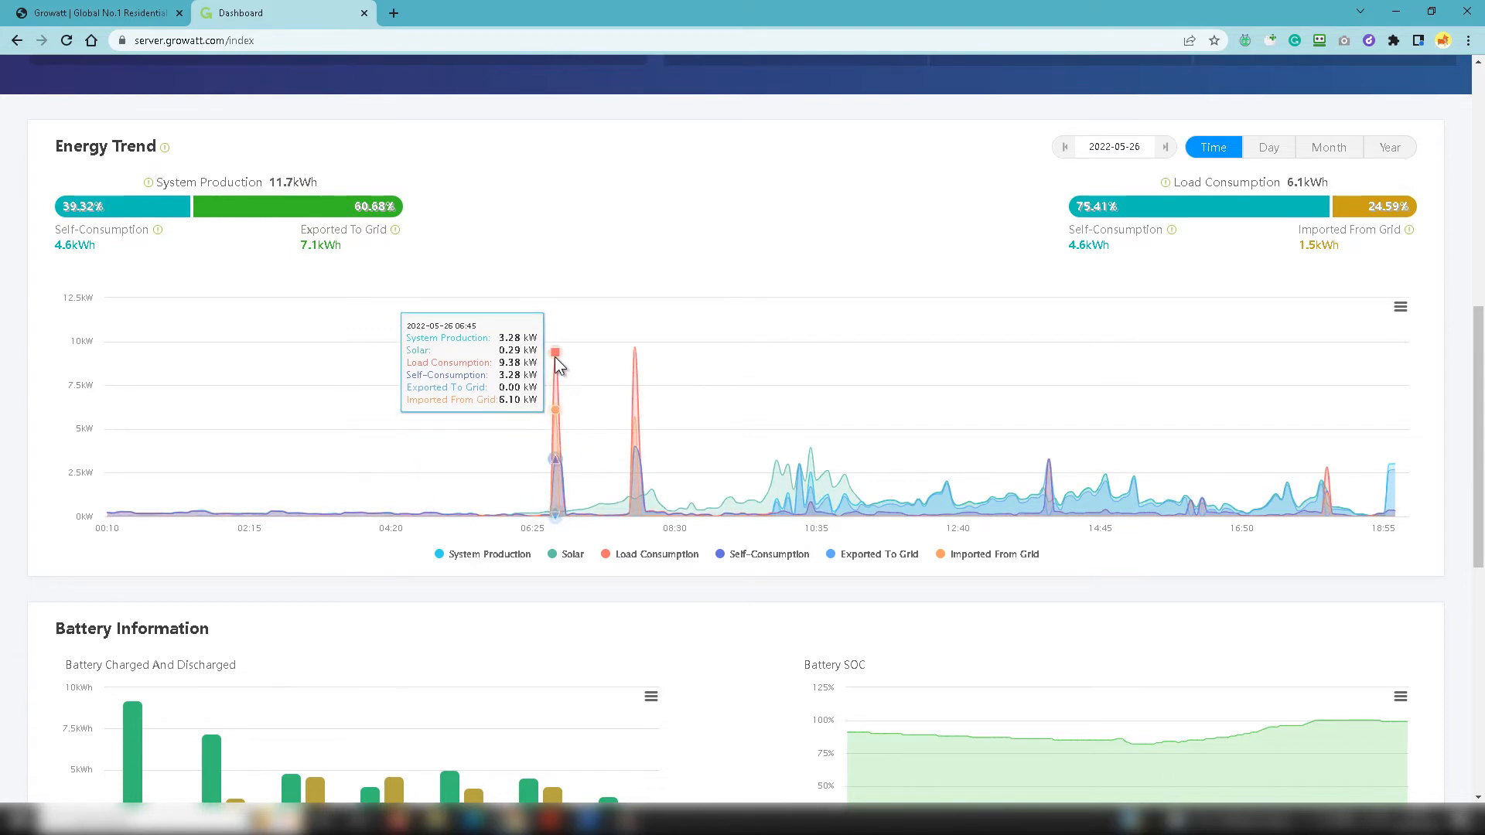
mouse_move(561, 379)
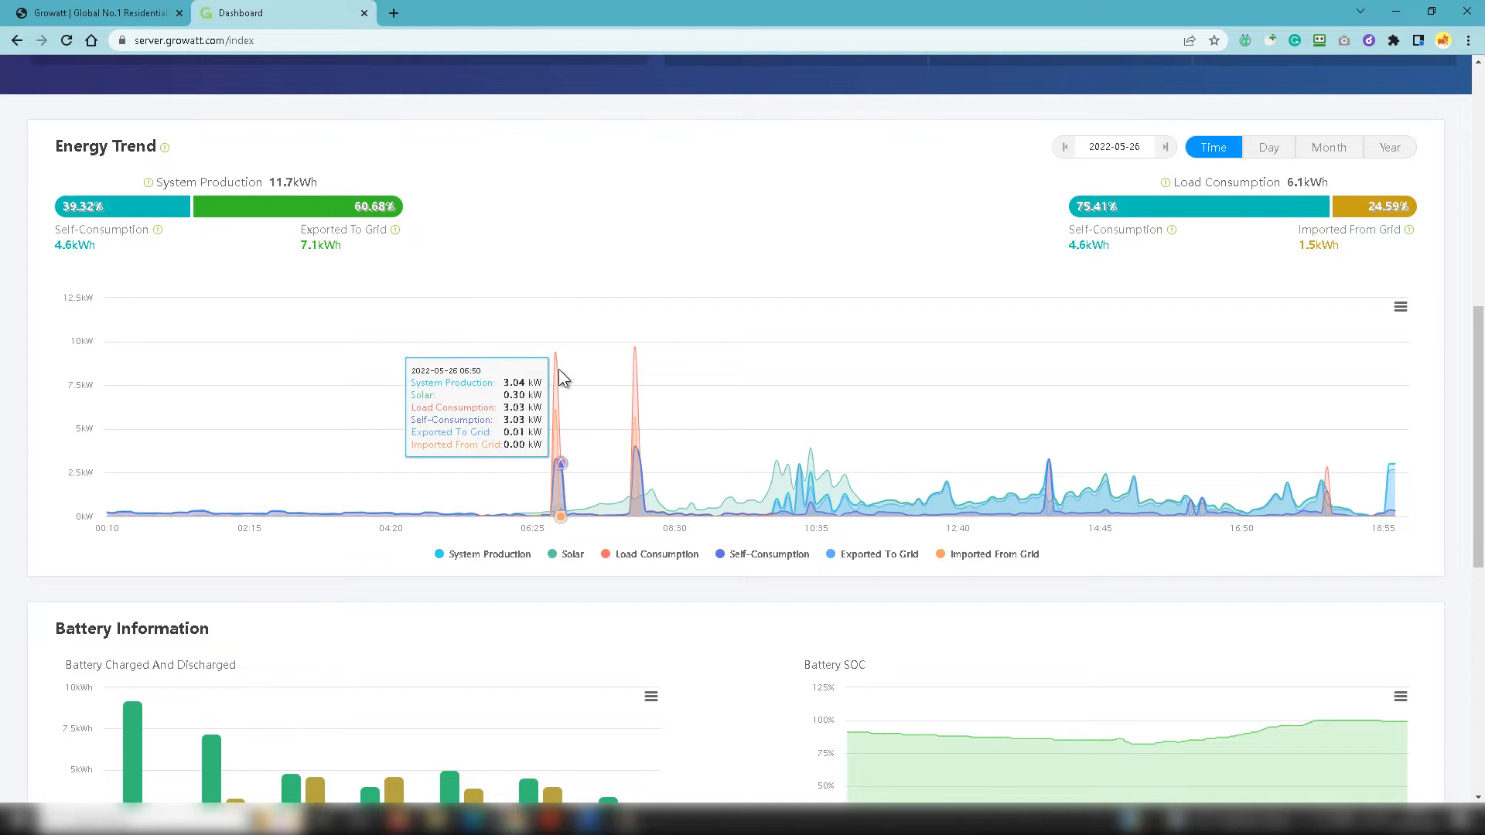
mouse_move(557, 362)
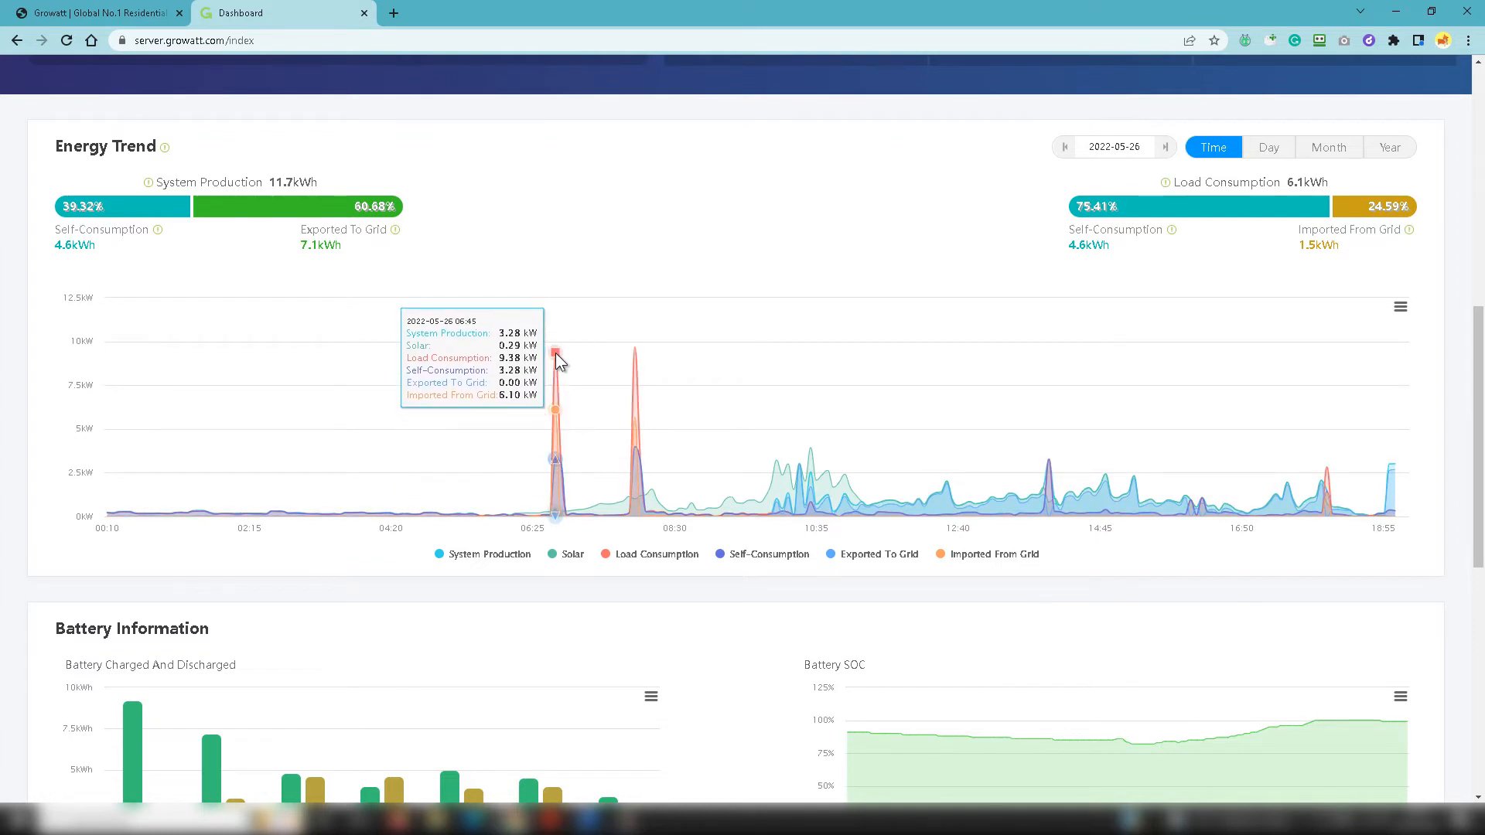
mouse_move(1091, 577)
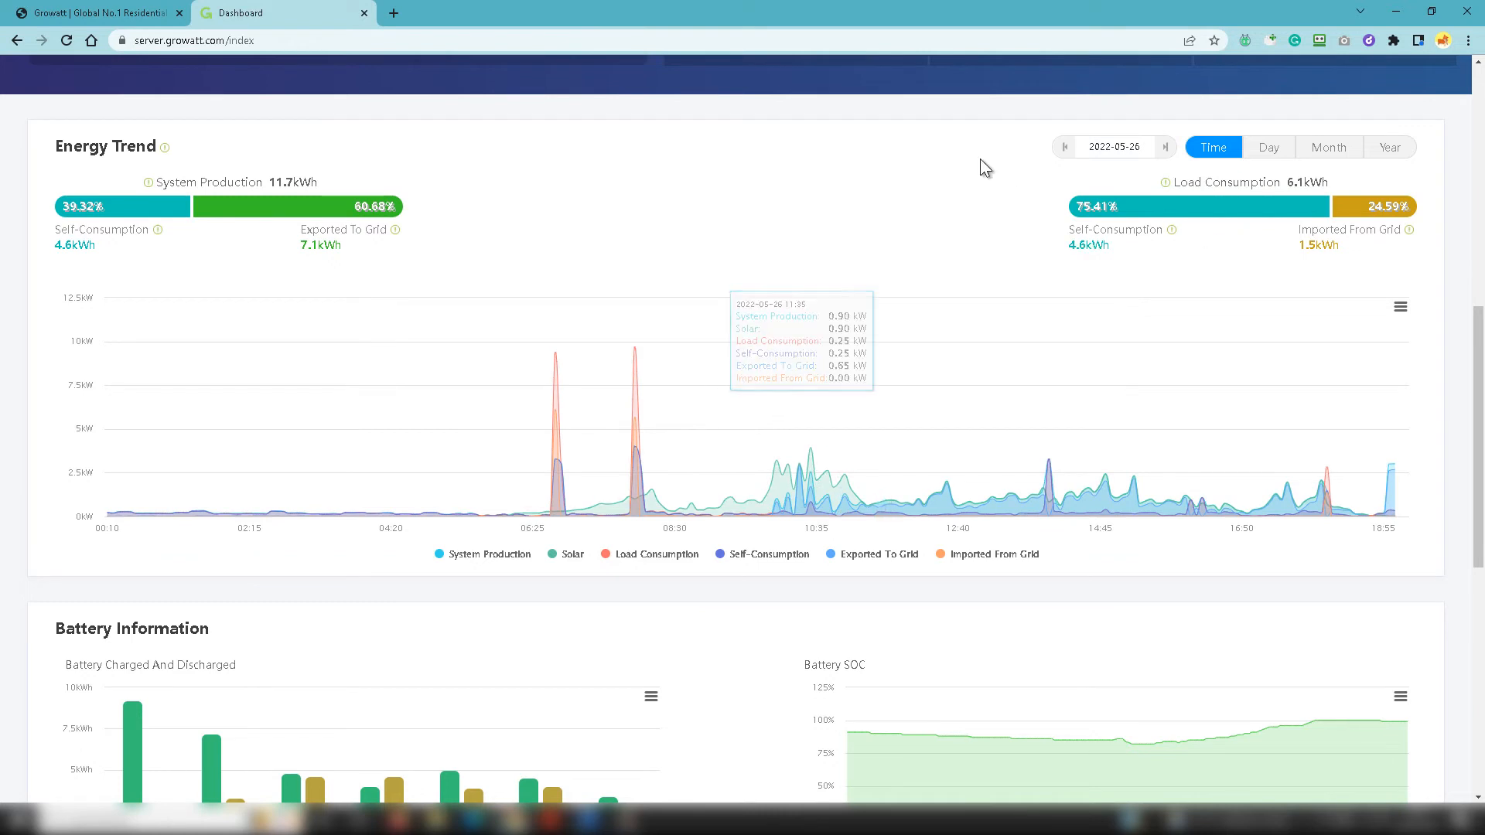
click(1268, 146)
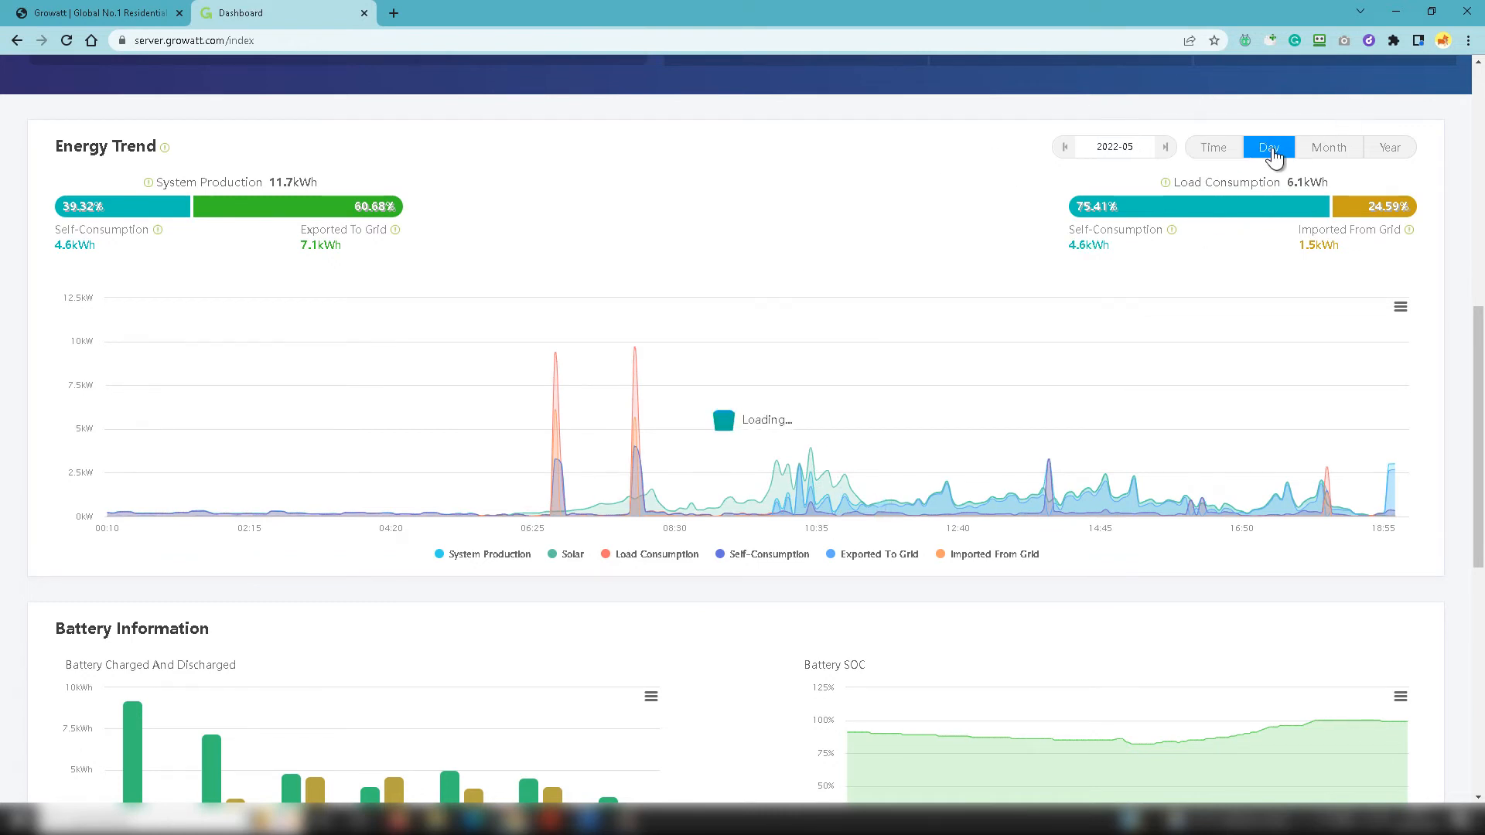
Step: Show daily May 2022 Energy Trend bars and read the figures for 20 May
click(1269, 147)
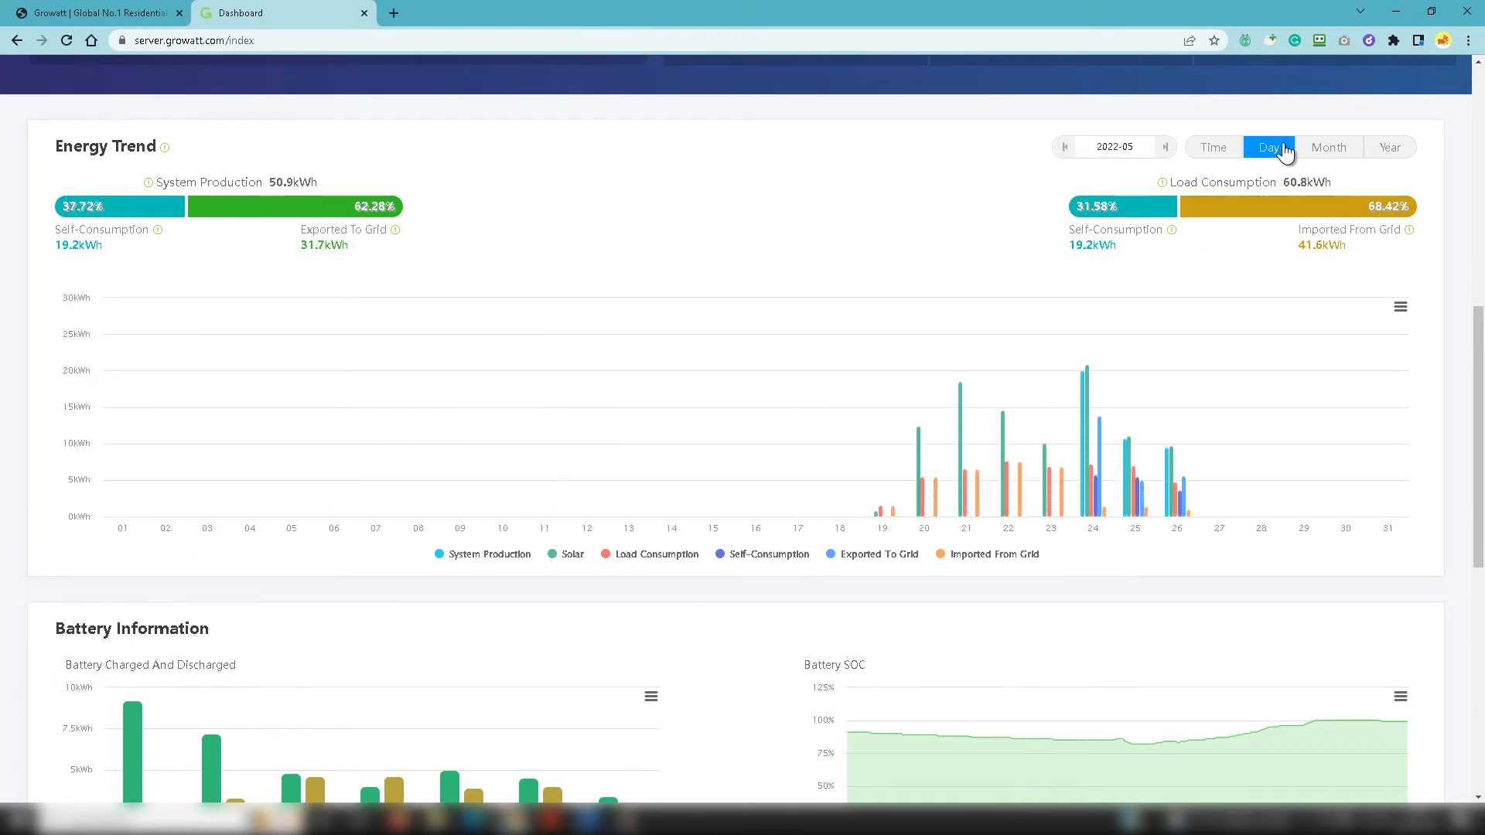
mouse_move(933, 512)
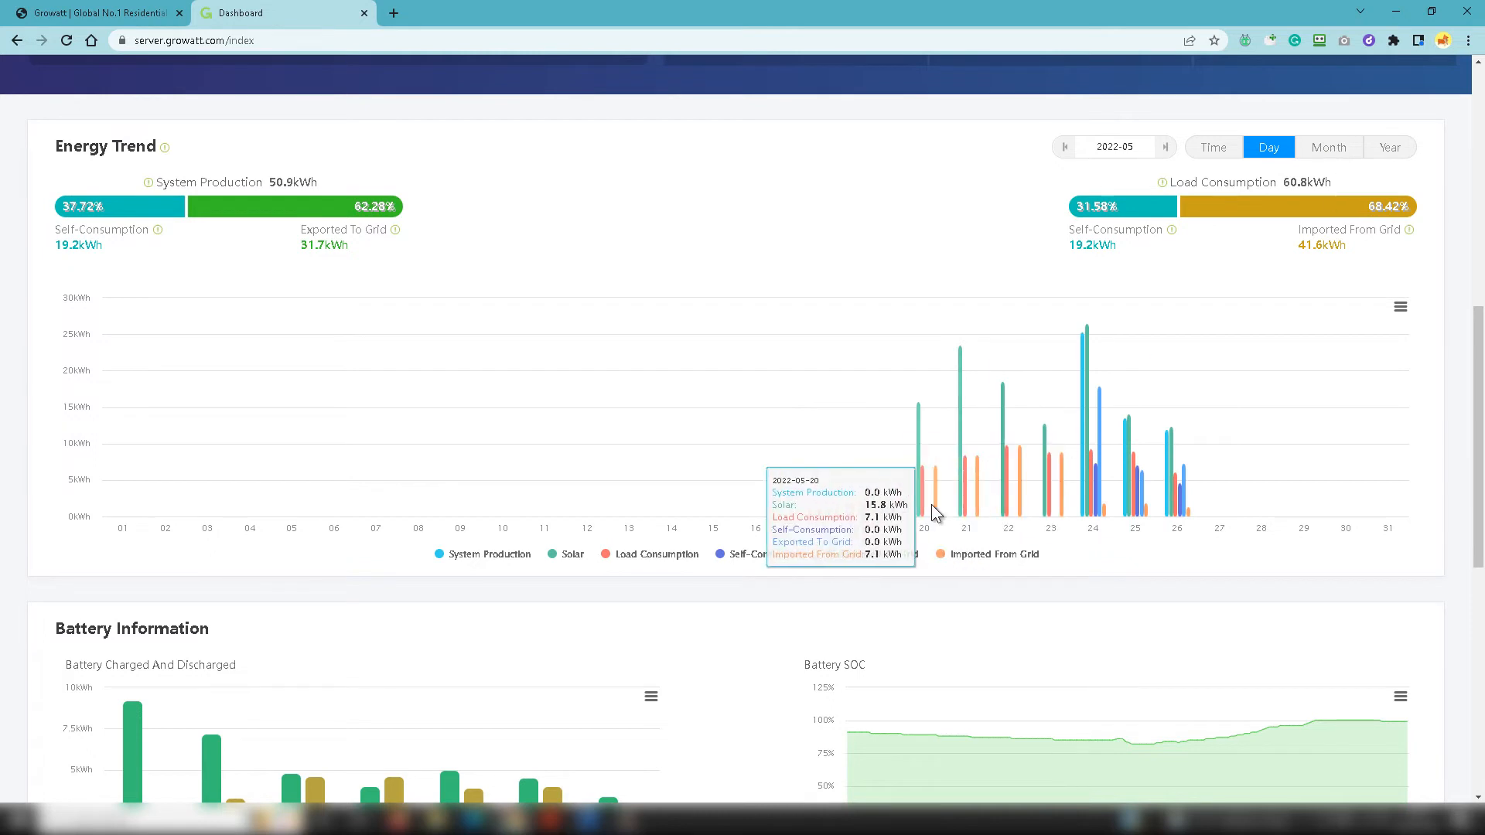
click(490, 554)
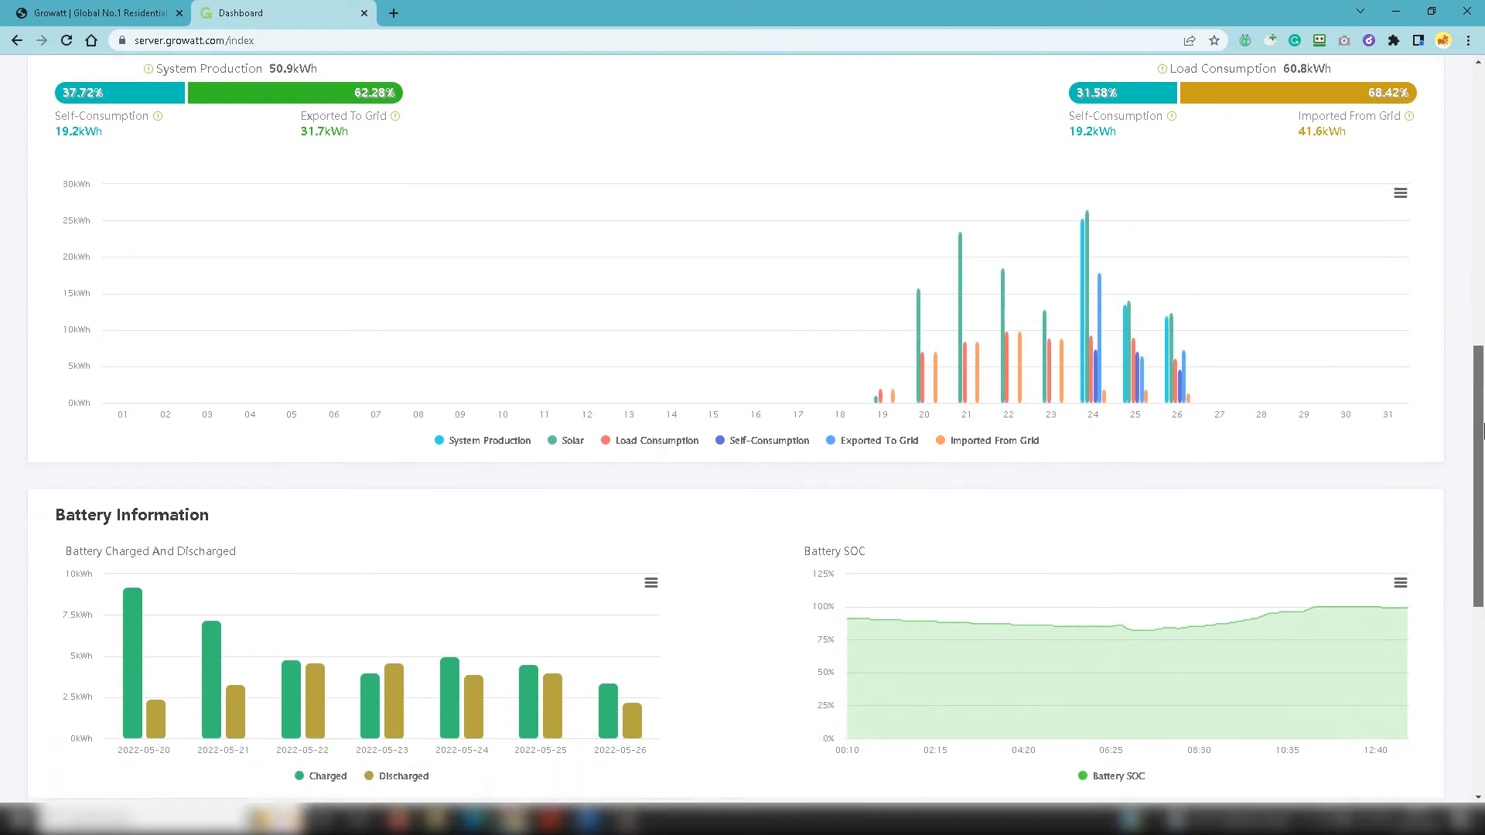
Step: Scroll past the battery charged/discharged and SOC charts to the photovoltaic device list
scroll(down, 3)
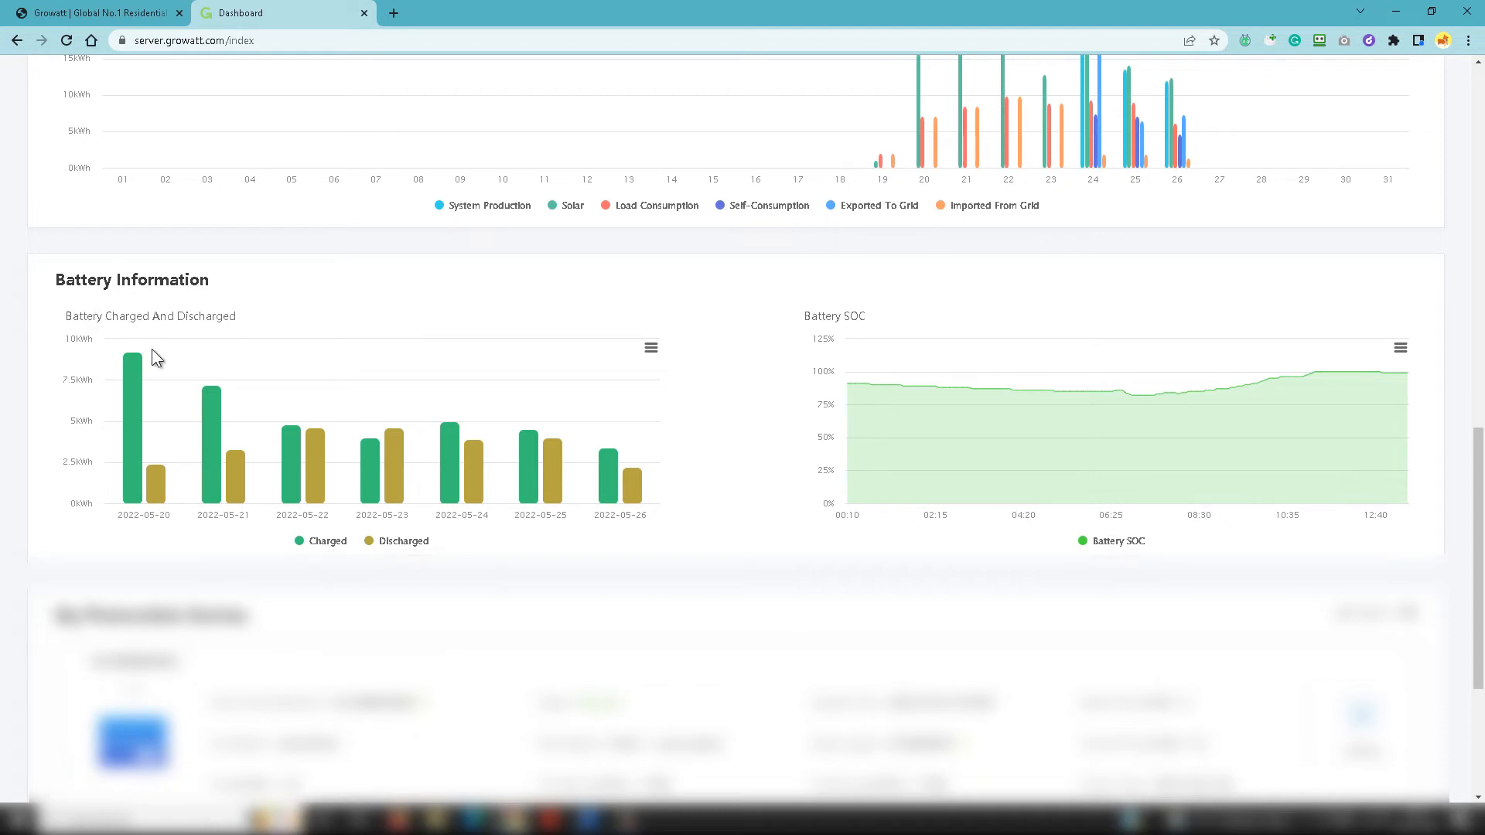
mouse_move(133, 416)
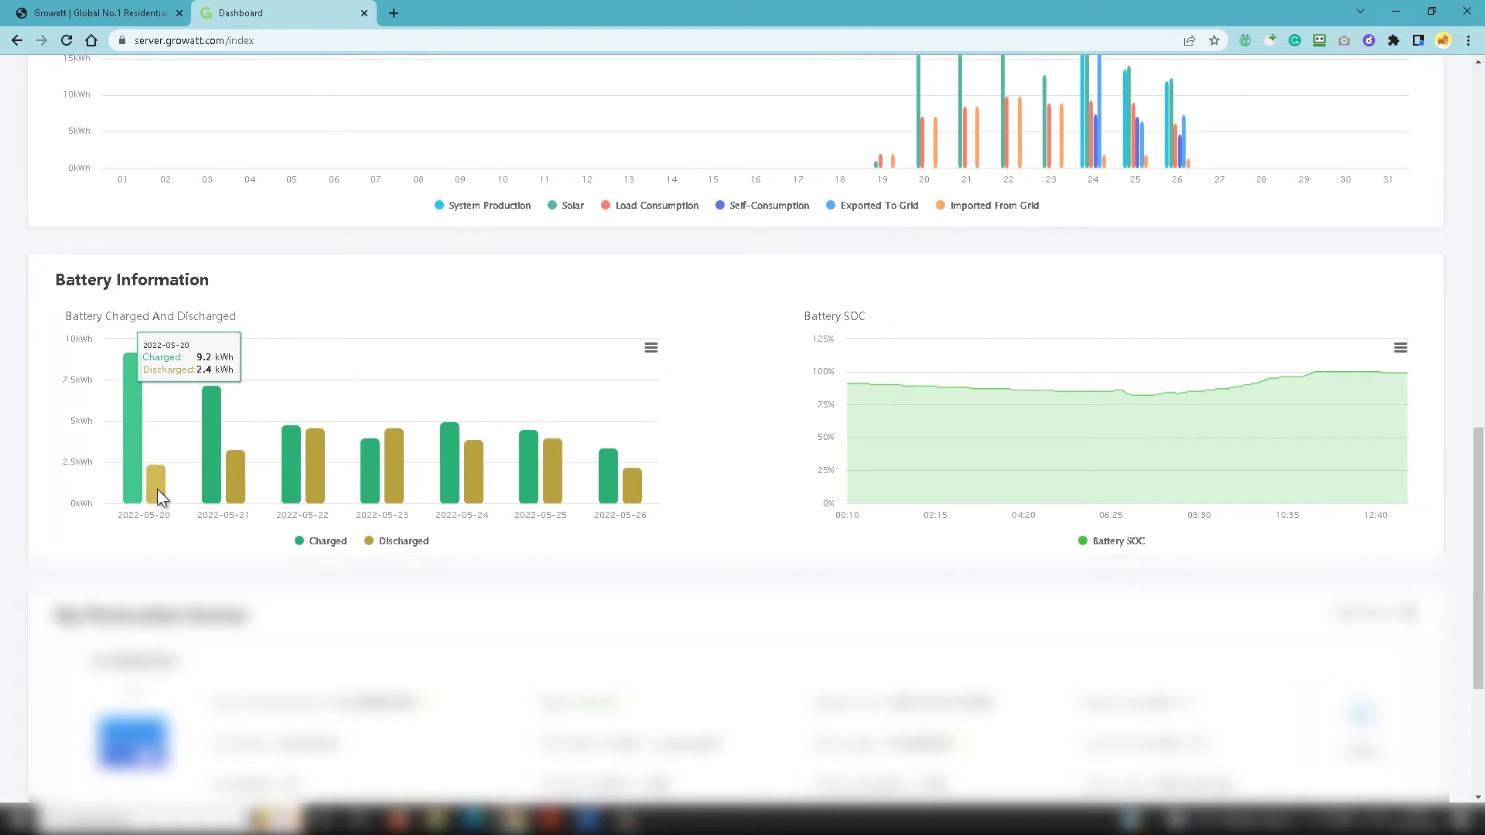
mouse_move(160, 500)
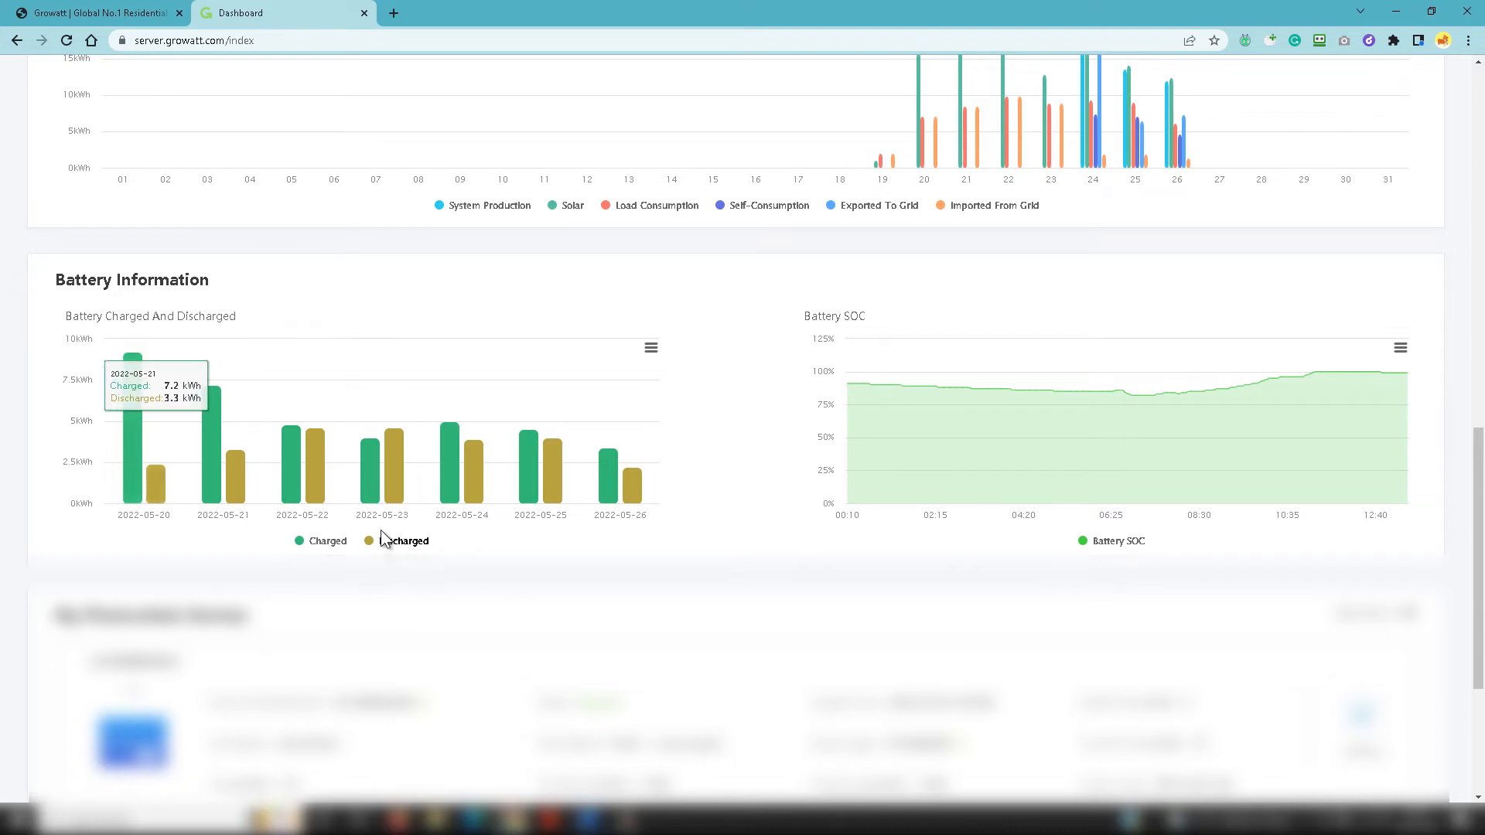
mouse_move(159, 488)
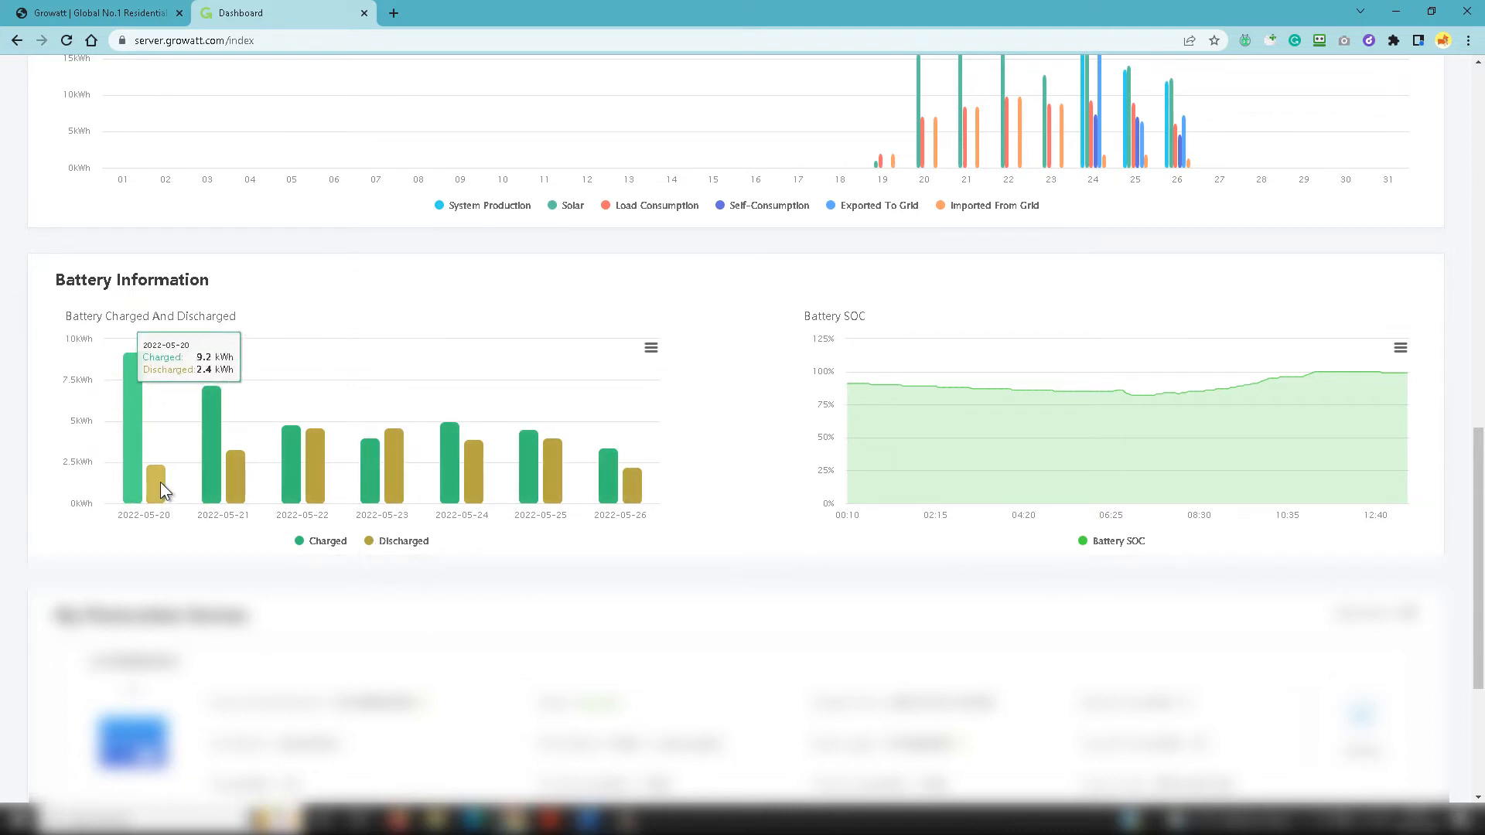
mouse_move(842, 314)
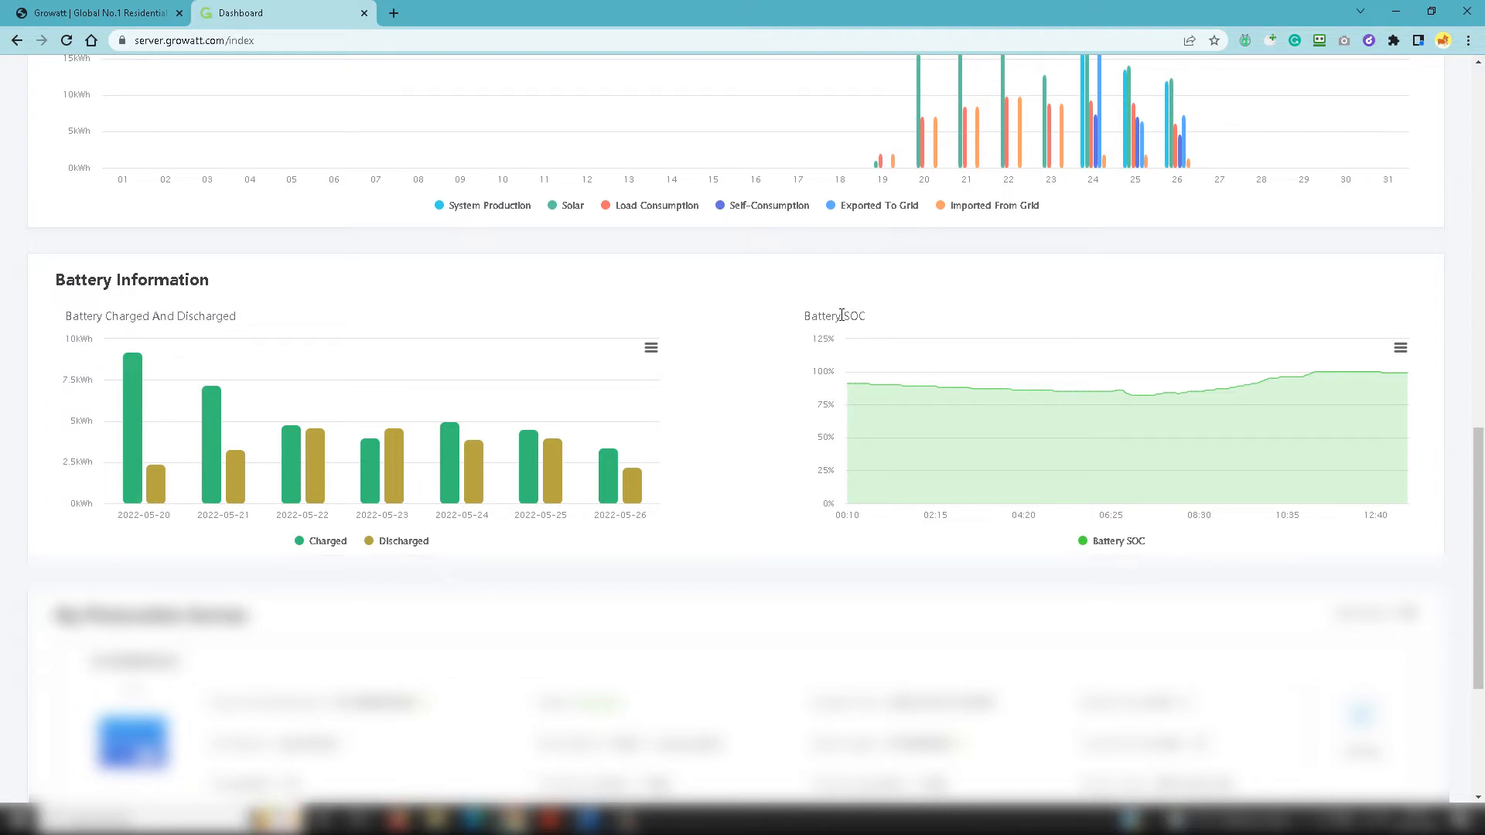
mouse_move(846, 316)
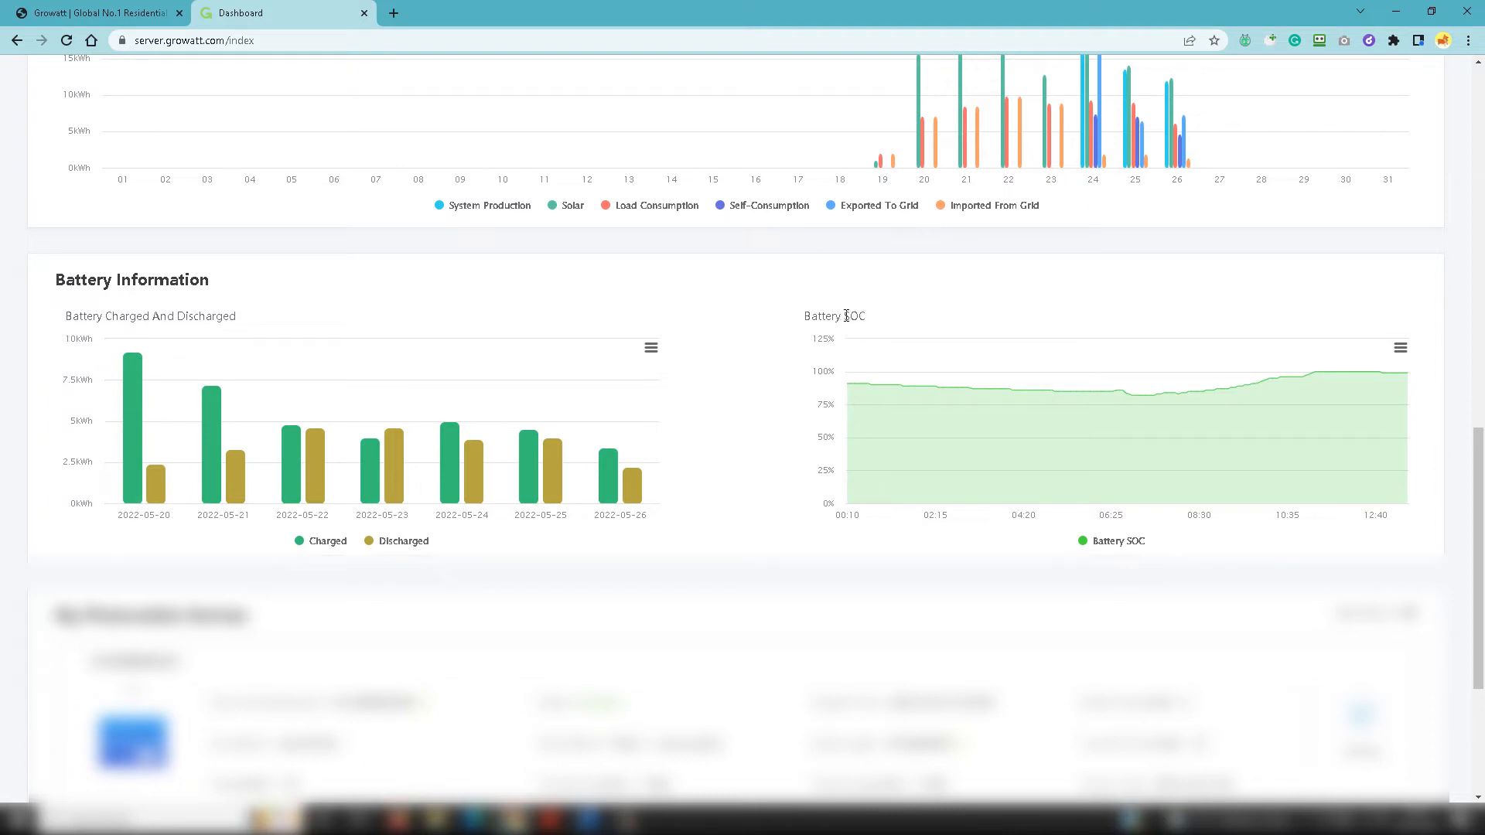
mouse_move(880, 326)
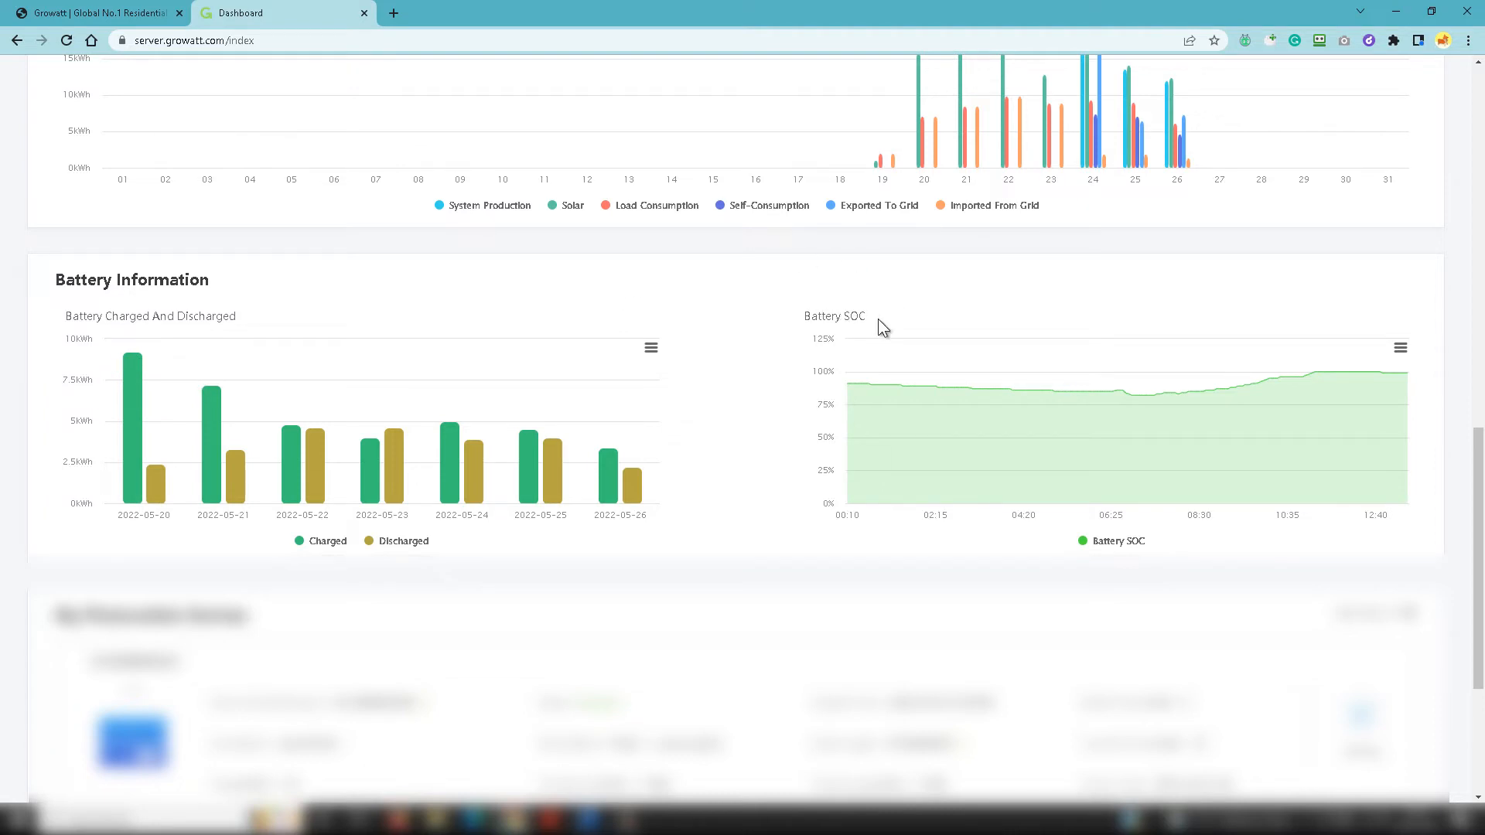
mouse_move(848, 385)
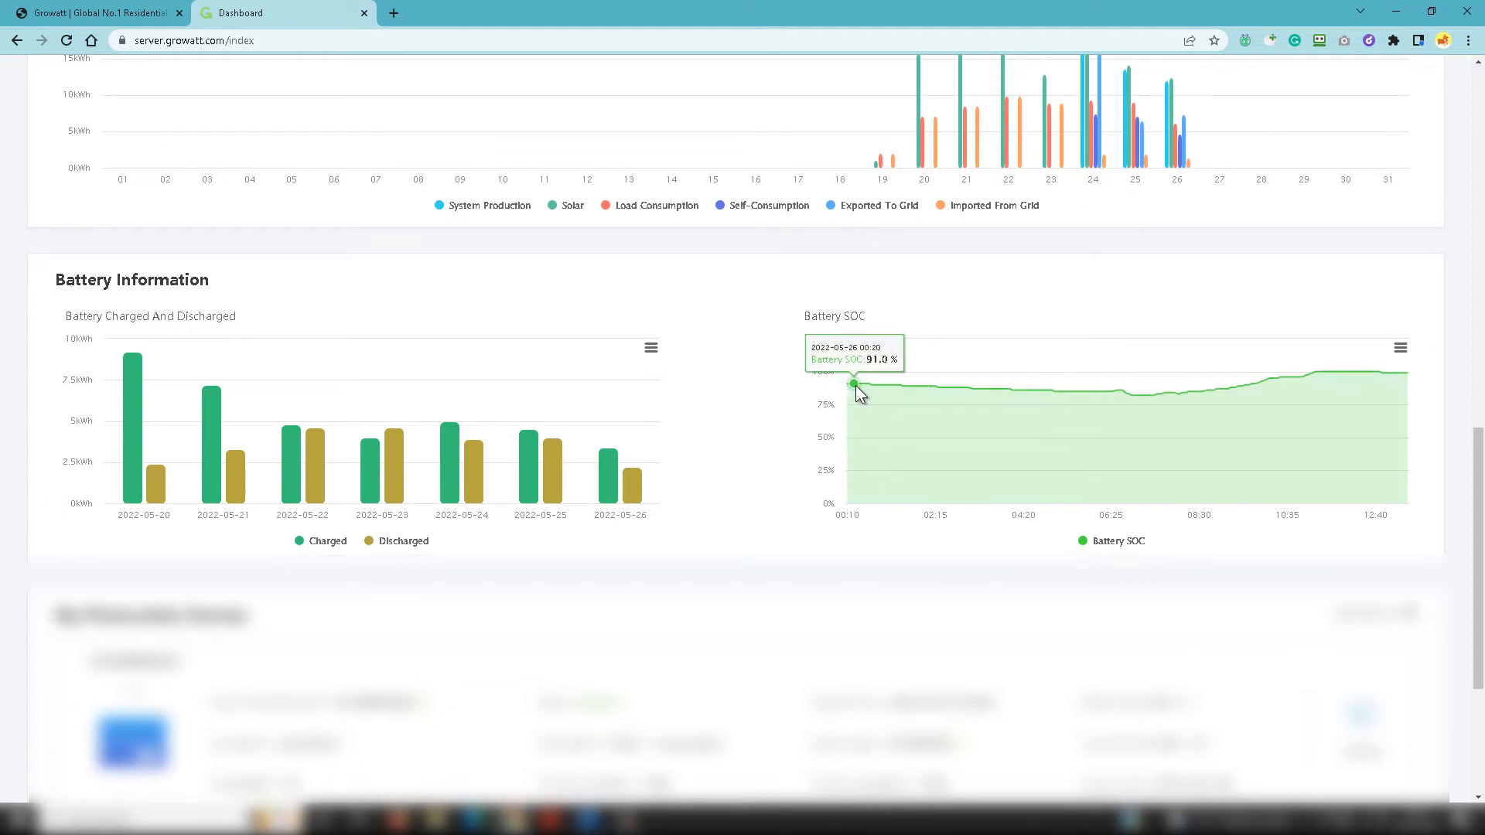
mouse_move(854, 391)
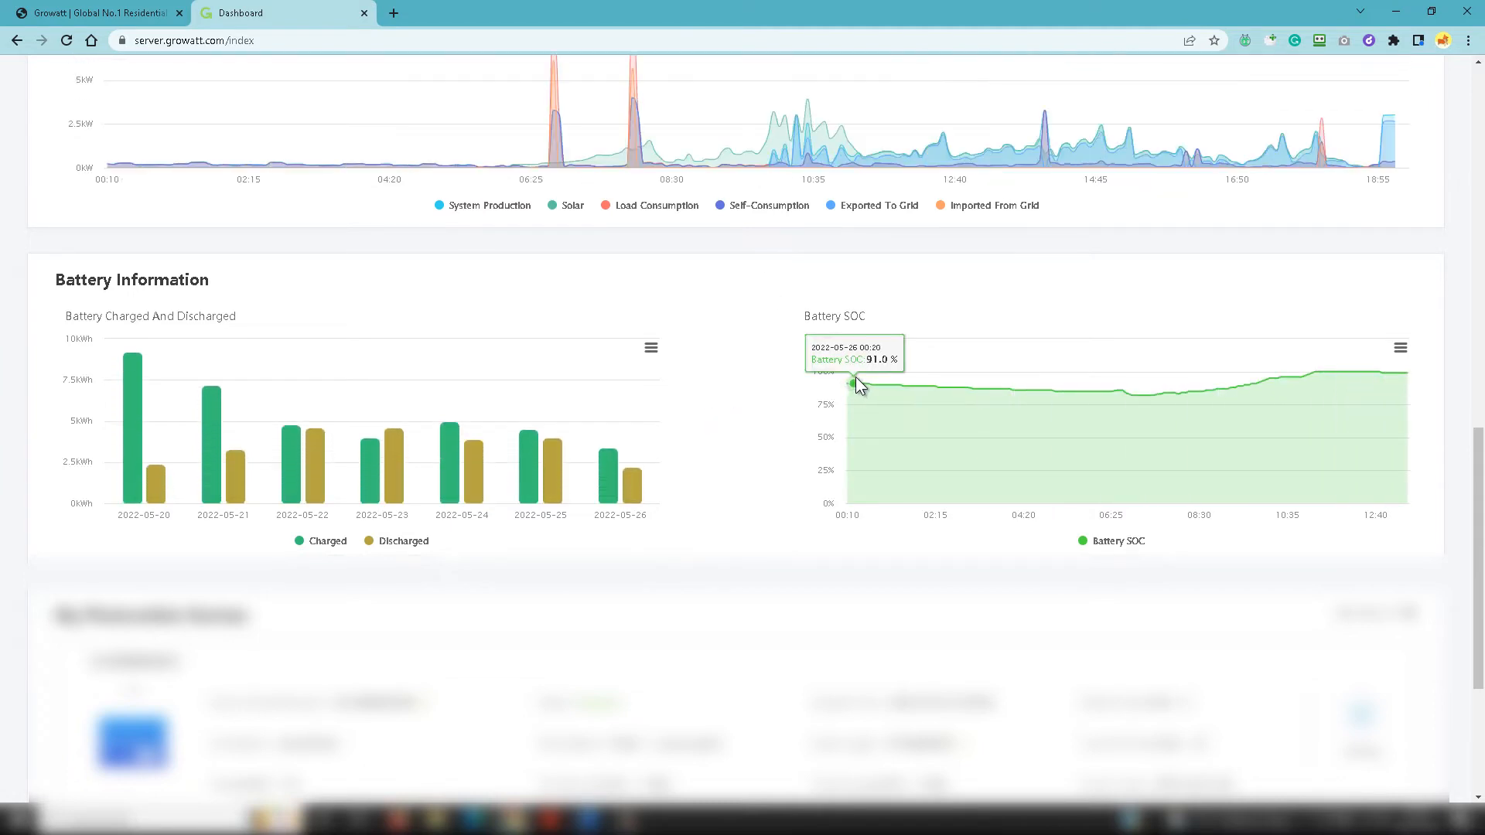
mouse_move(850, 386)
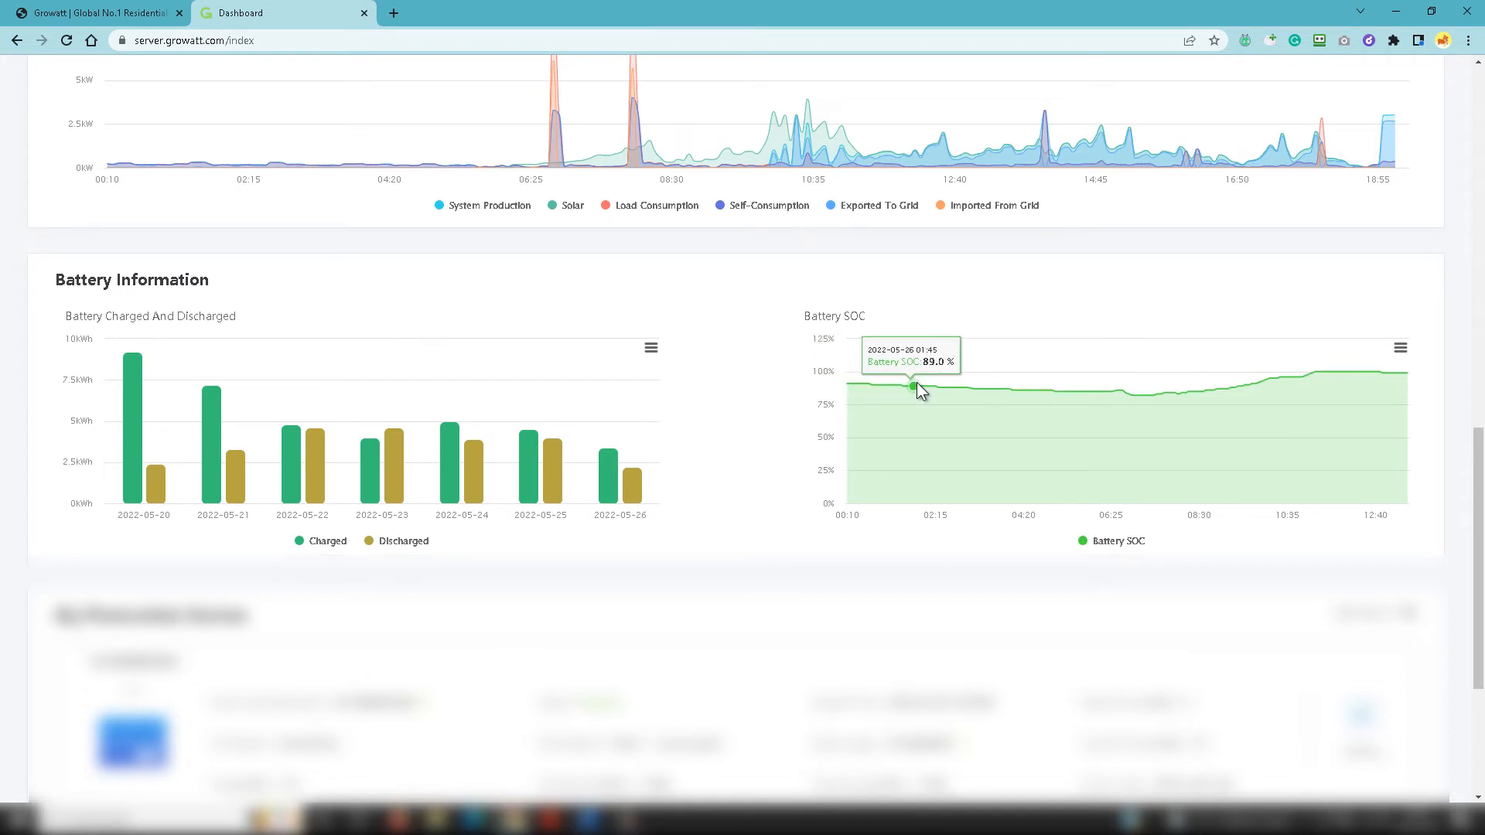
mouse_move(1106, 394)
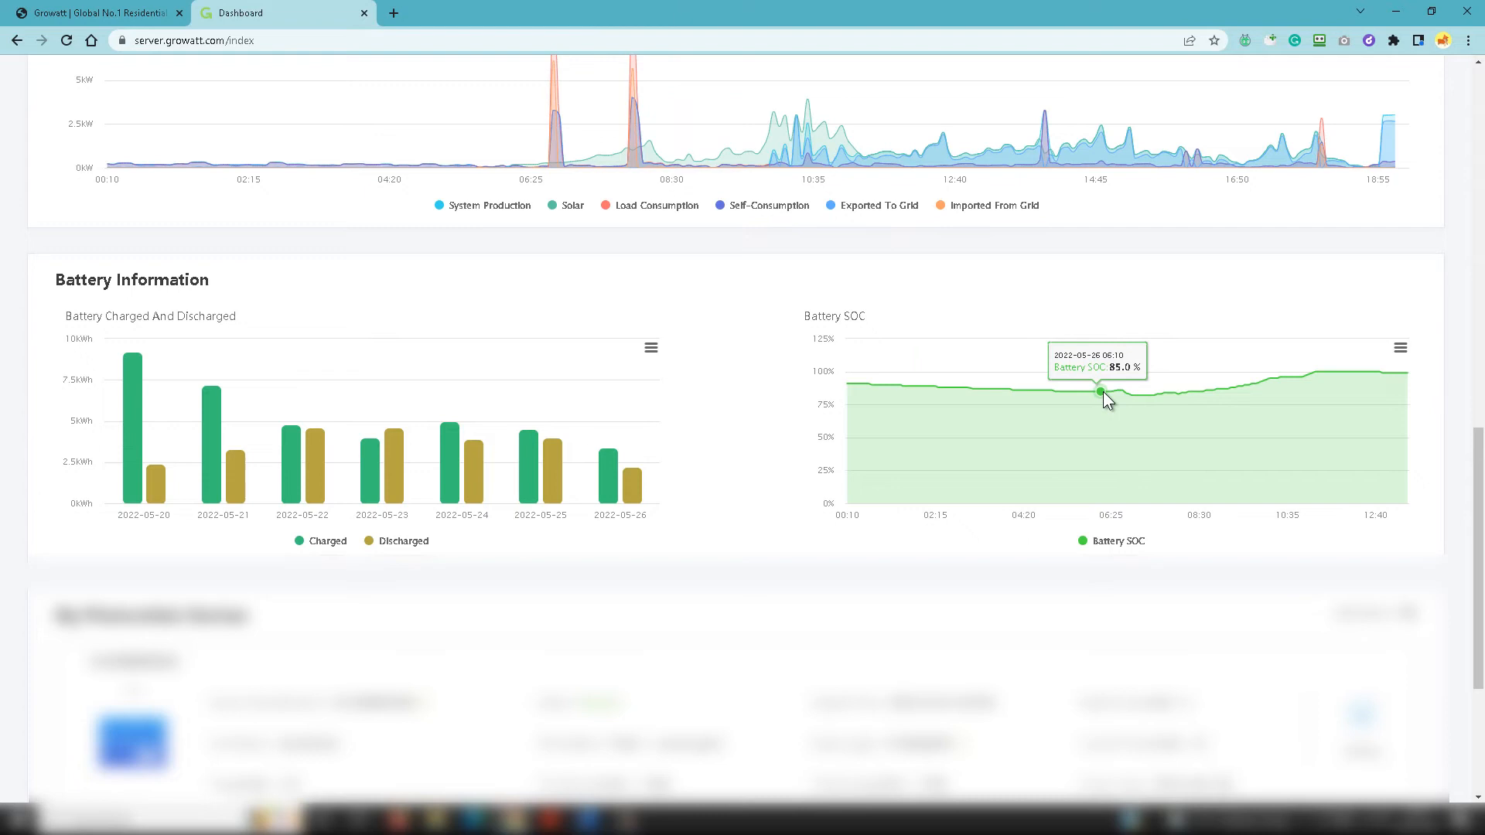
mouse_move(1124, 394)
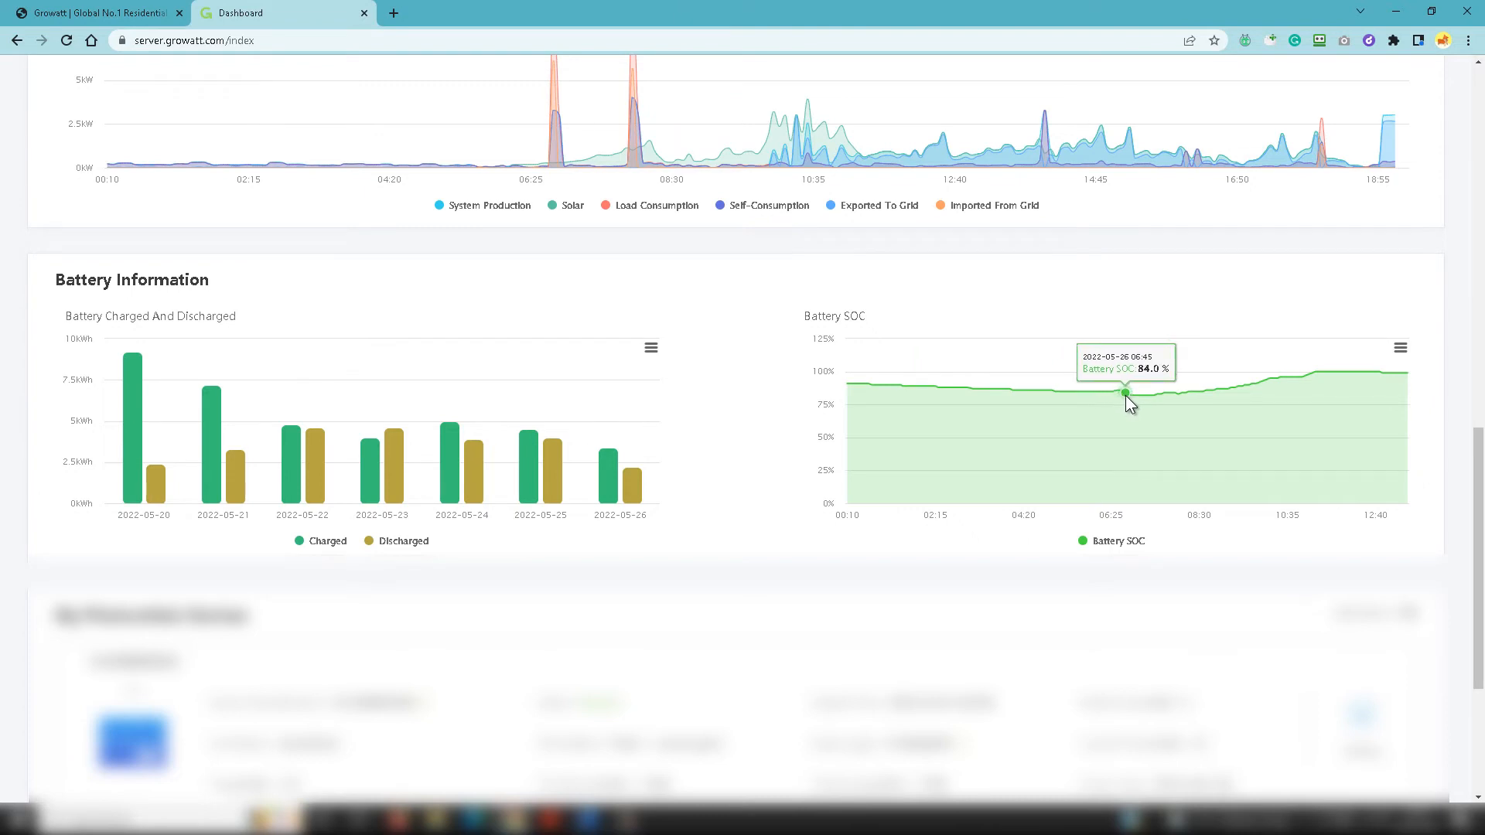
mouse_move(1137, 407)
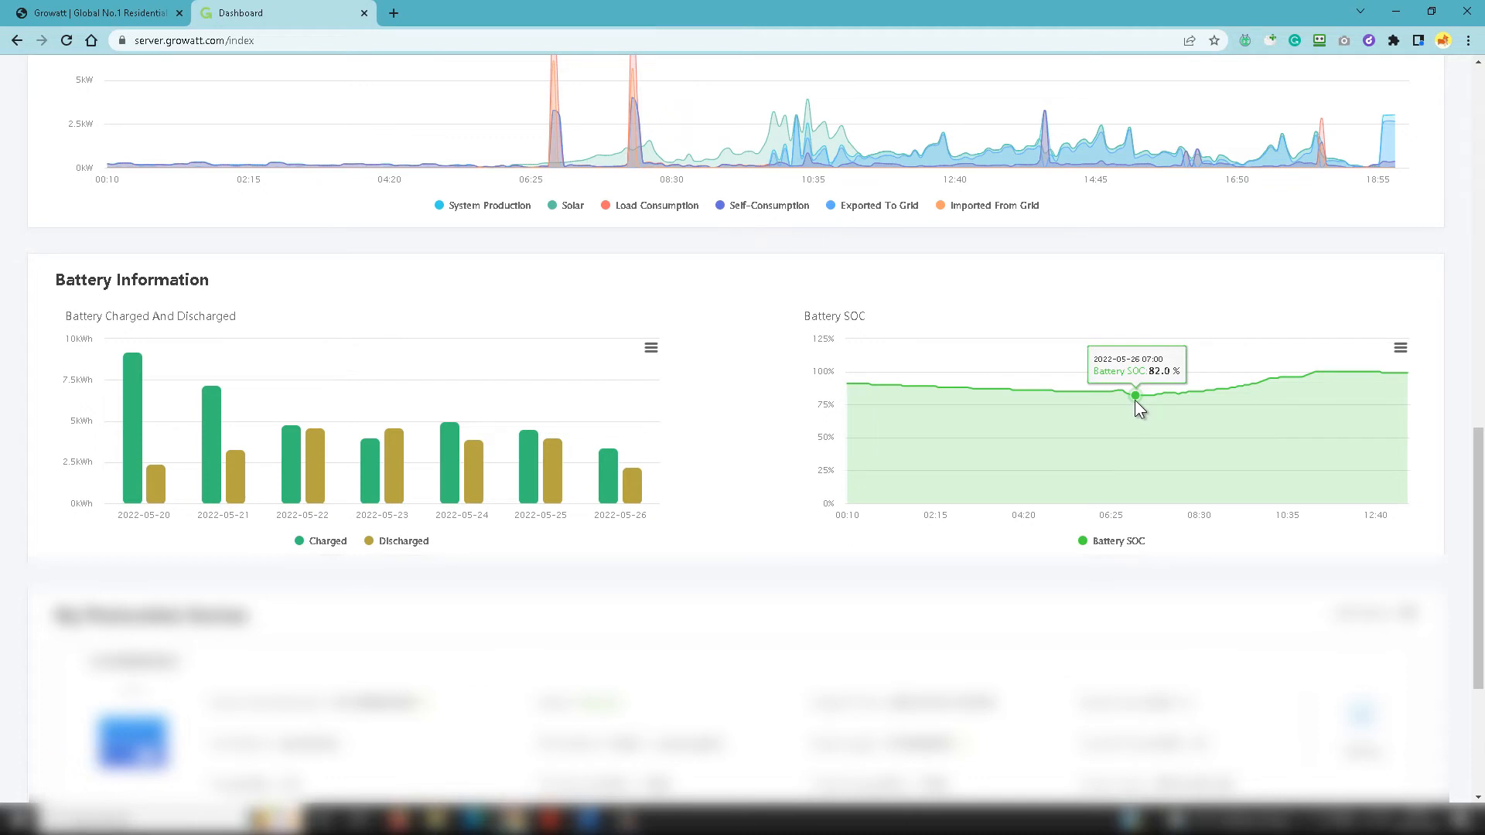
mouse_move(1140, 398)
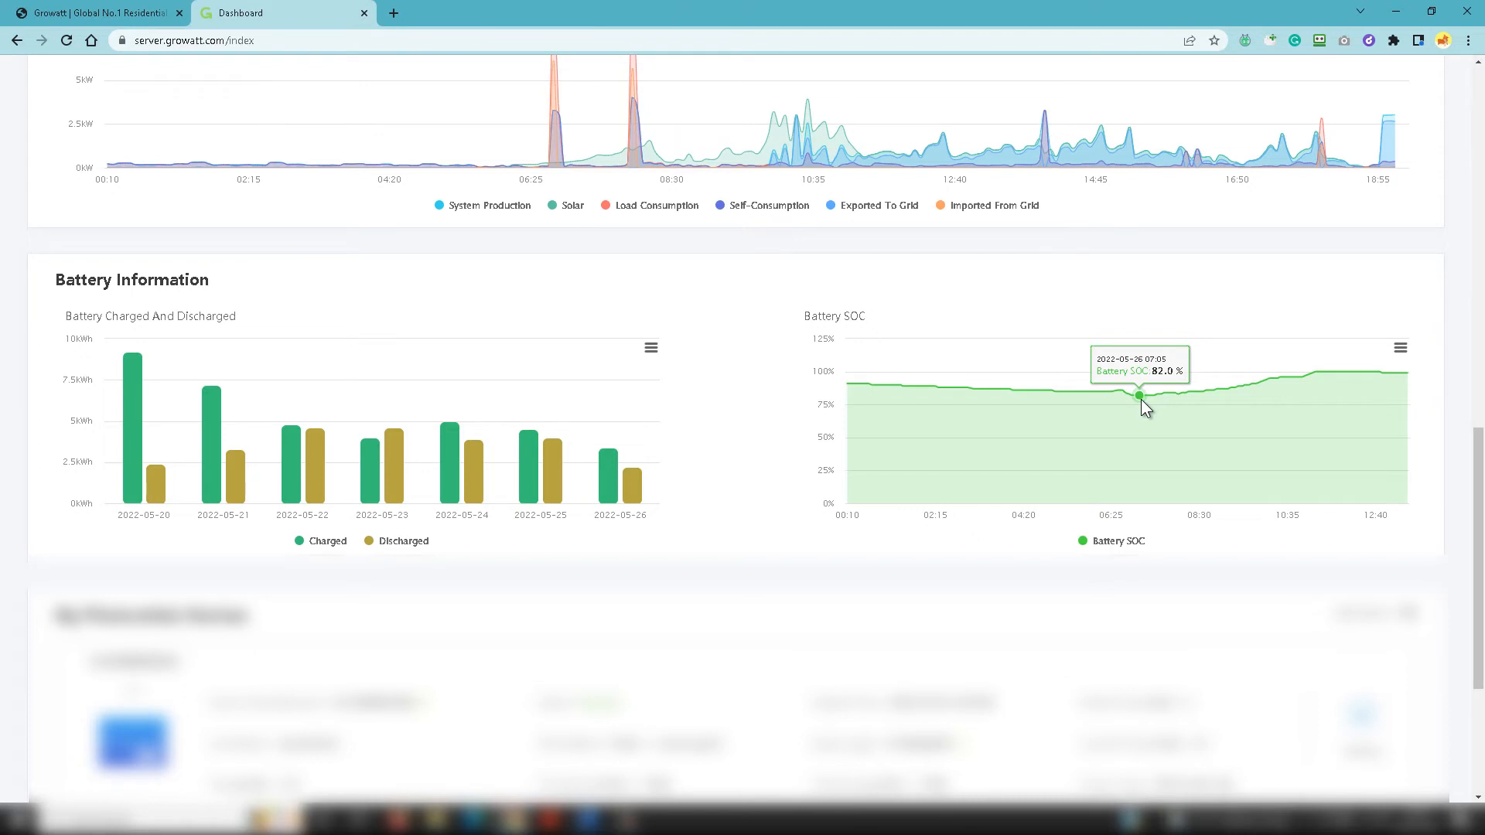
mouse_move(1220, 391)
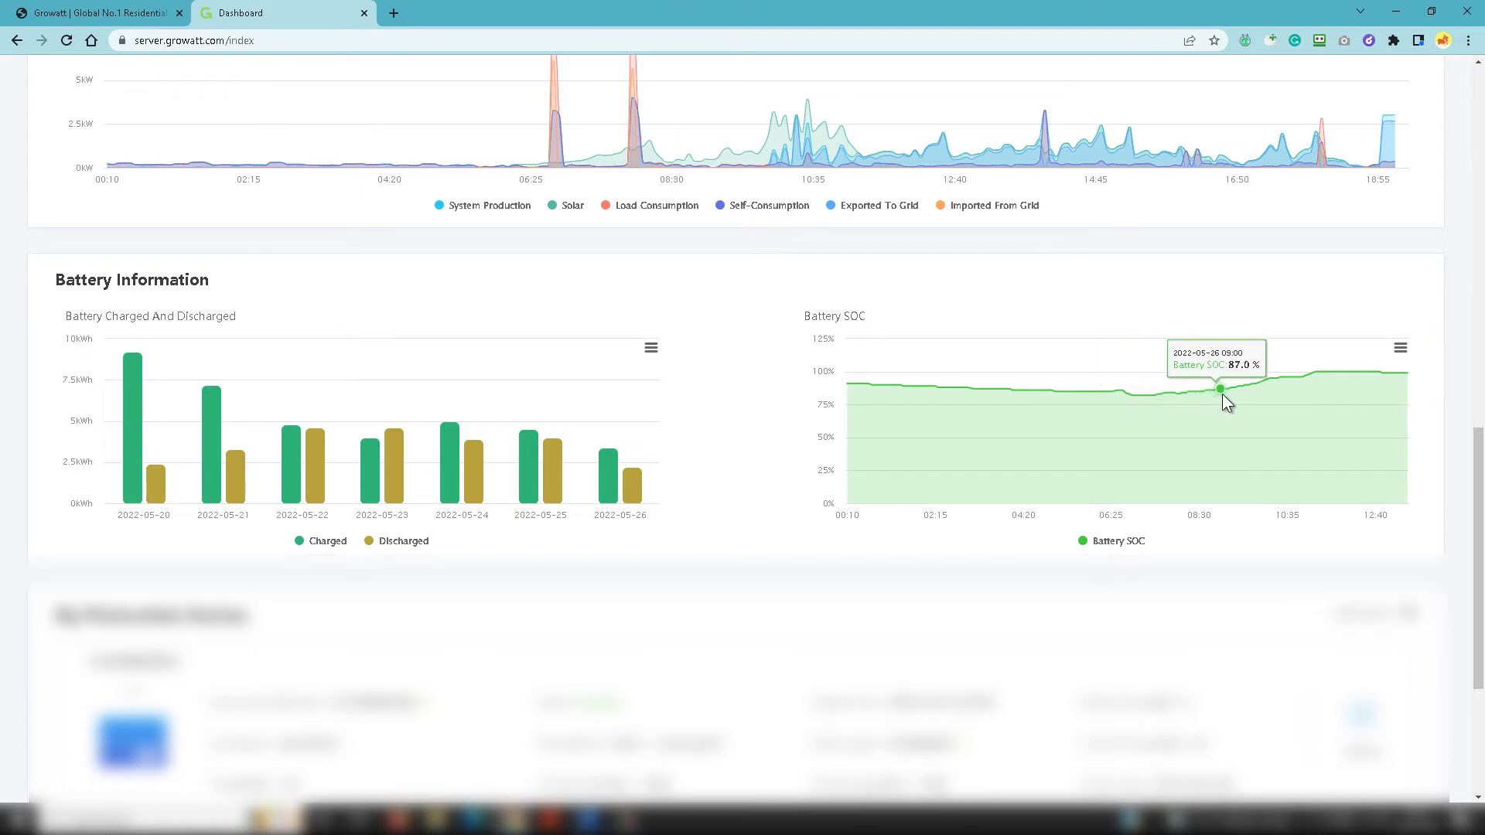
mouse_move(1316, 372)
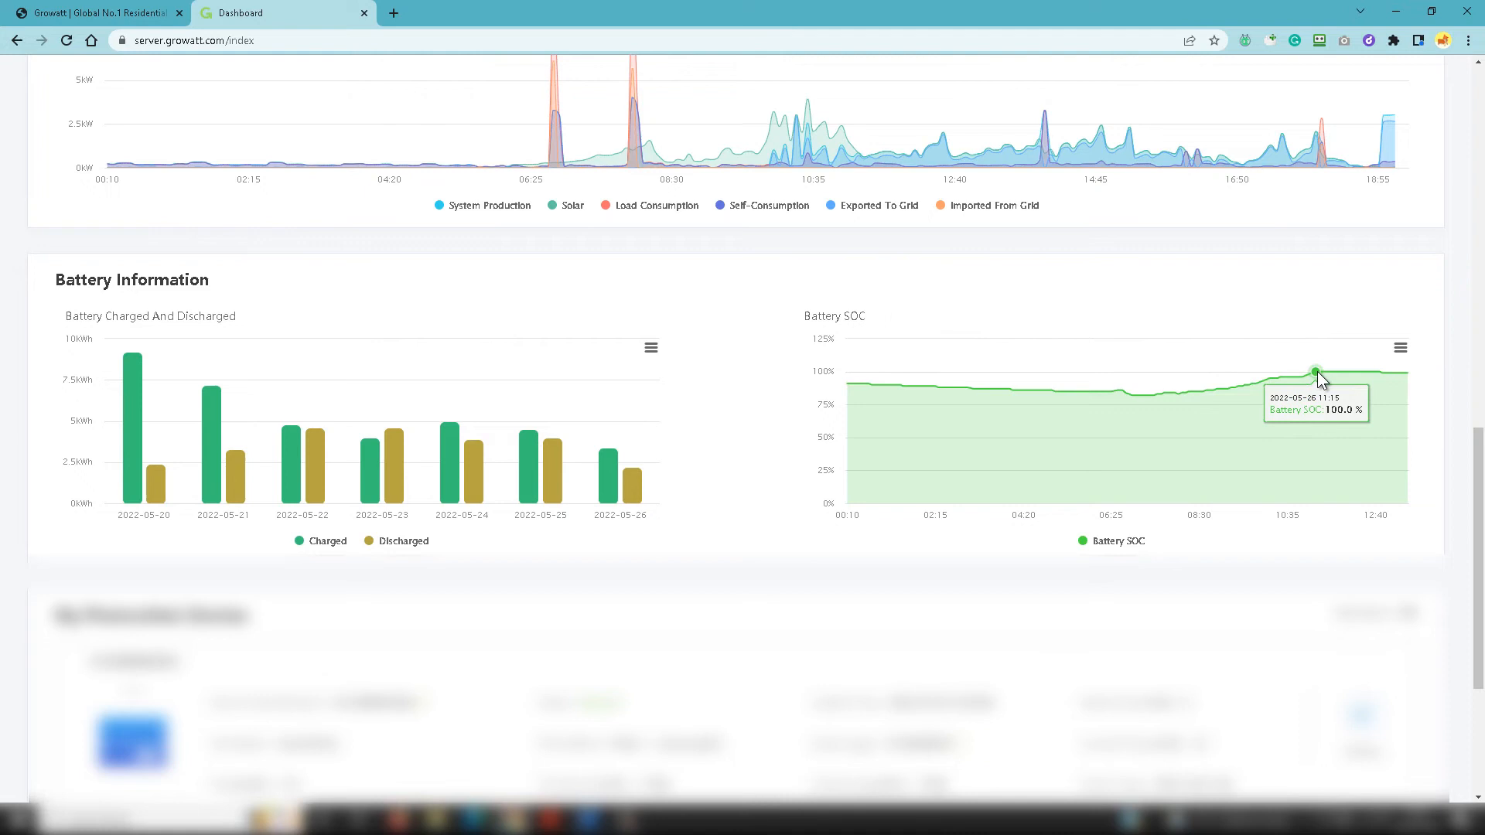
mouse_move(1343, 380)
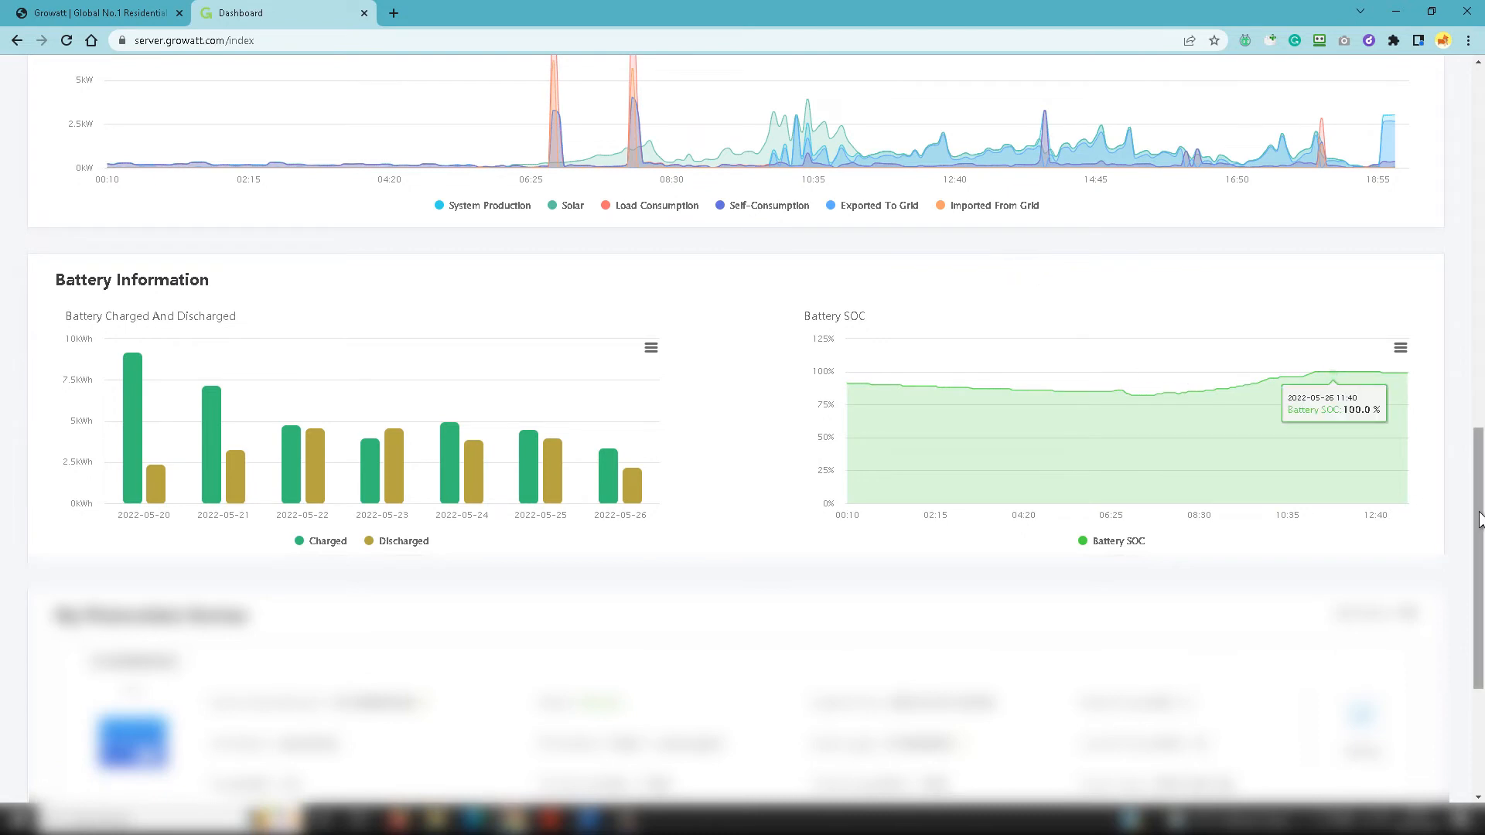
scroll(down, 3)
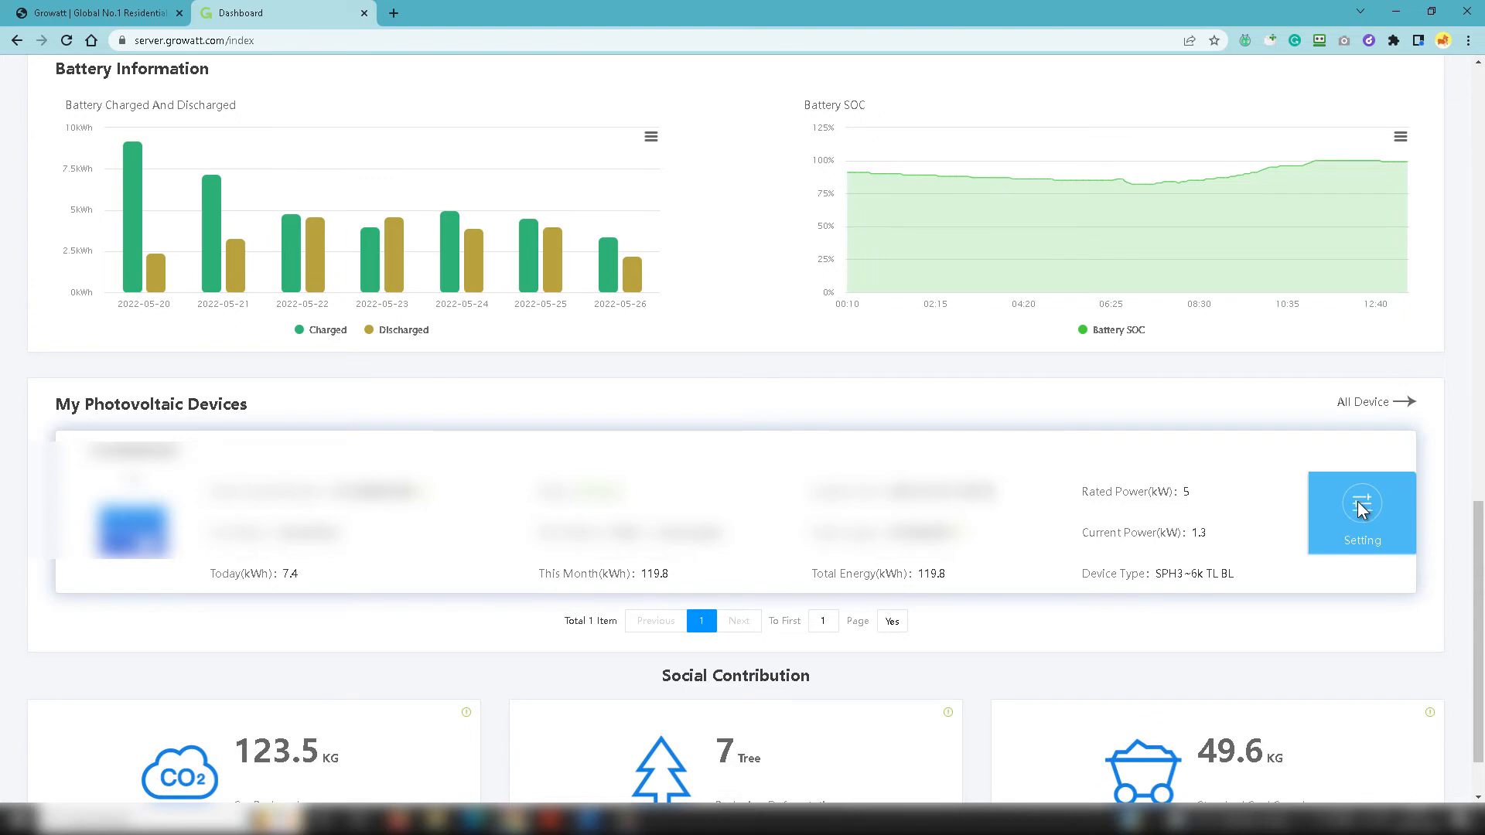
Step: Open the SPH3~6k TL BL device settings and tick the disclaimer agreement
click(1361, 512)
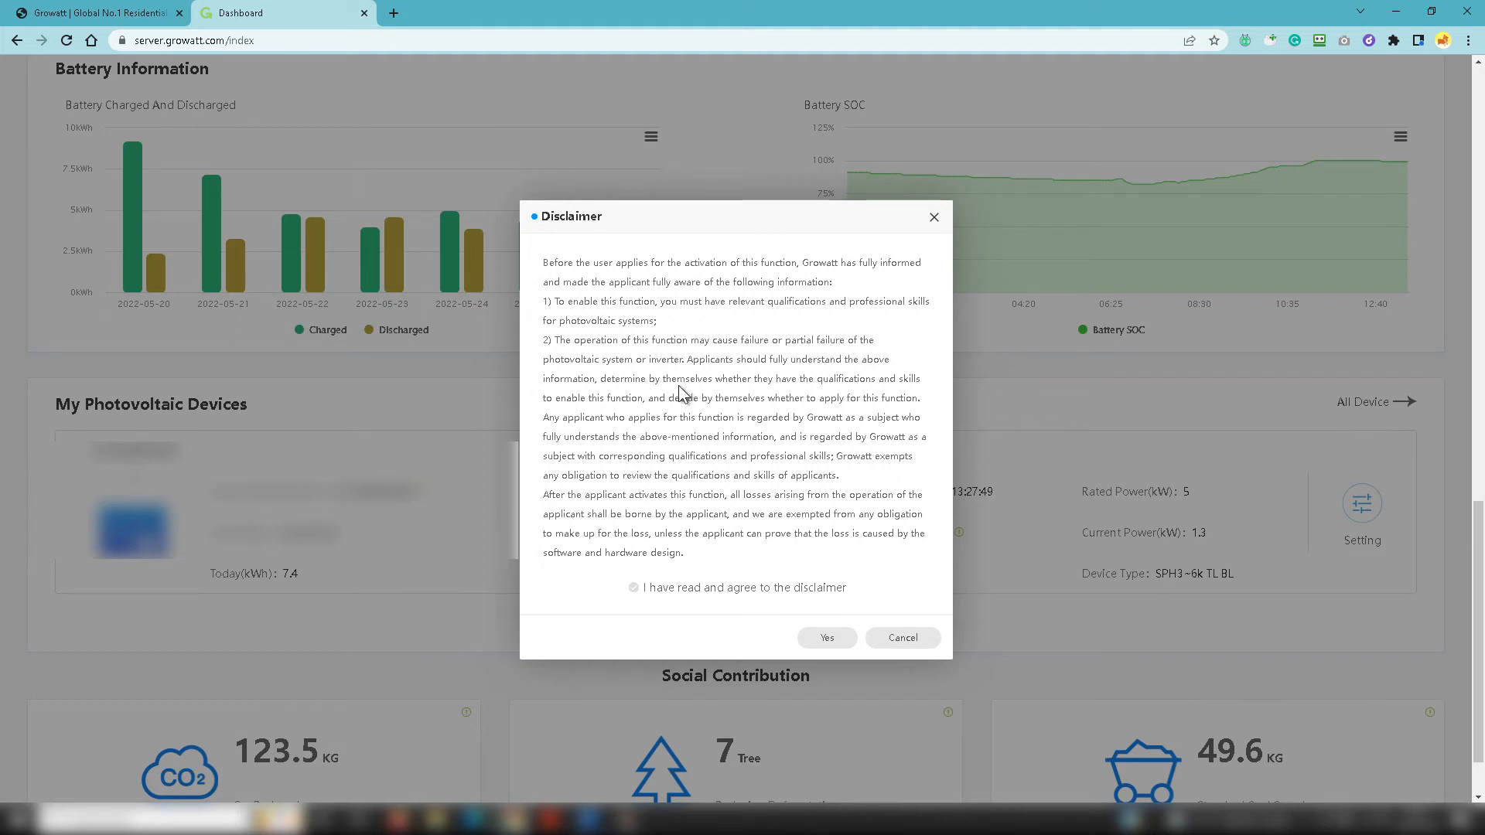
mouse_move(749, 450)
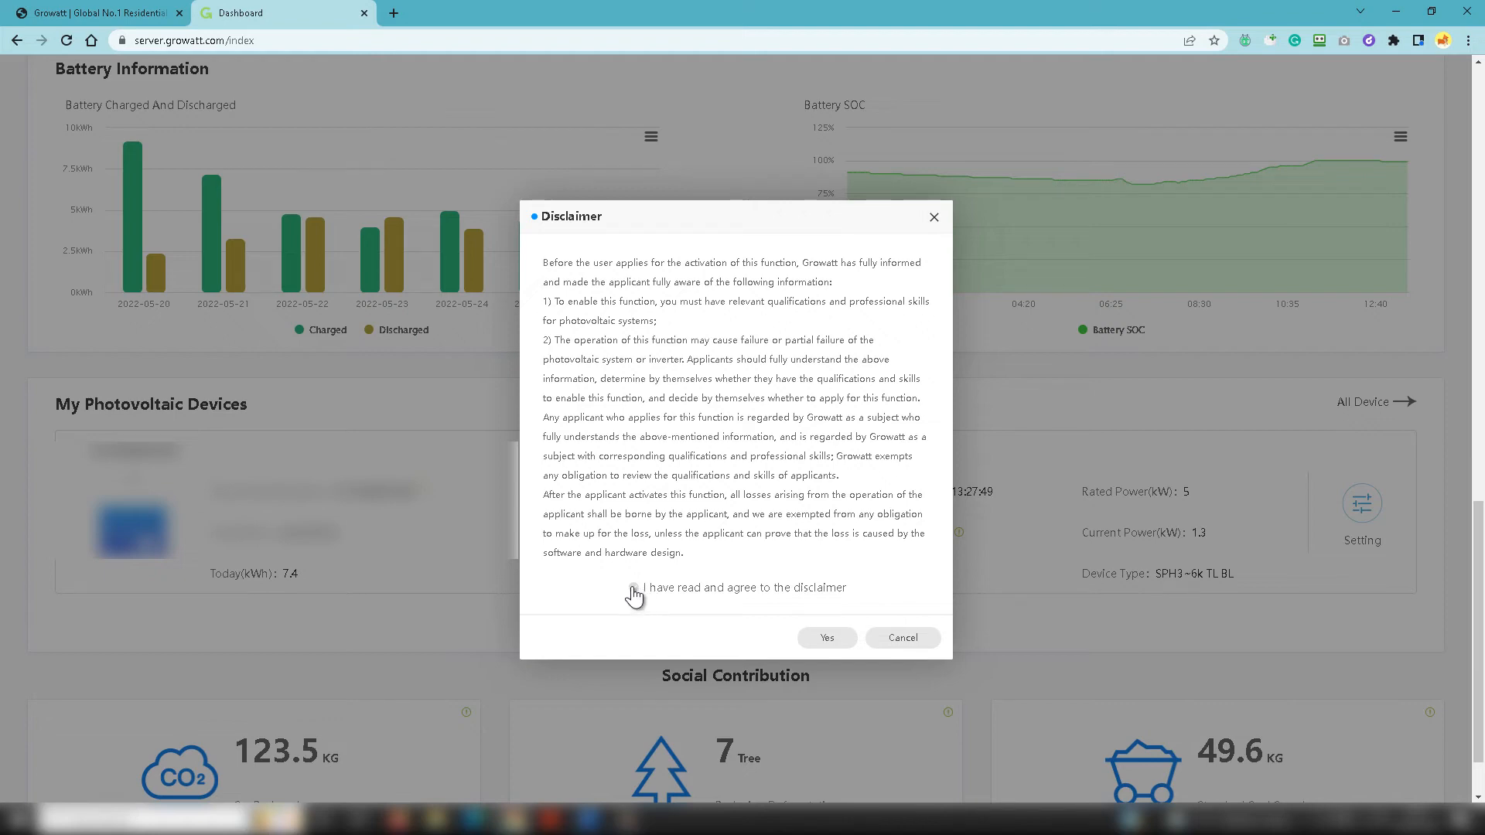
click(634, 594)
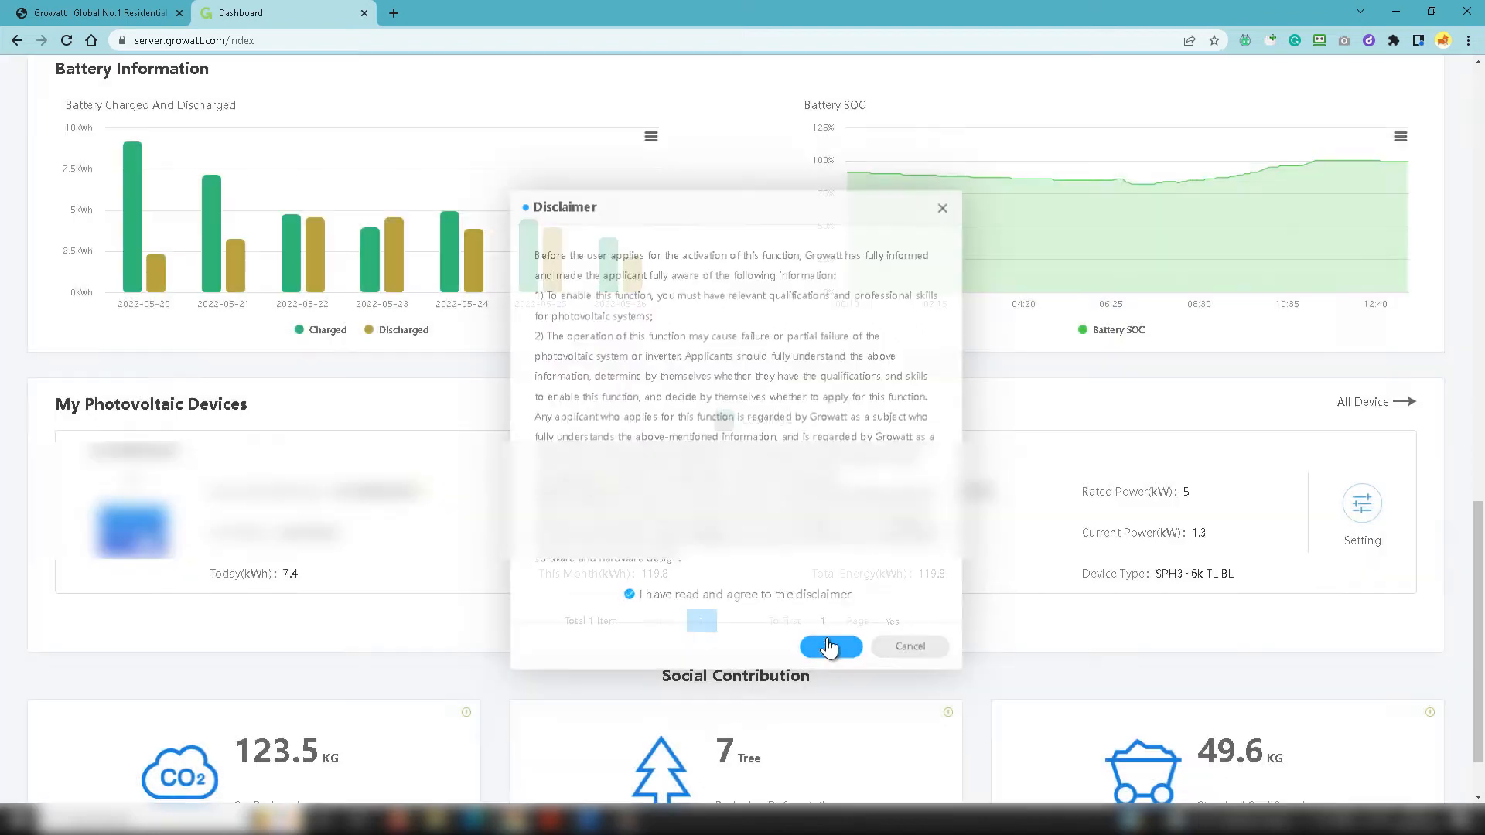
Step: Confirm the disclaimer and scroll to the Grid First discharge settings
click(829, 647)
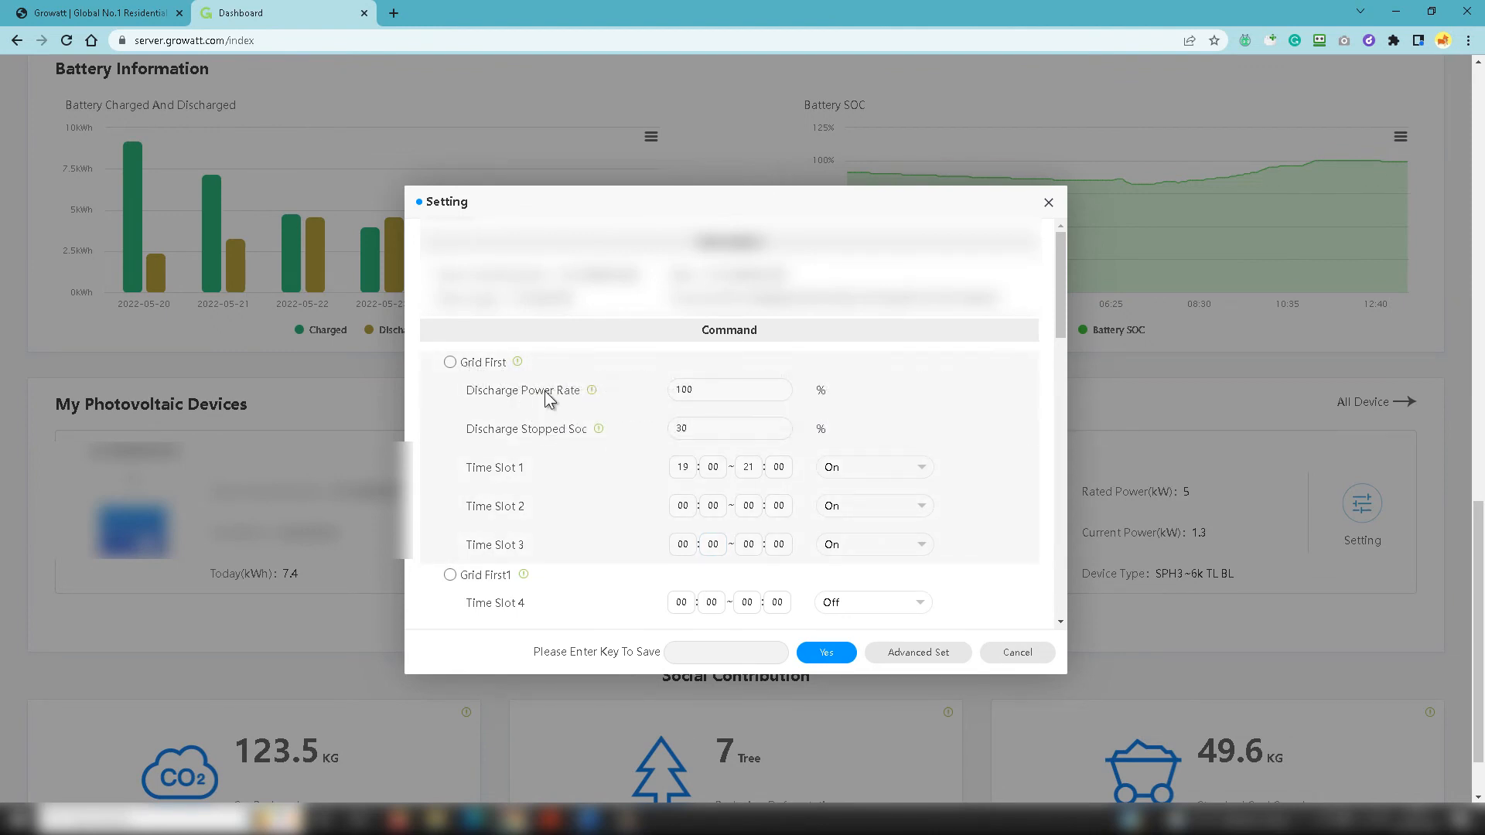
scroll(down, 3)
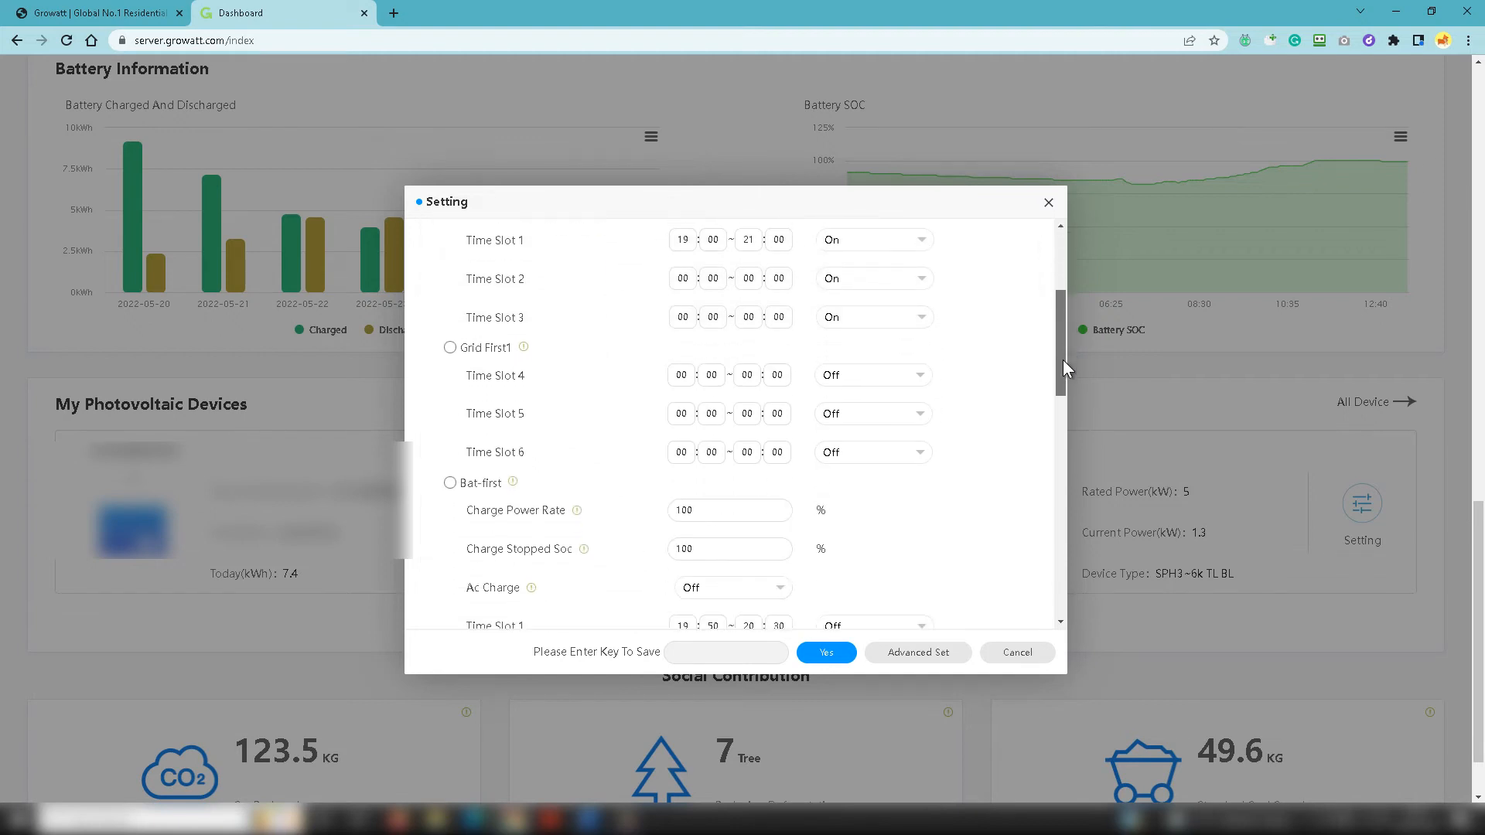
scroll(down, 3)
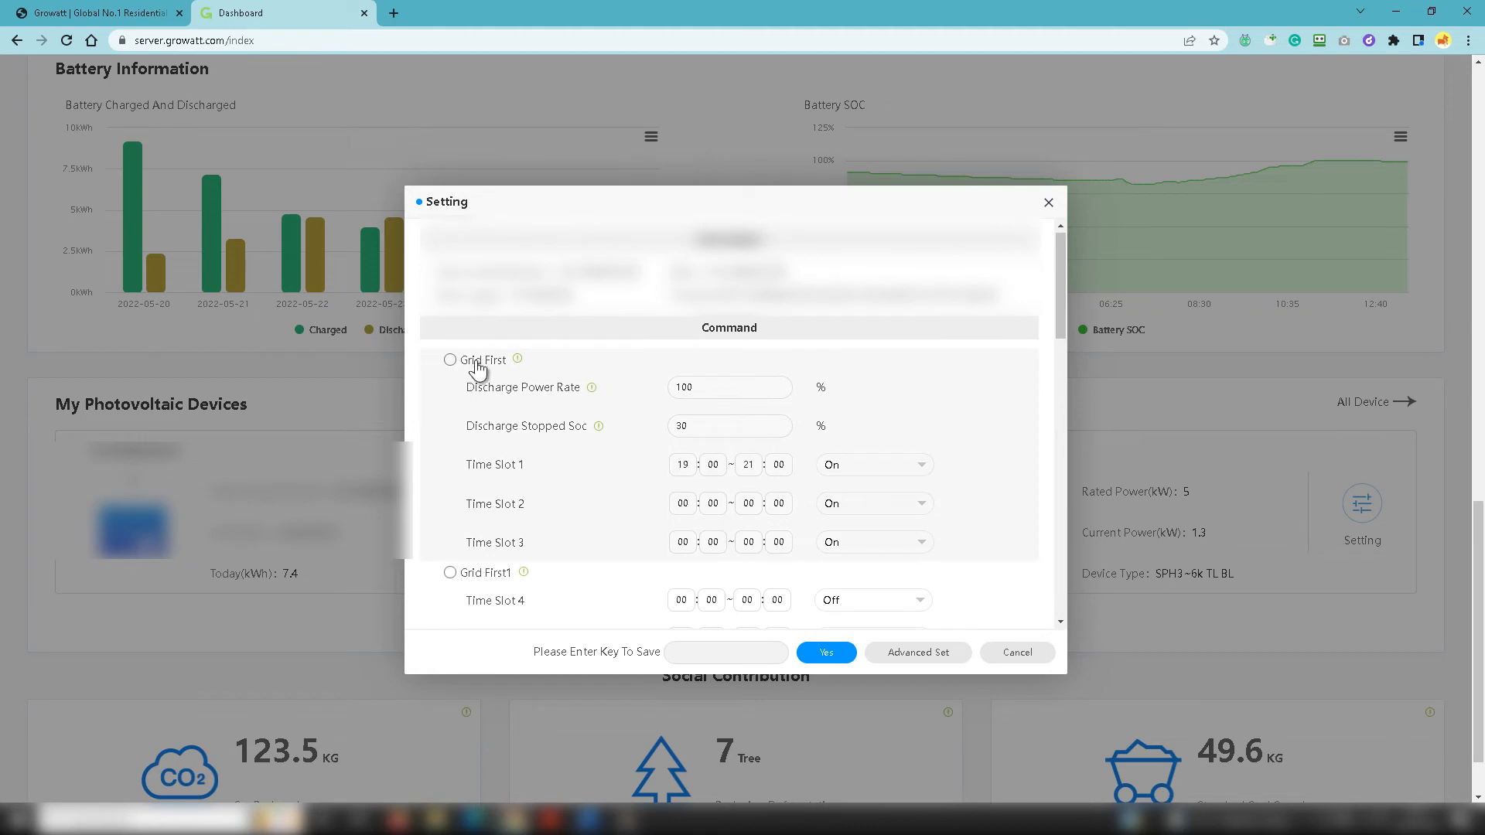
click(729, 387)
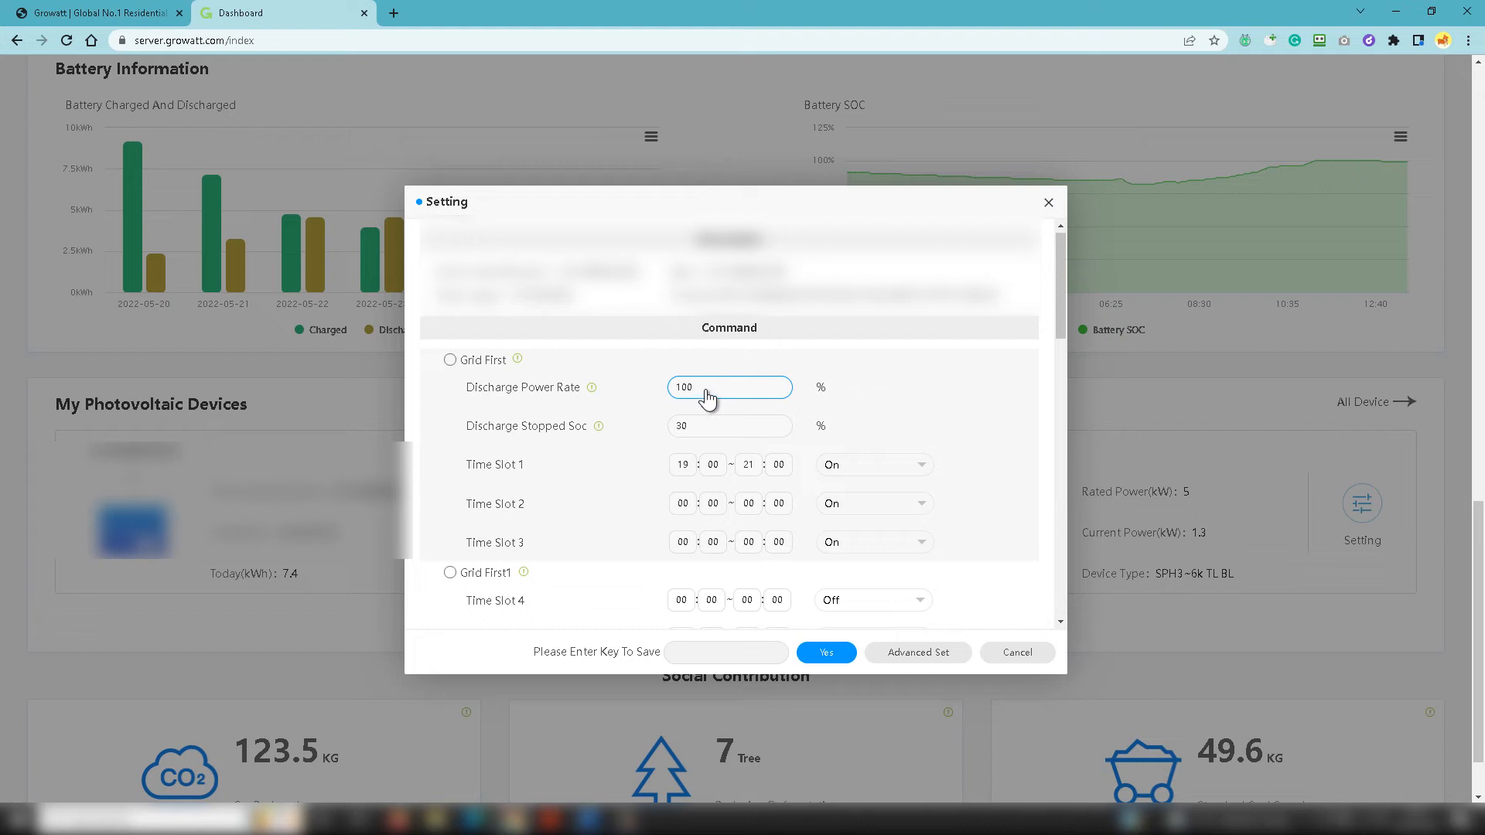
mouse_move(708, 396)
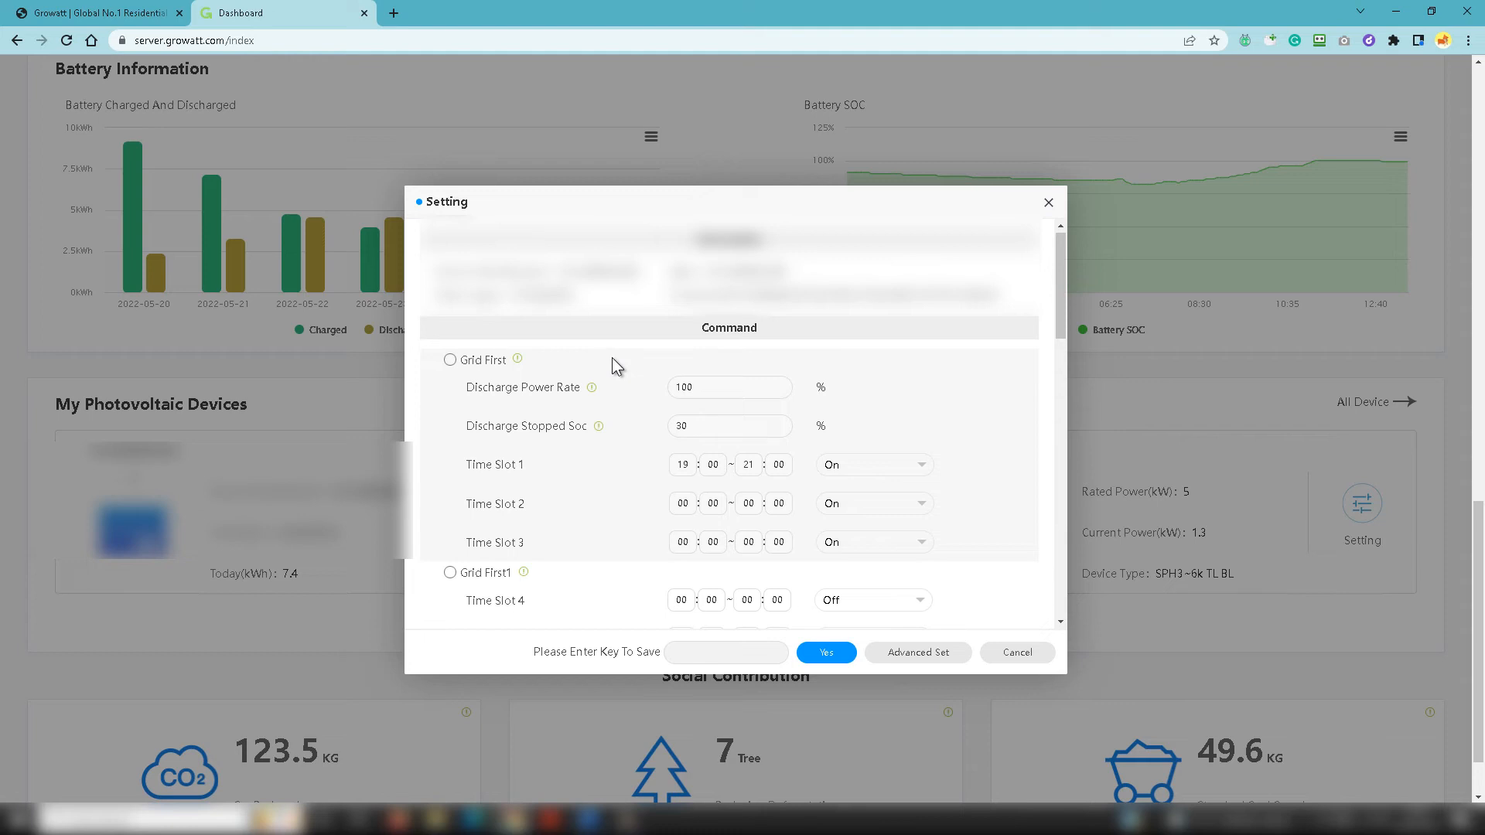
Step: Inspect Discharge Power Rate 100%, Discharge Stopped Soc 30% and Time Slot 1 start 19:00
click(729, 426)
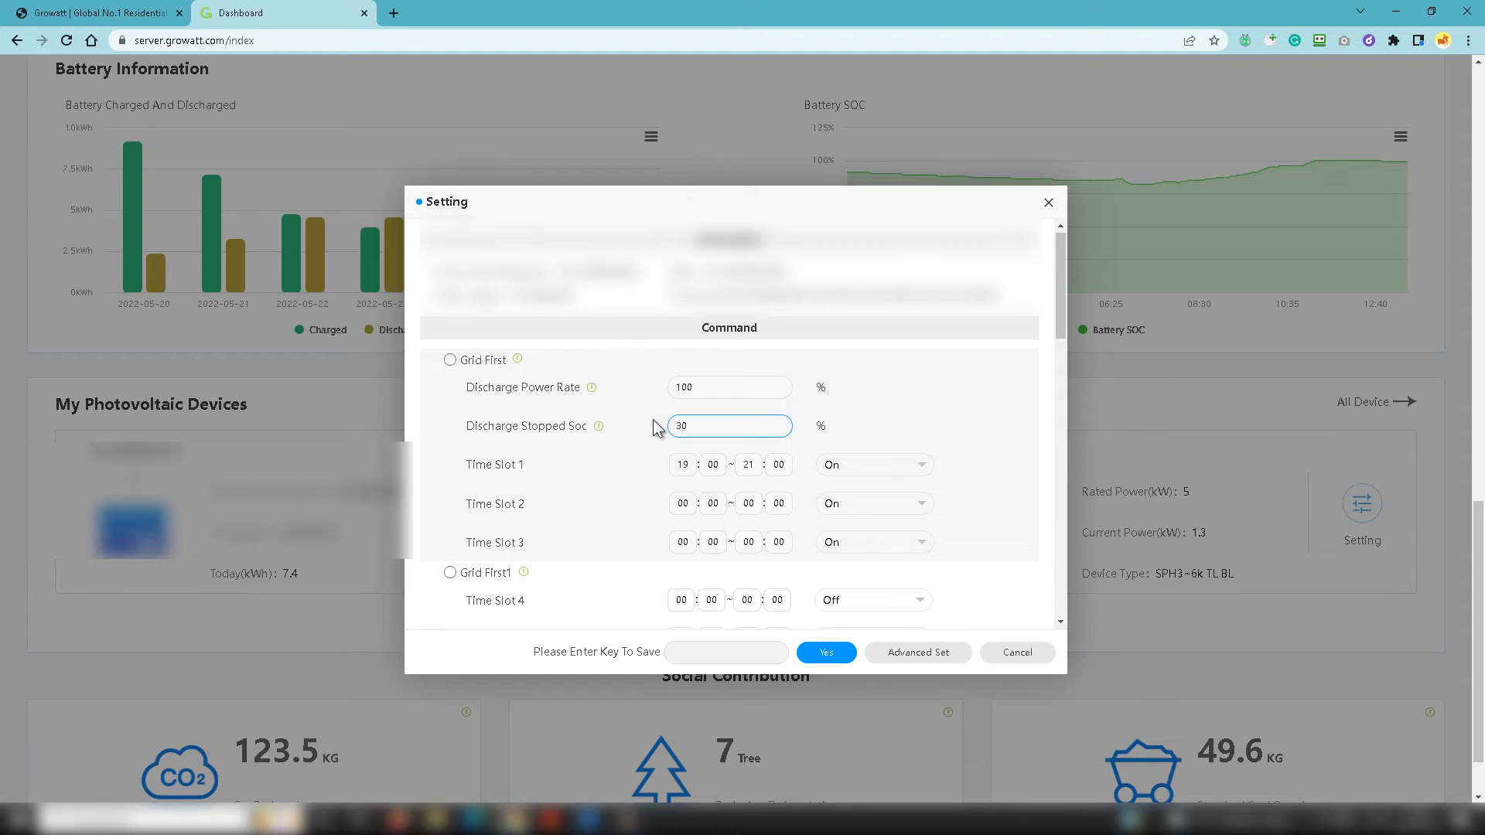
click(728, 387)
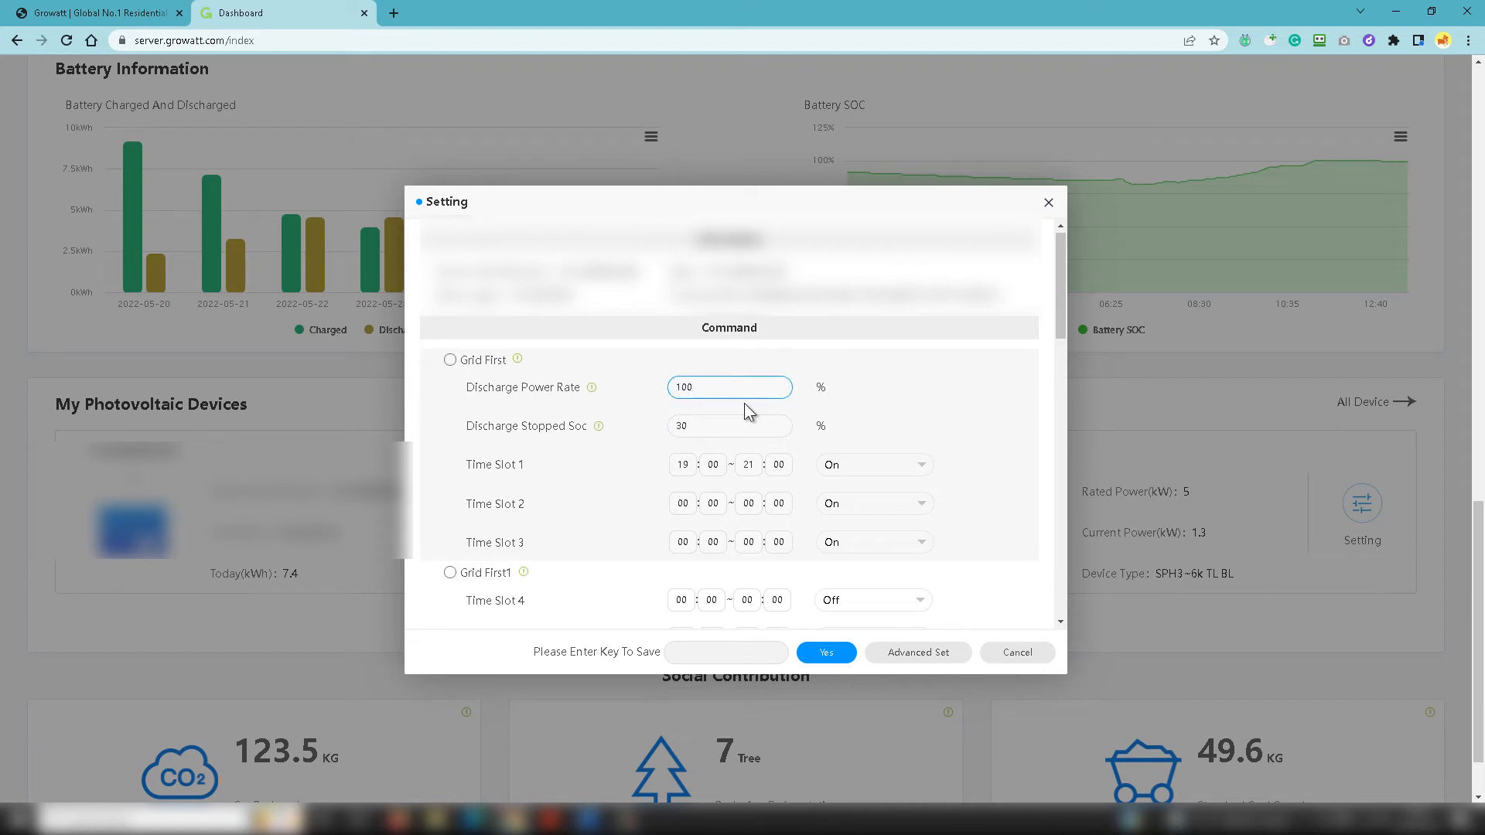
click(682, 464)
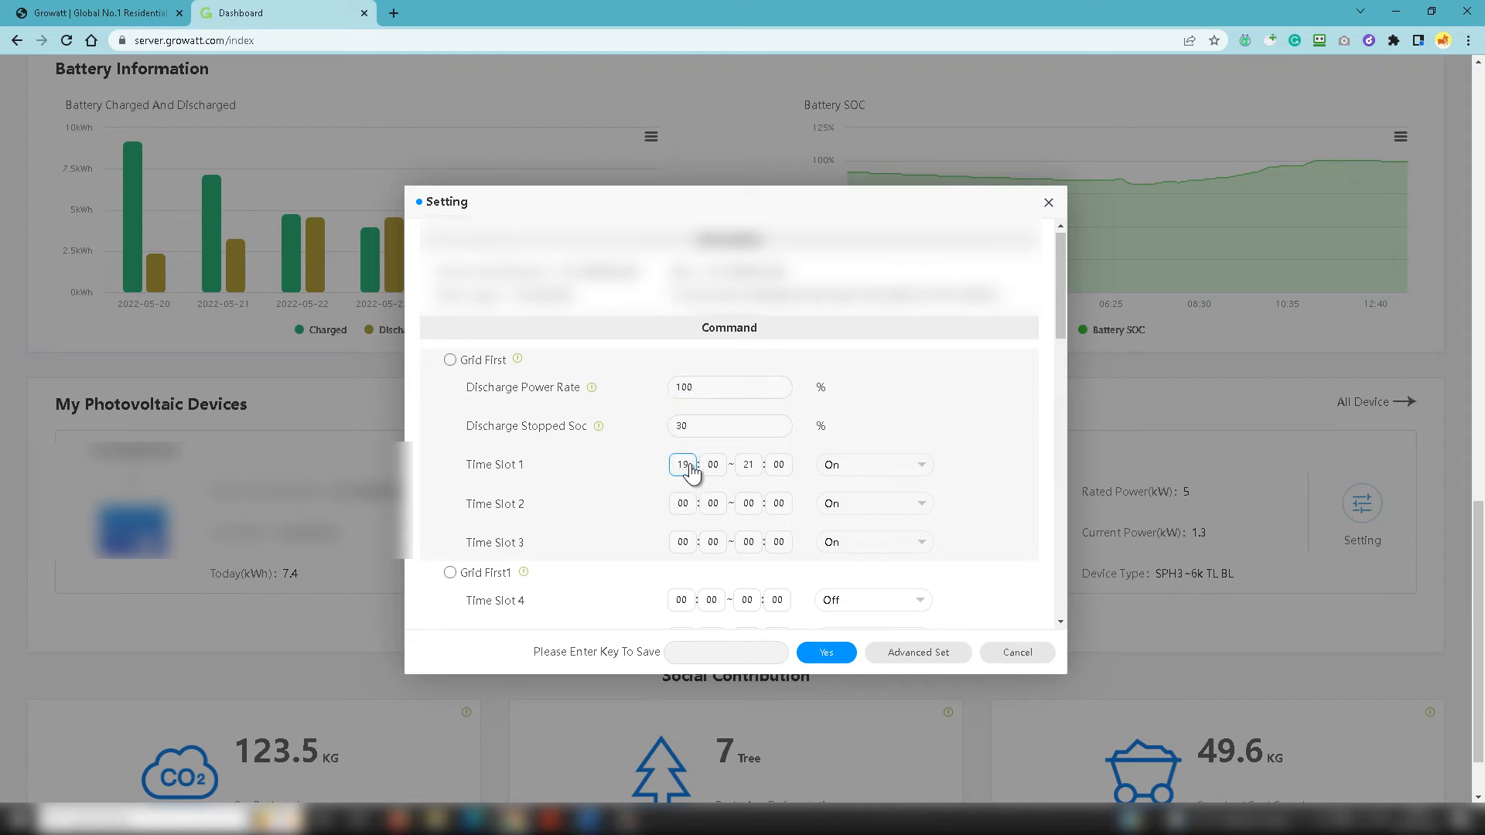
click(729, 426)
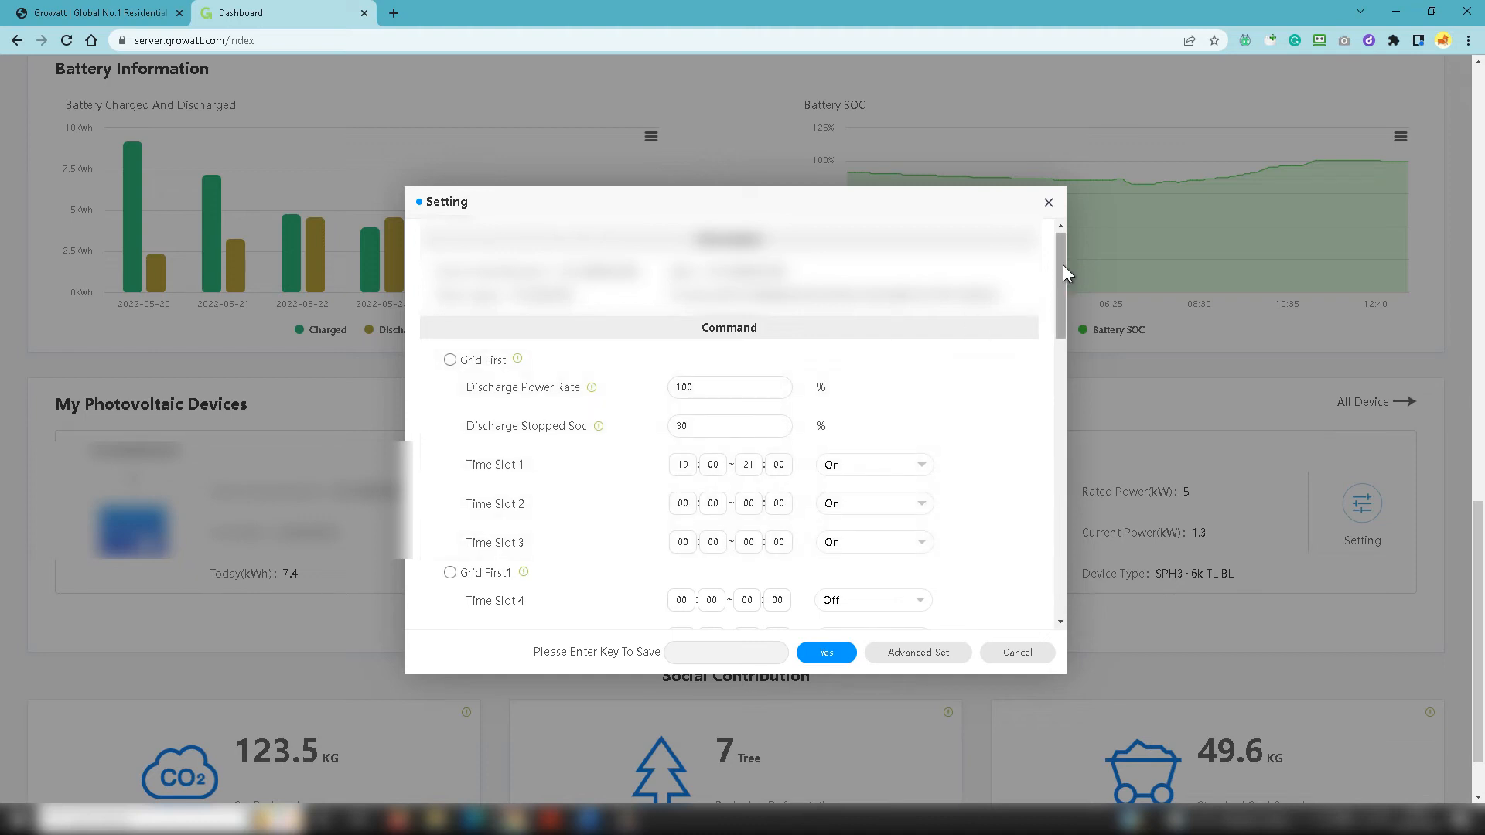
scroll(down, 3)
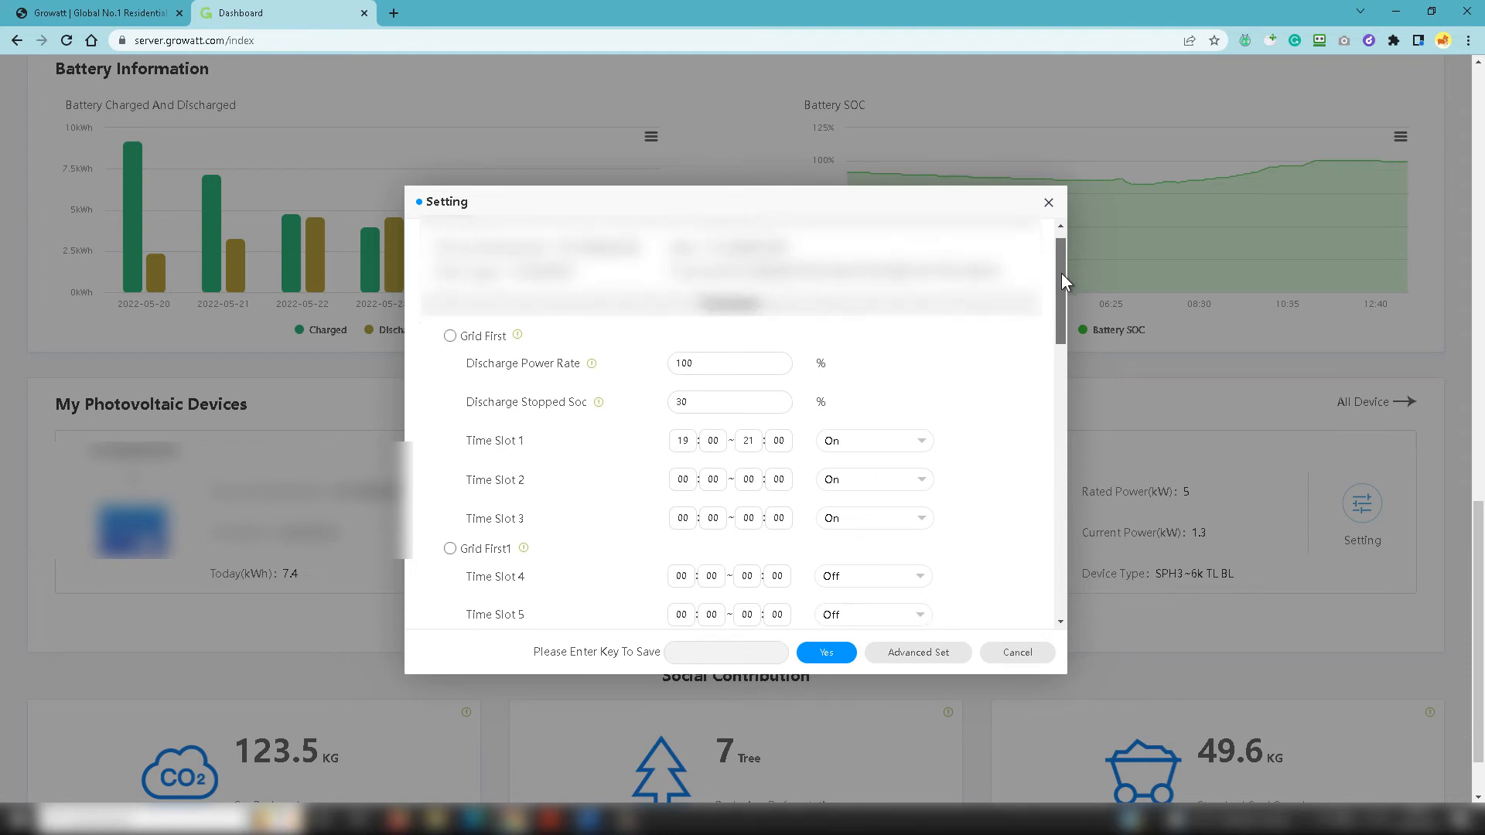
scroll(down, 3)
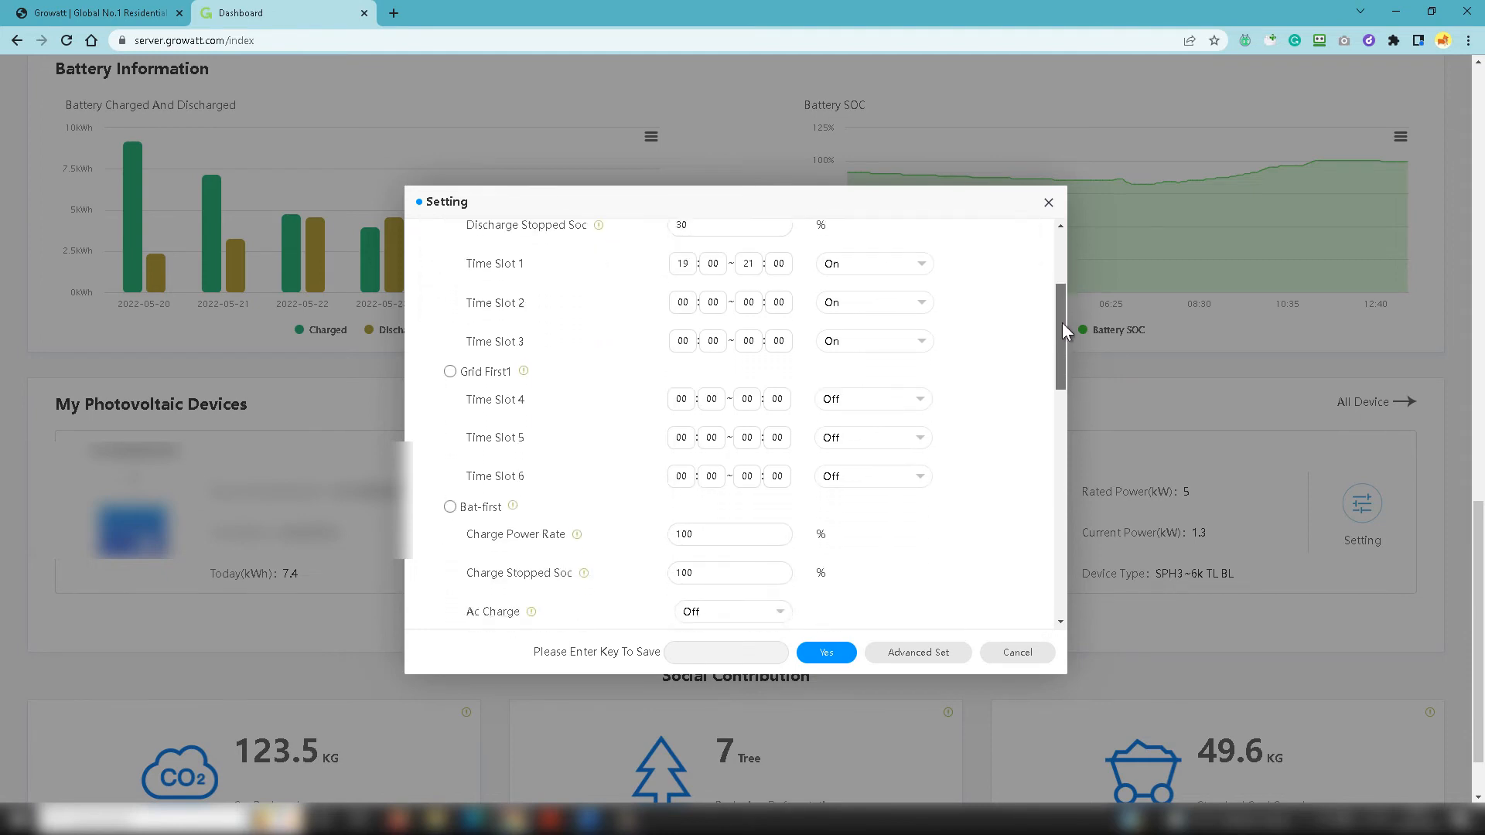
scroll(down, 3)
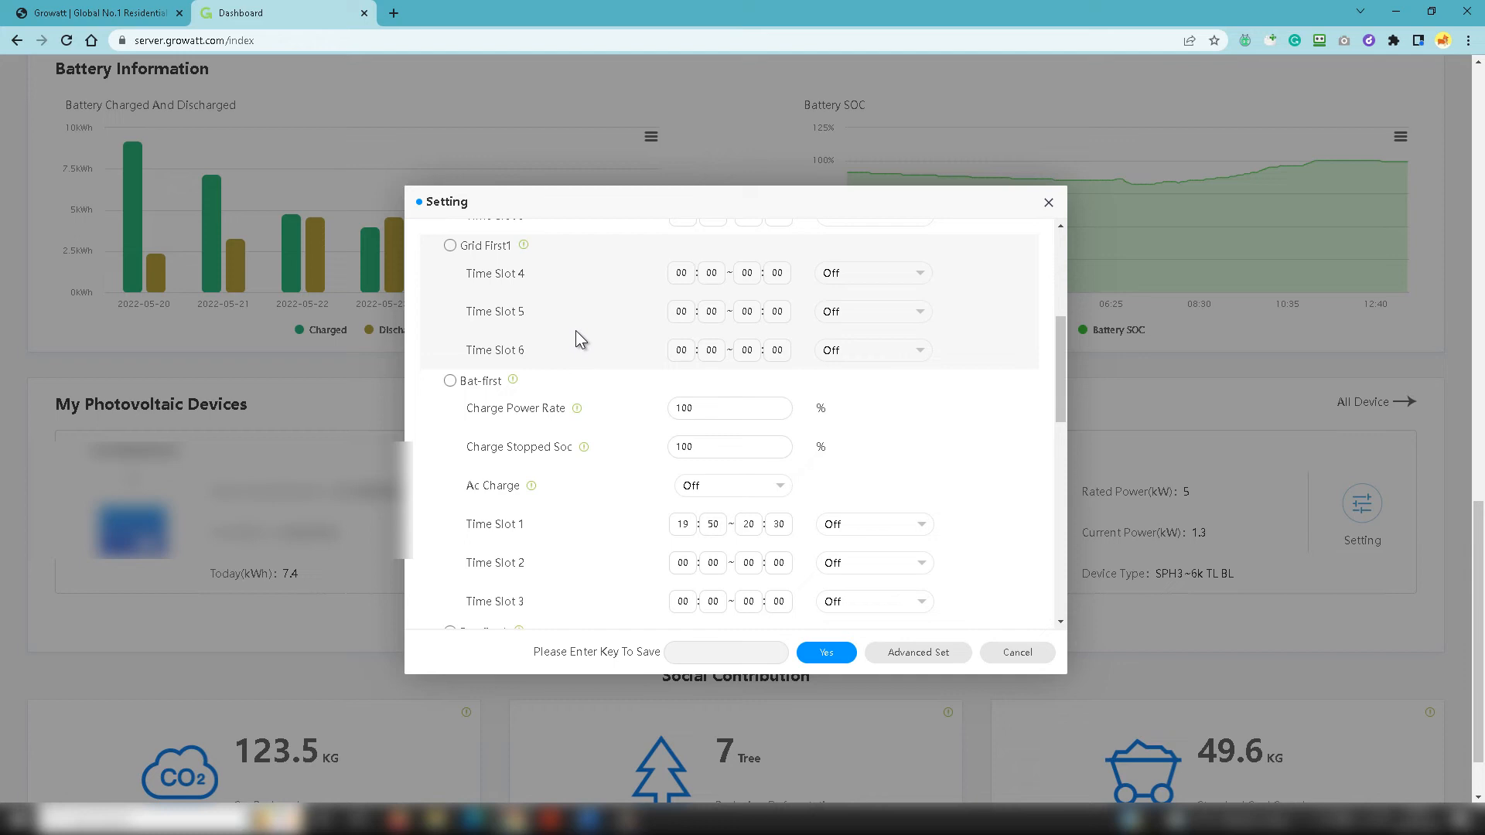
mouse_move(580, 393)
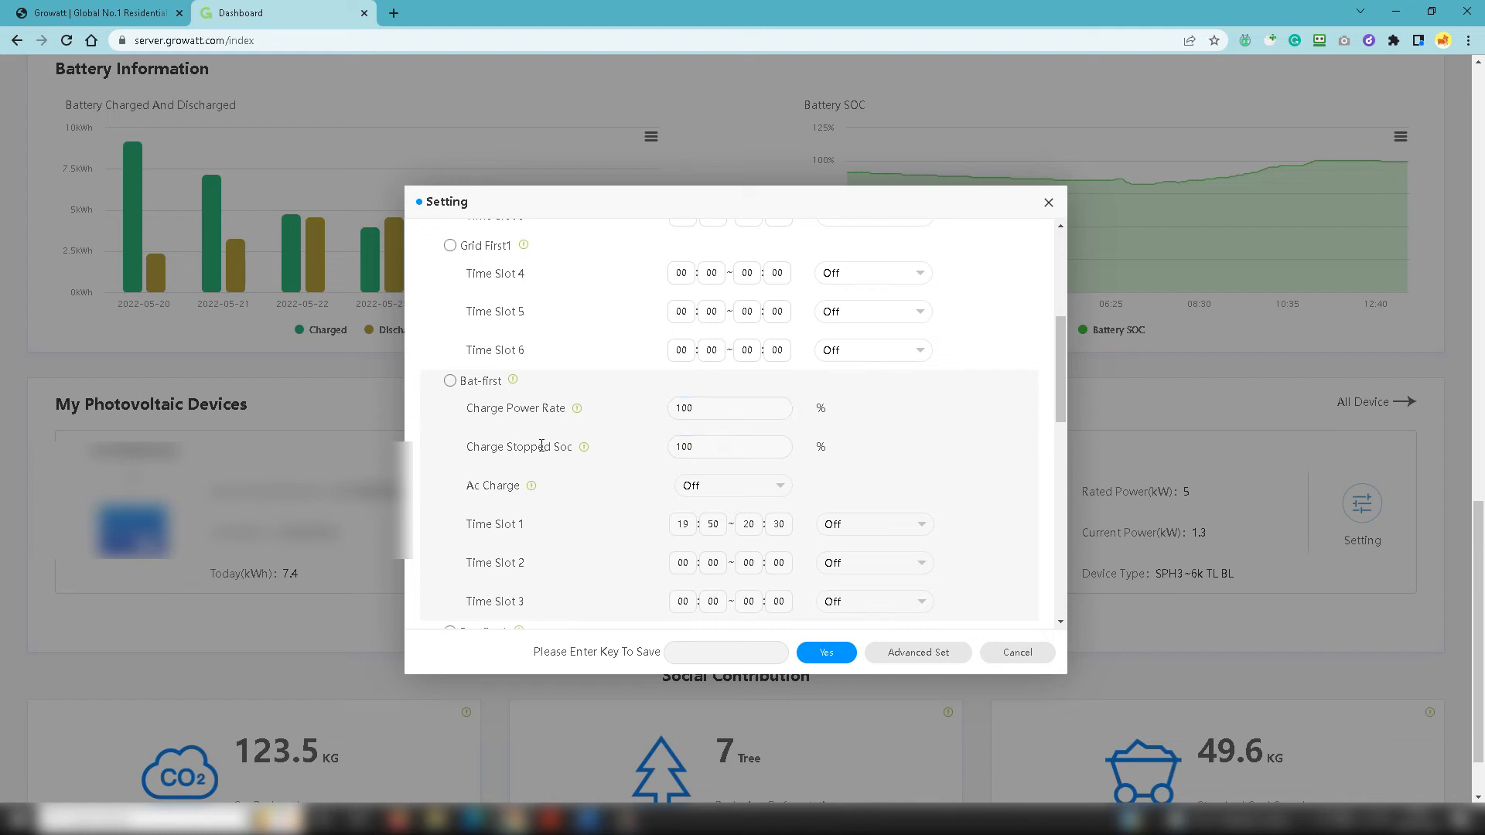
click(729, 446)
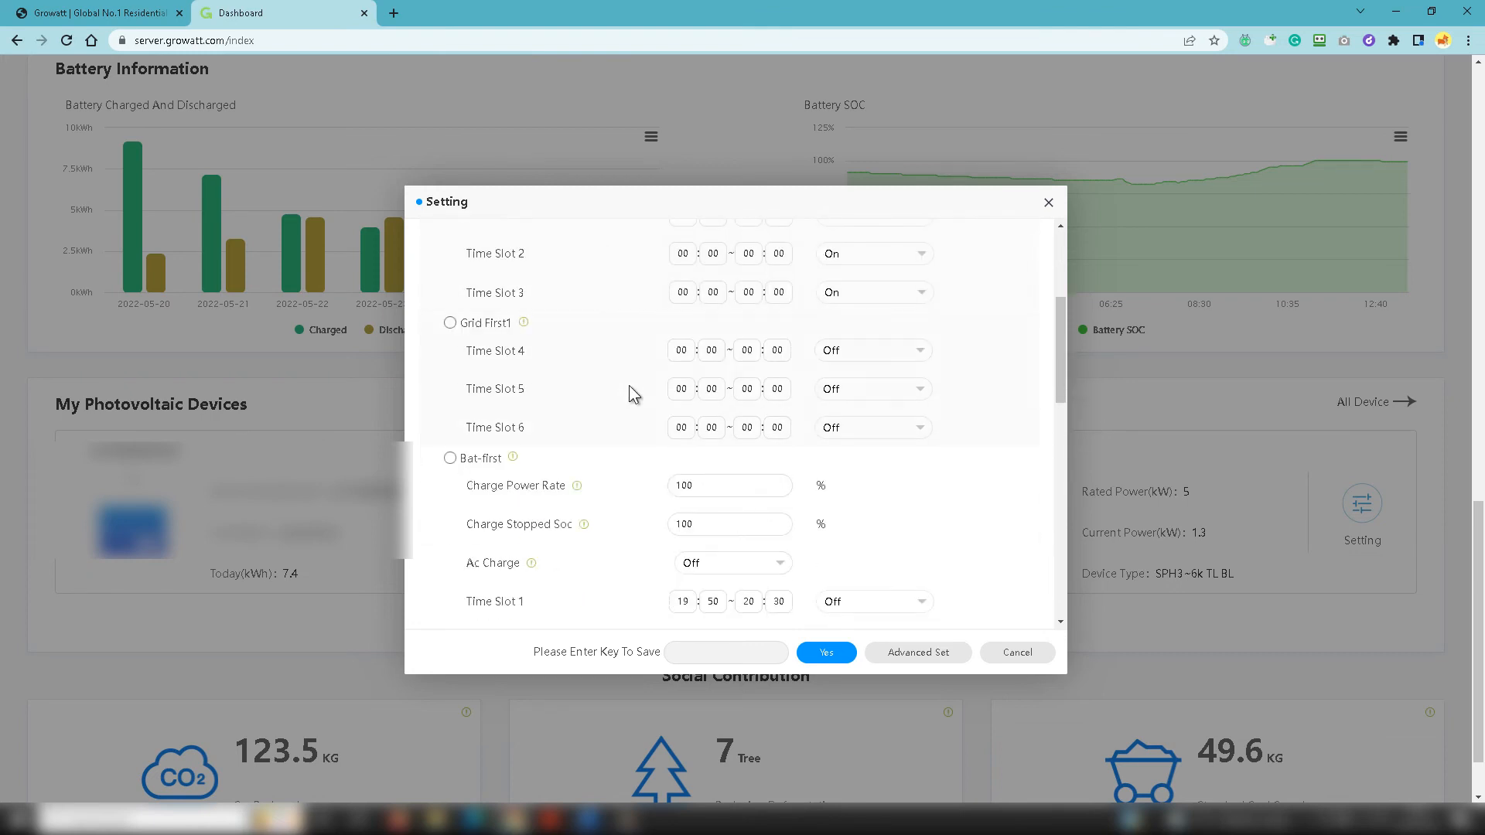
mouse_move(604, 371)
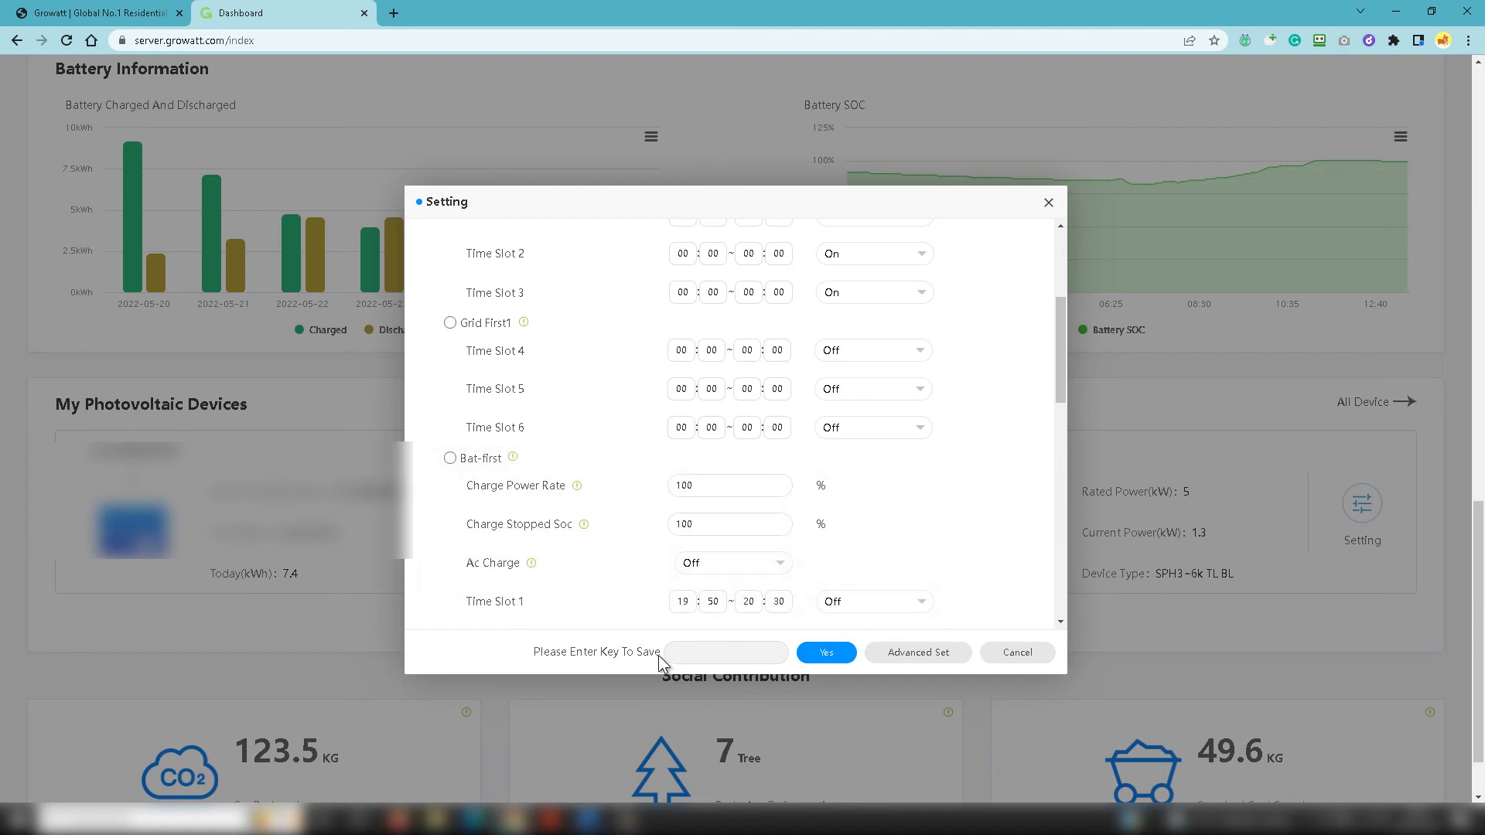
click(724, 652)
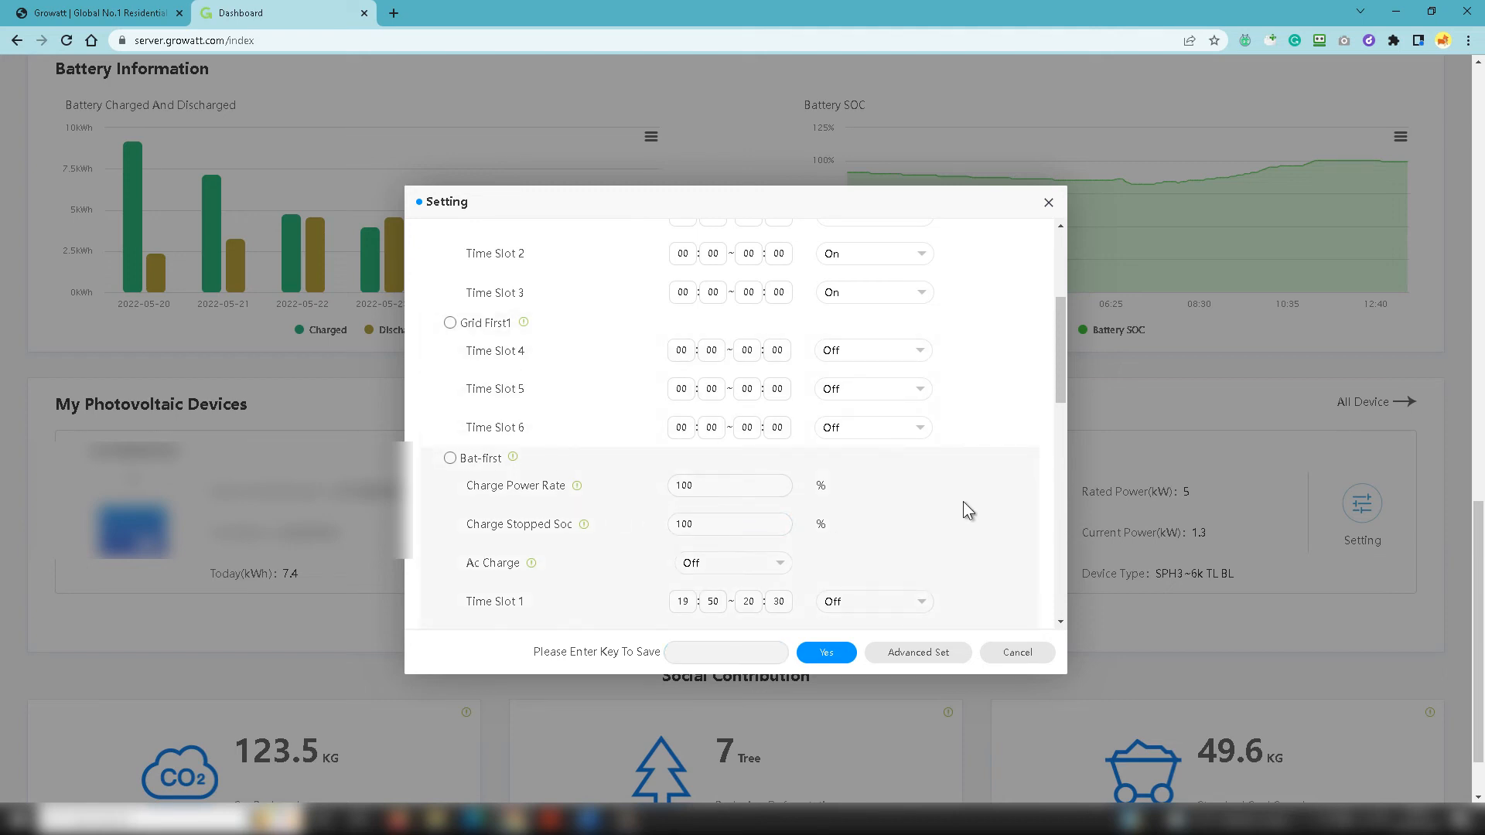
mouse_move(1015, 493)
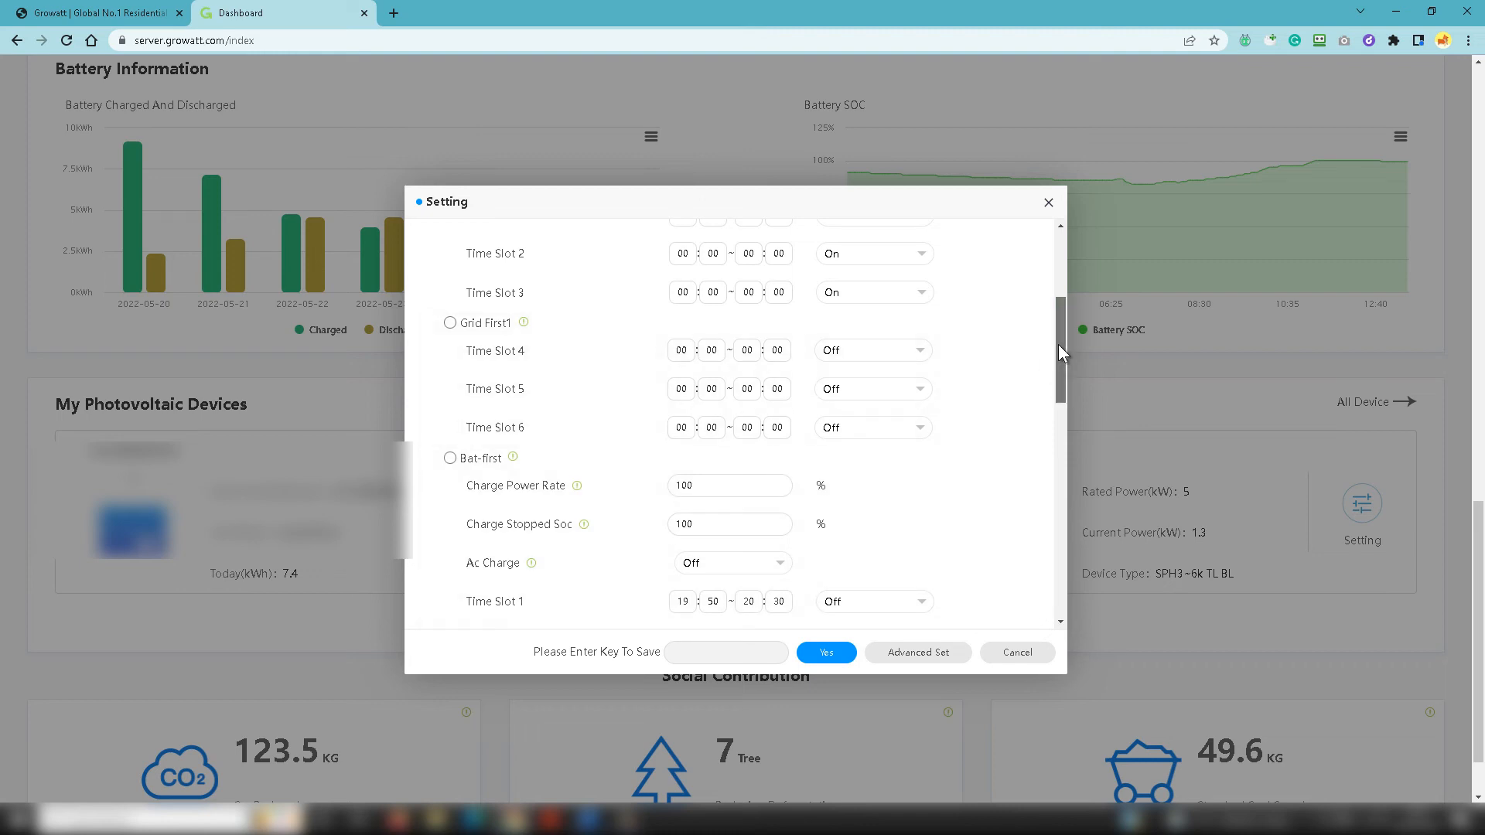
Step: Scroll through the remaining Setting options and close the inverter settings dialog
scroll(down, 3)
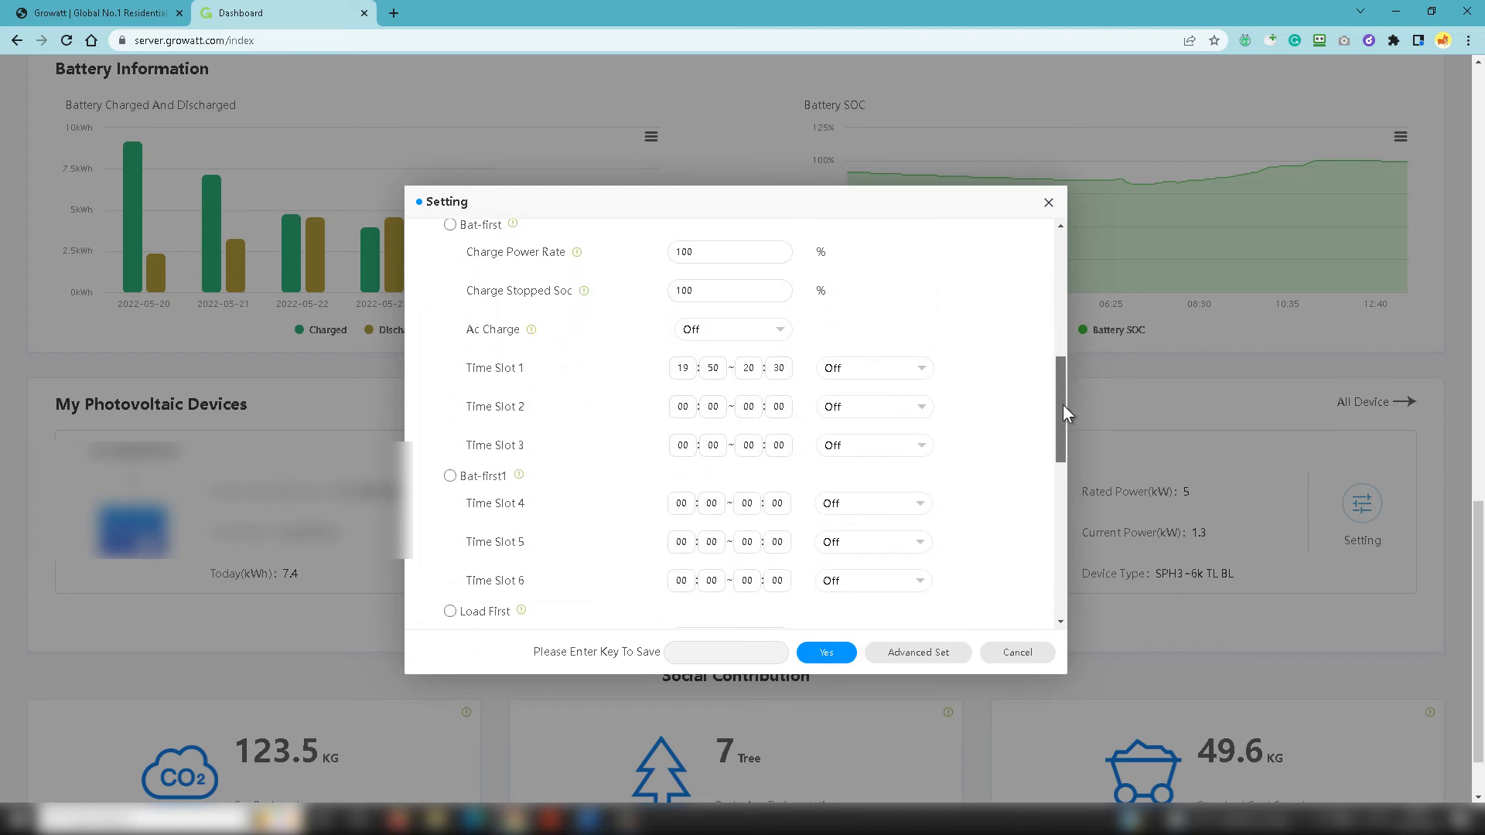
scroll(down, 3)
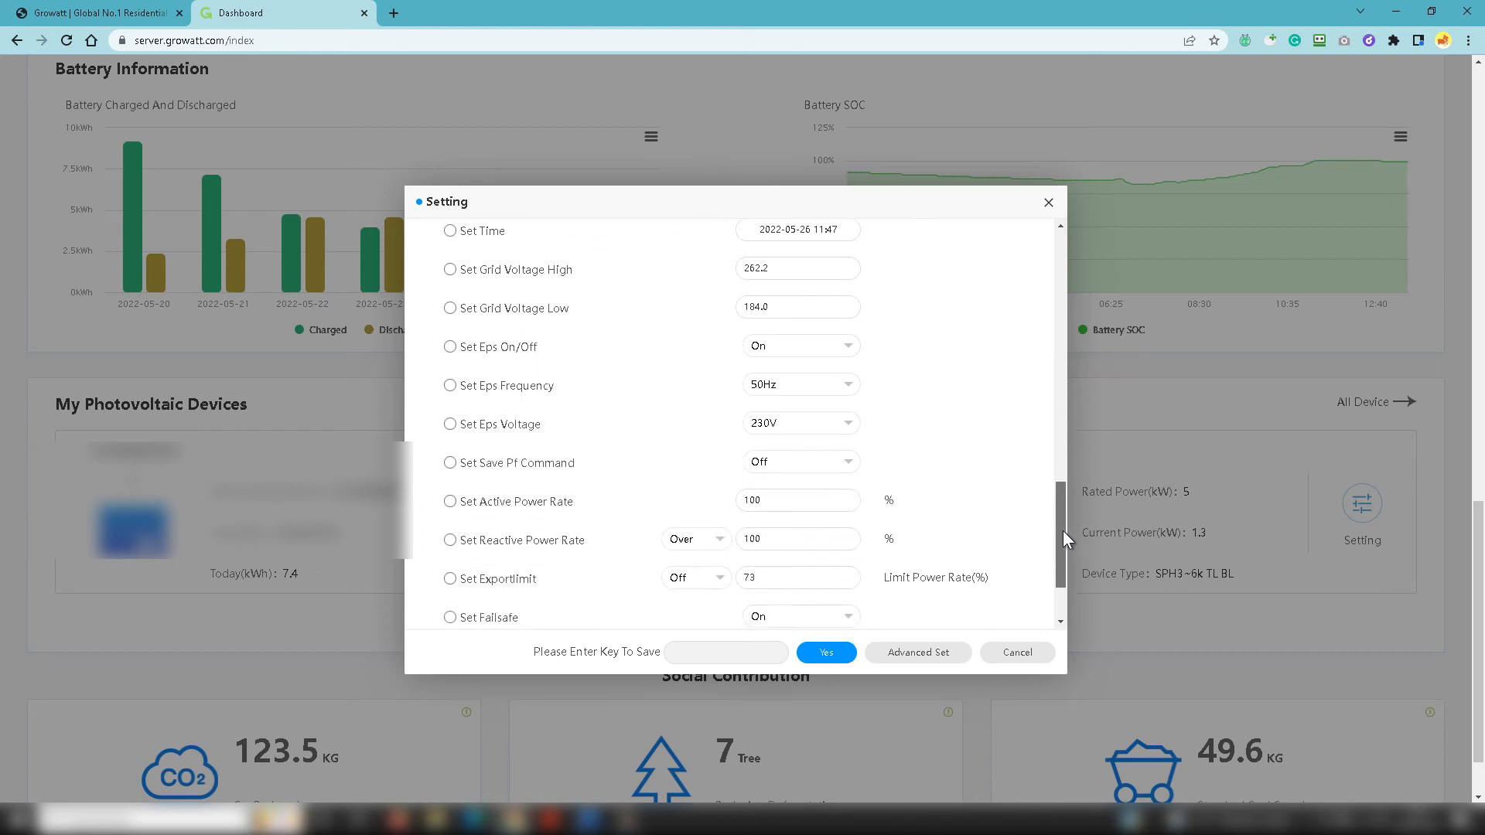
scroll(down, 3)
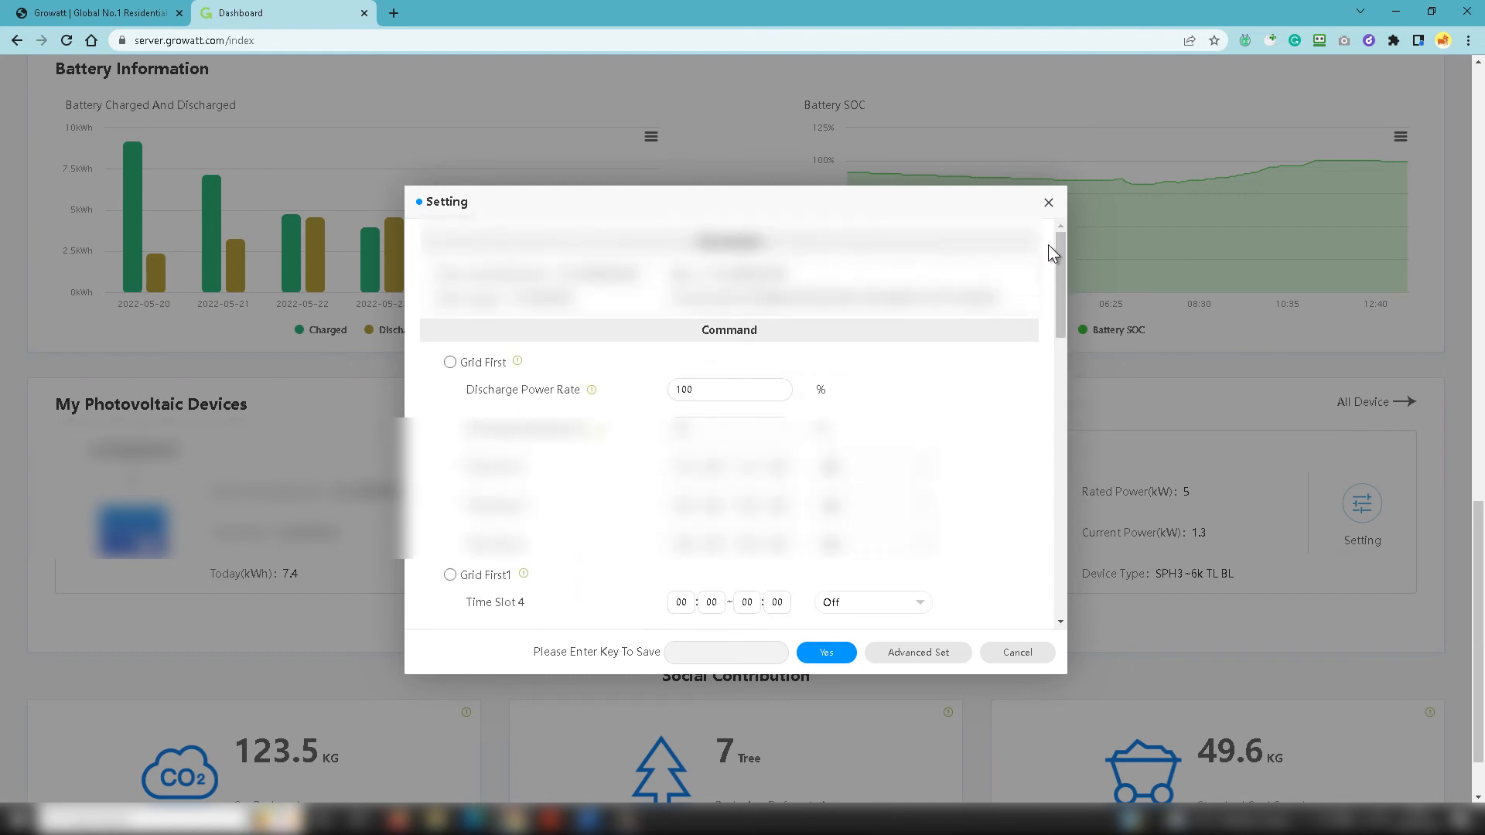
click(1047, 203)
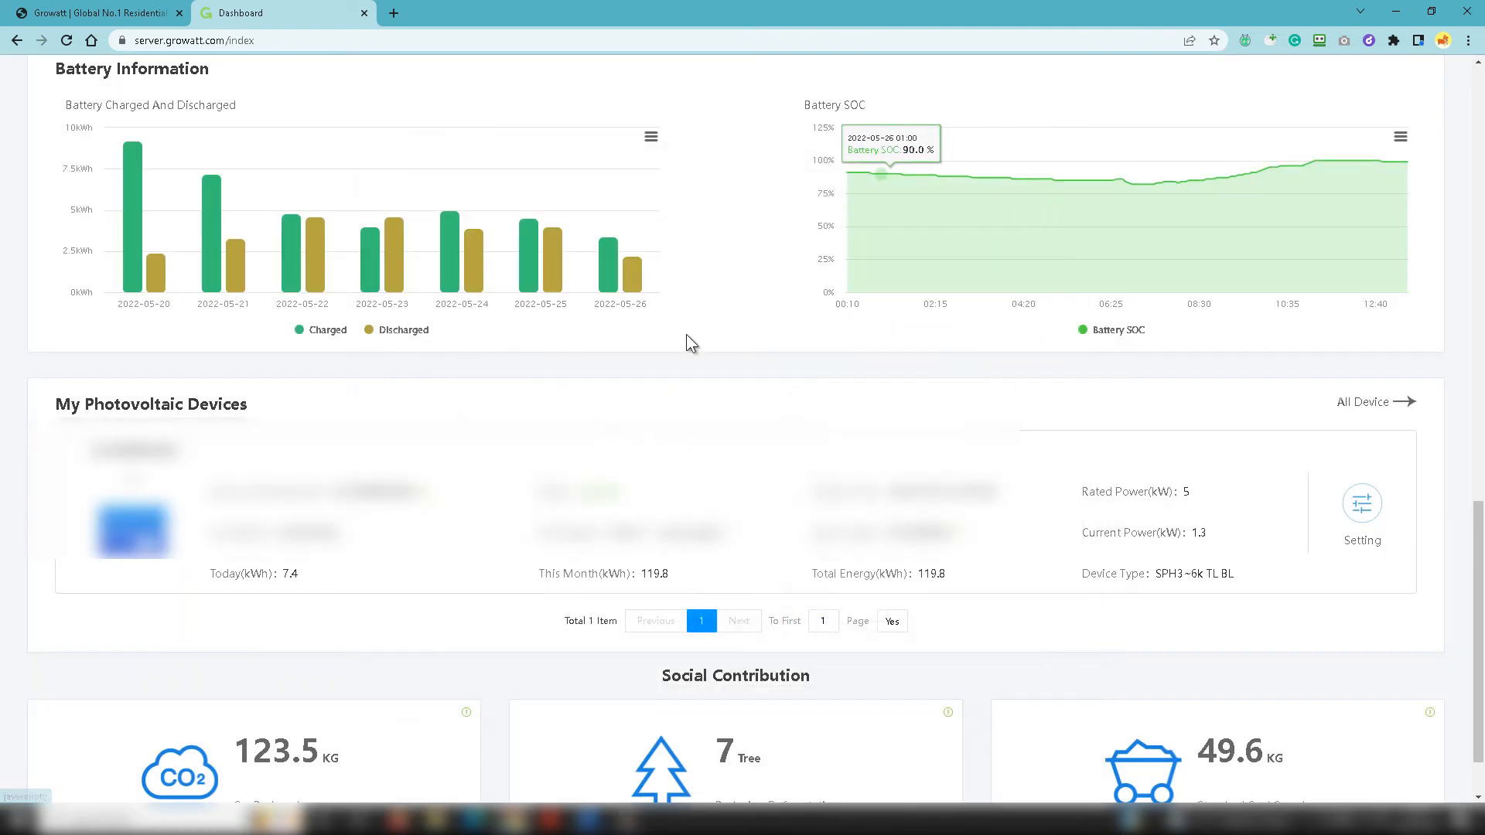
scroll(down, 3)
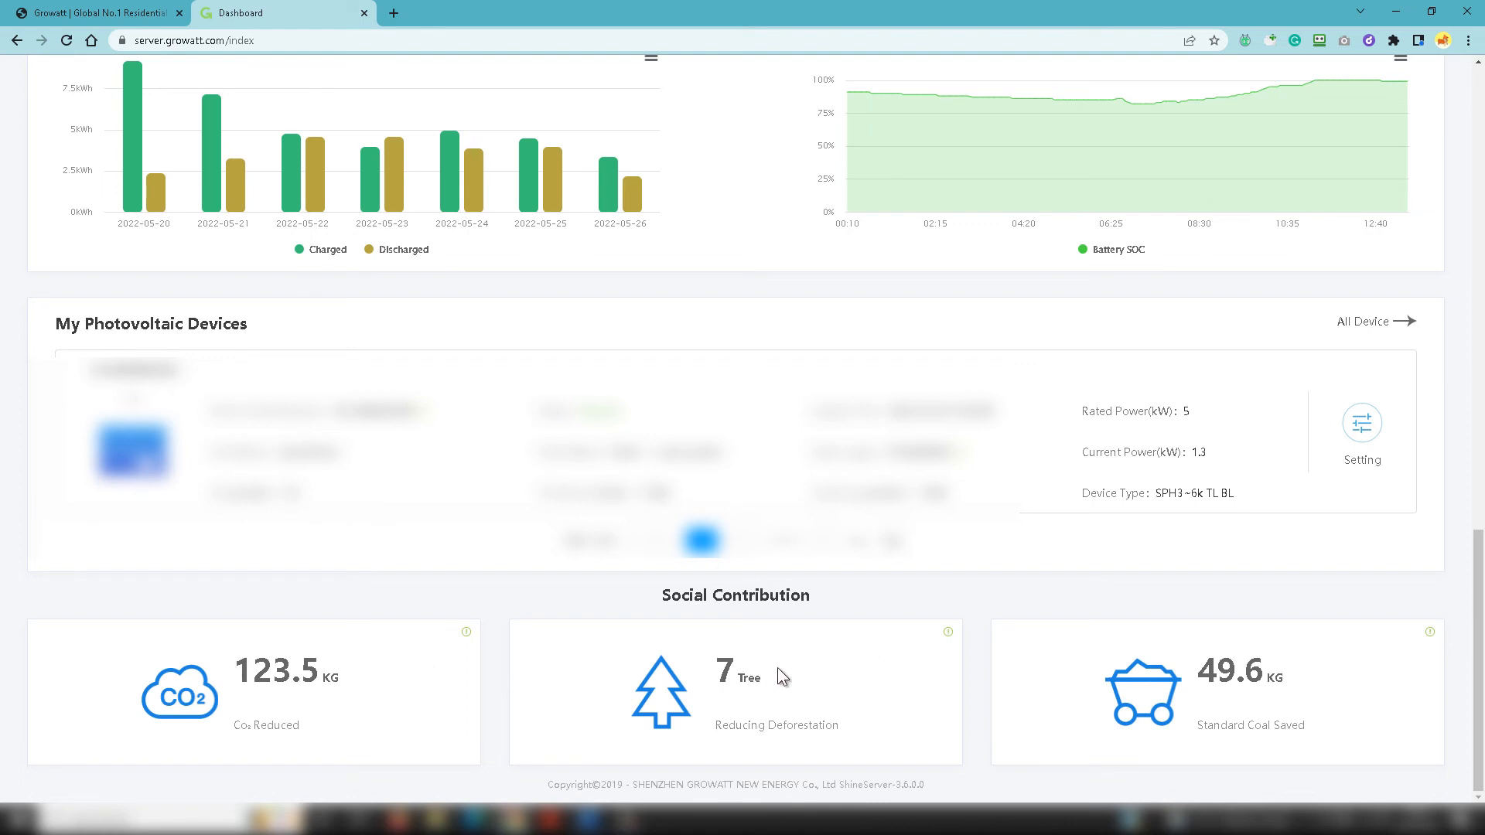
mouse_move(775, 677)
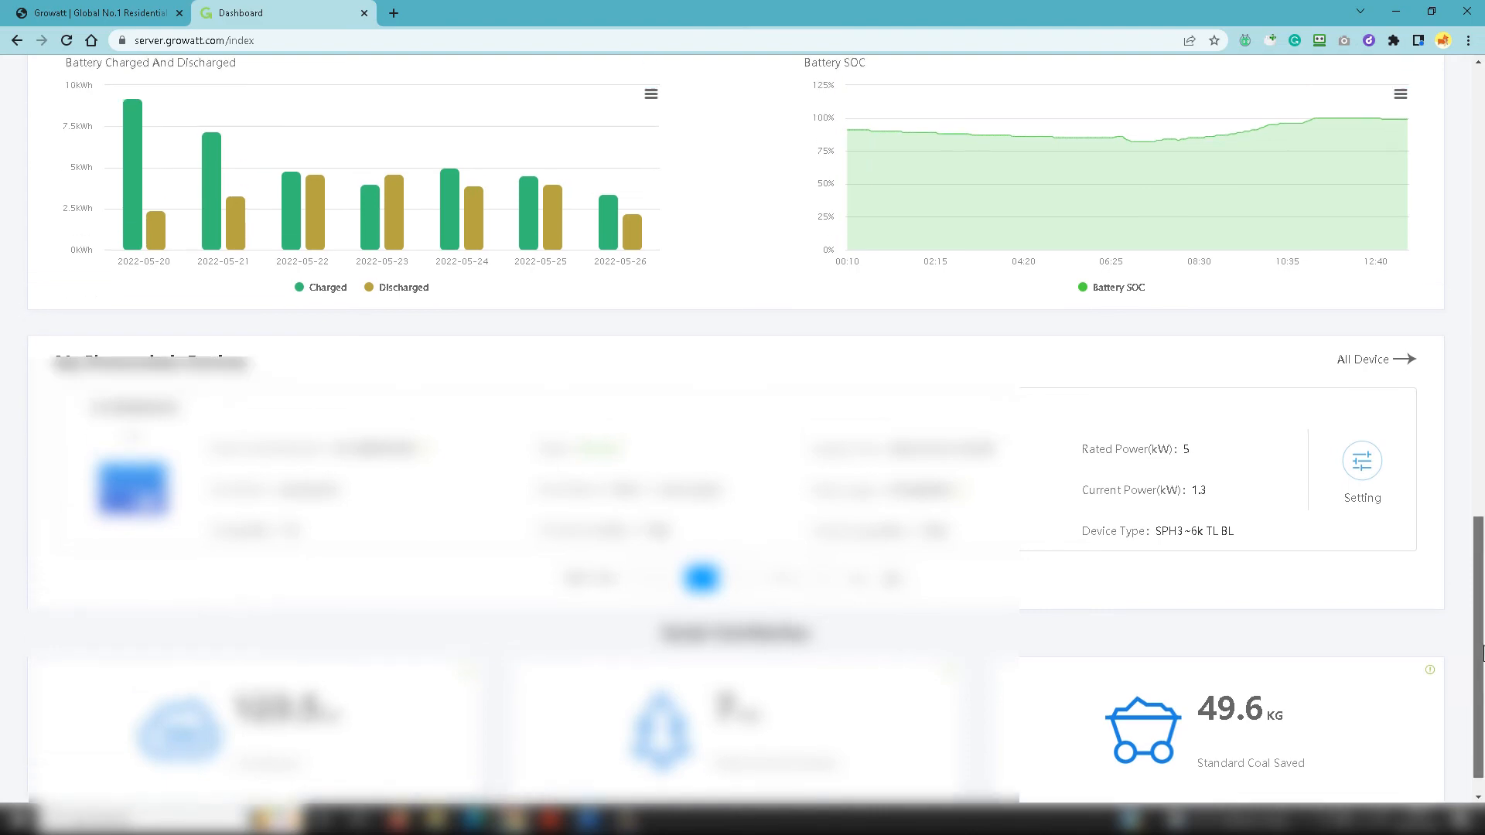
scroll(up, 3)
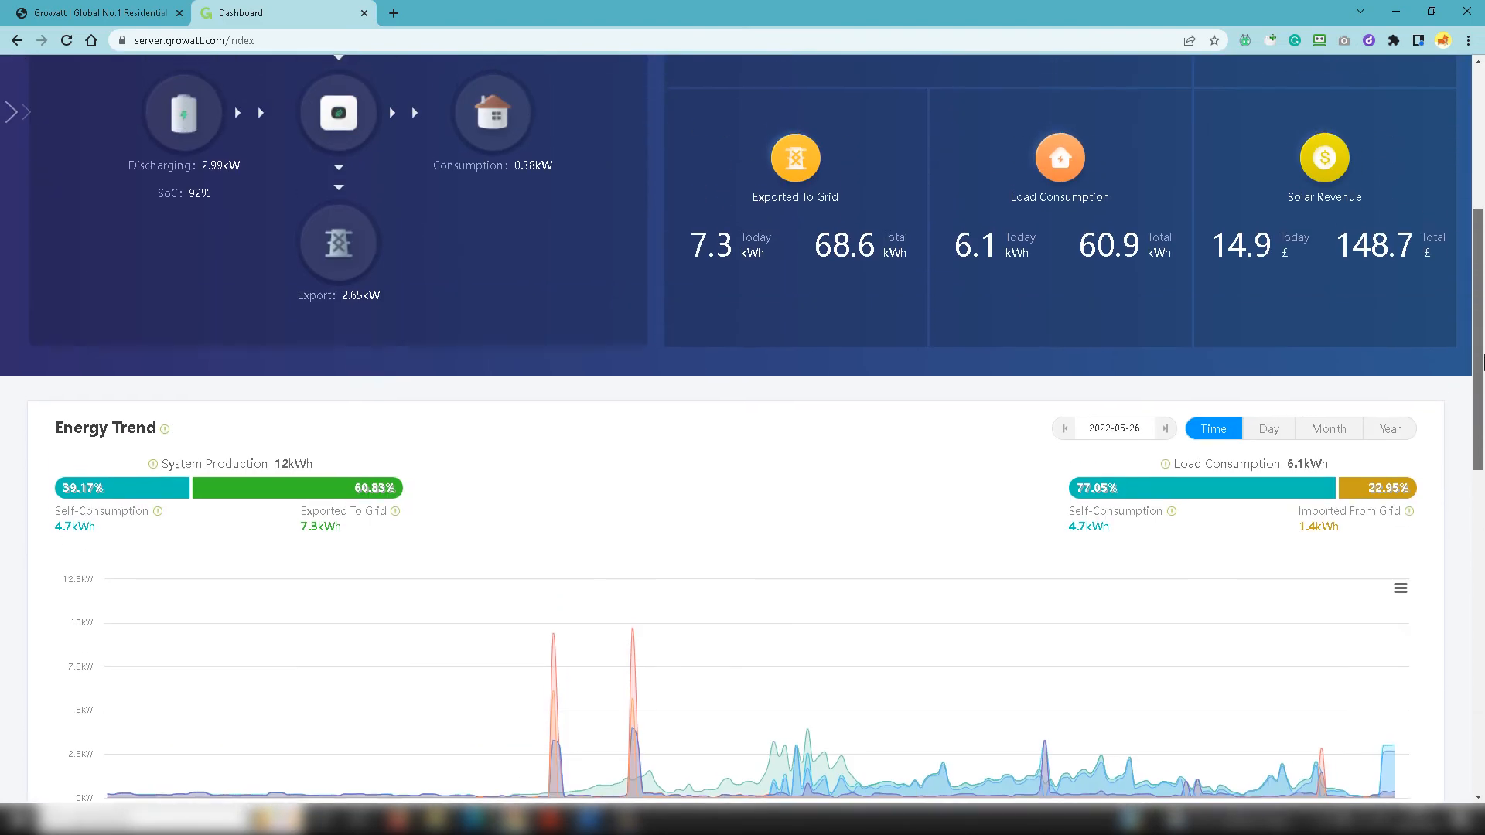
scroll(up, 3)
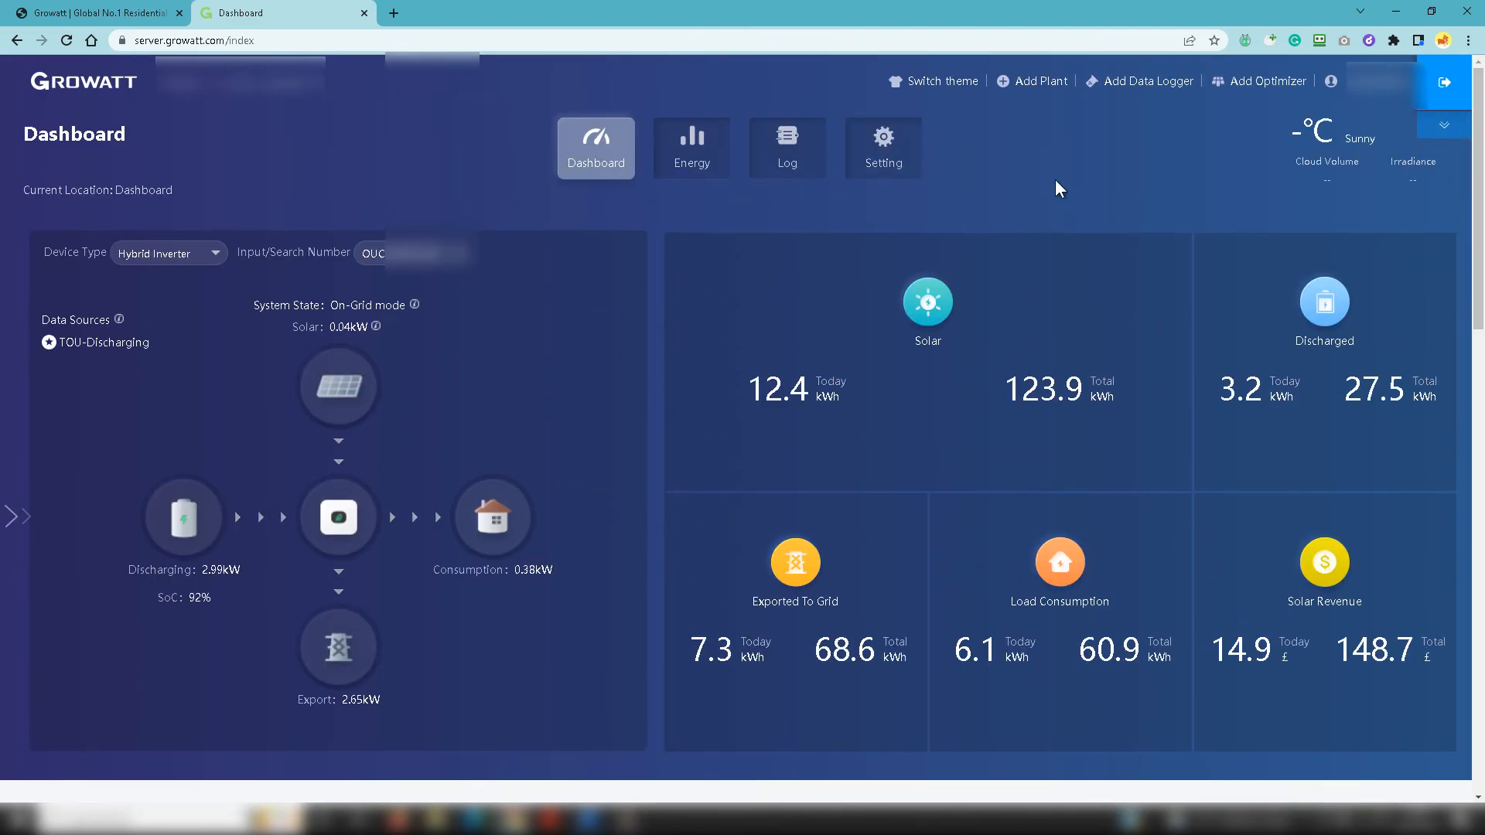
click(698, 149)
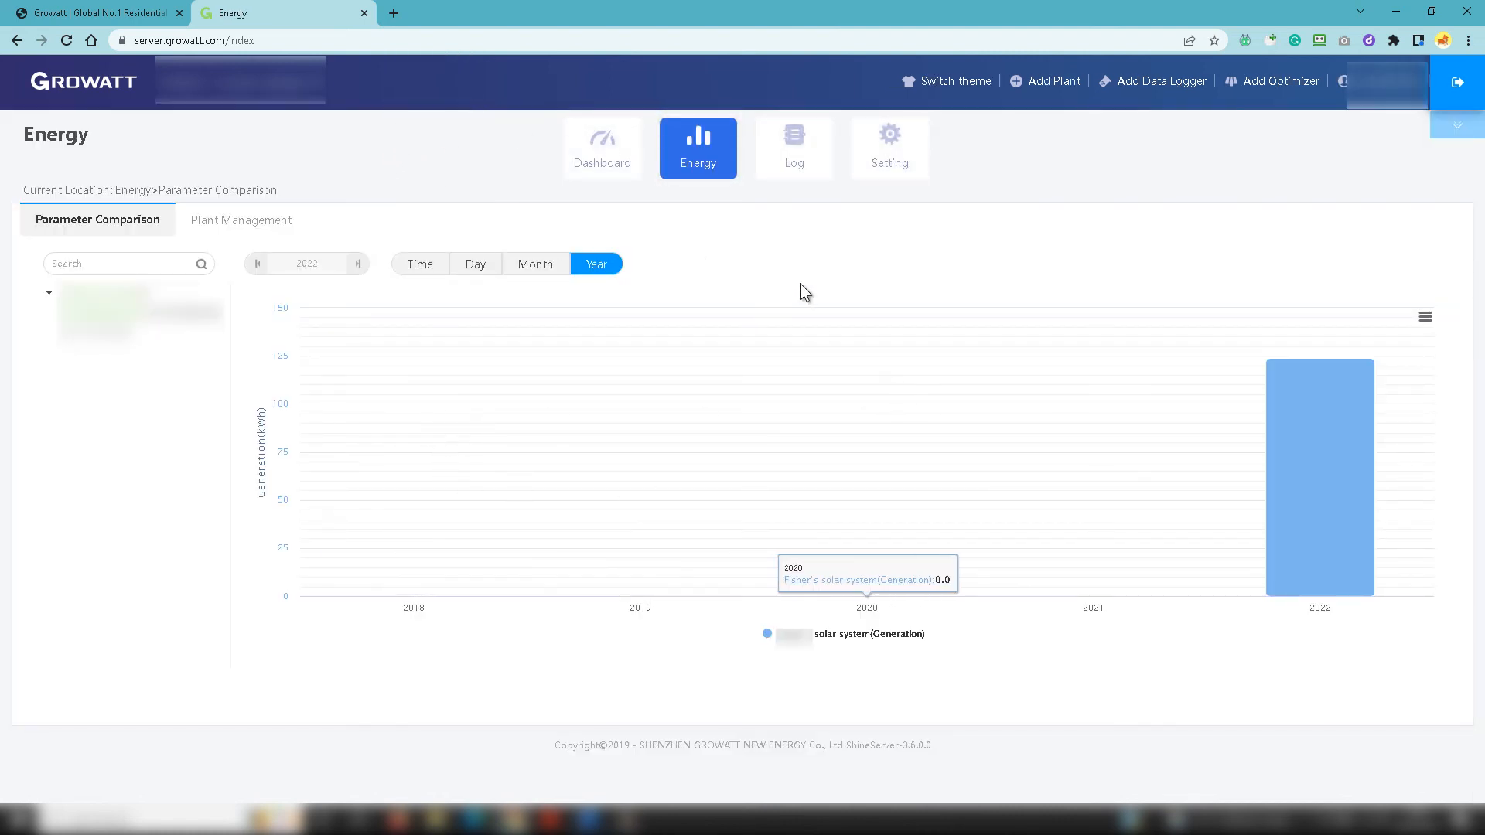
Step: Switch from monthly generation to May 2022 daily bars, then the intraday power curve for 26 May
click(536, 264)
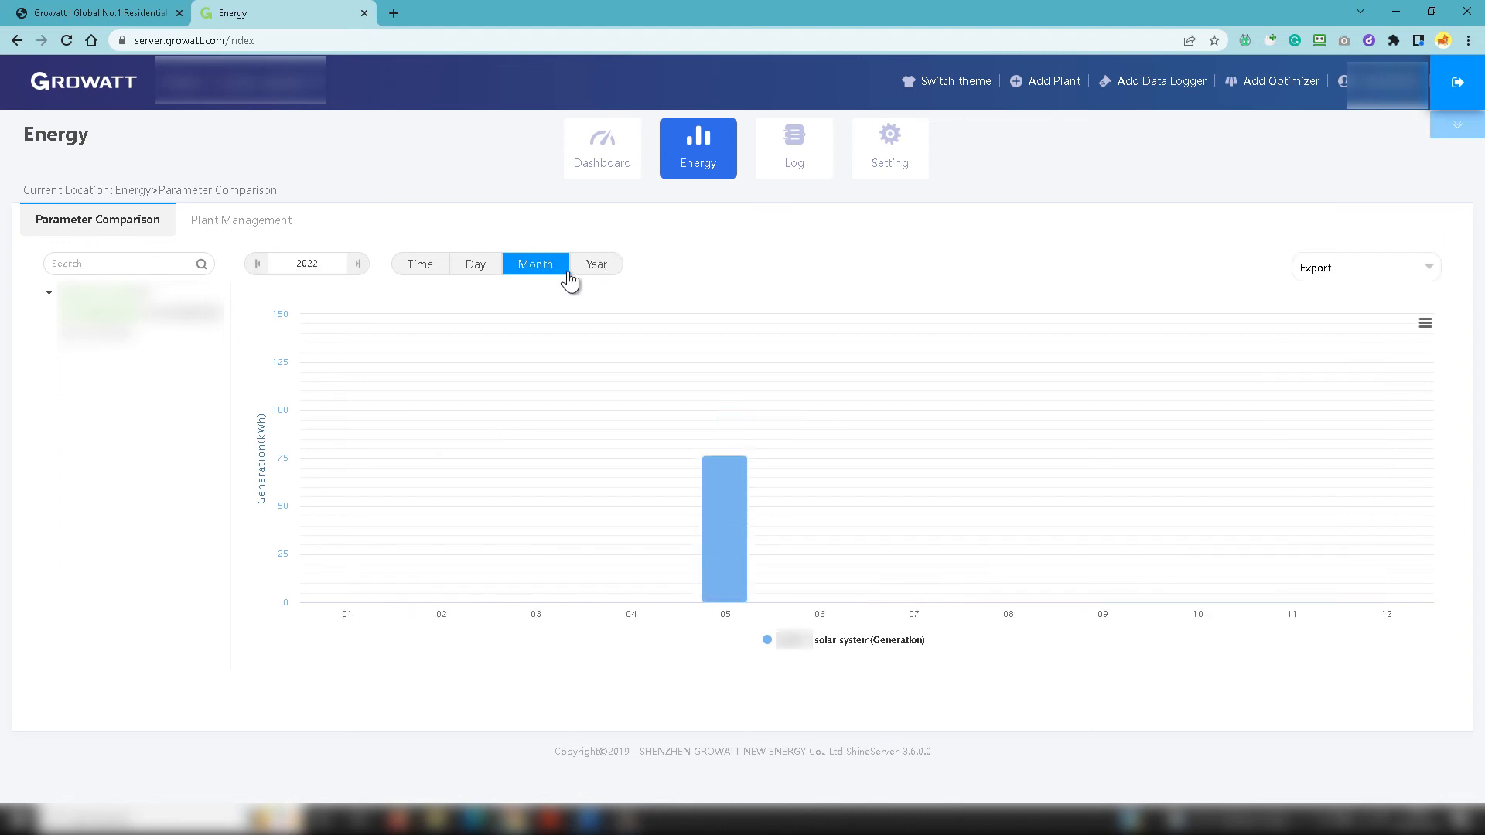
mouse_move(726, 384)
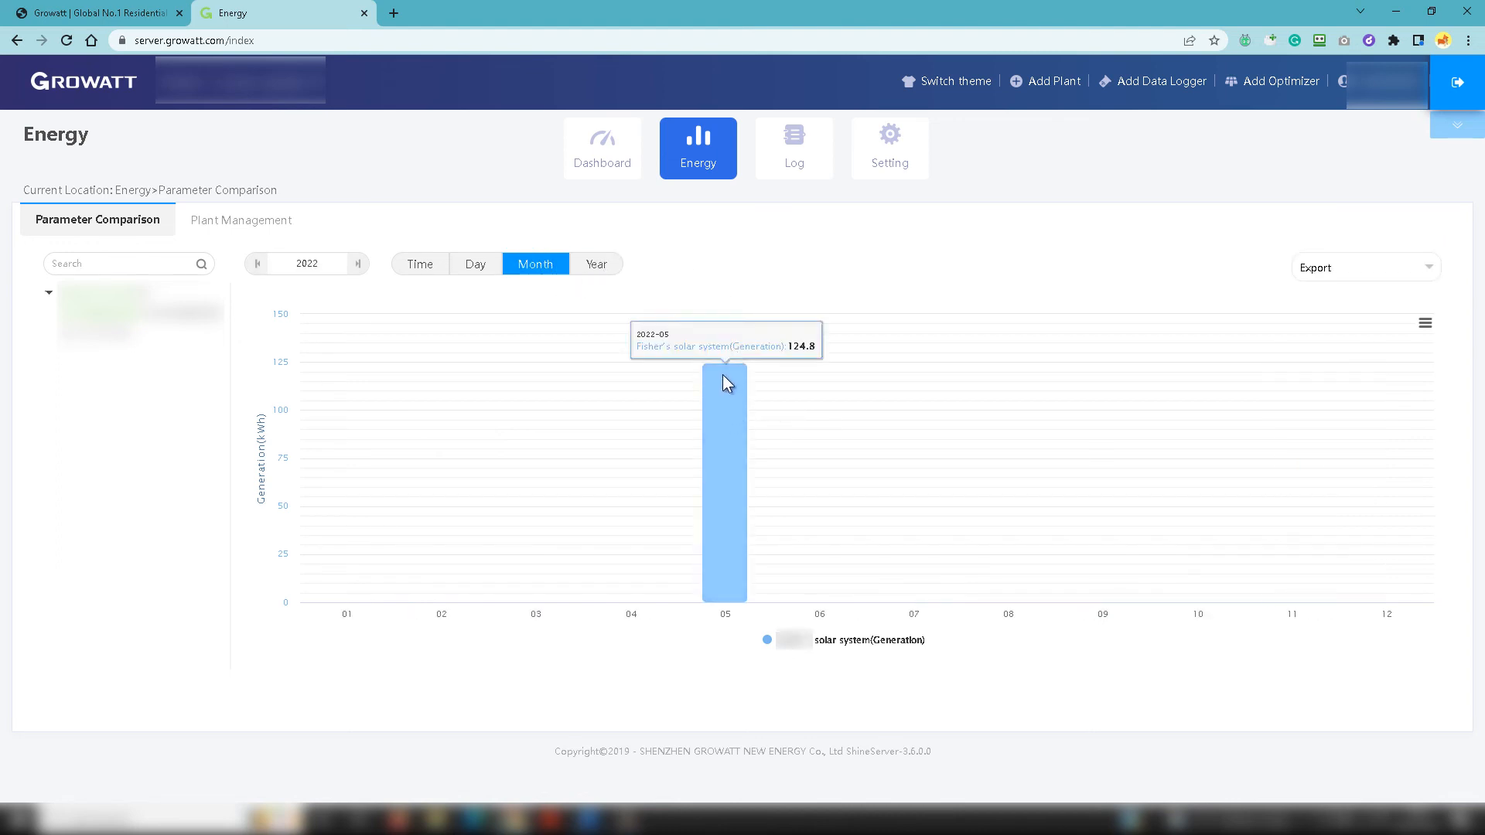
mouse_move(660, 334)
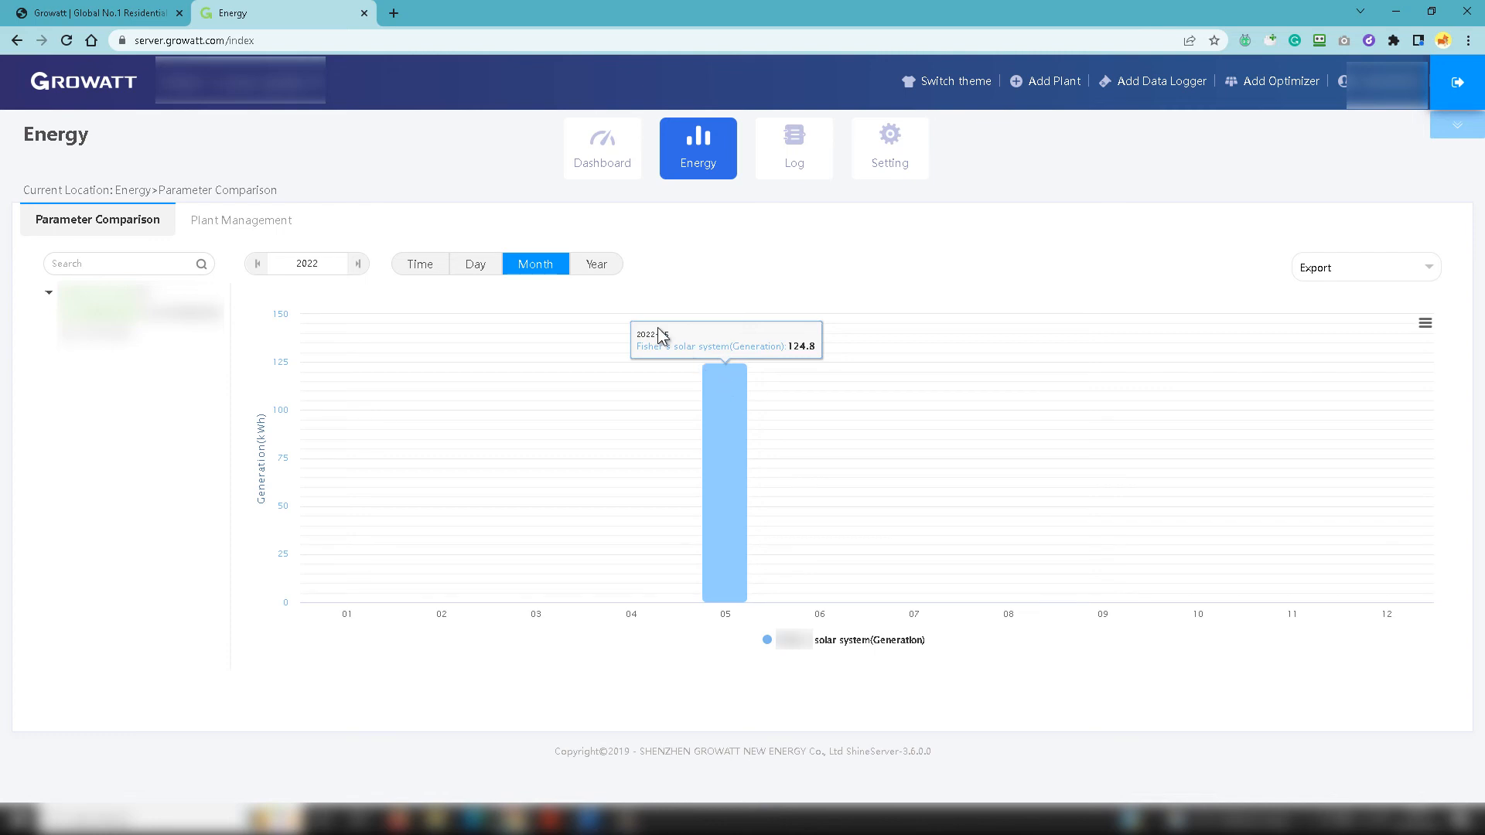
click(475, 263)
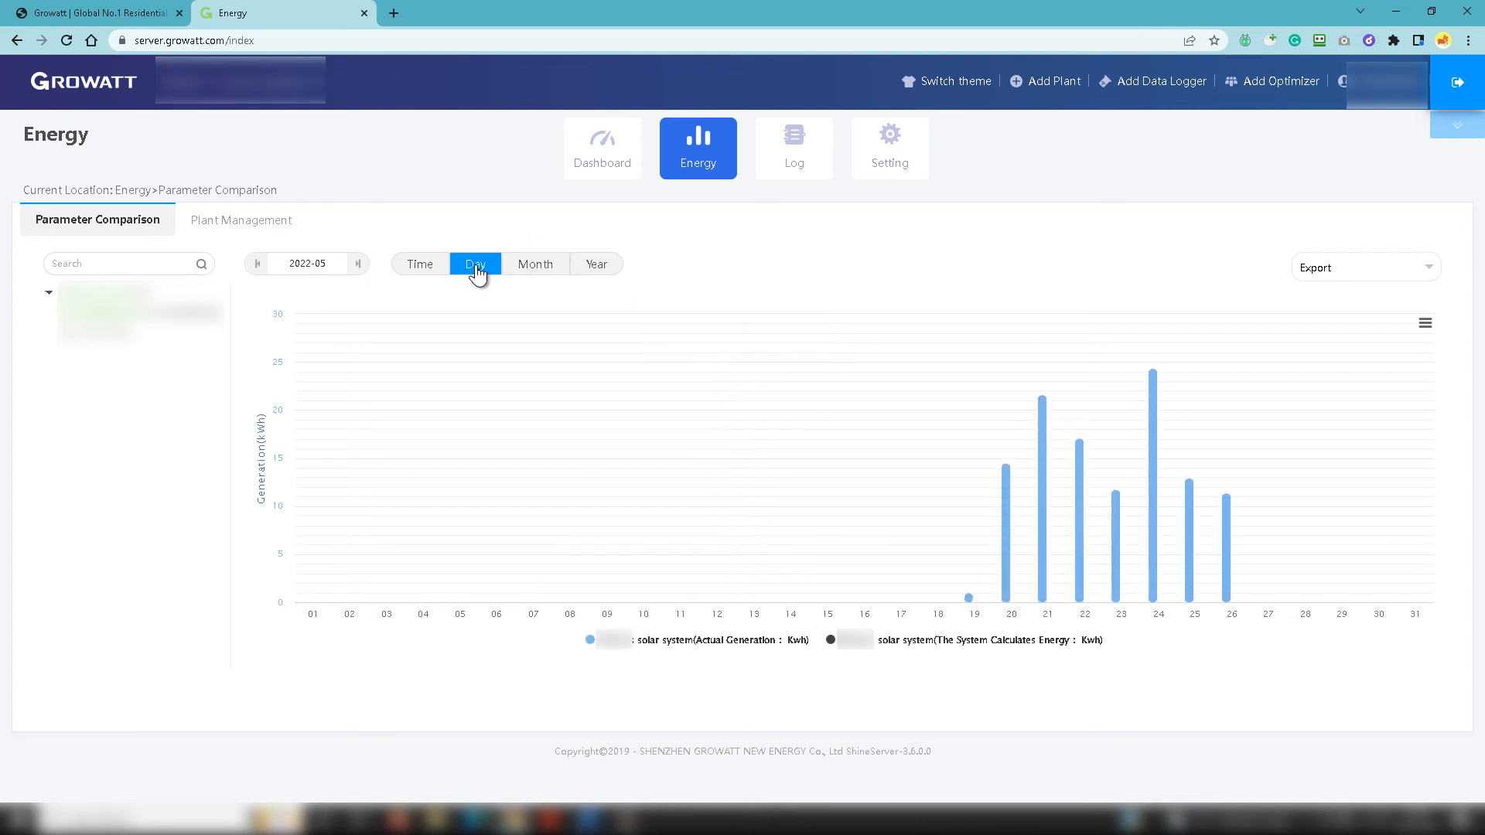
mouse_move(1227, 526)
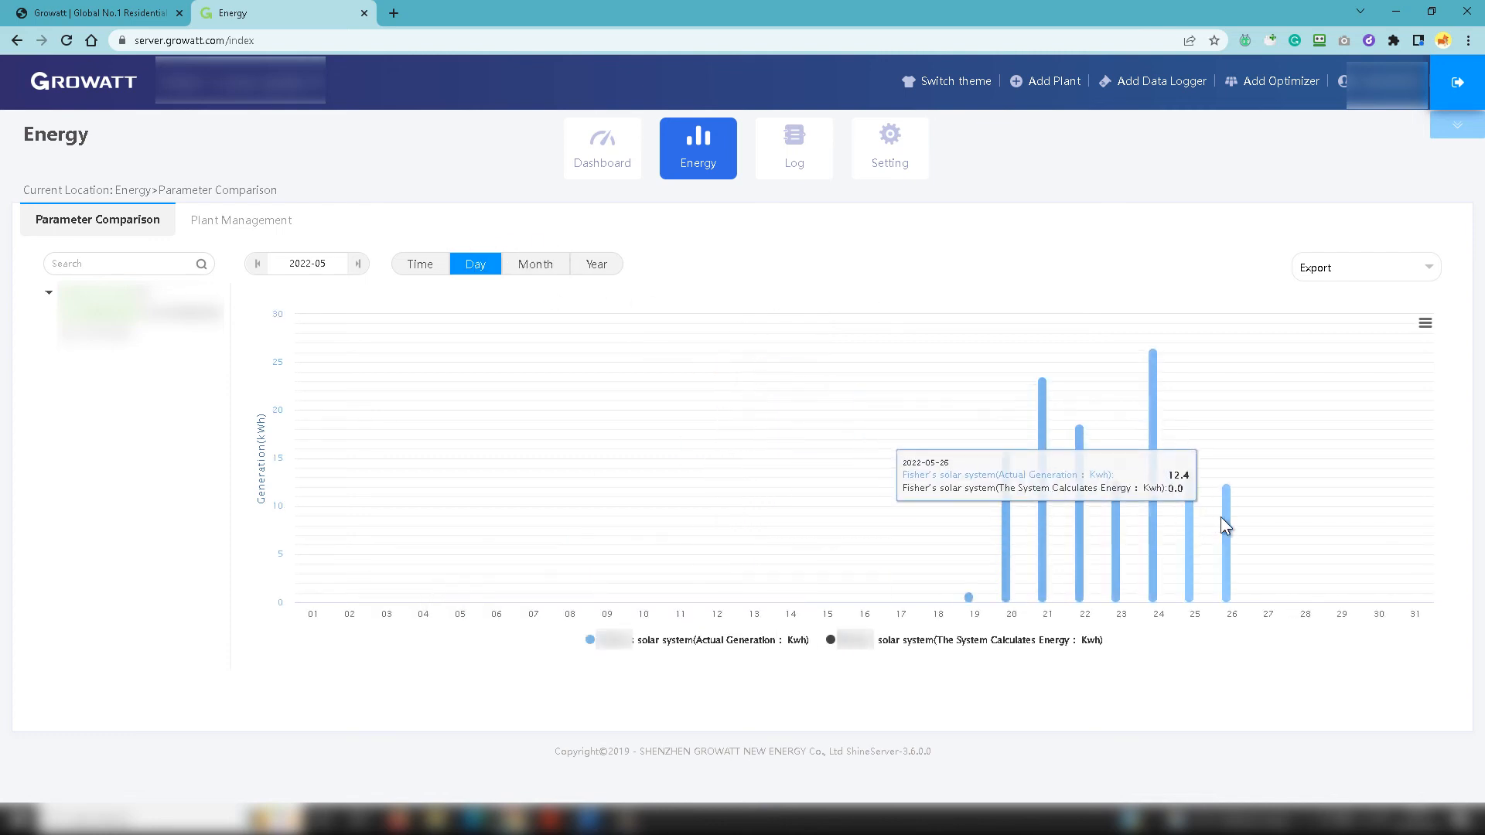
mouse_move(1197, 541)
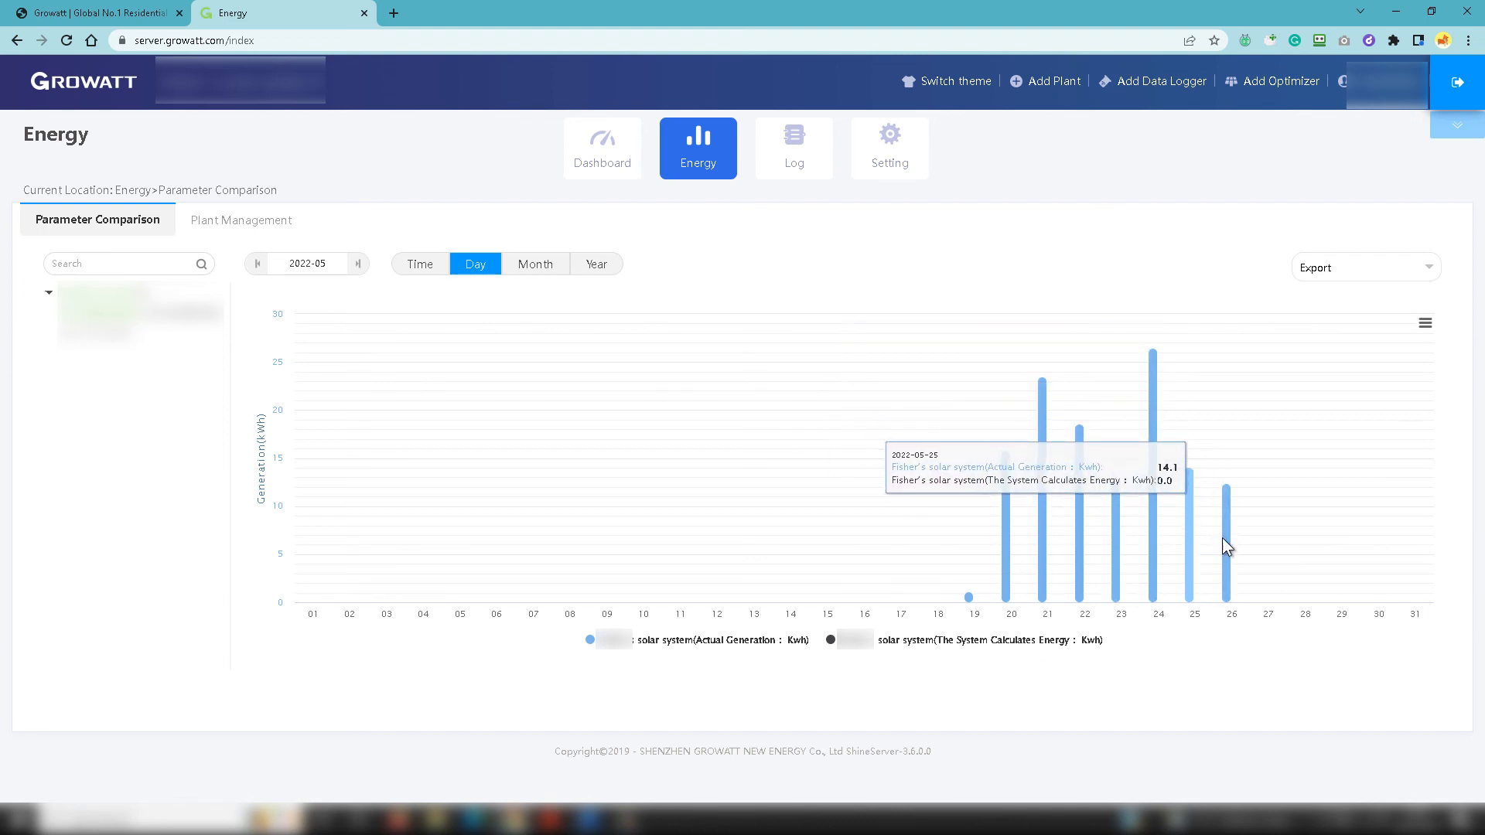
mouse_move(1194, 548)
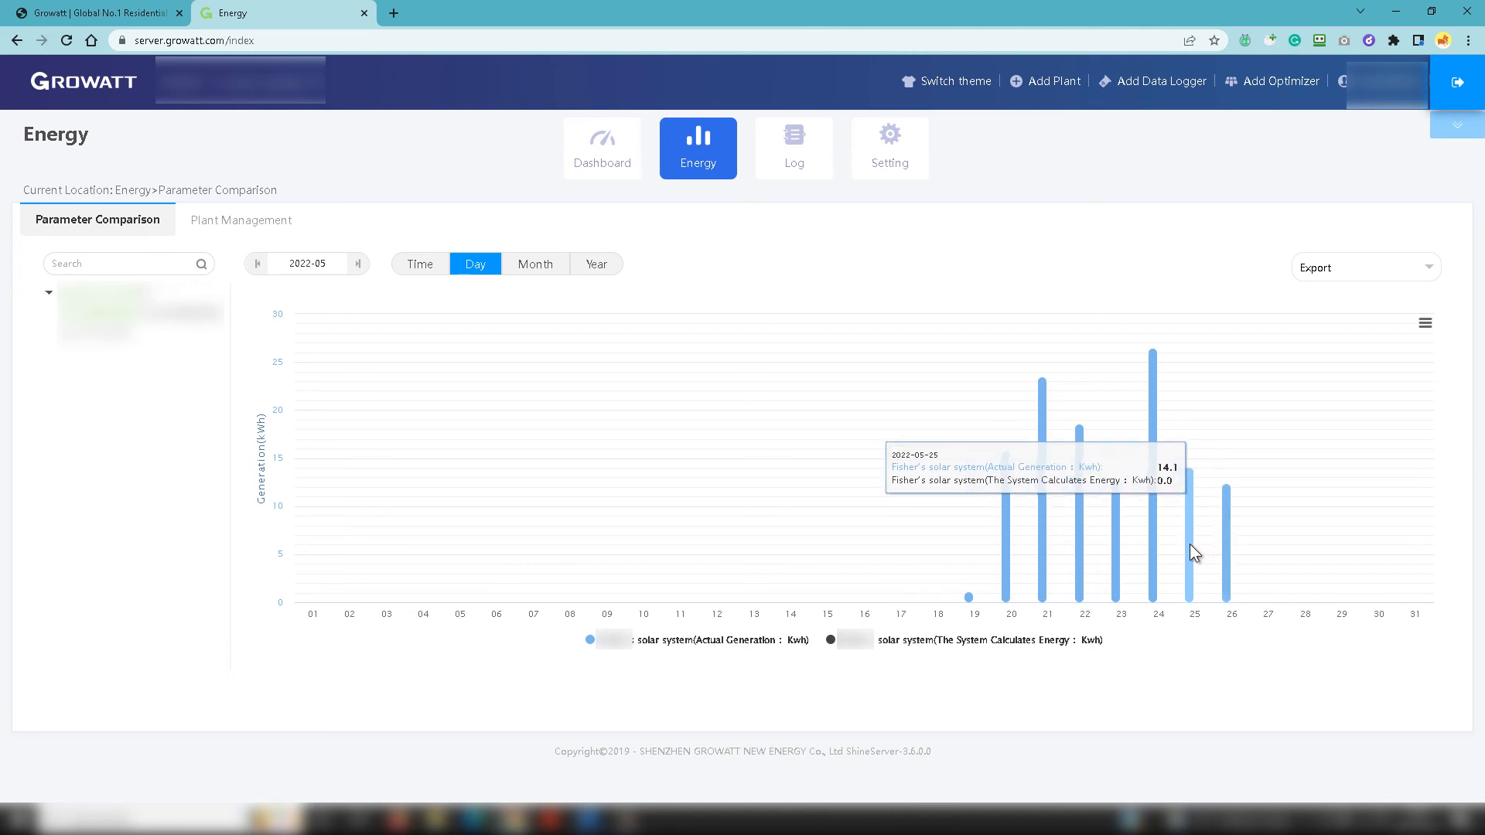
mouse_move(453, 295)
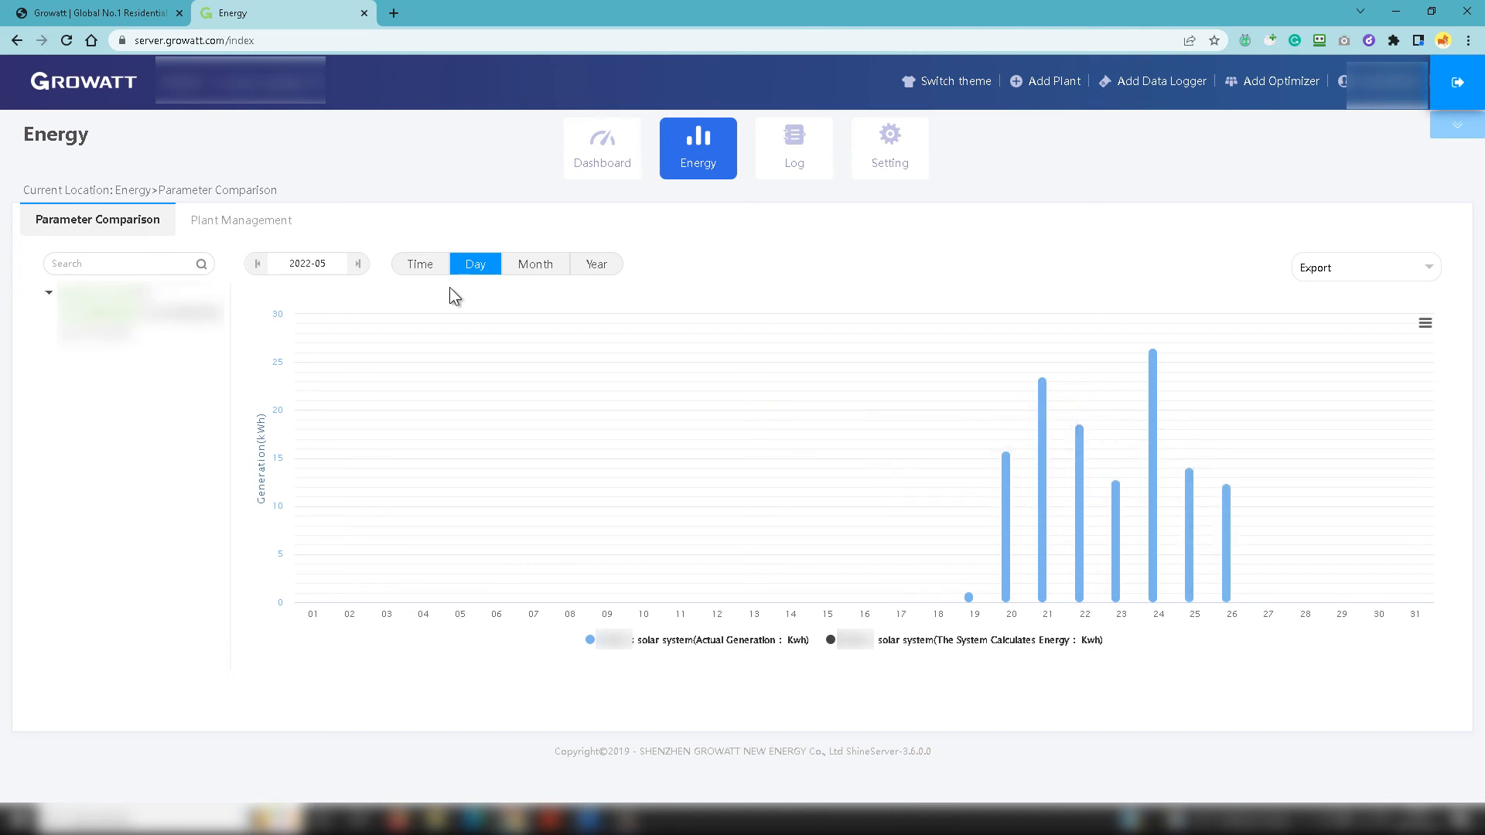
click(419, 264)
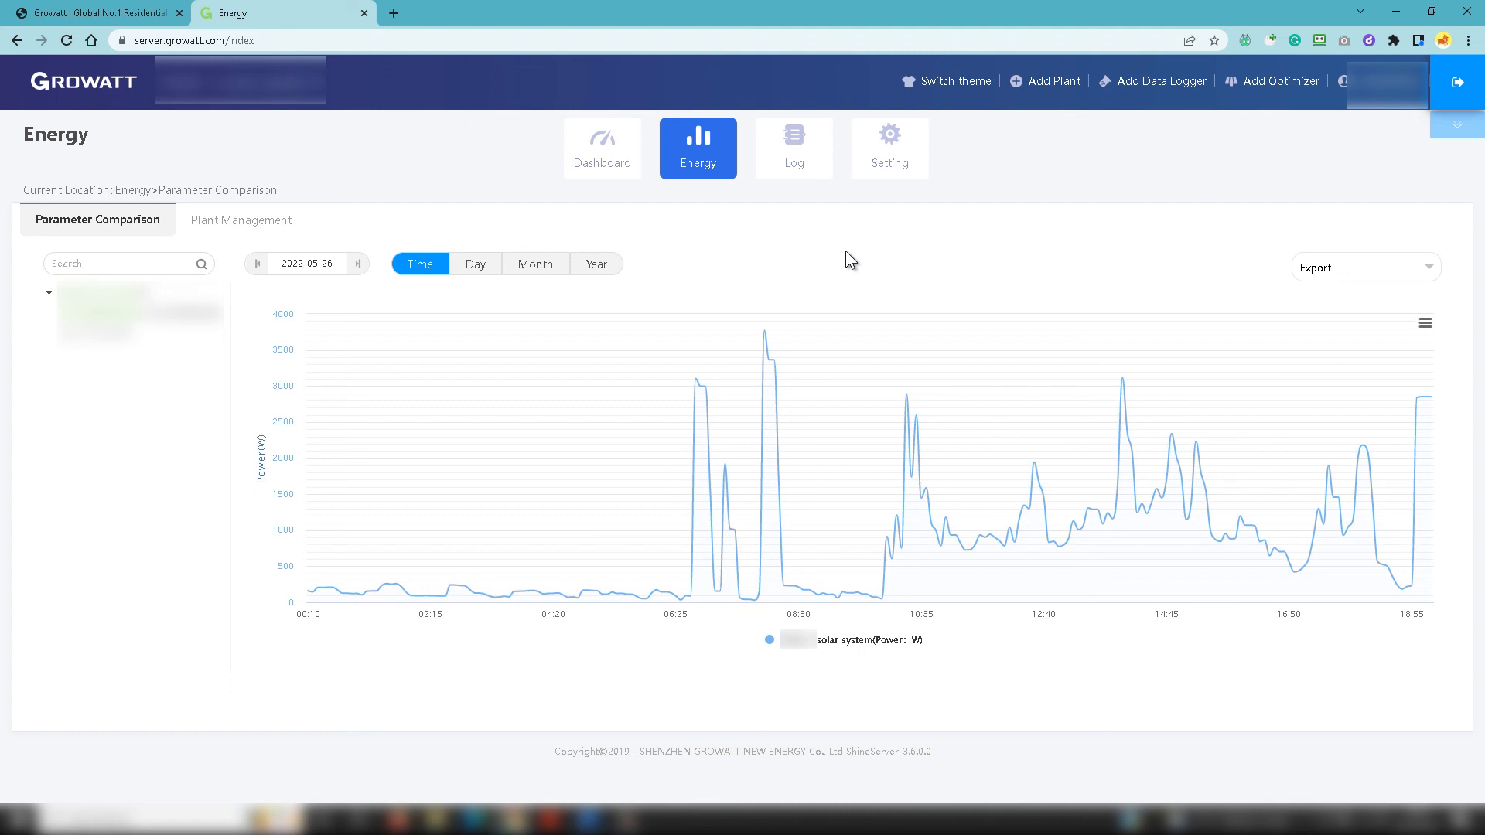
mouse_move(826, 222)
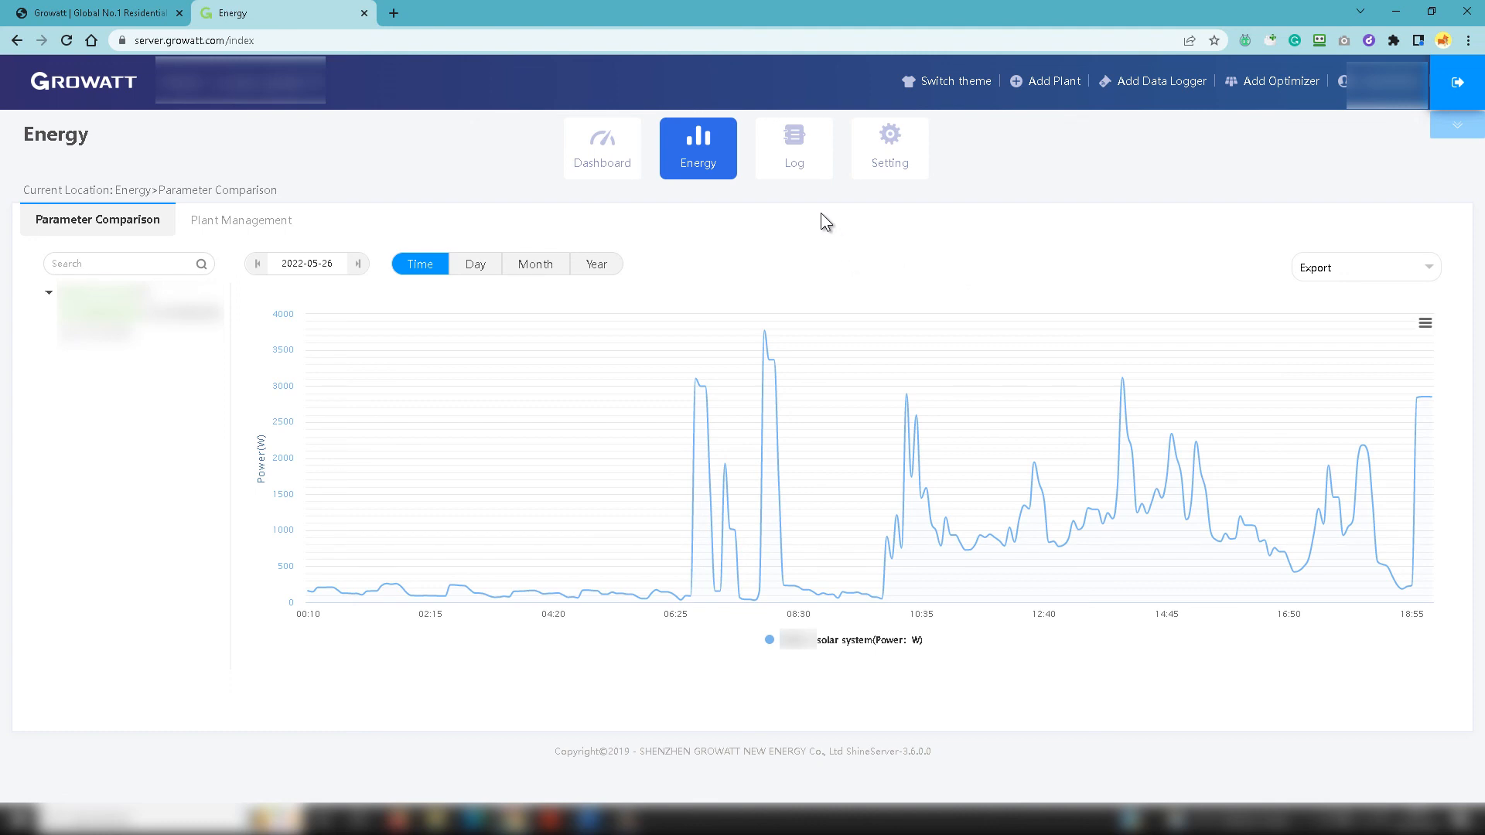
Step: Check the Plant Management table, return to Parameter Comparison, then view the Fault Log for 2022-05-26
click(241, 219)
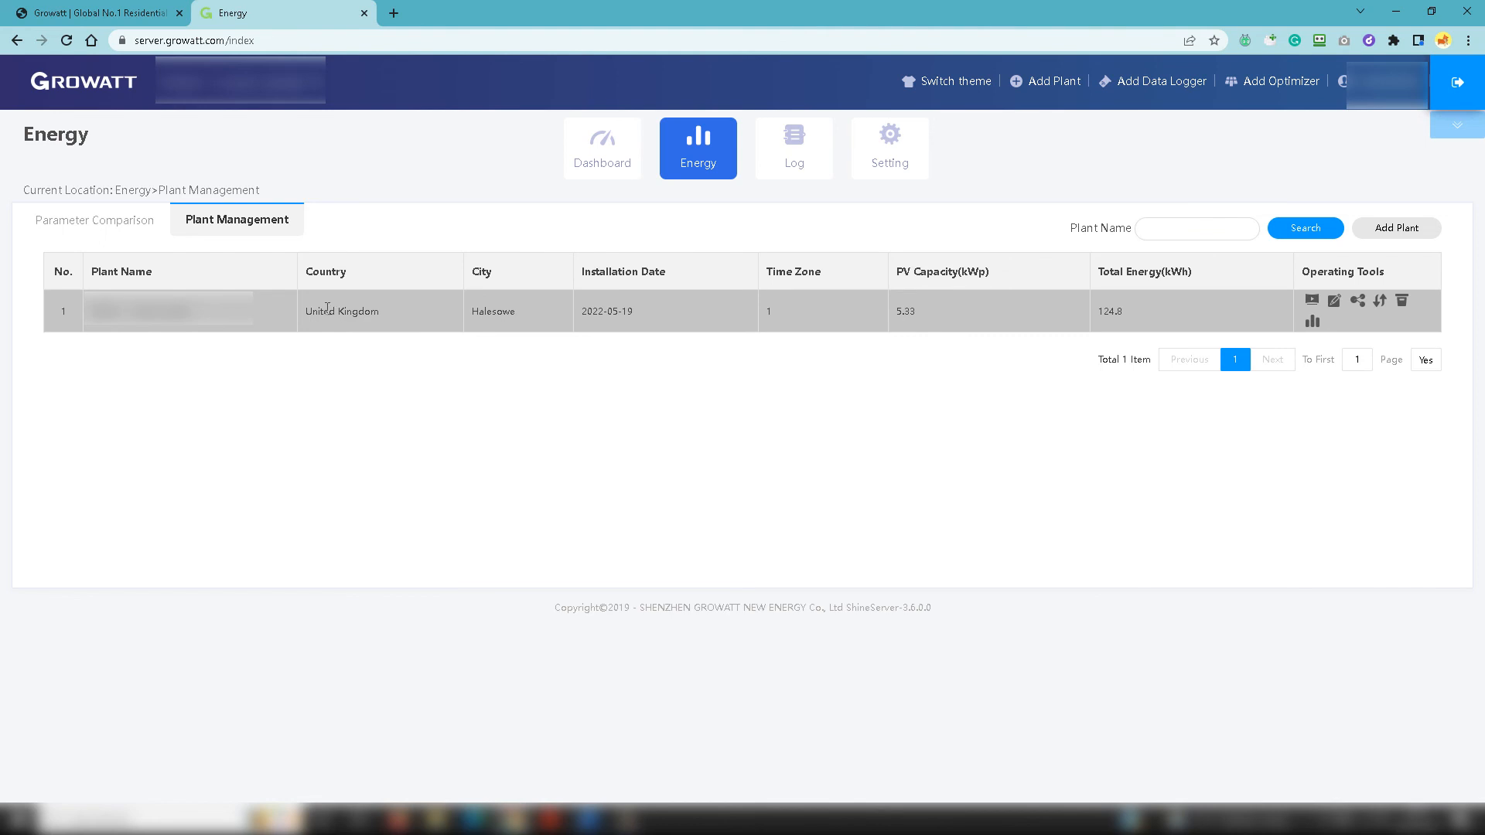
click(95, 220)
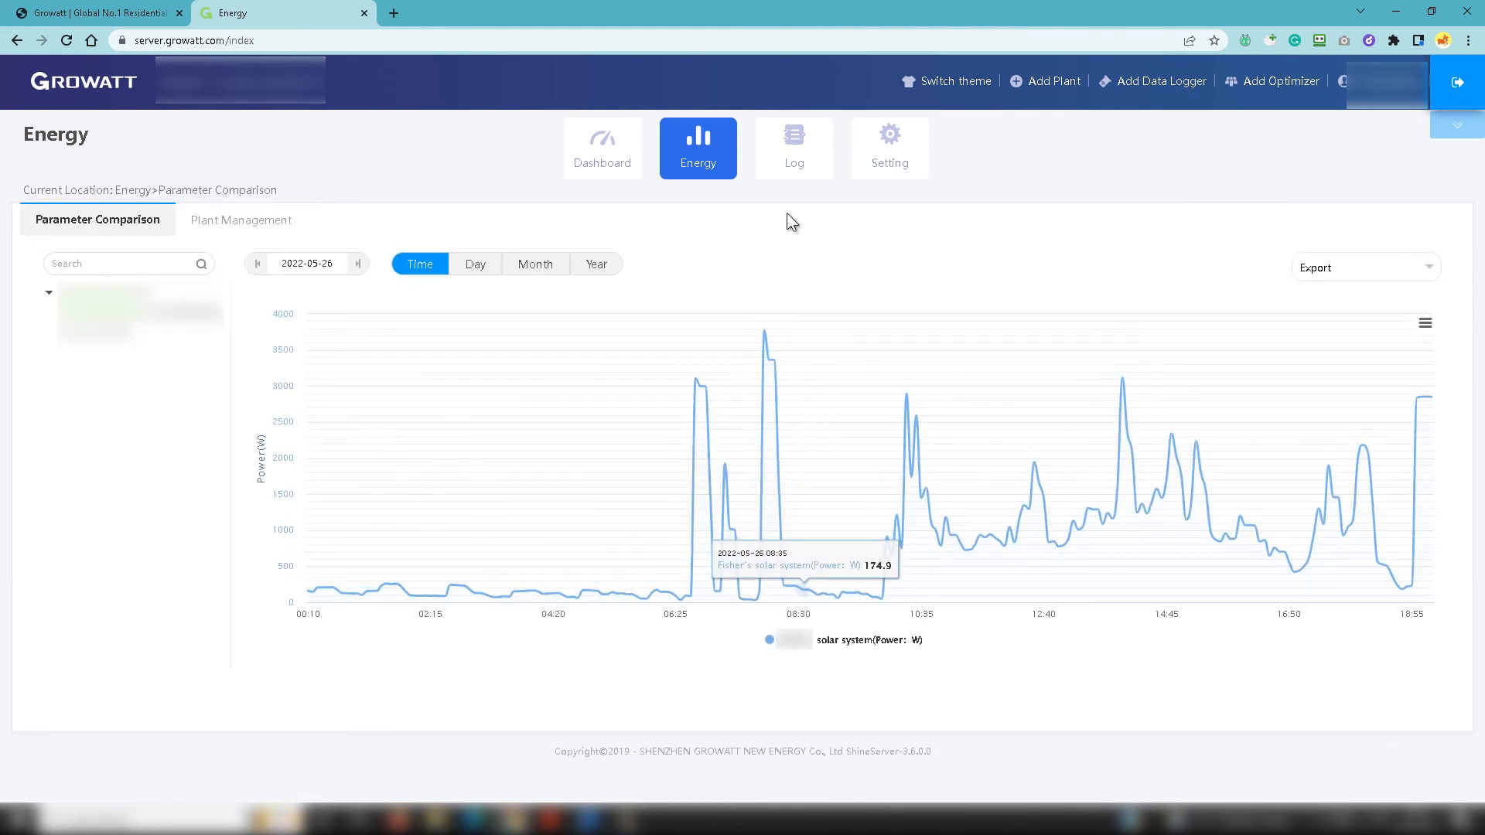
click(794, 148)
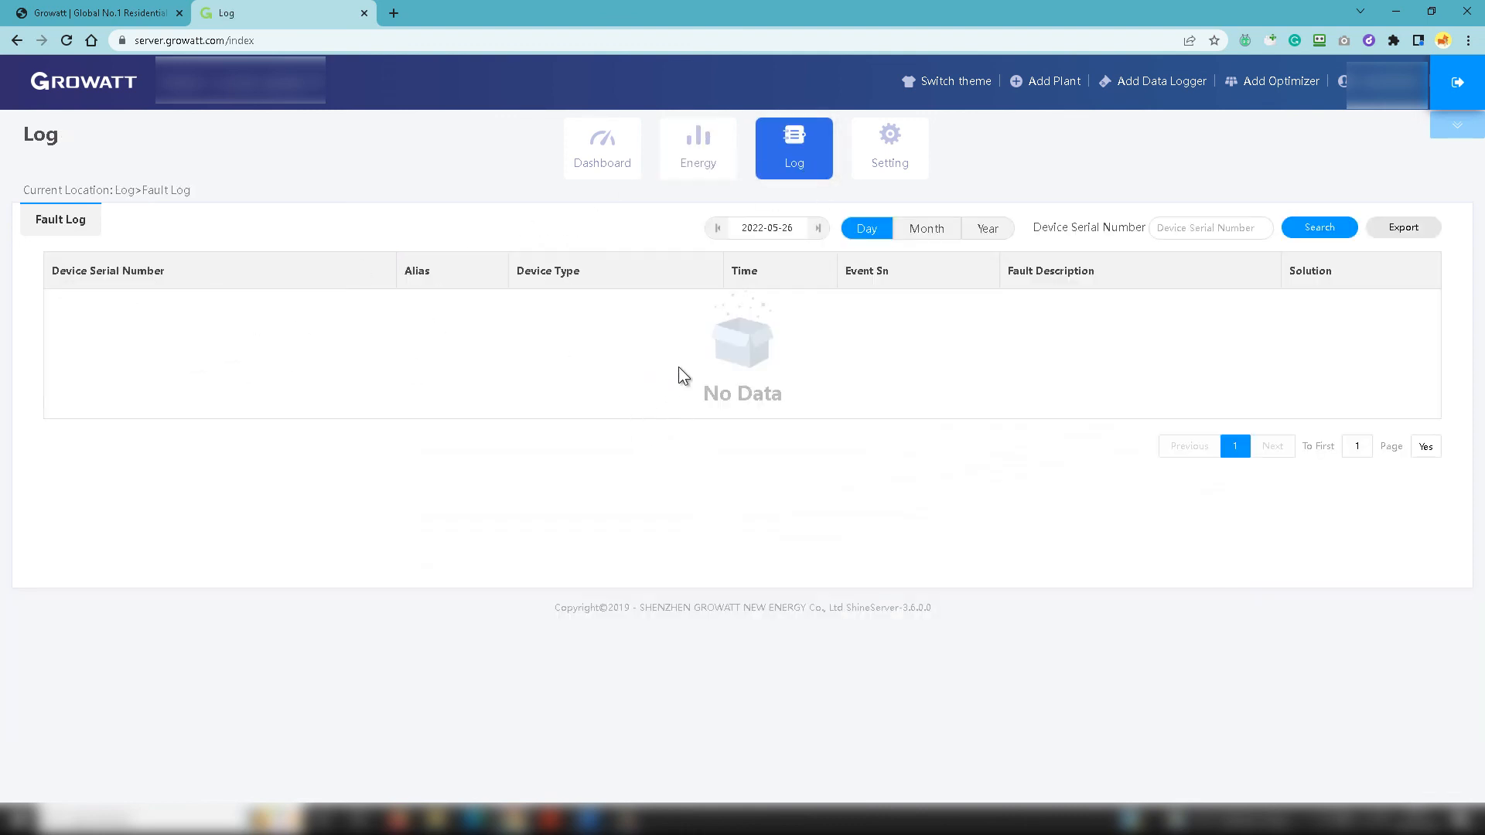
mouse_move(465, 342)
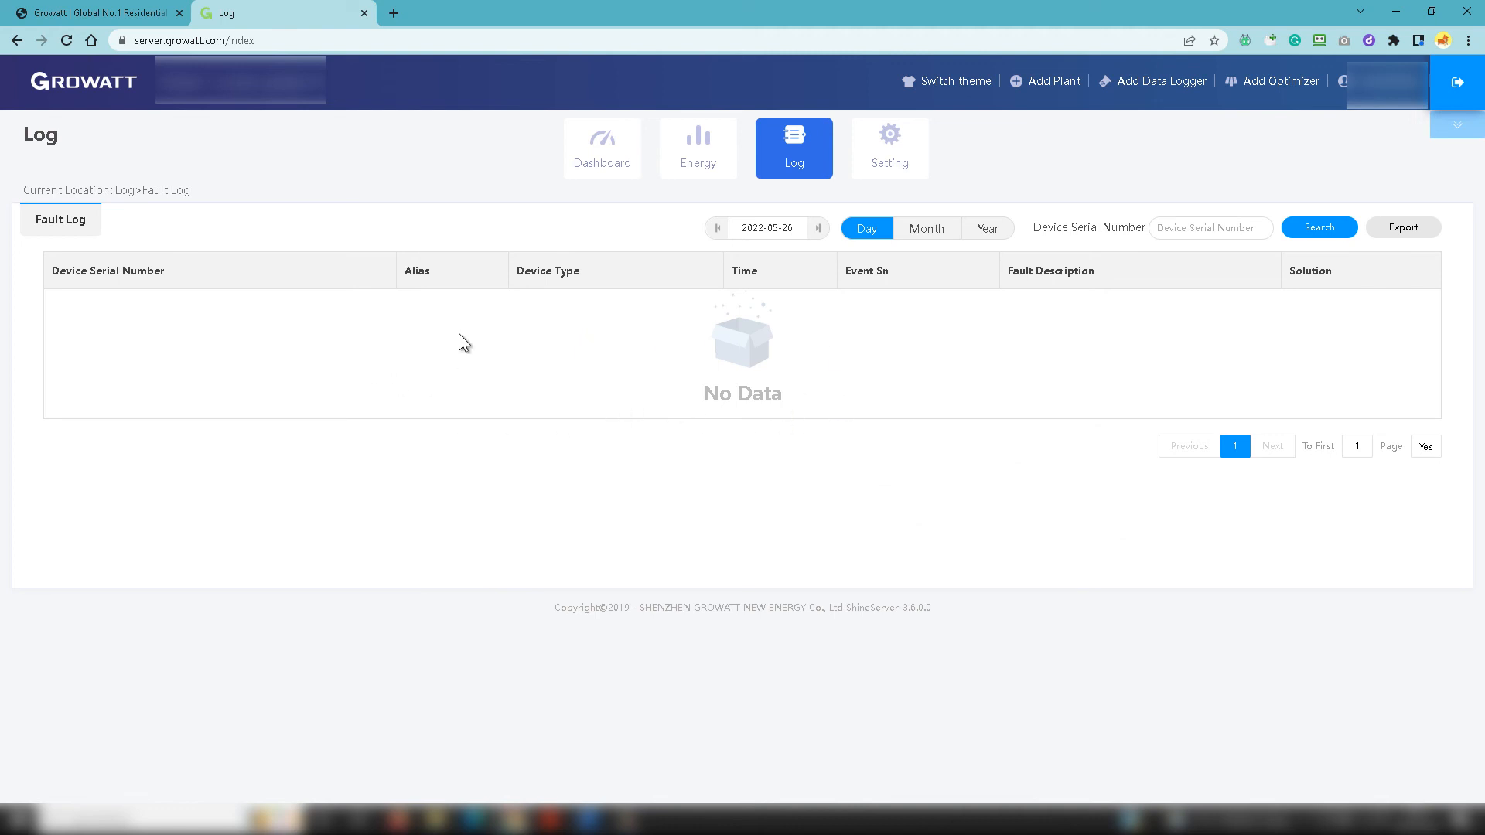
mouse_move(472, 188)
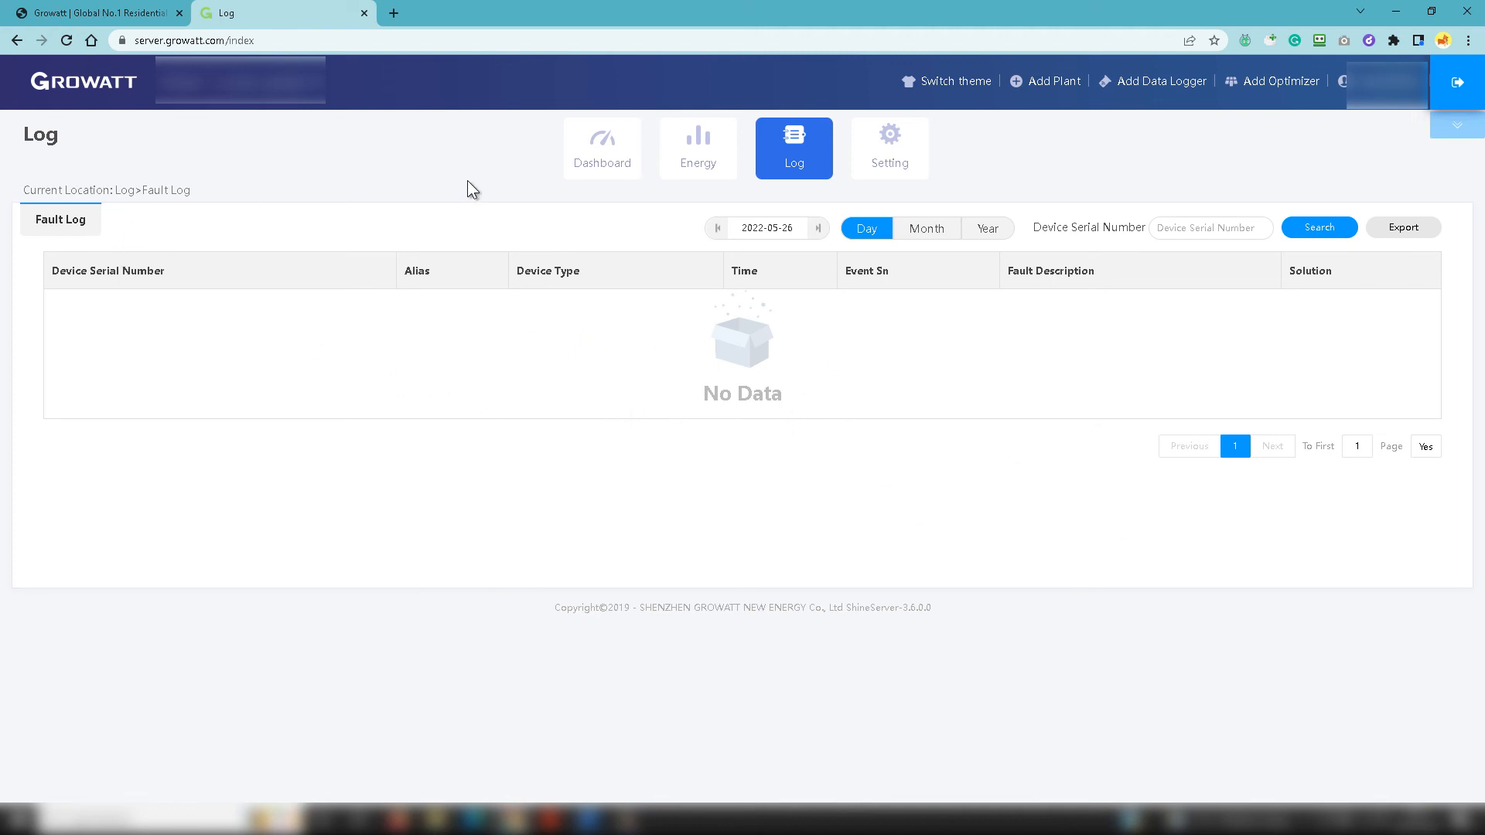
mouse_move(289, 151)
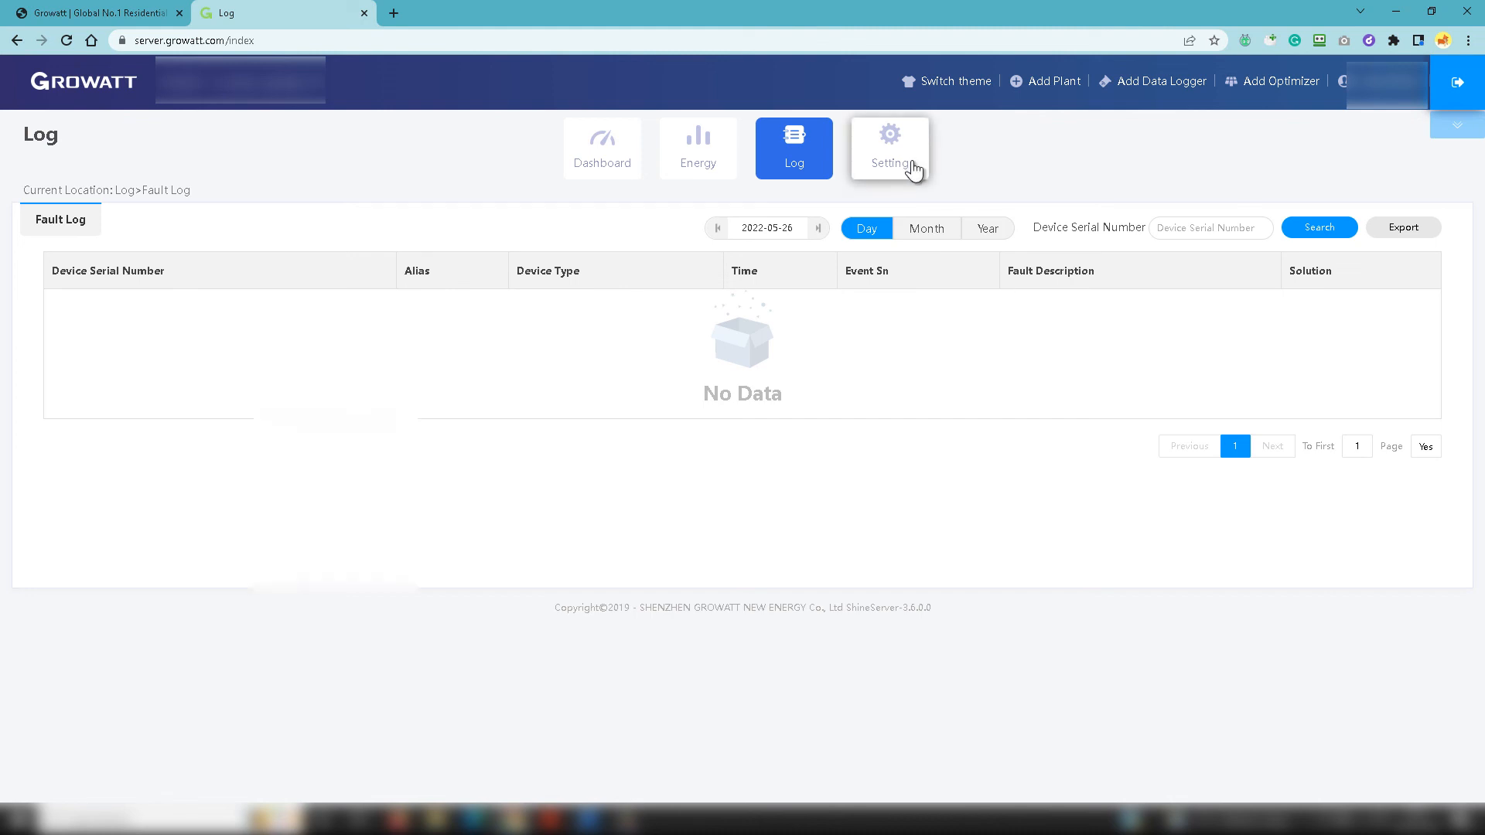
Step: Review Account Manage and the password change form under Setting, then return to the Dashboard
click(888, 148)
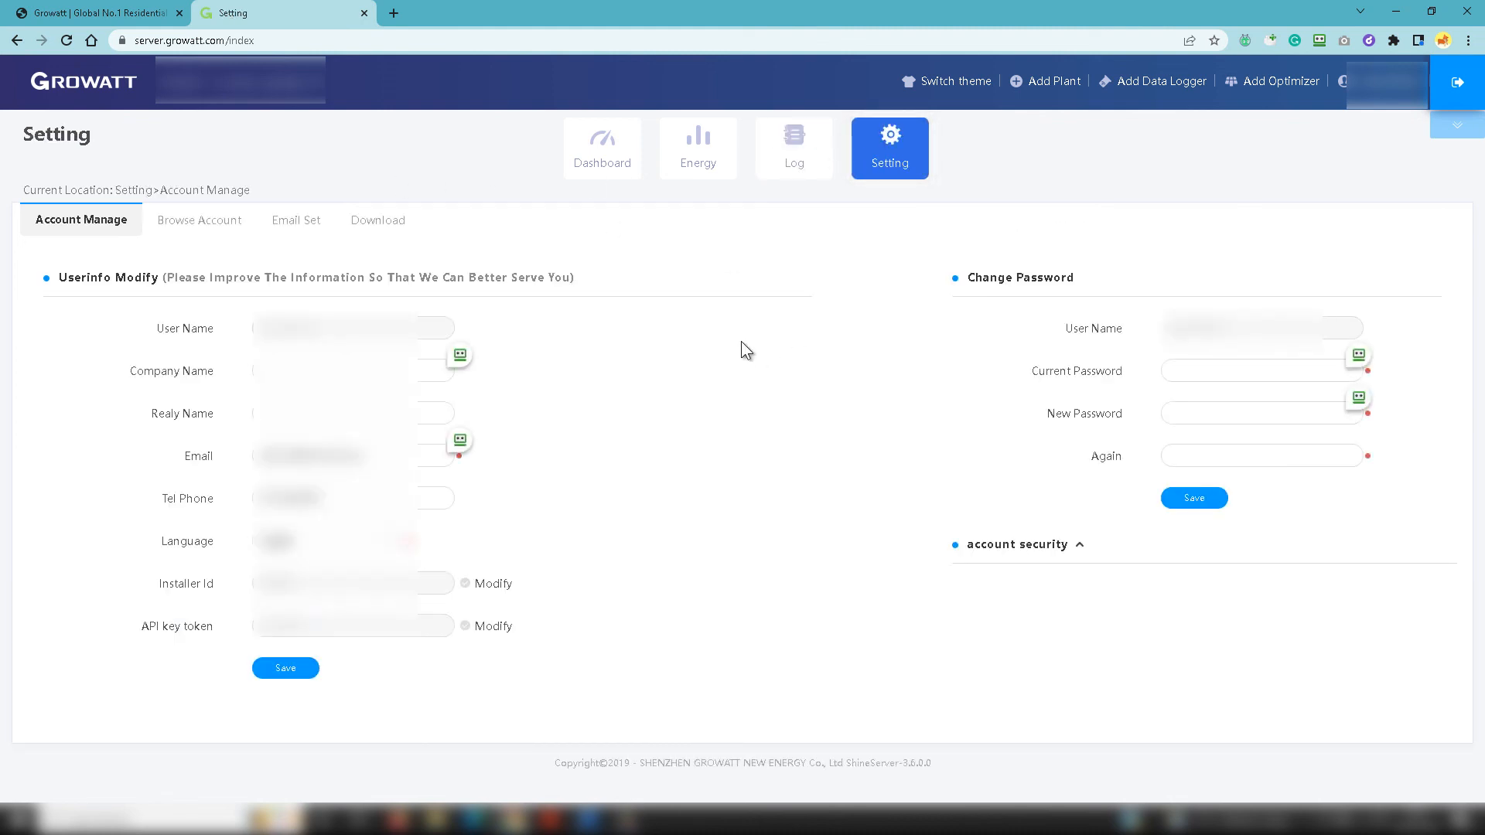
mouse_move(722, 346)
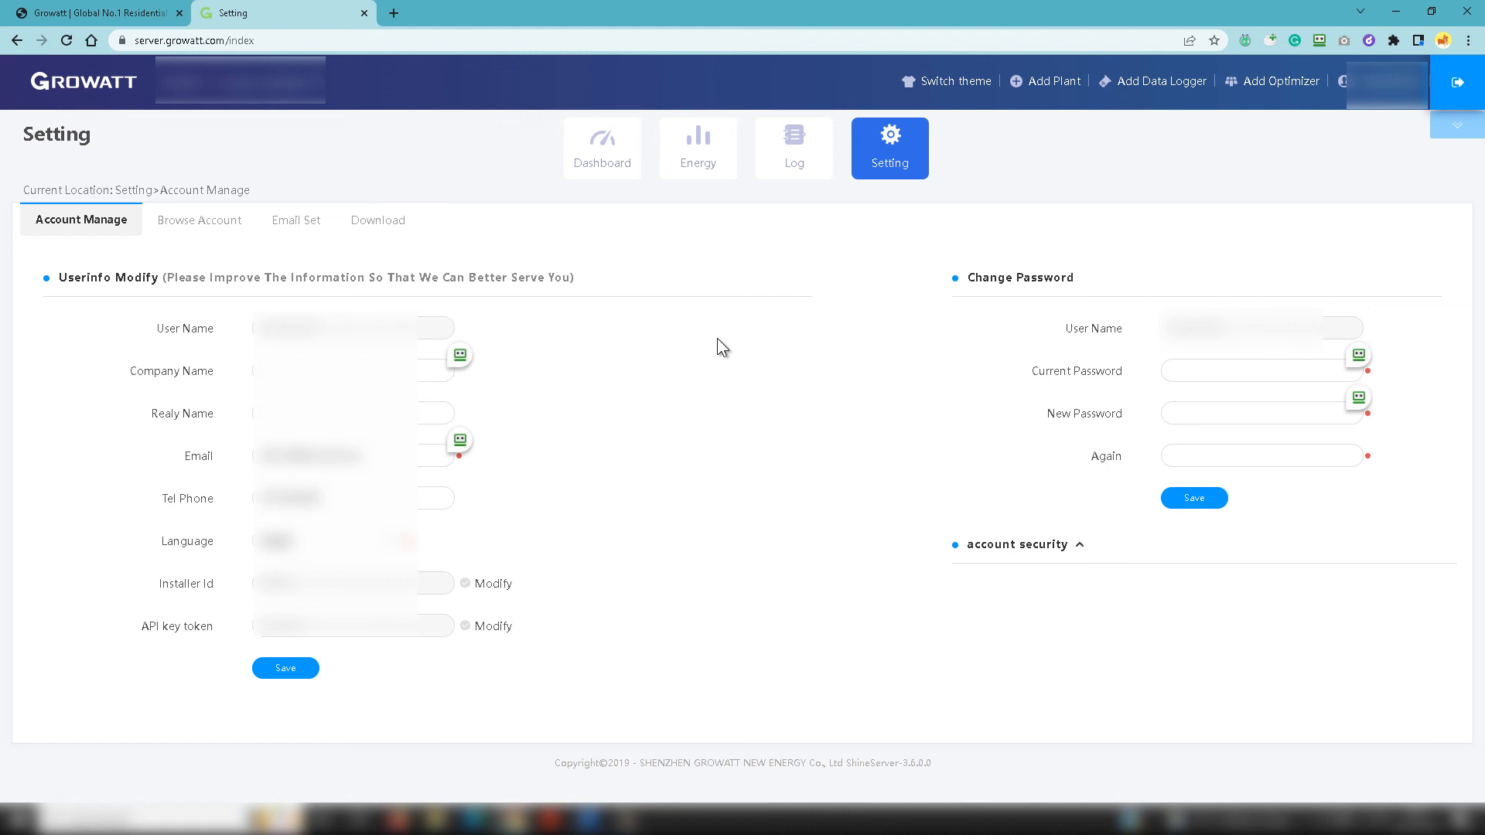
mouse_move(721, 345)
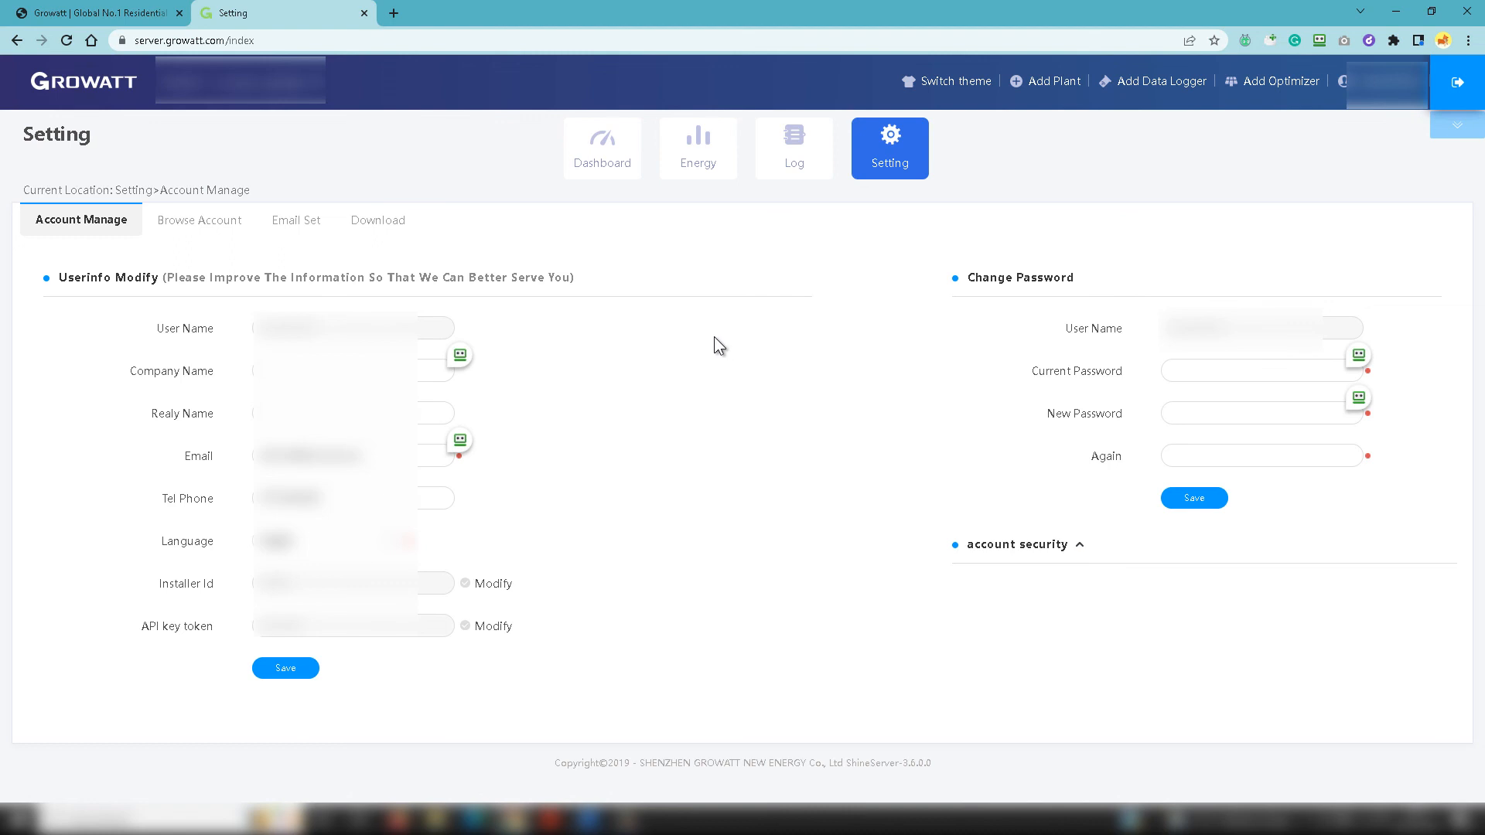
mouse_move(720, 343)
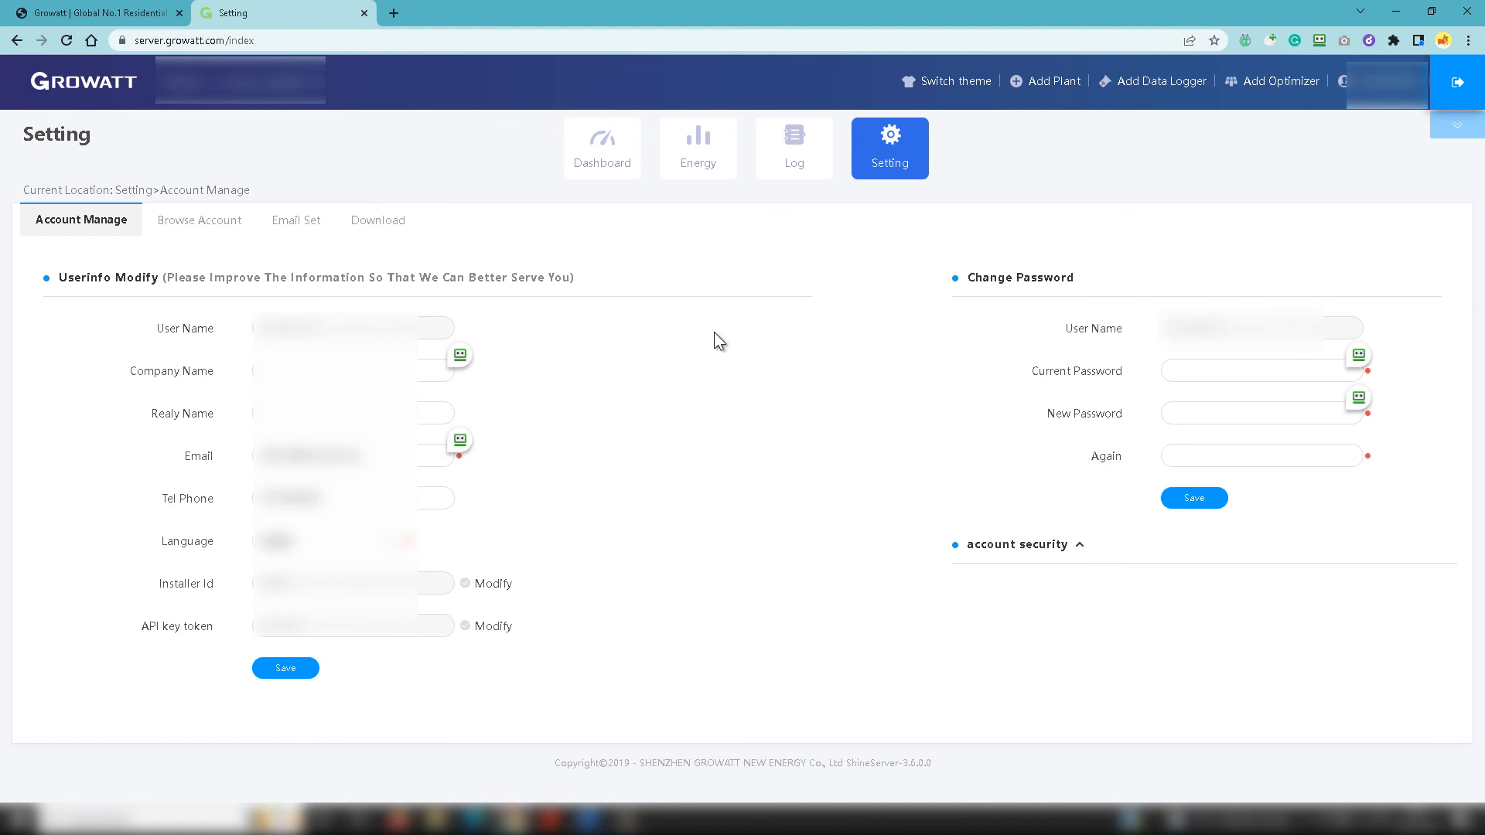
mouse_move(639, 277)
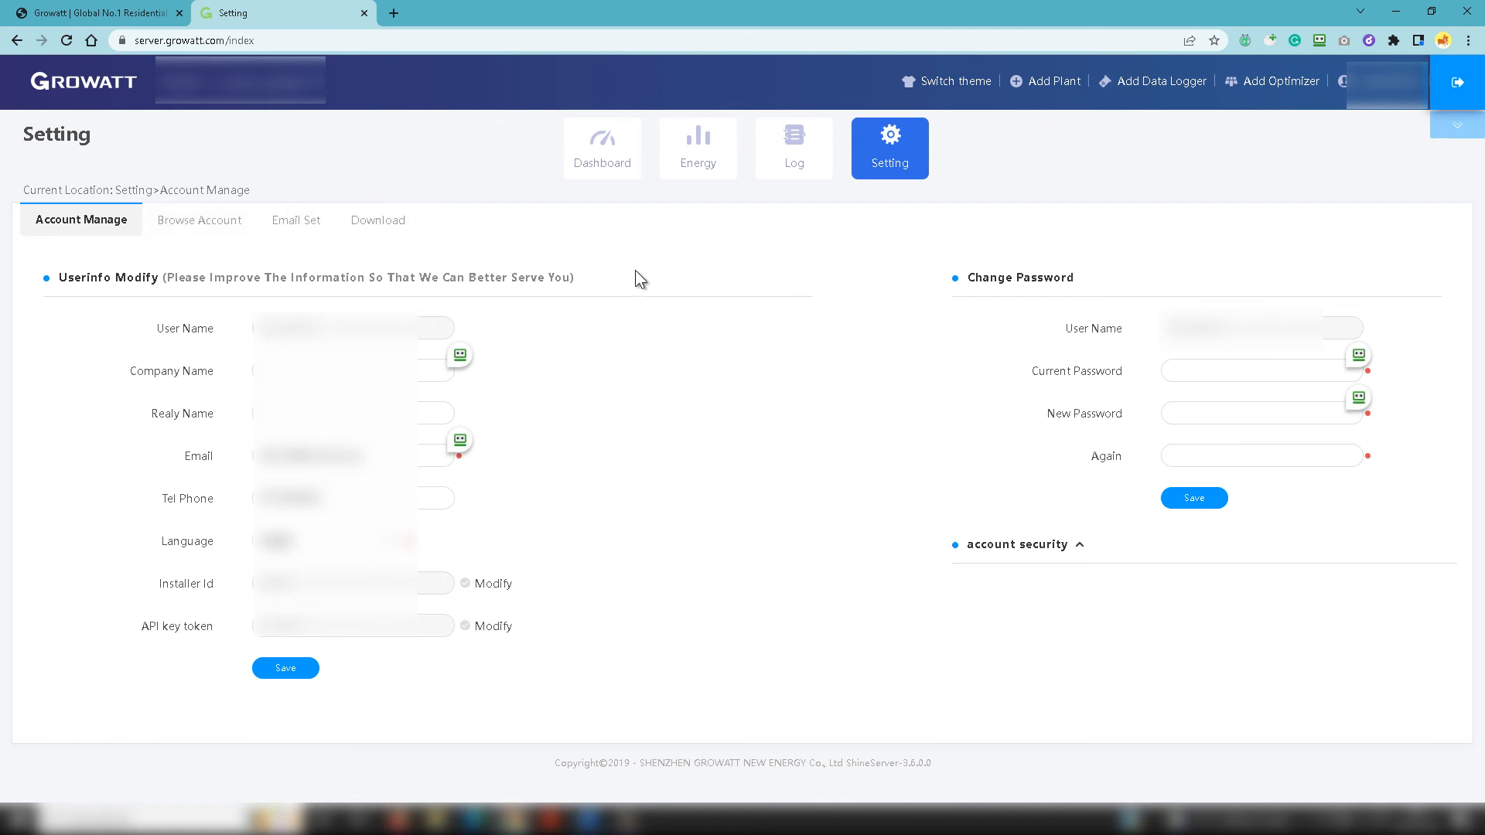
mouse_move(557, 214)
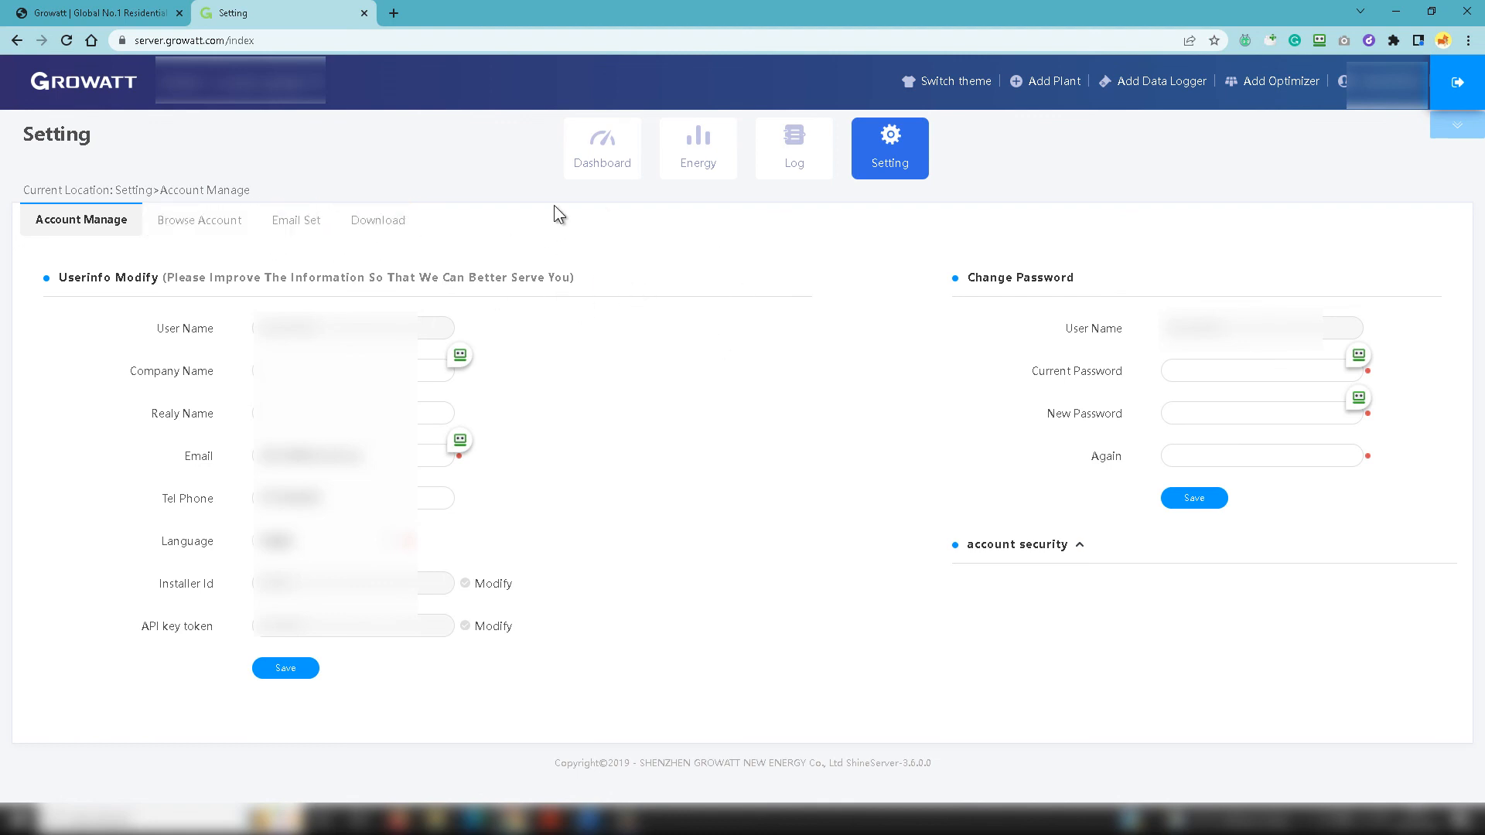
mouse_move(712, 258)
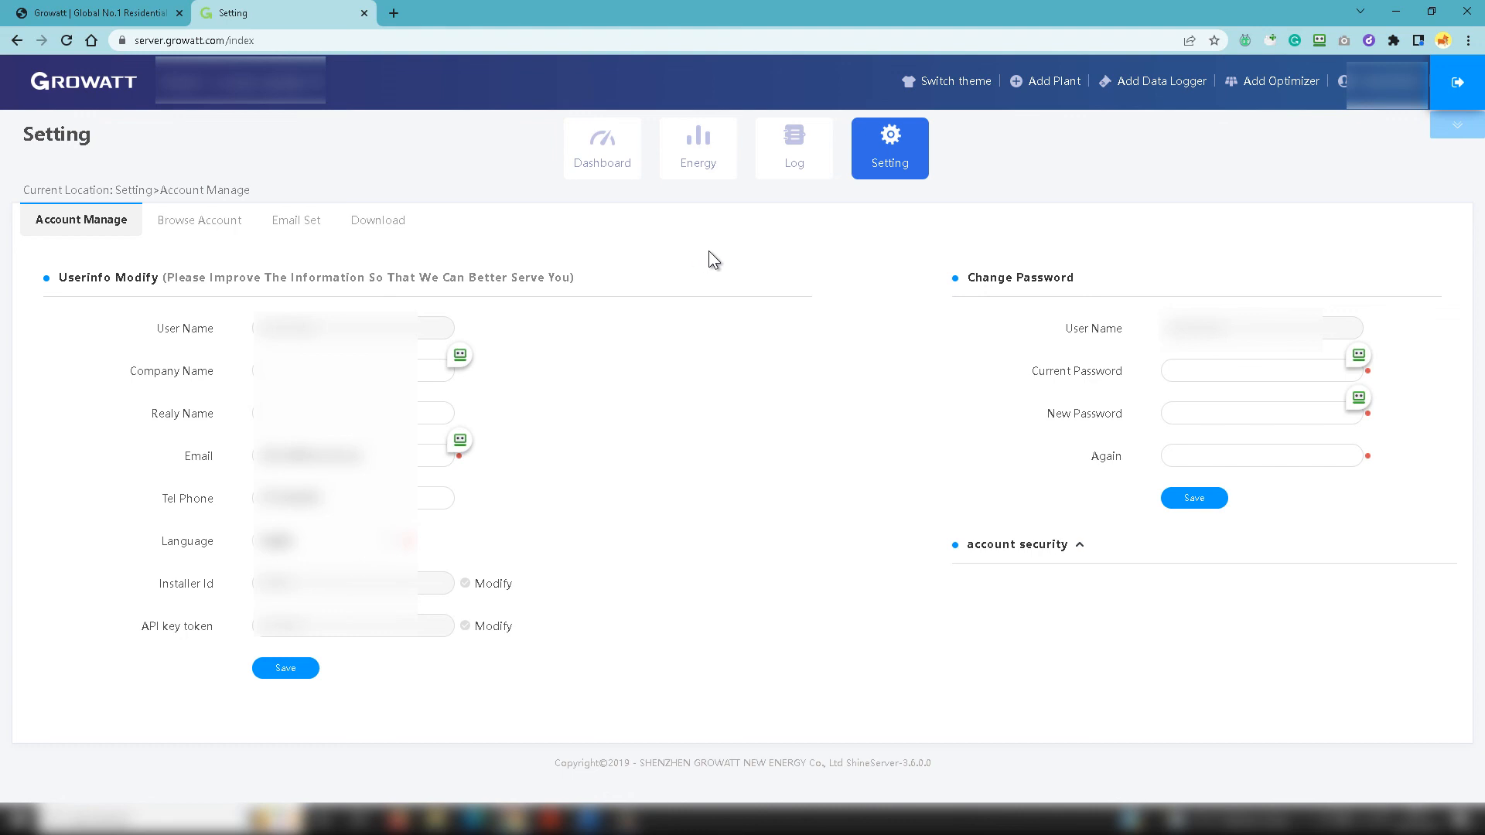
mouse_move(643, 206)
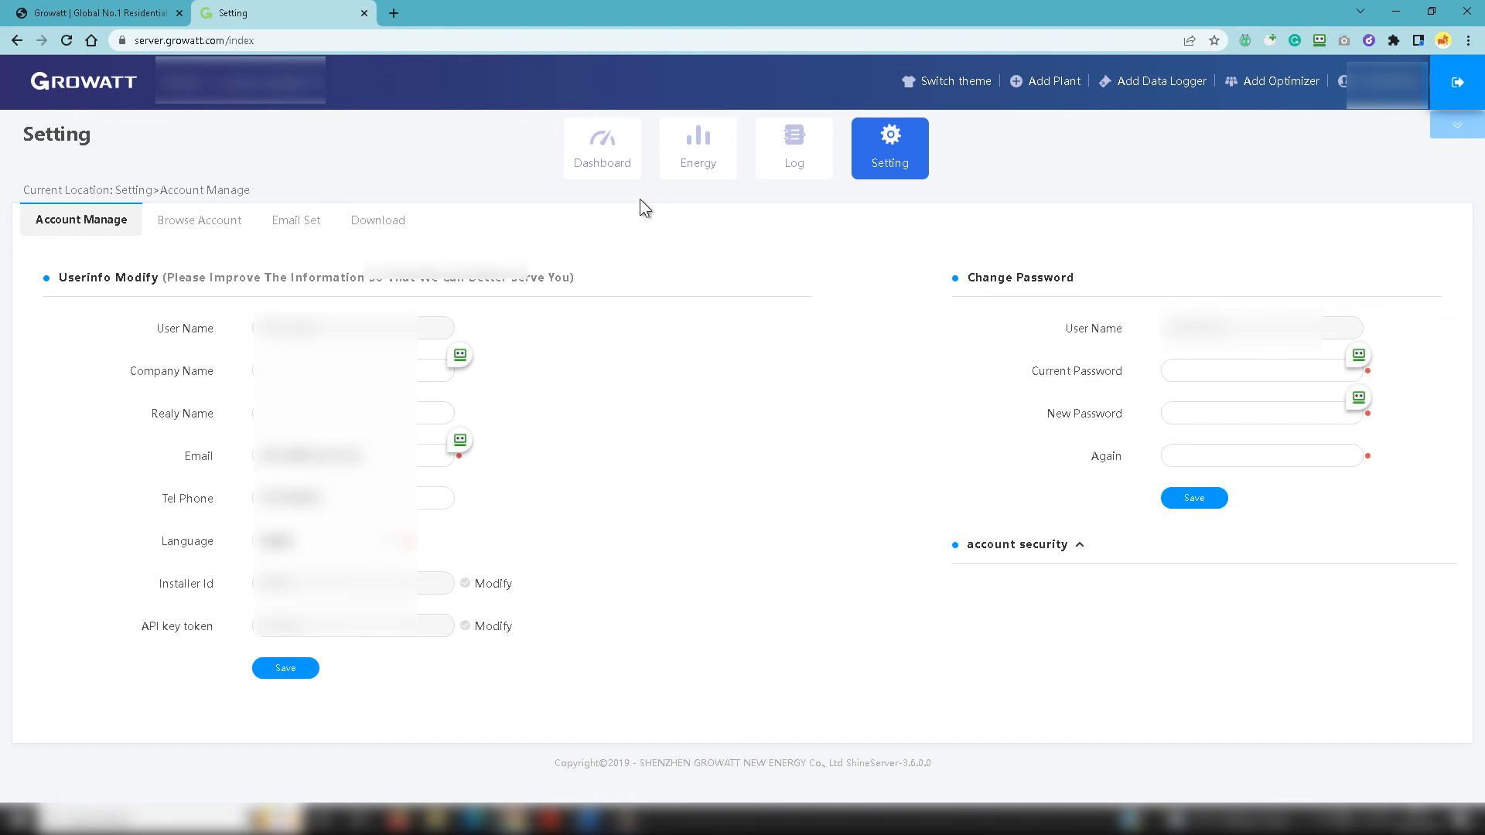
click(595, 148)
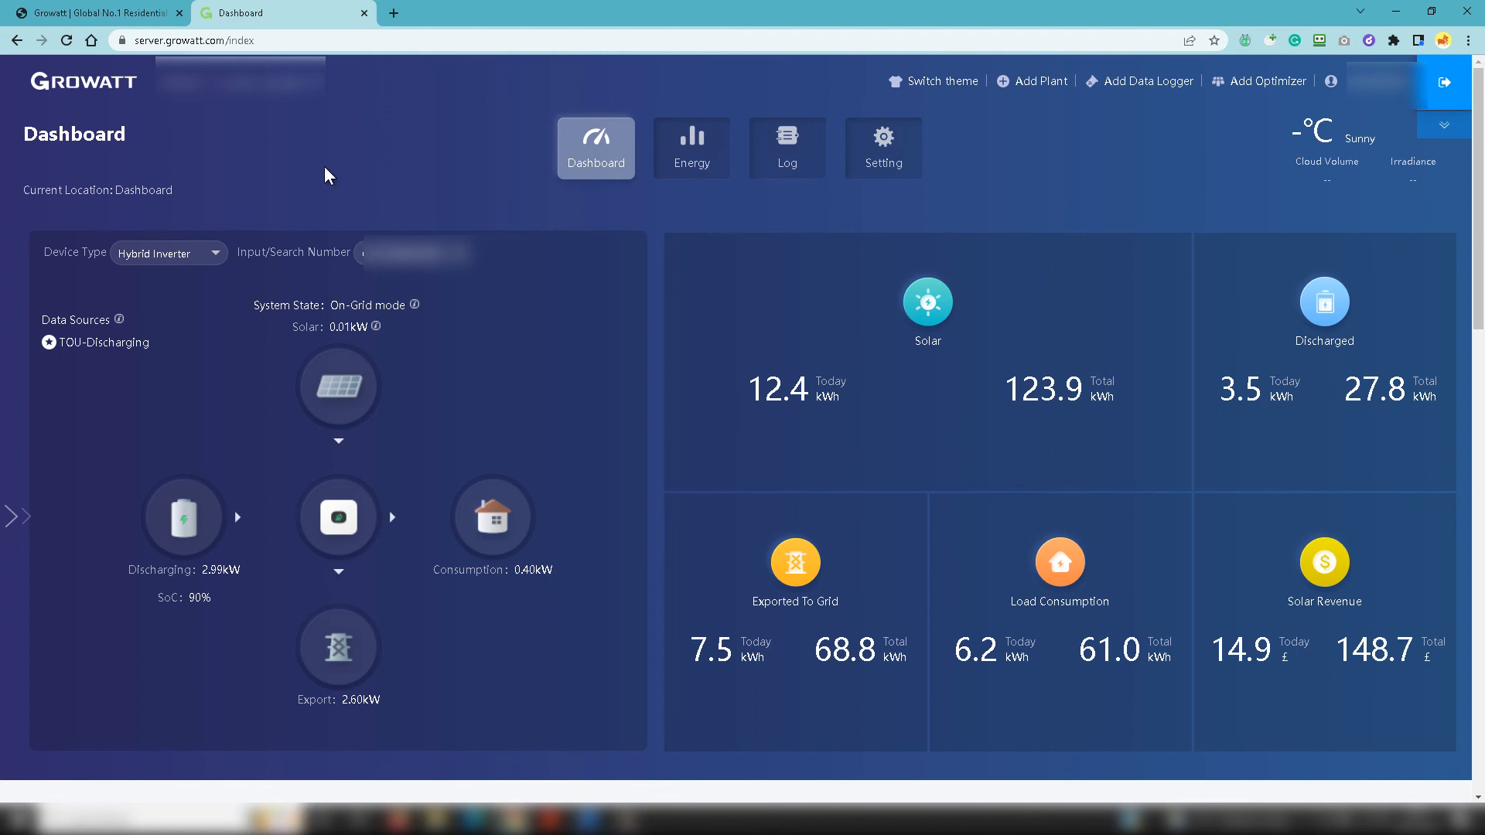
mouse_move(929, 331)
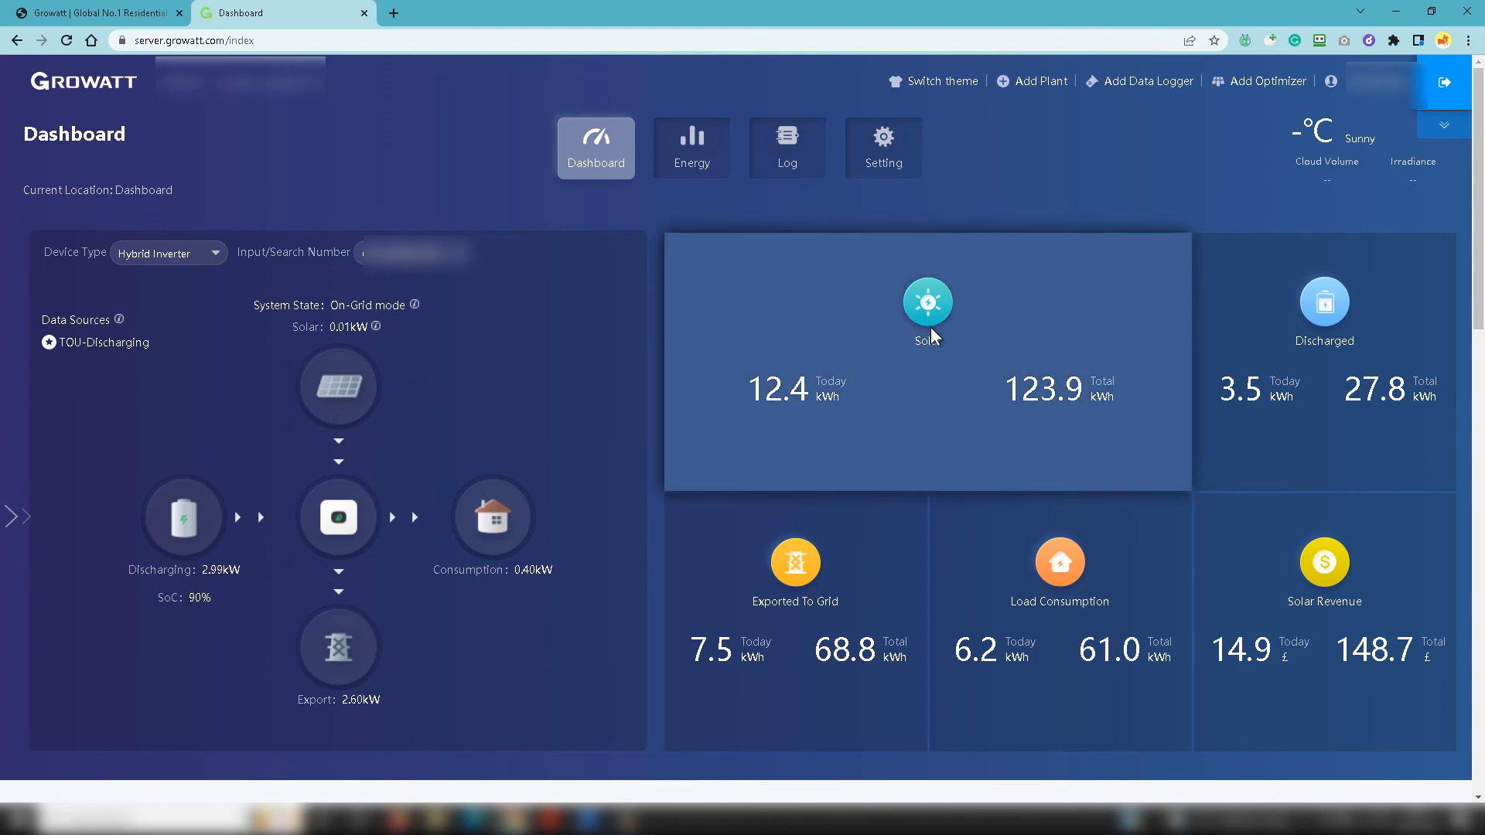
mouse_move(1021, 321)
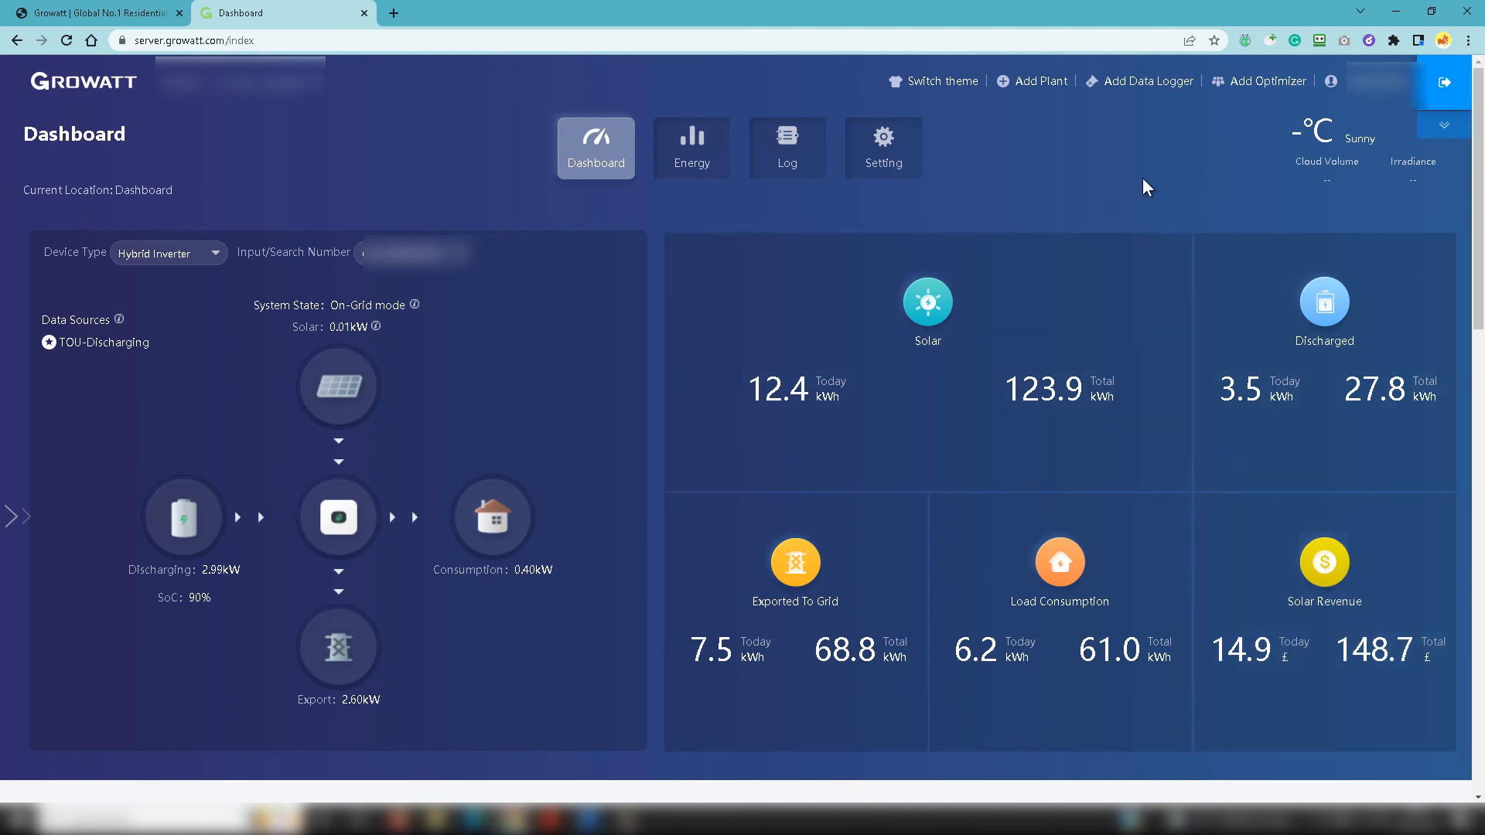
mouse_move(415, 172)
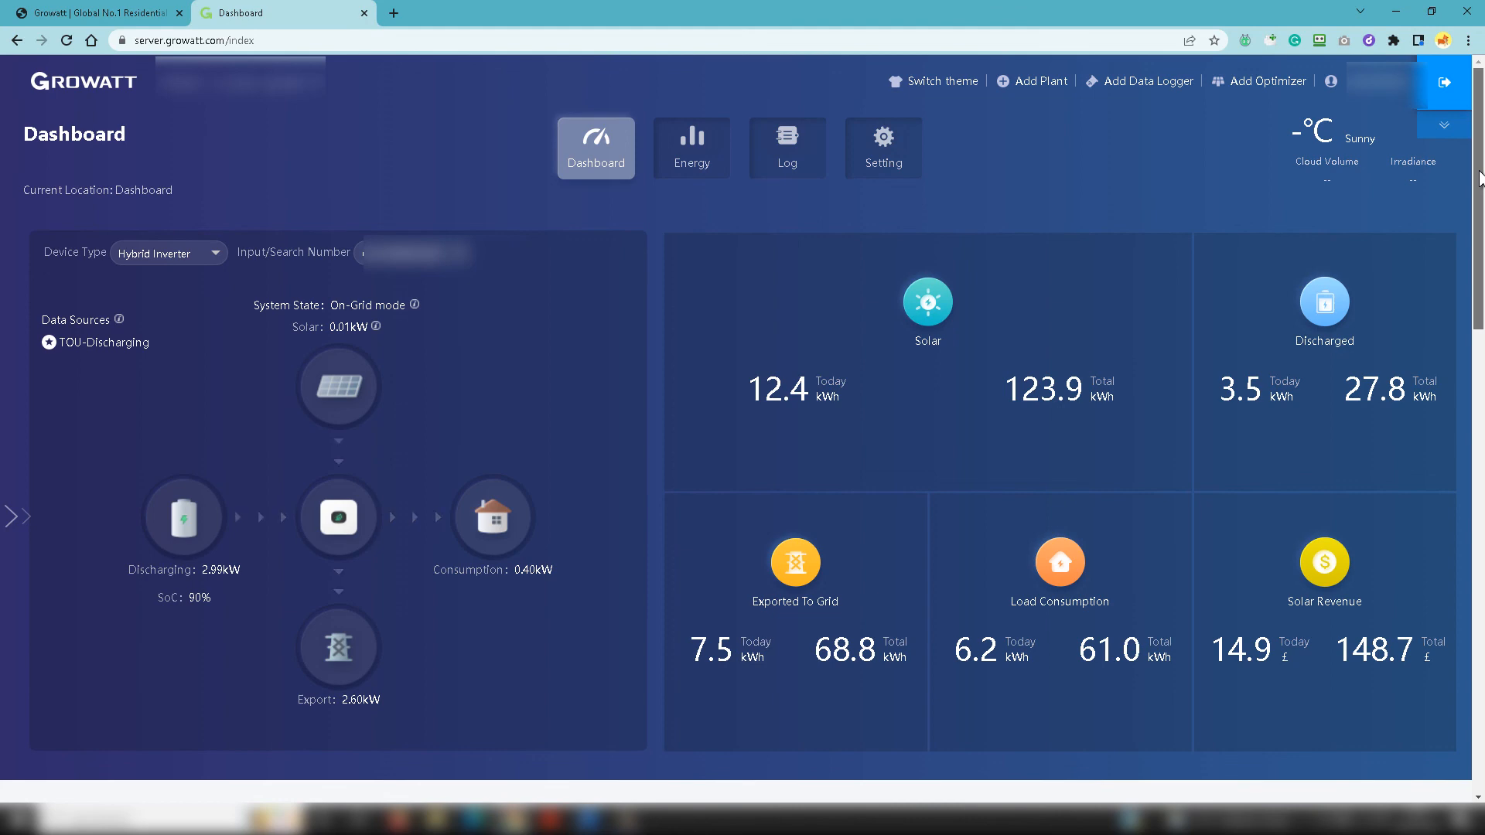
Step: Scroll the Dashboard to the Energy Trend section showing 12.2 kWh production and 6.2 kWh consumption
scroll(down, 3)
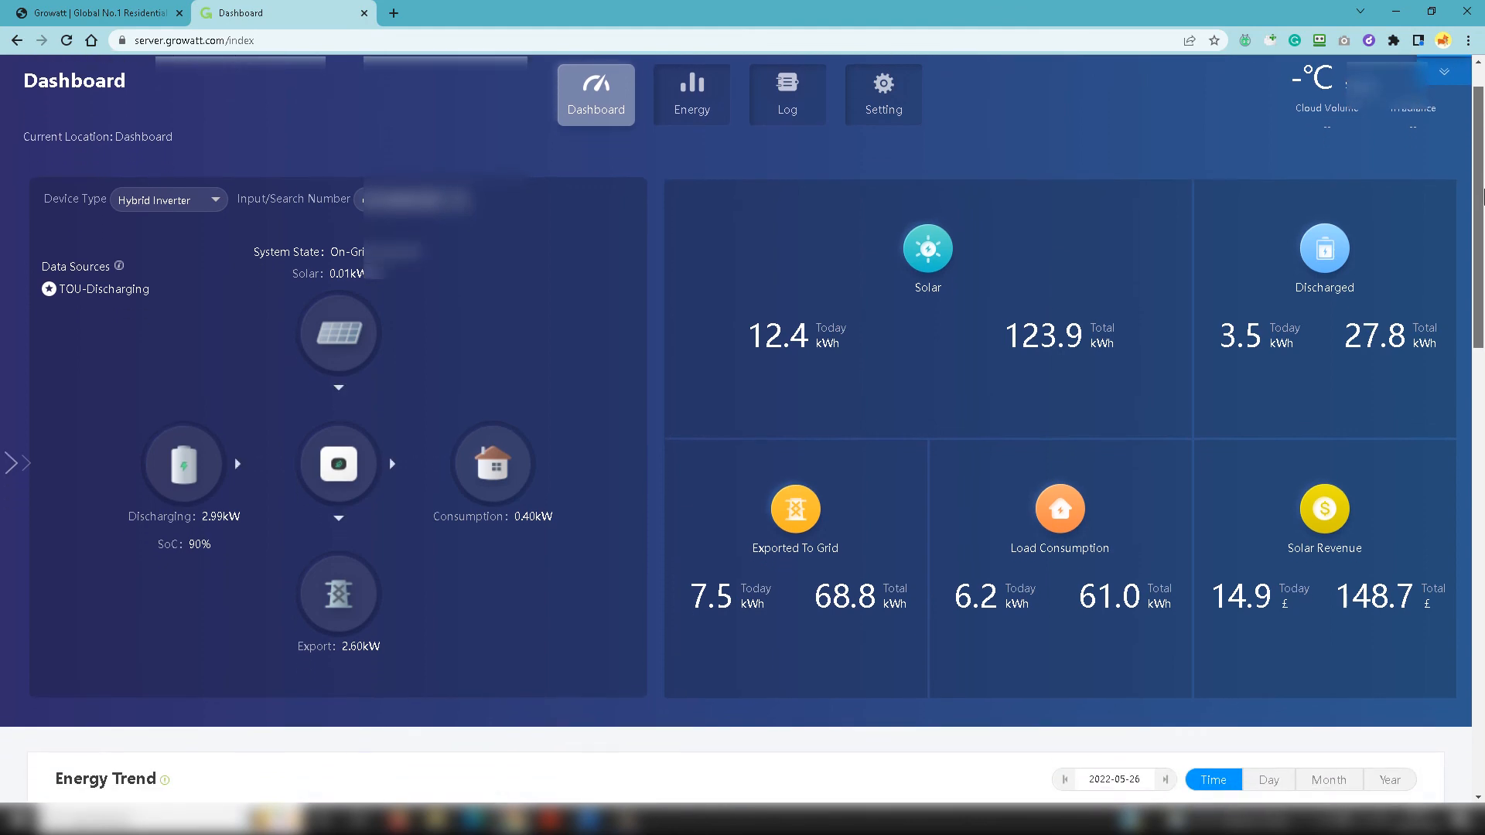
scroll(down, 3)
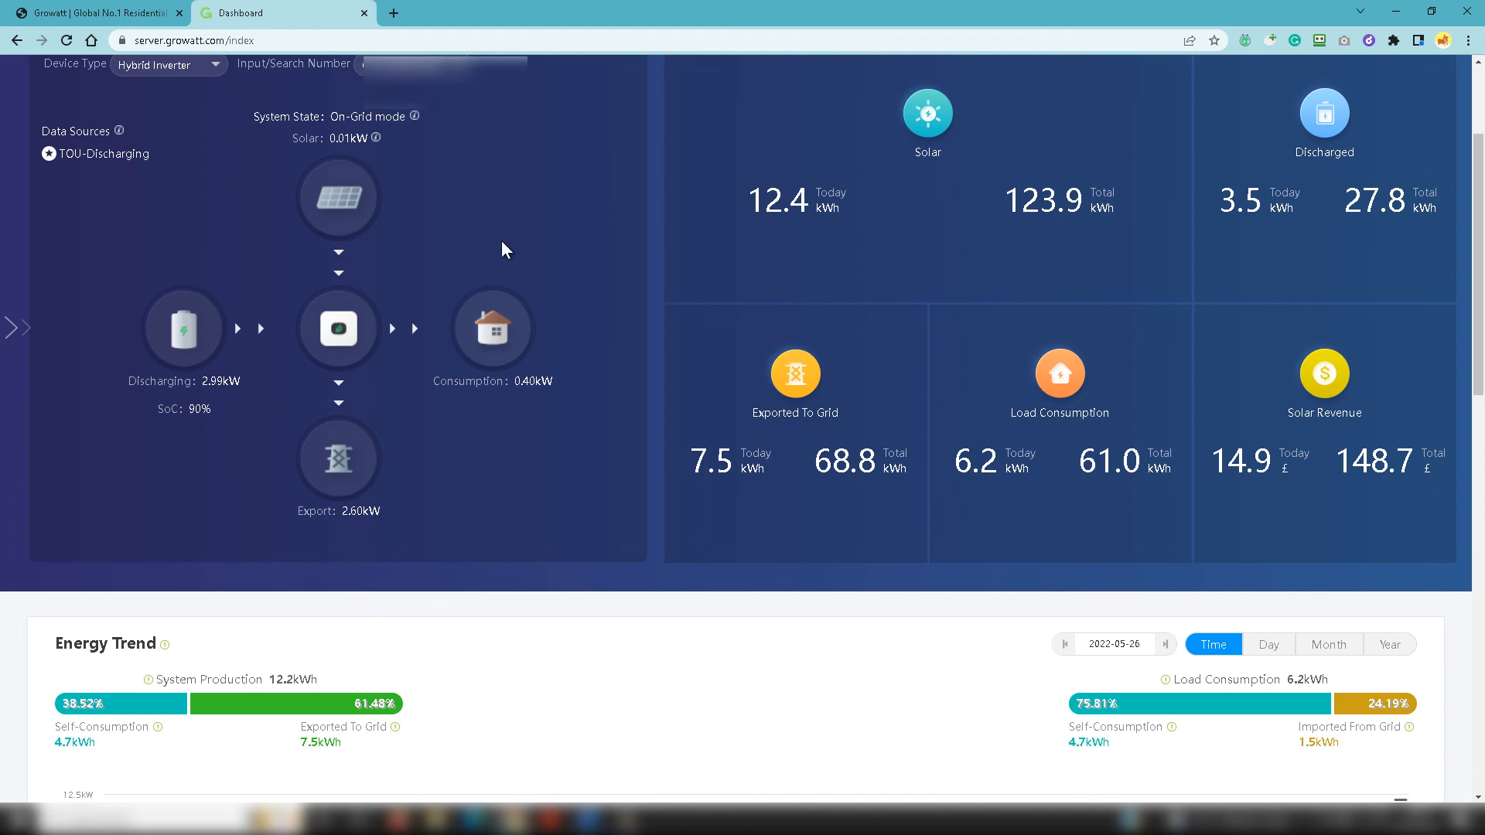
mouse_move(554, 229)
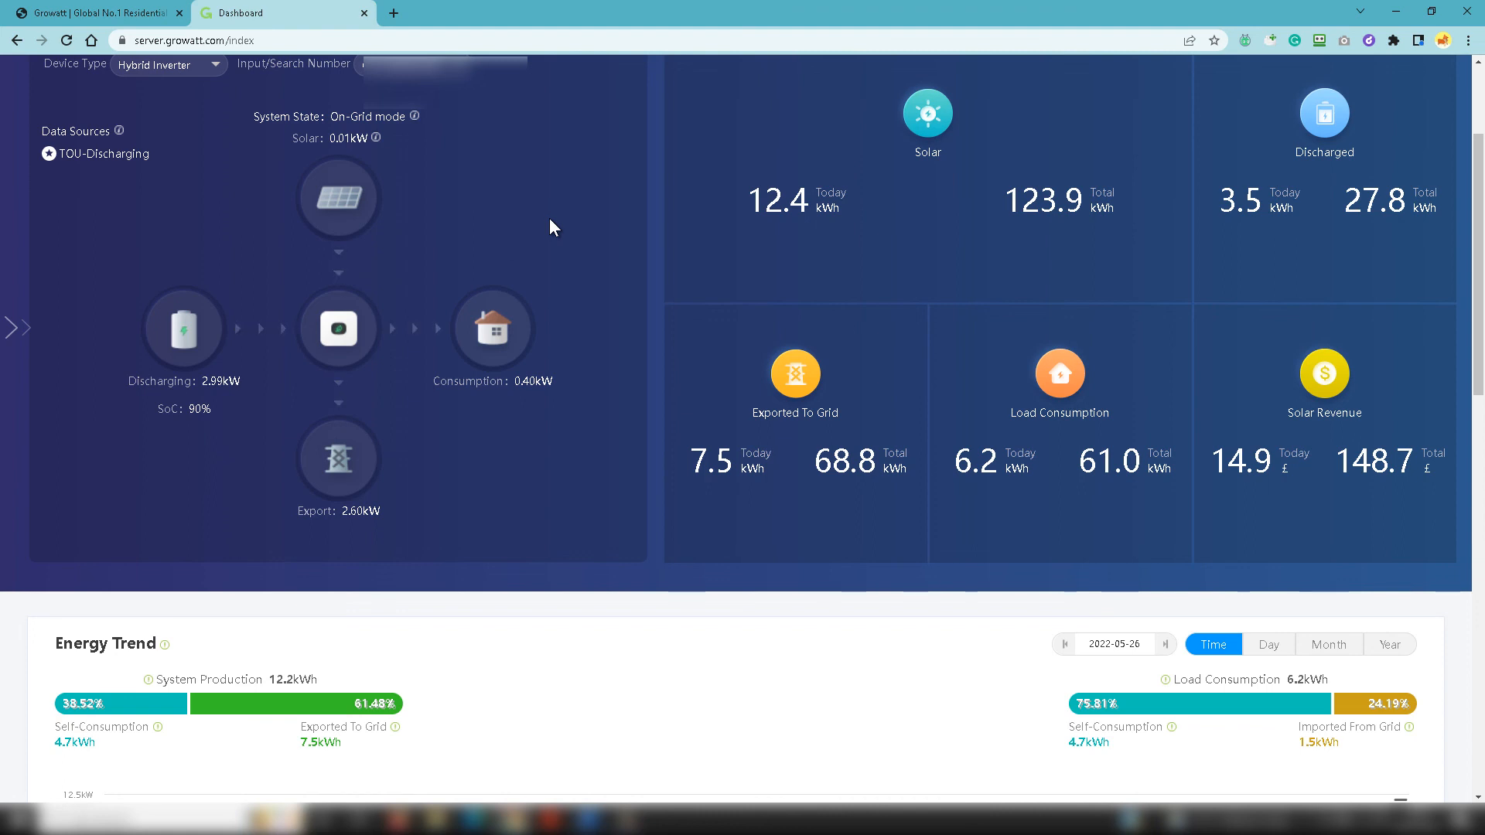
mouse_move(512, 246)
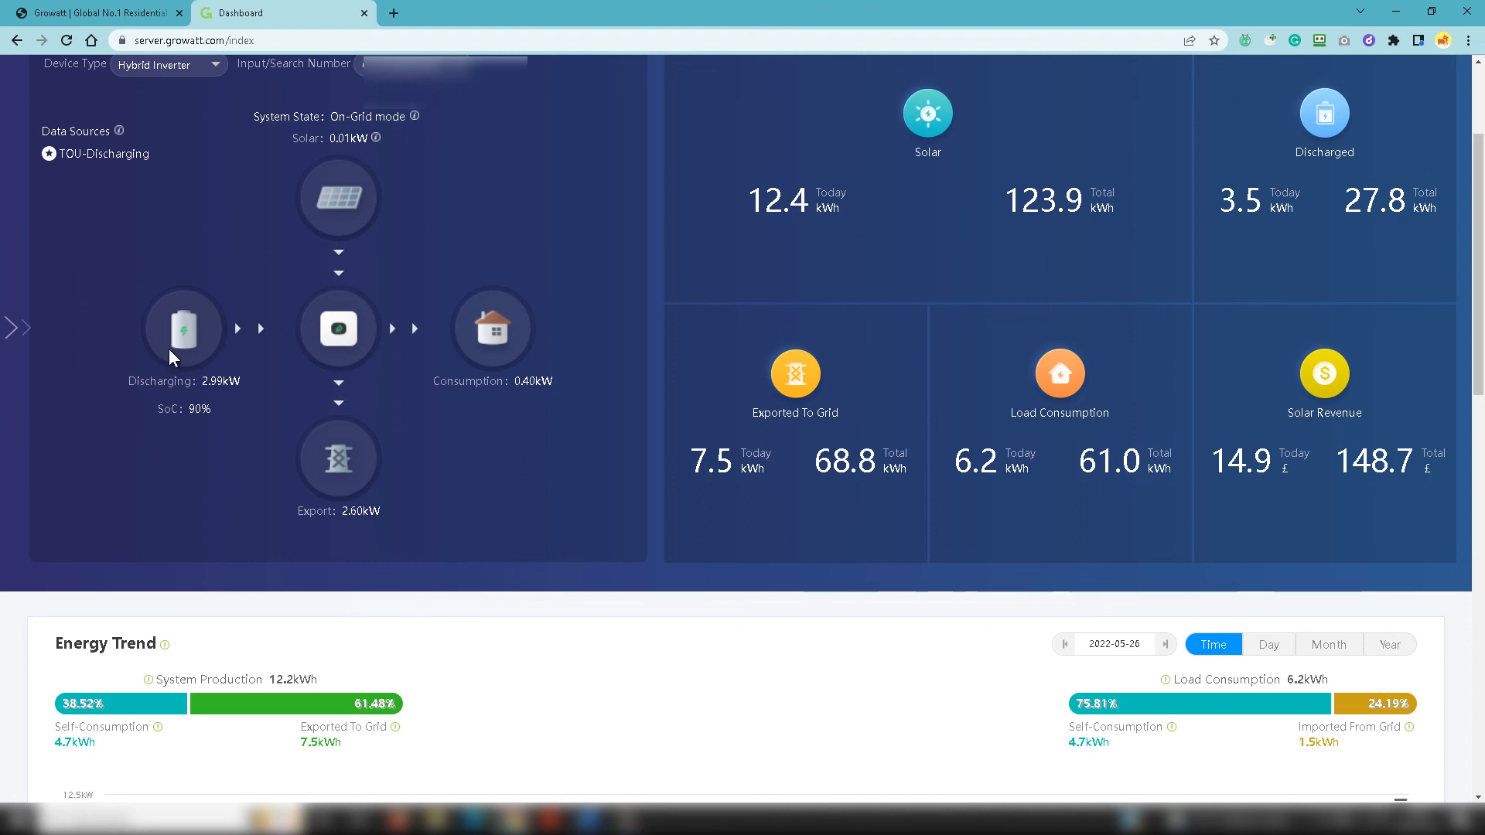
mouse_move(235, 368)
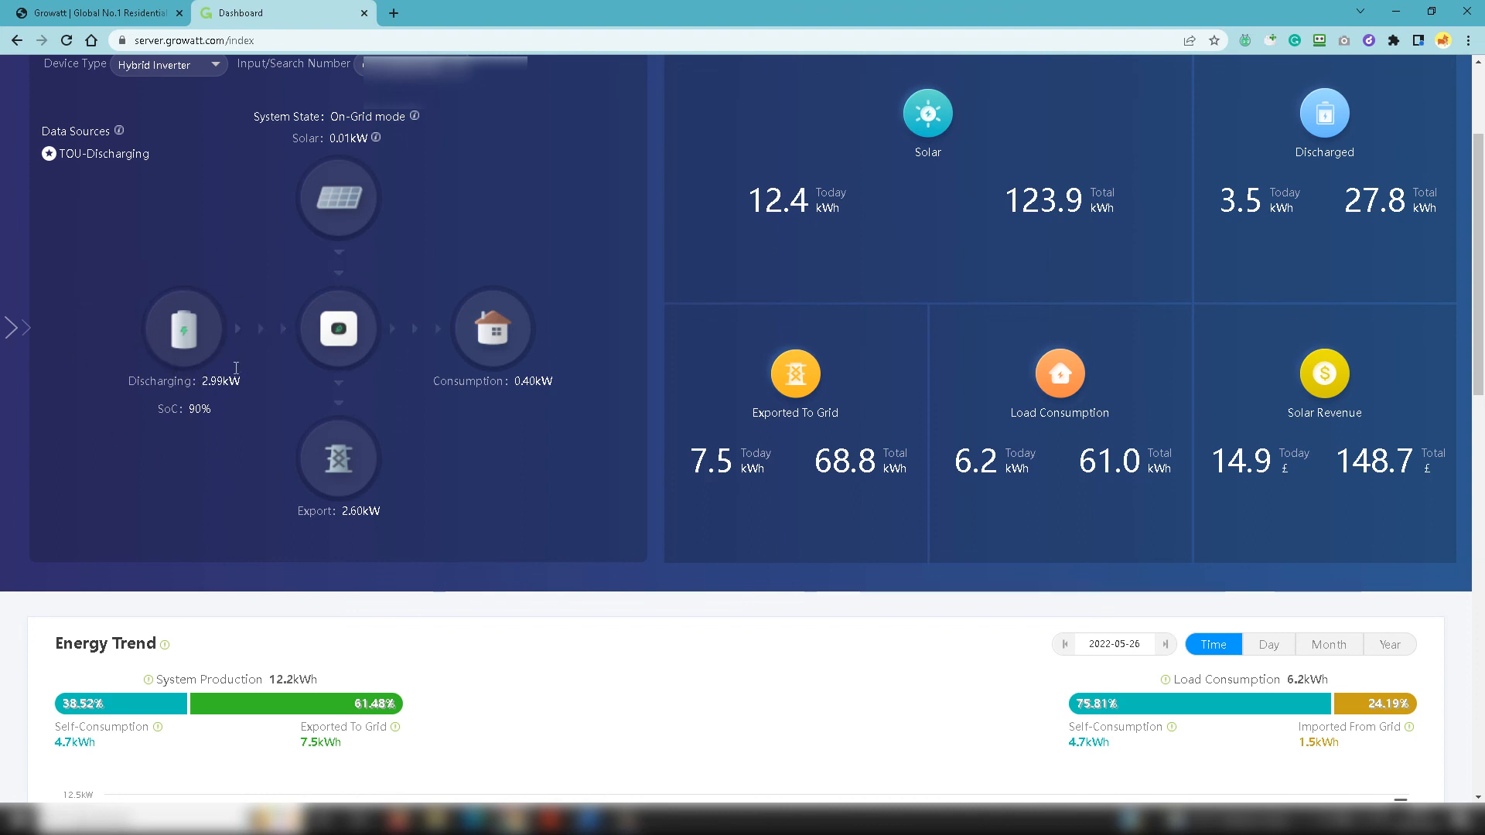